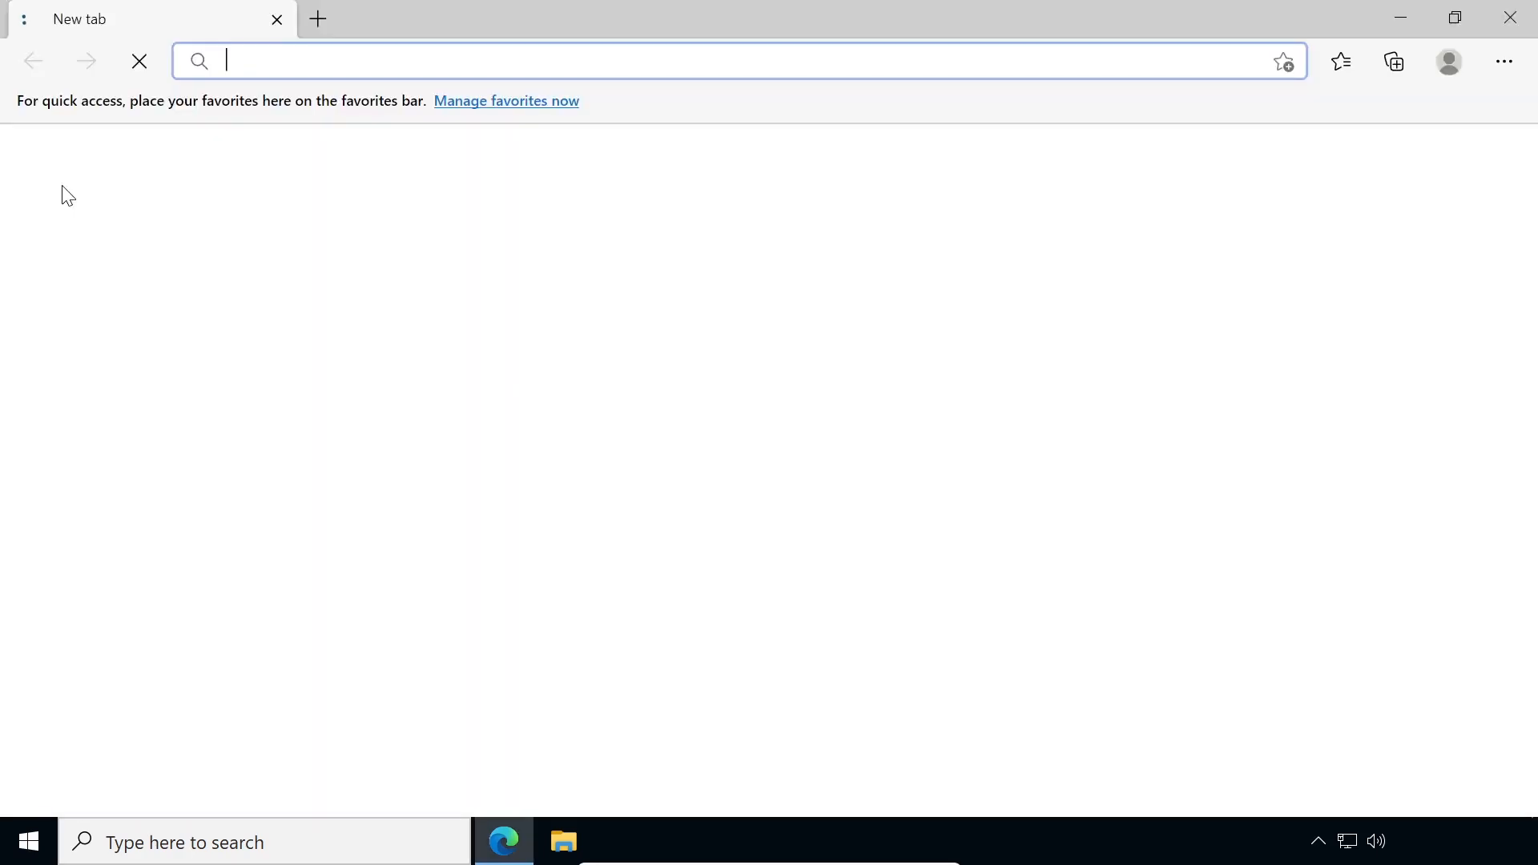
Step: Load grc.com/intro.htm in Edge and show it is running in Internet Explorer mode
type("grc.co")
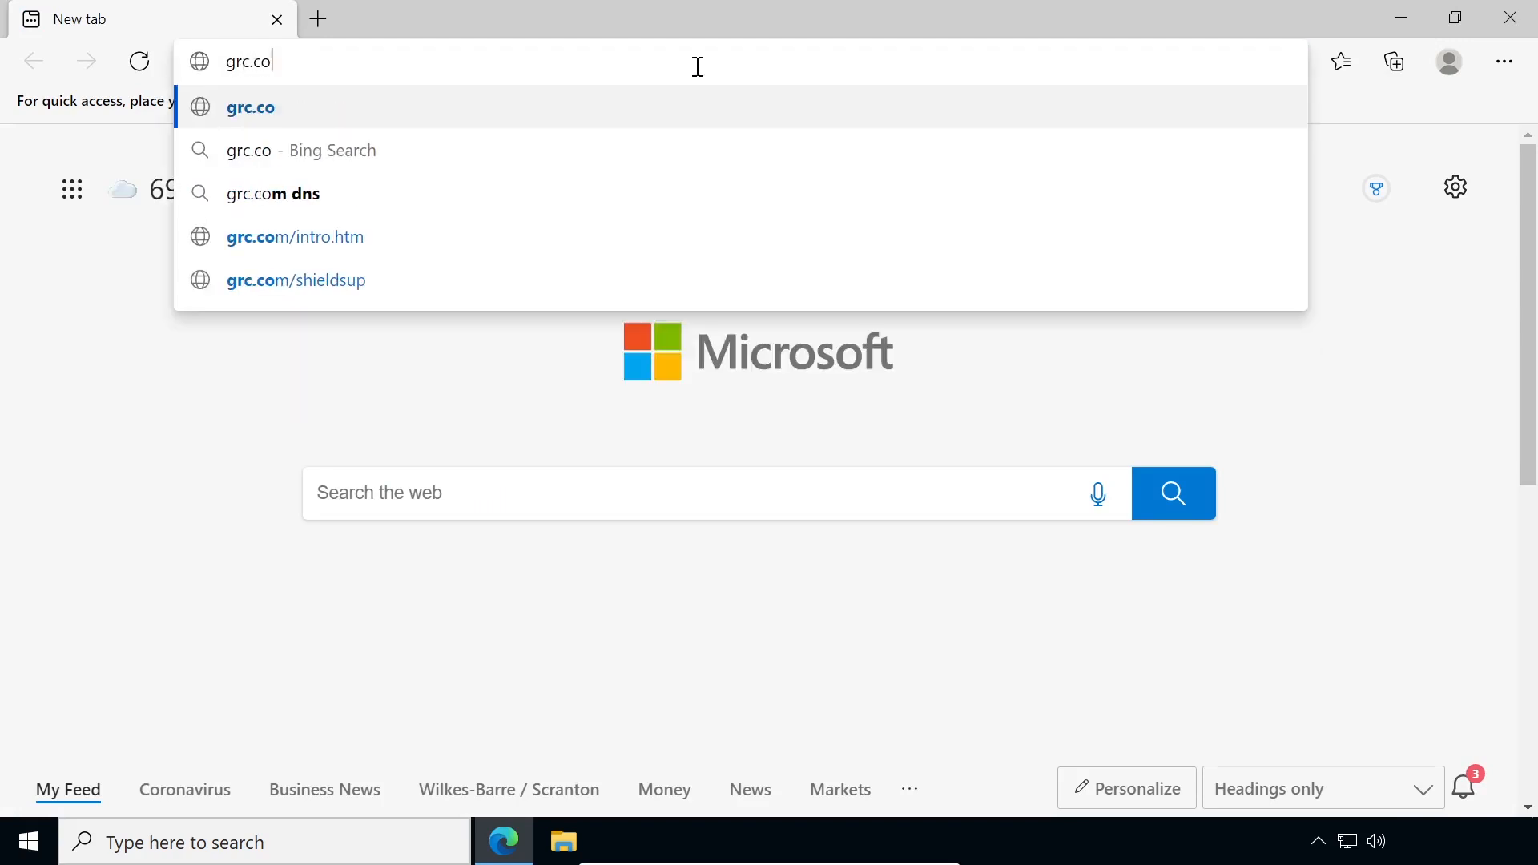
left_click(294, 237)
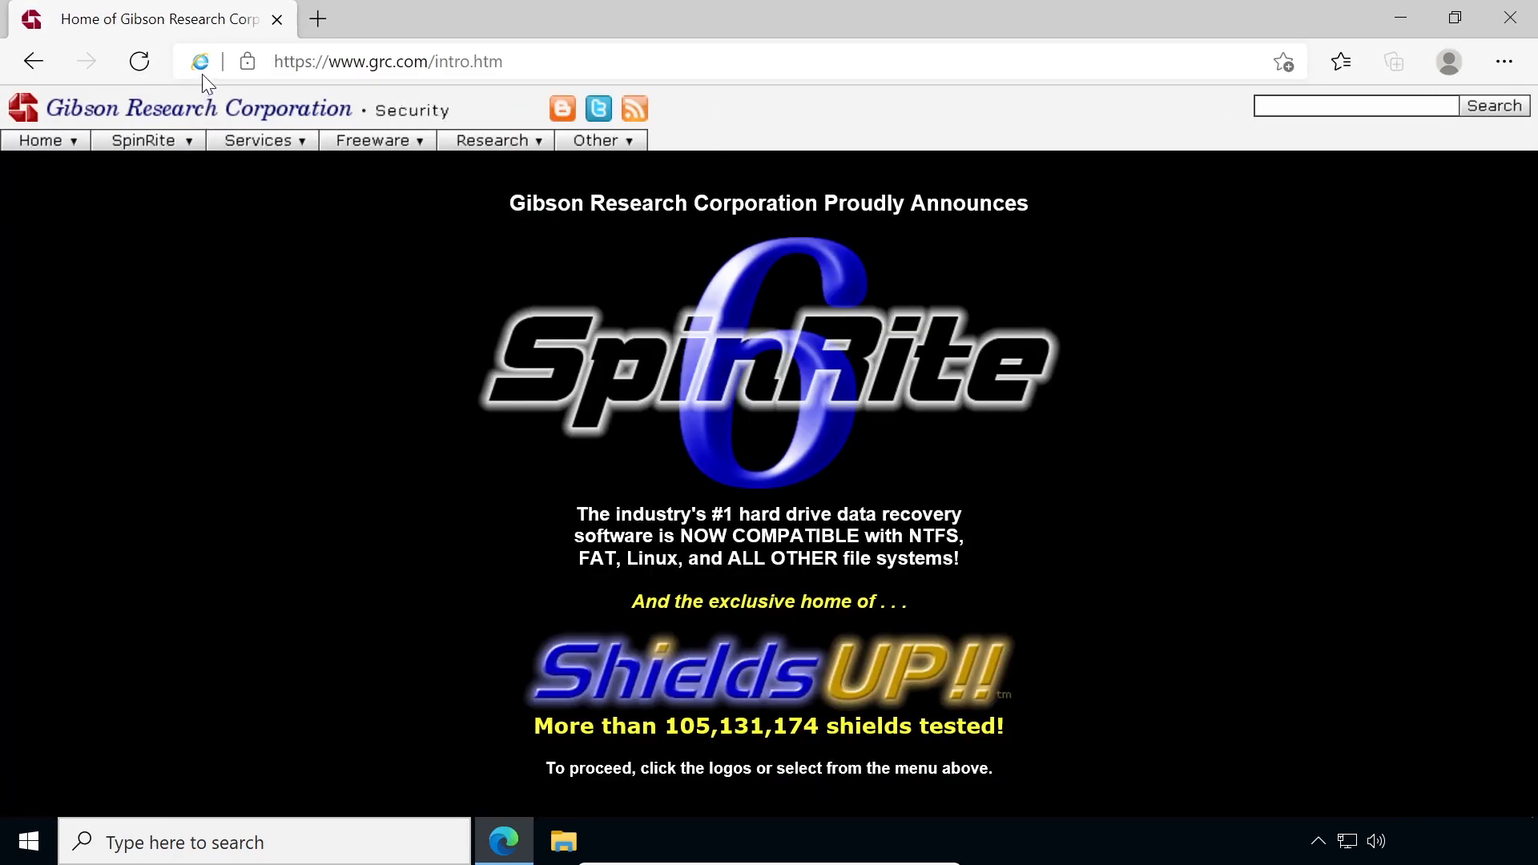
left_click(200, 61)
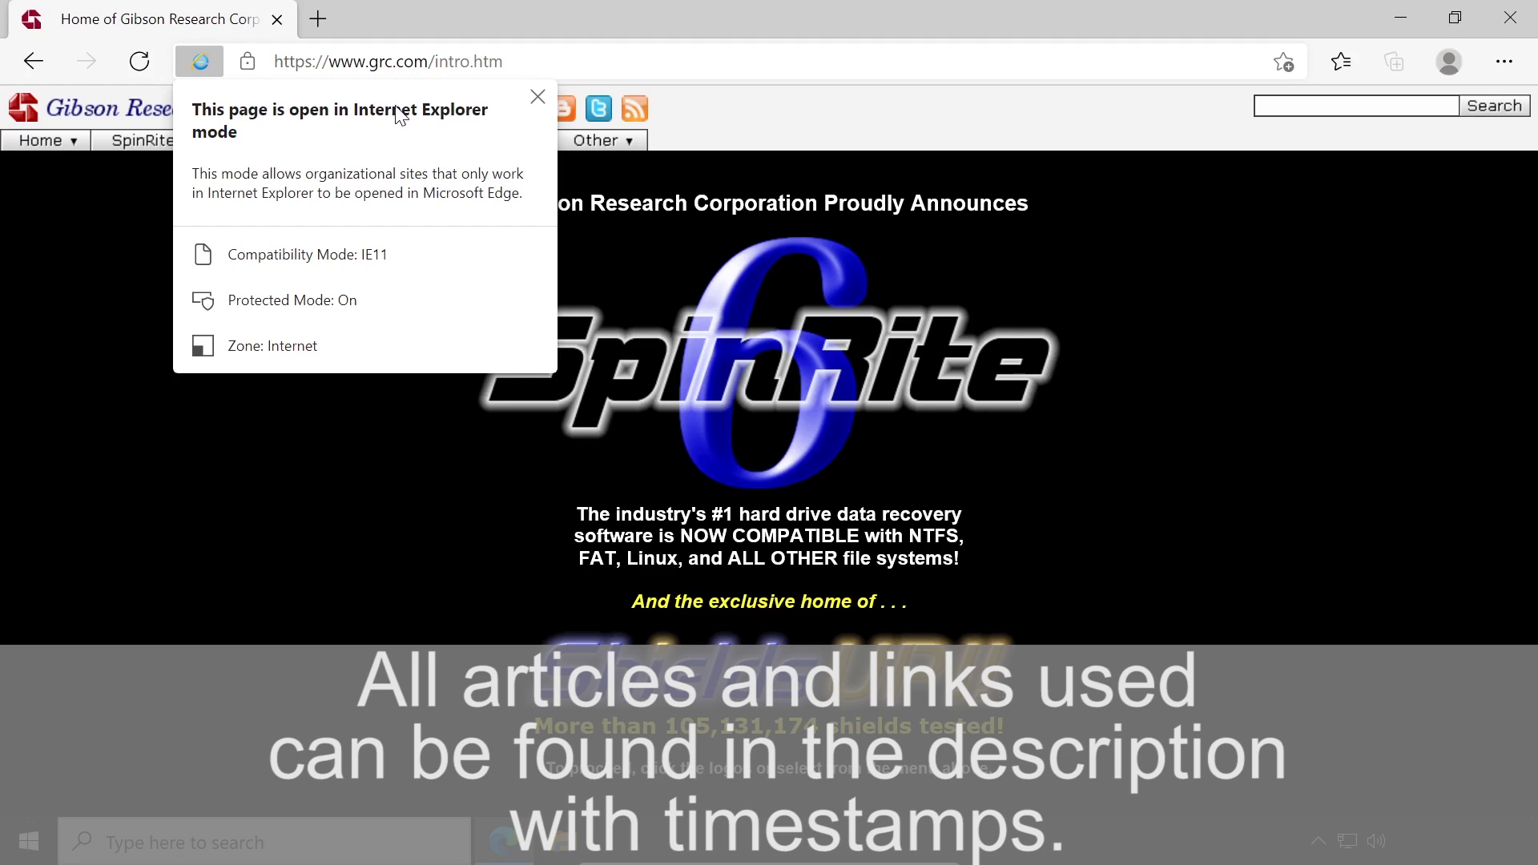
mouse_move(429, 122)
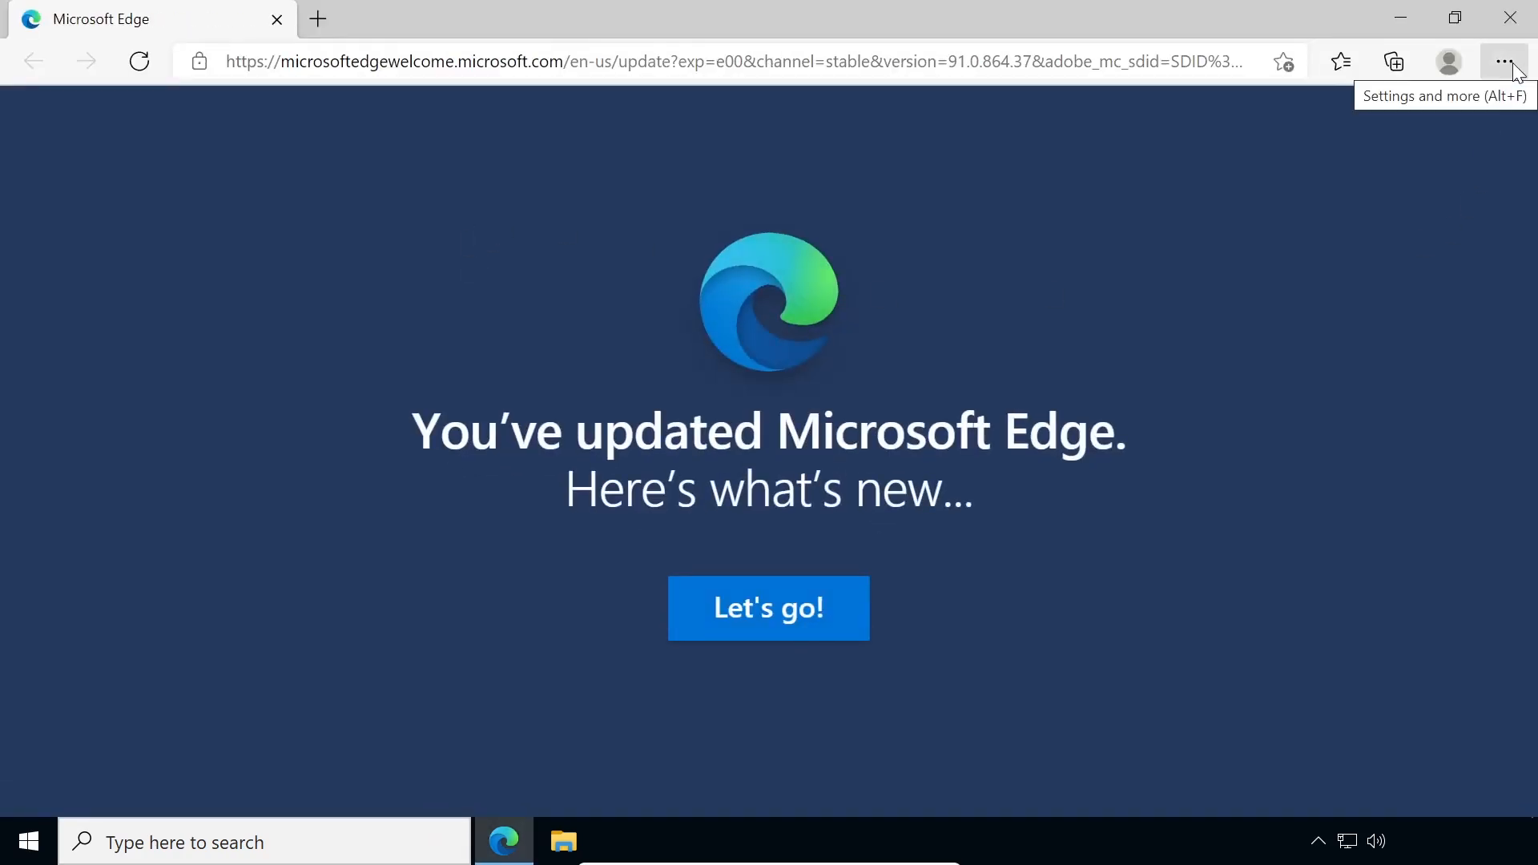
Step: View About Microsoft Edge for the version, then the Default browser page with IE compatibility
left_click(1503, 62)
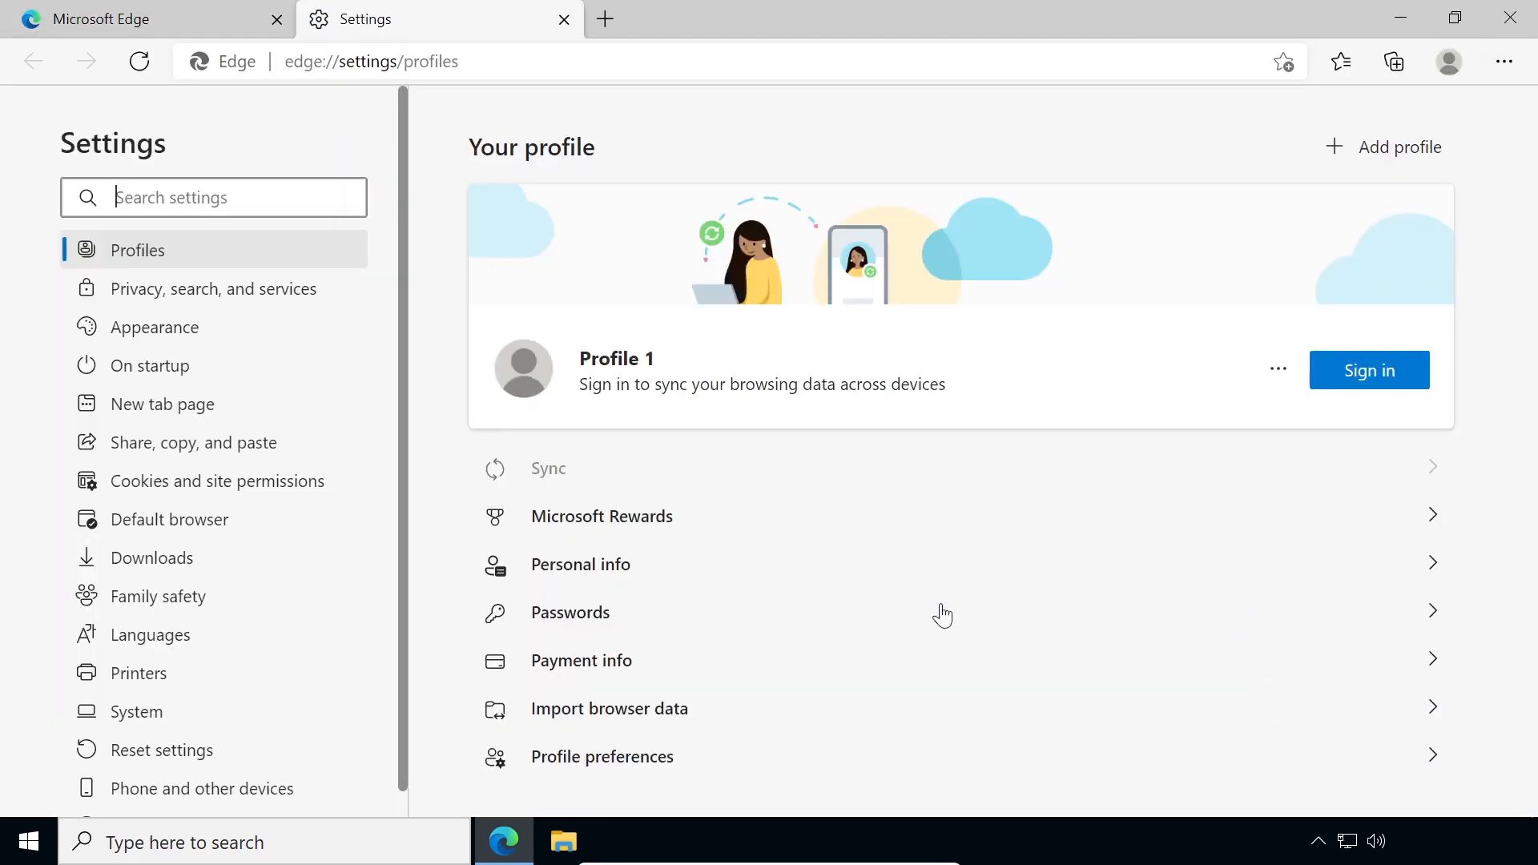
left_click(190, 799)
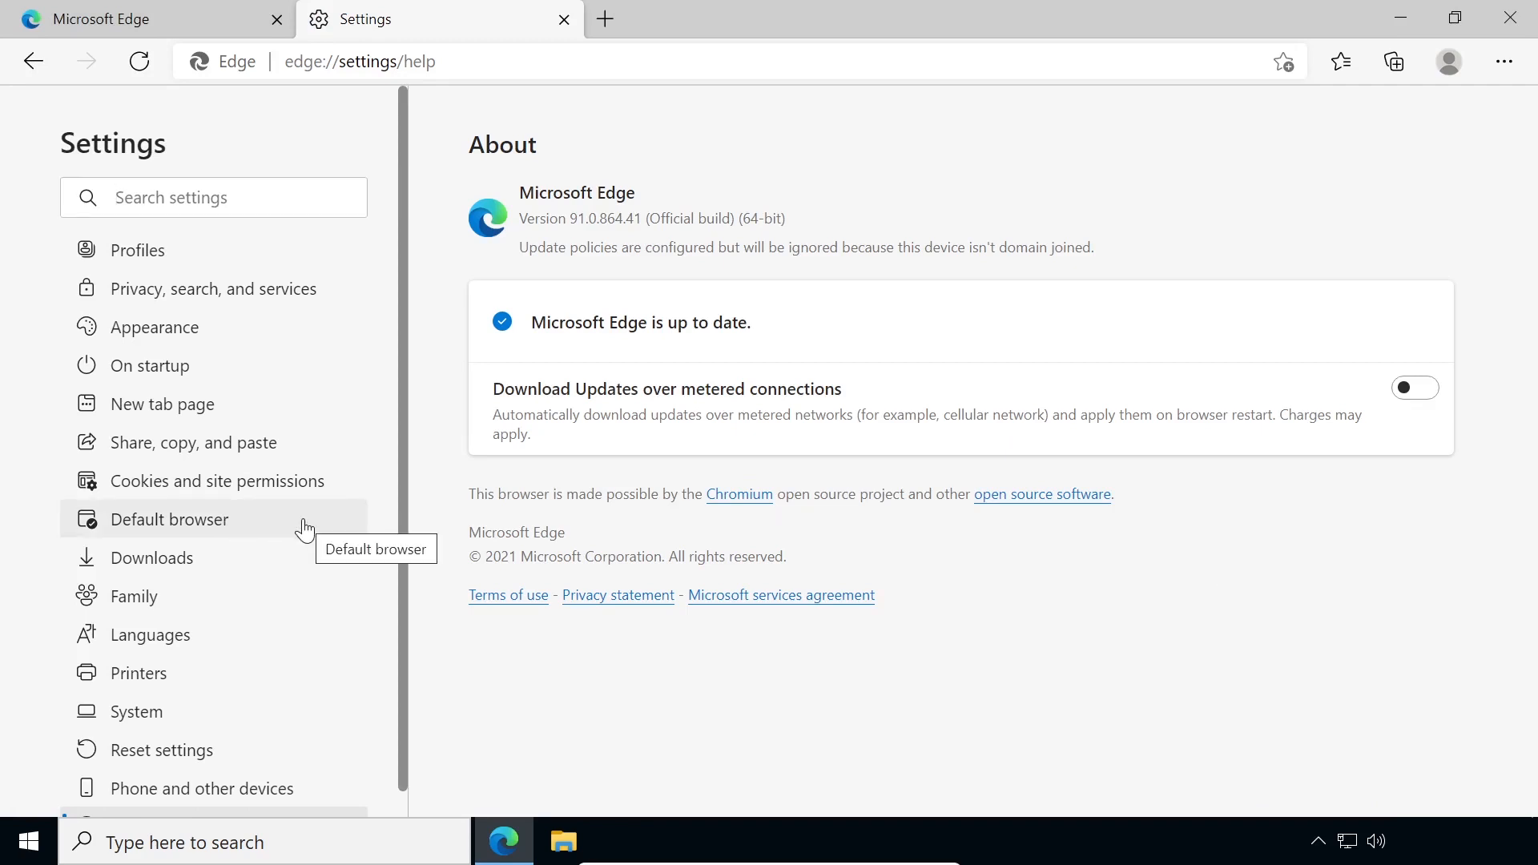
left_click(169, 519)
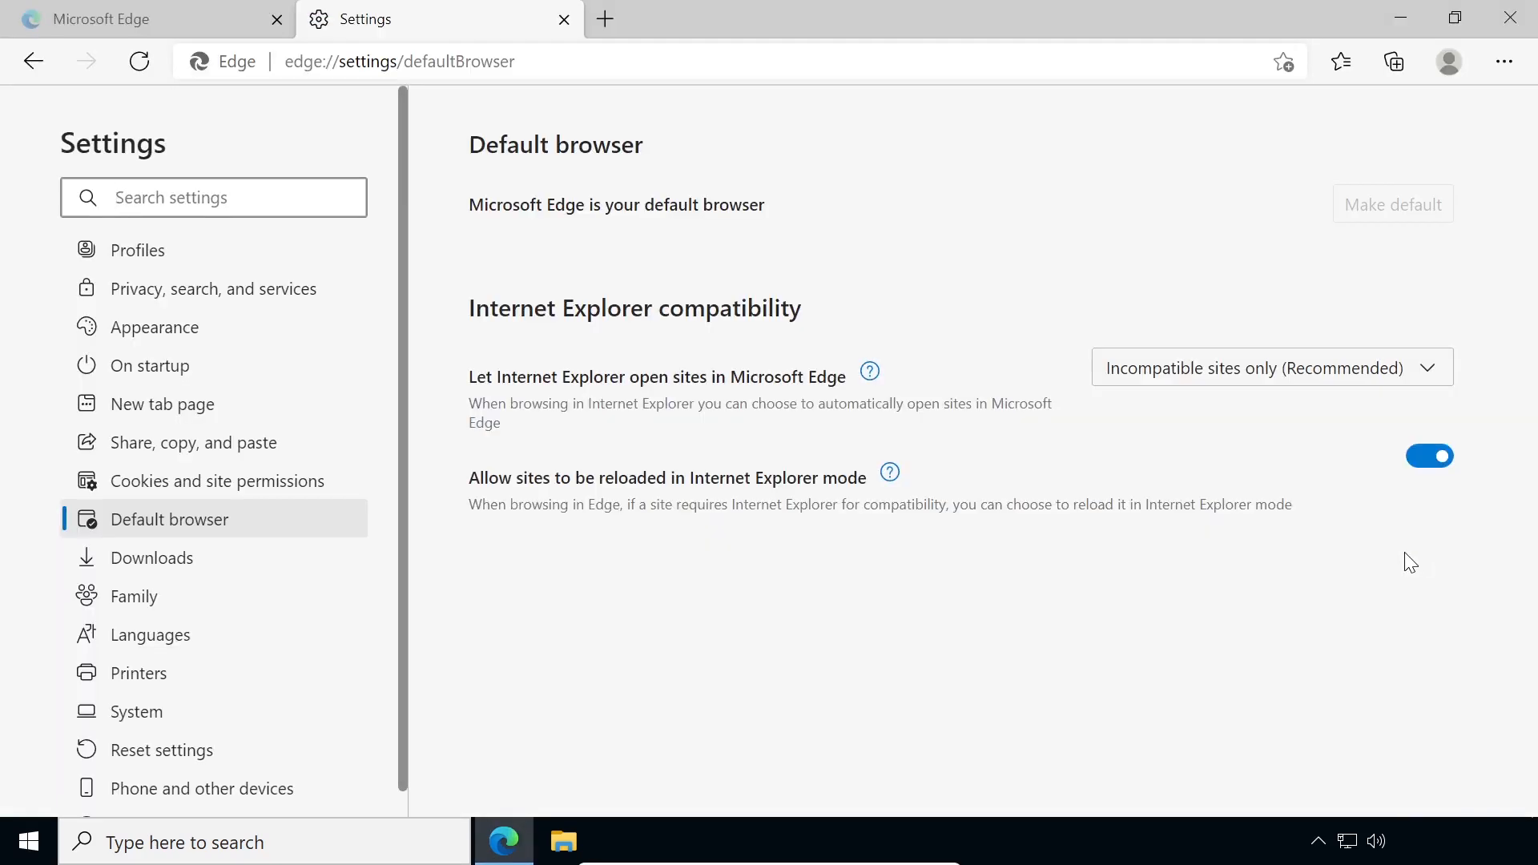
mouse_move(974, 606)
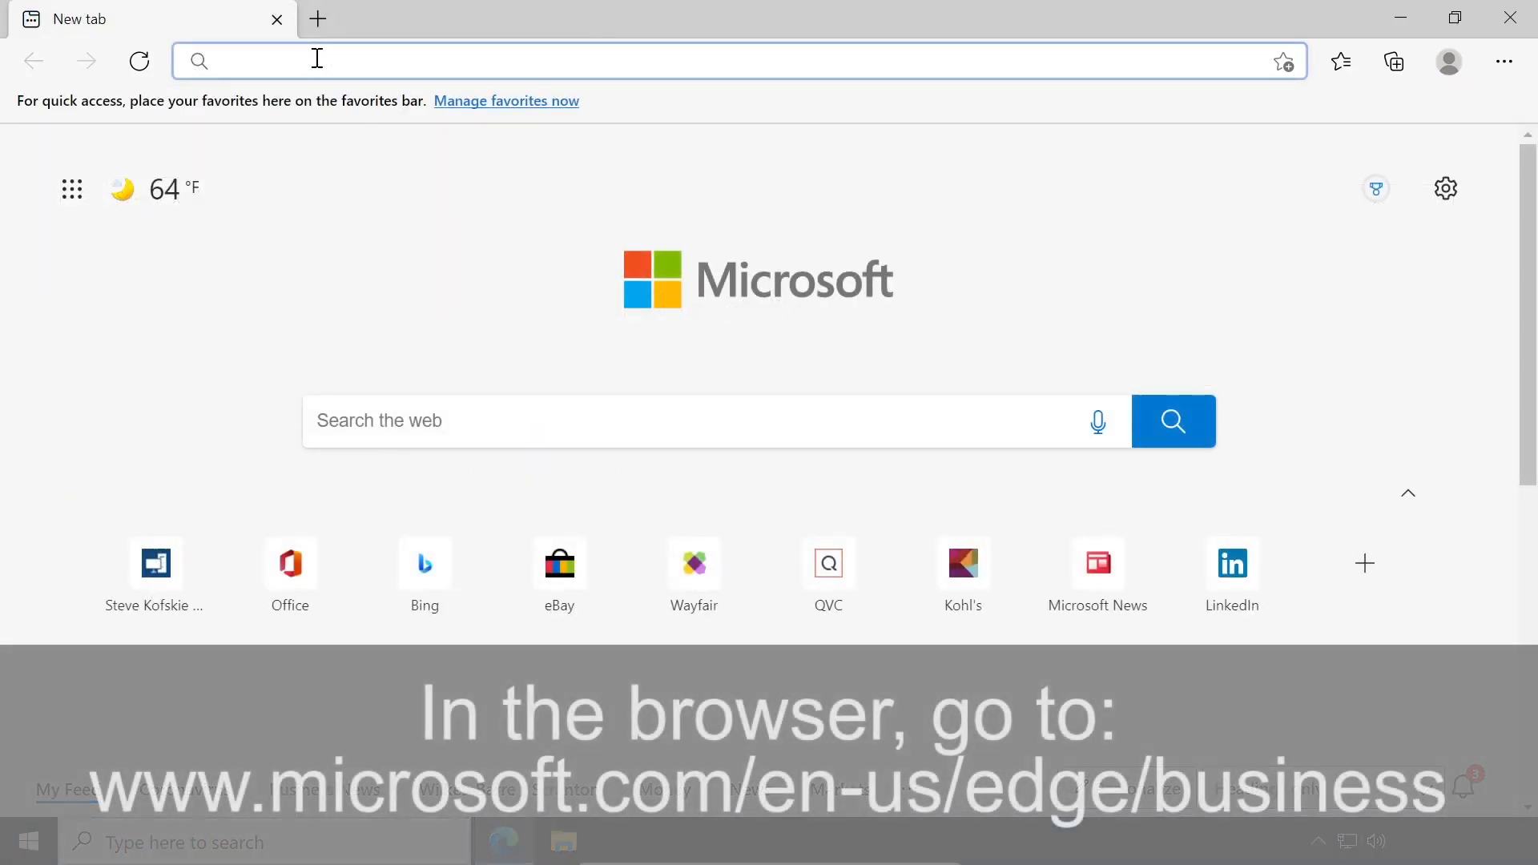
Step: On the Edge for Business download page choose channel Stable 91 and build 91.0.864.41
type("microsoft.com")
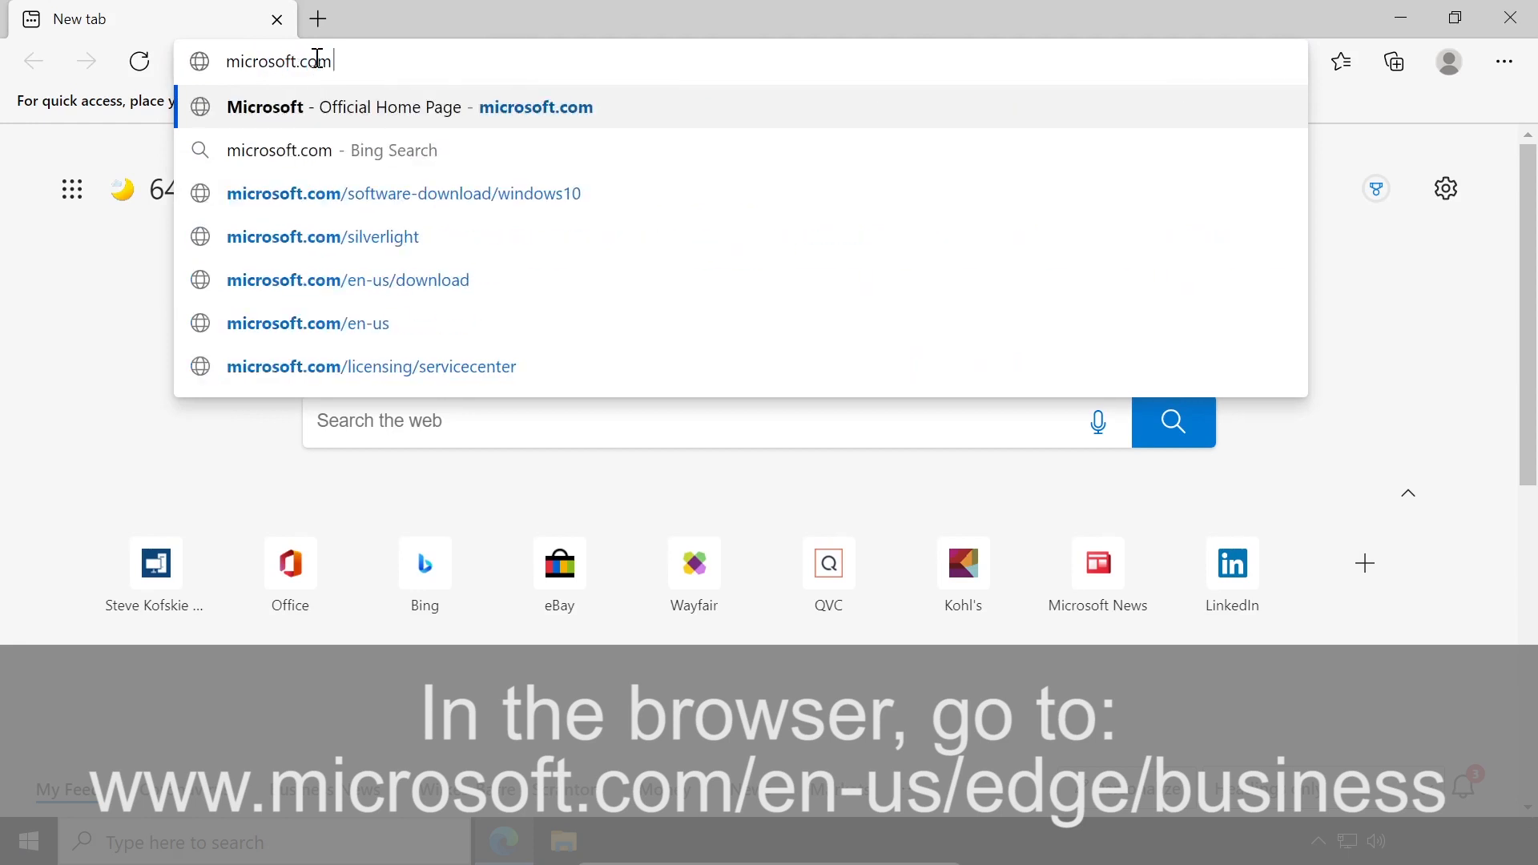
type("/en-us/edge/business/download")
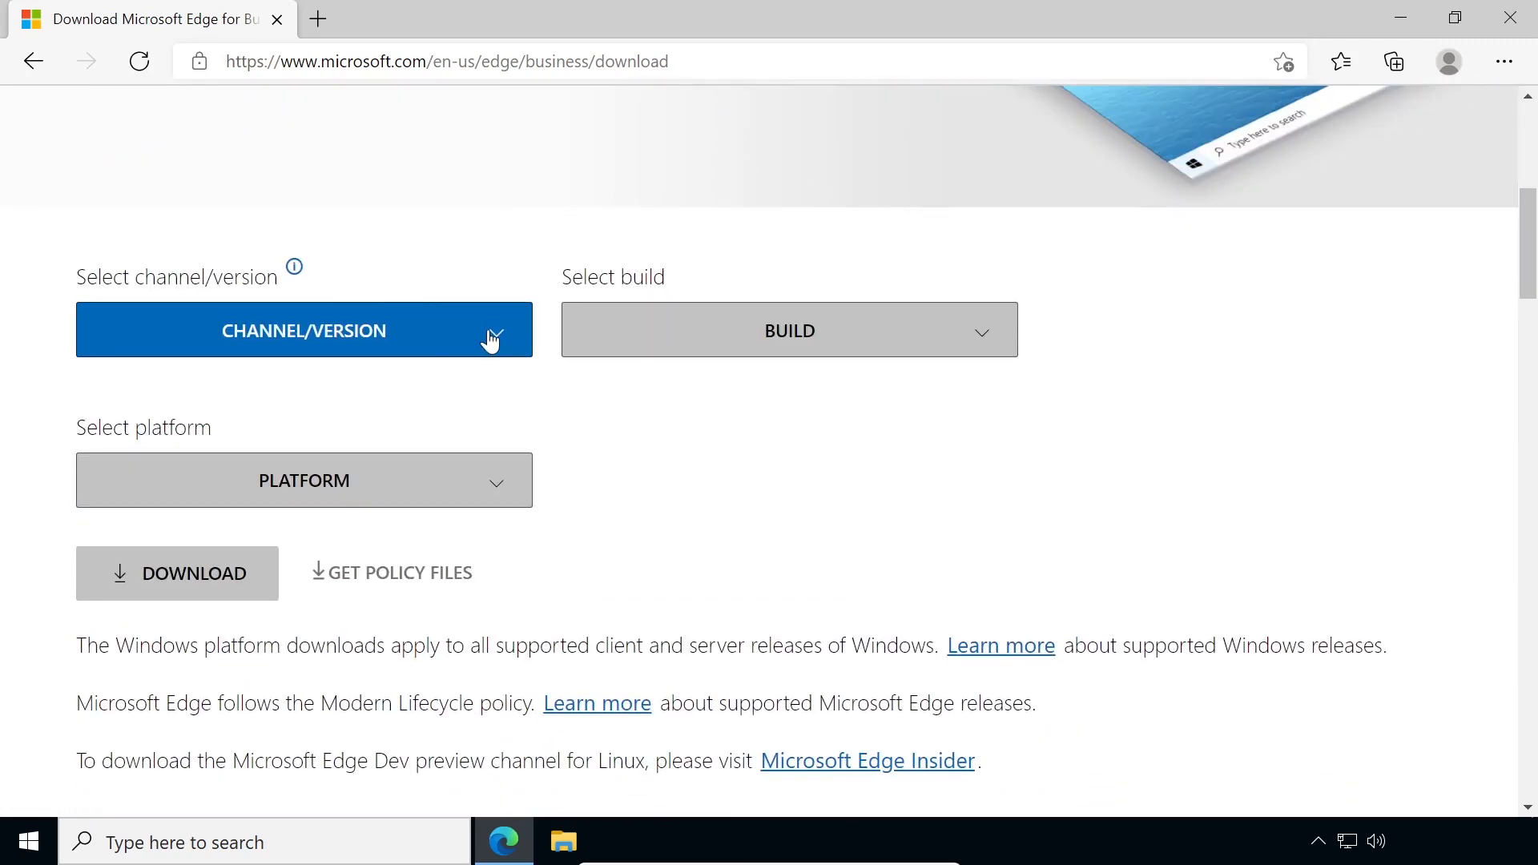
left_click(302, 330)
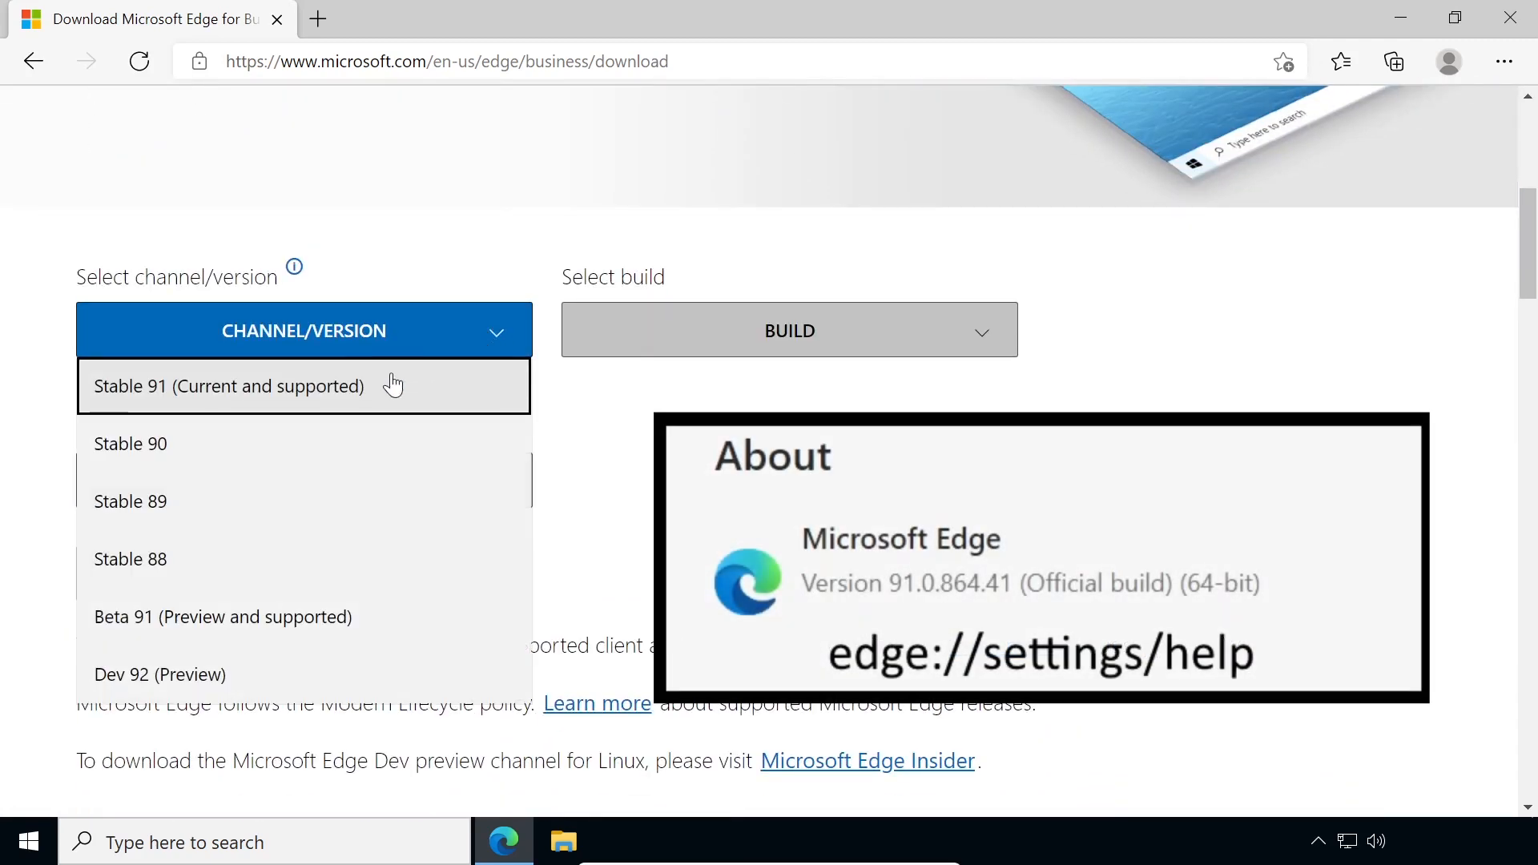
left_click(227, 386)
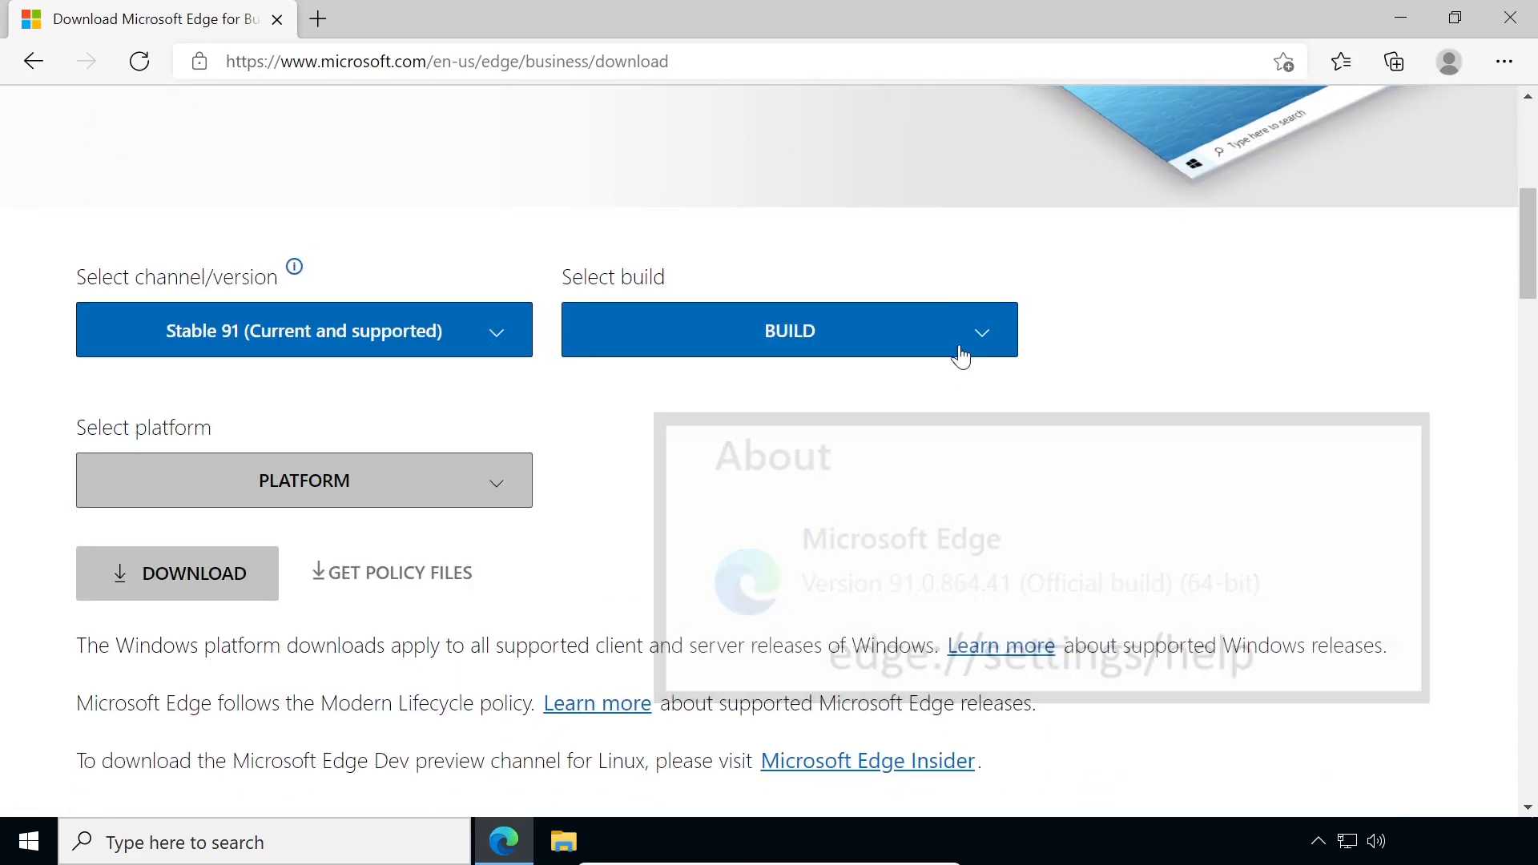
left_click(788, 329)
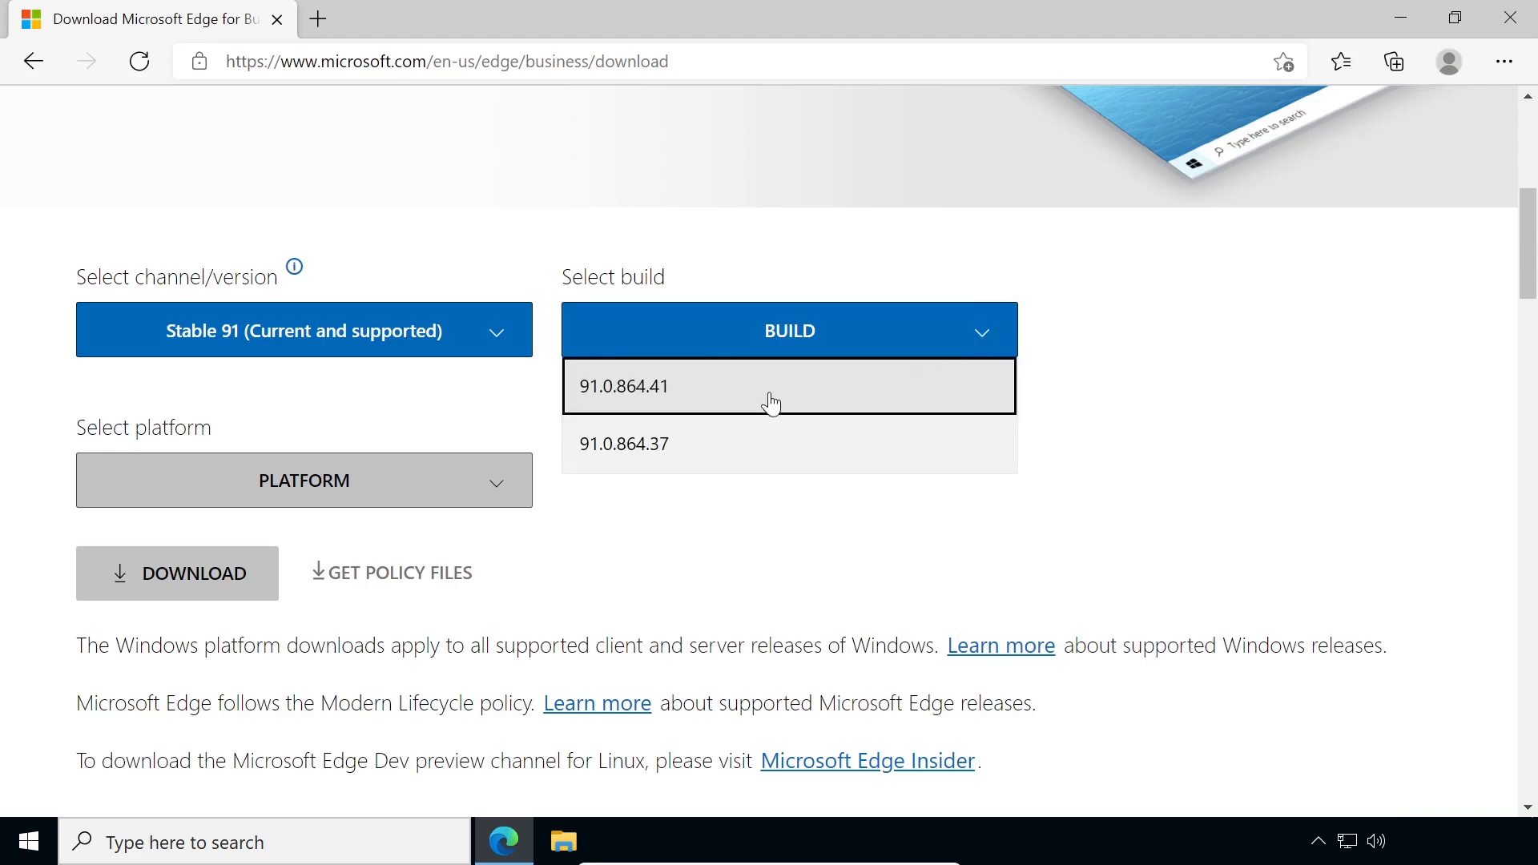
mouse_move(721, 406)
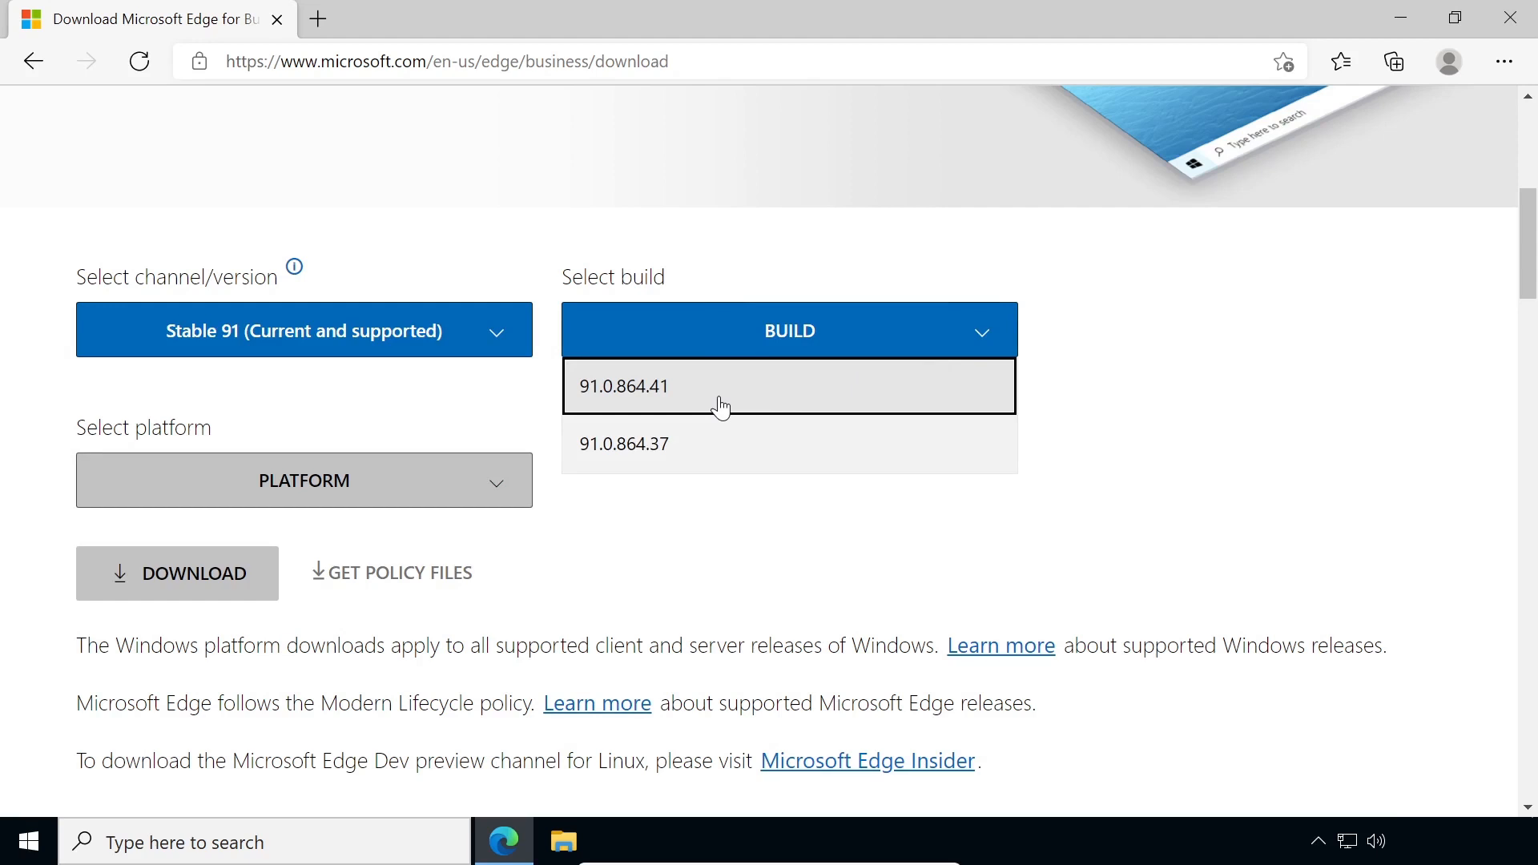
left_click(623, 386)
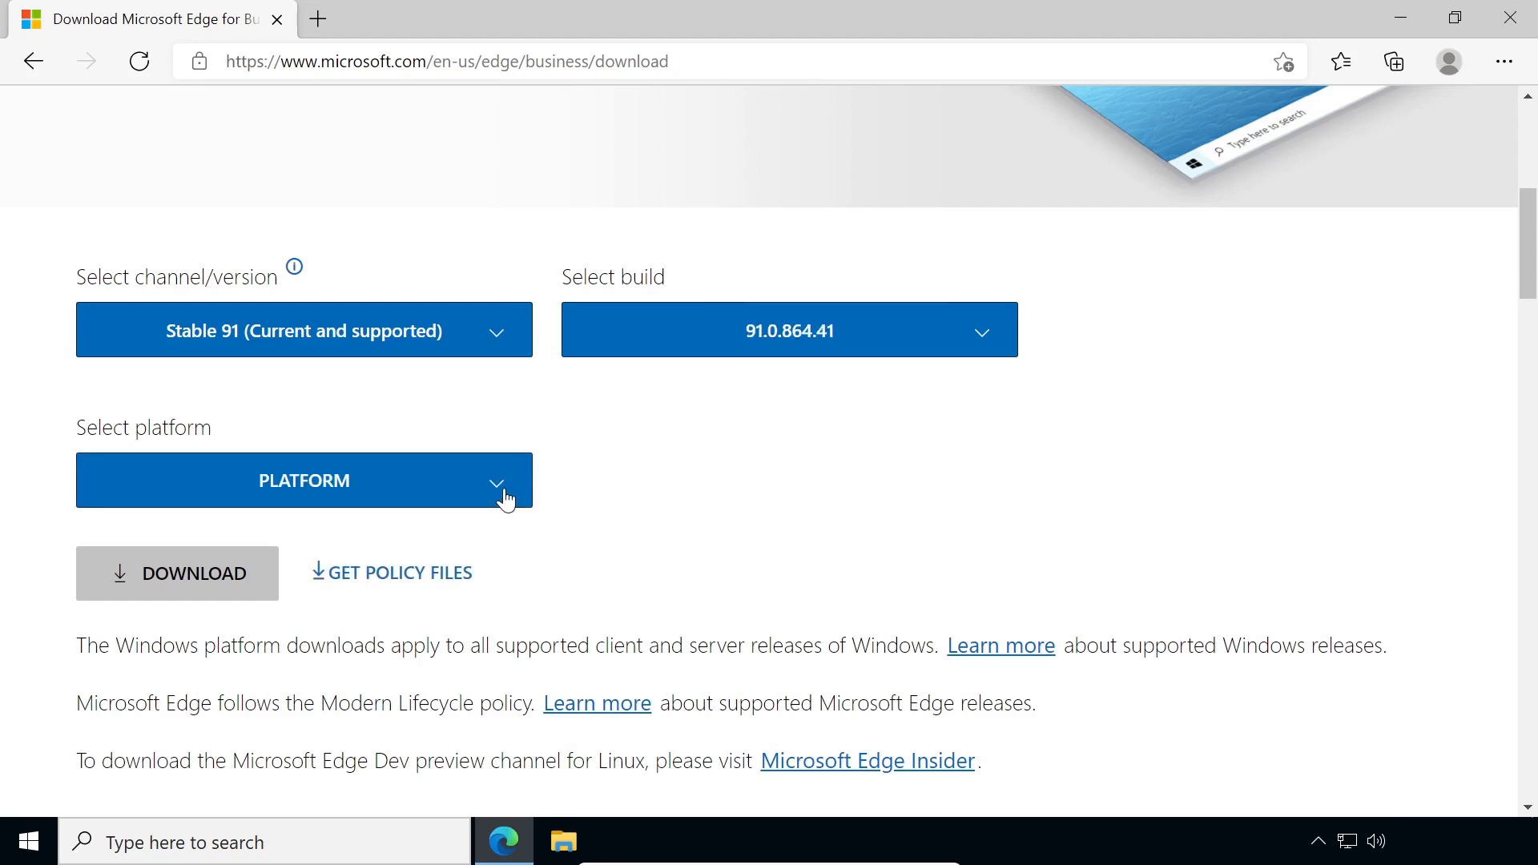
Step: Choose platform Windows 64-bit, request the policy files and accept the license to download
left_click(303, 480)
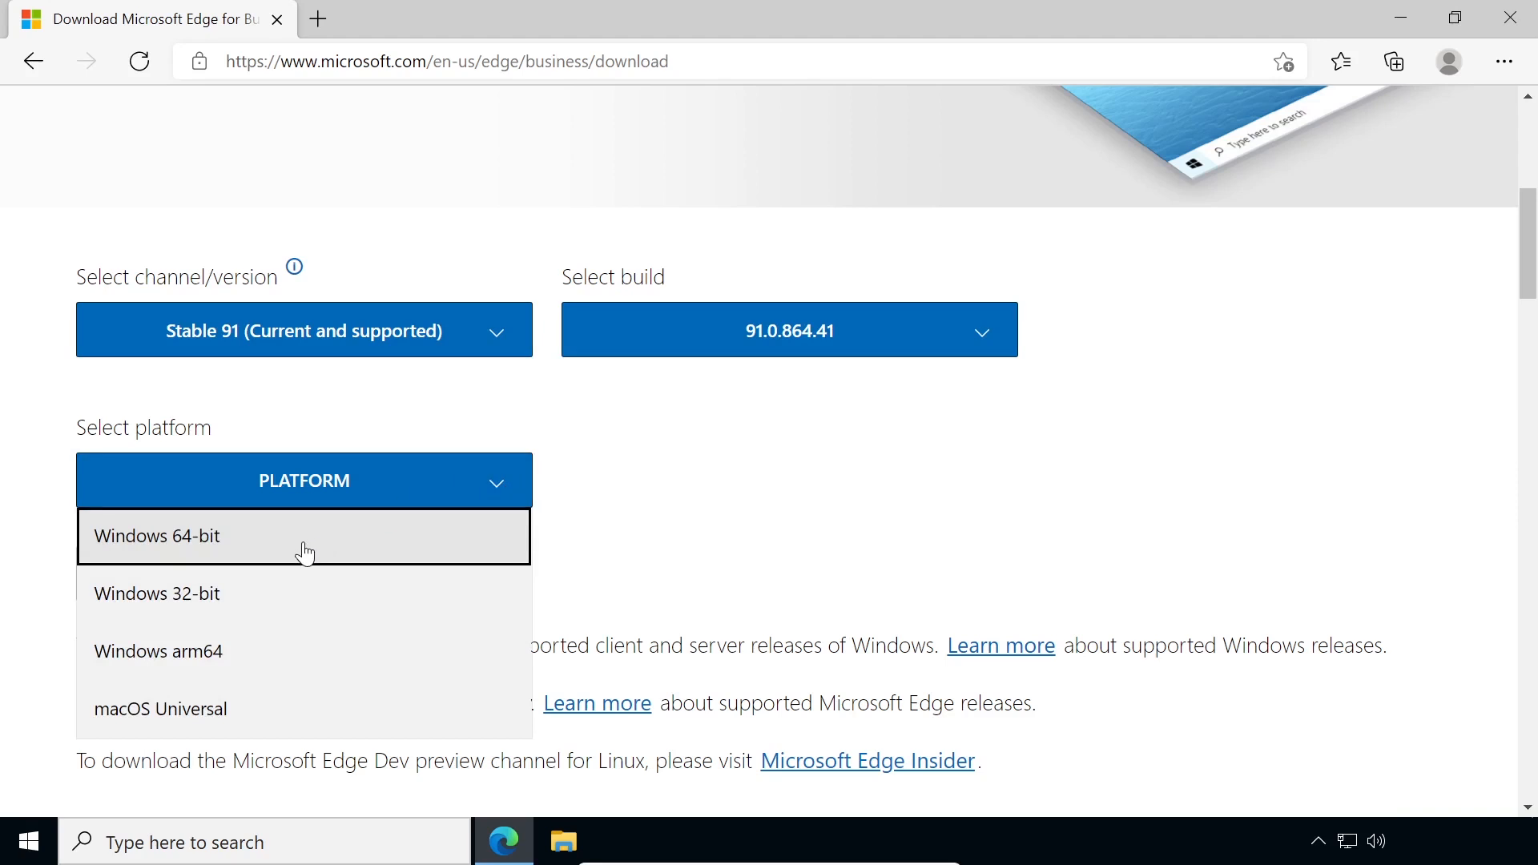
left_click(156, 535)
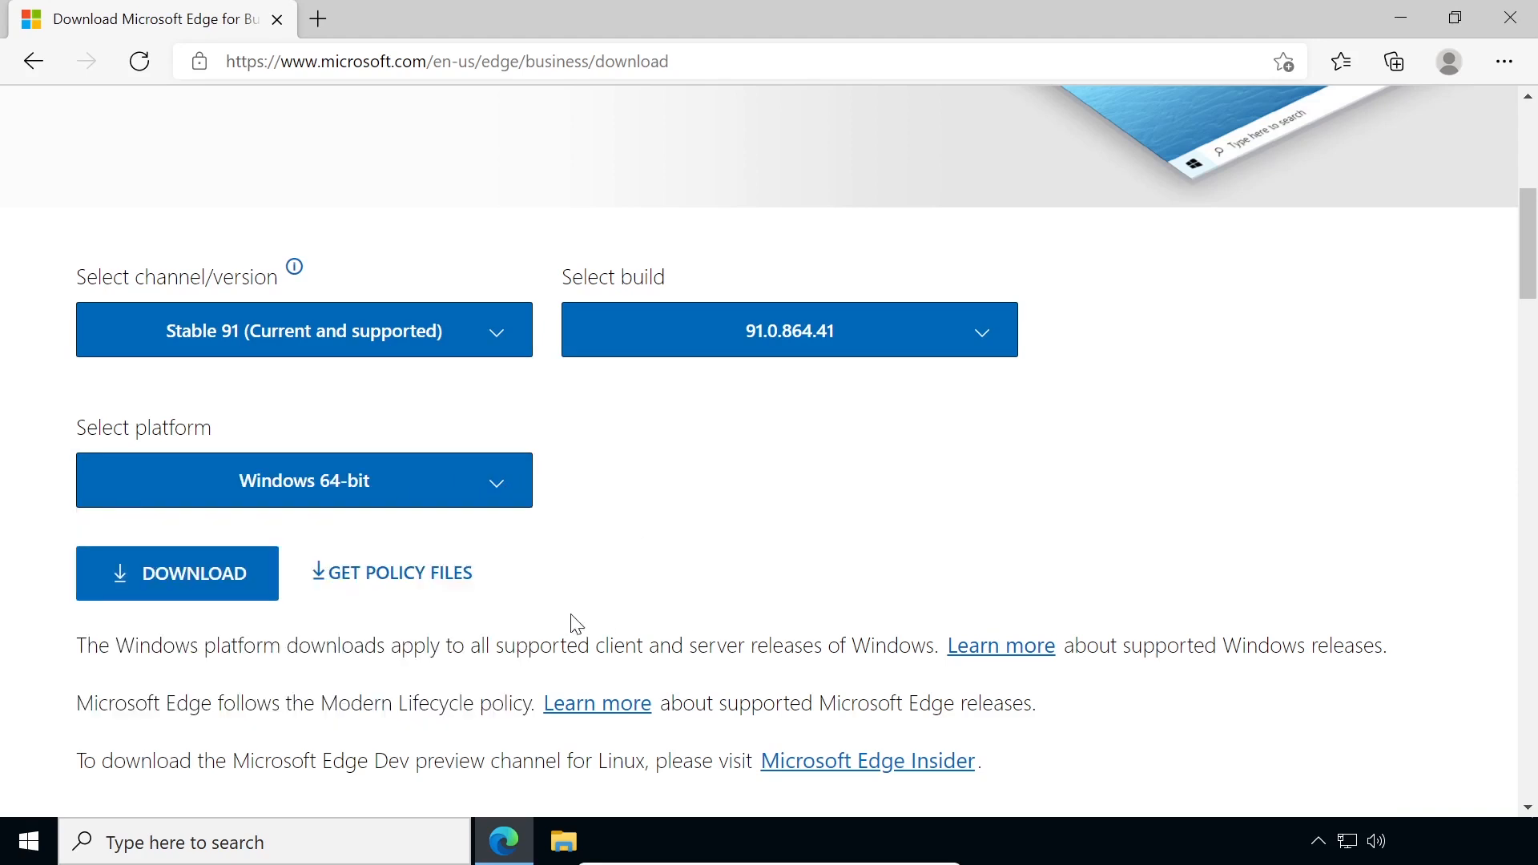
left_click(391, 573)
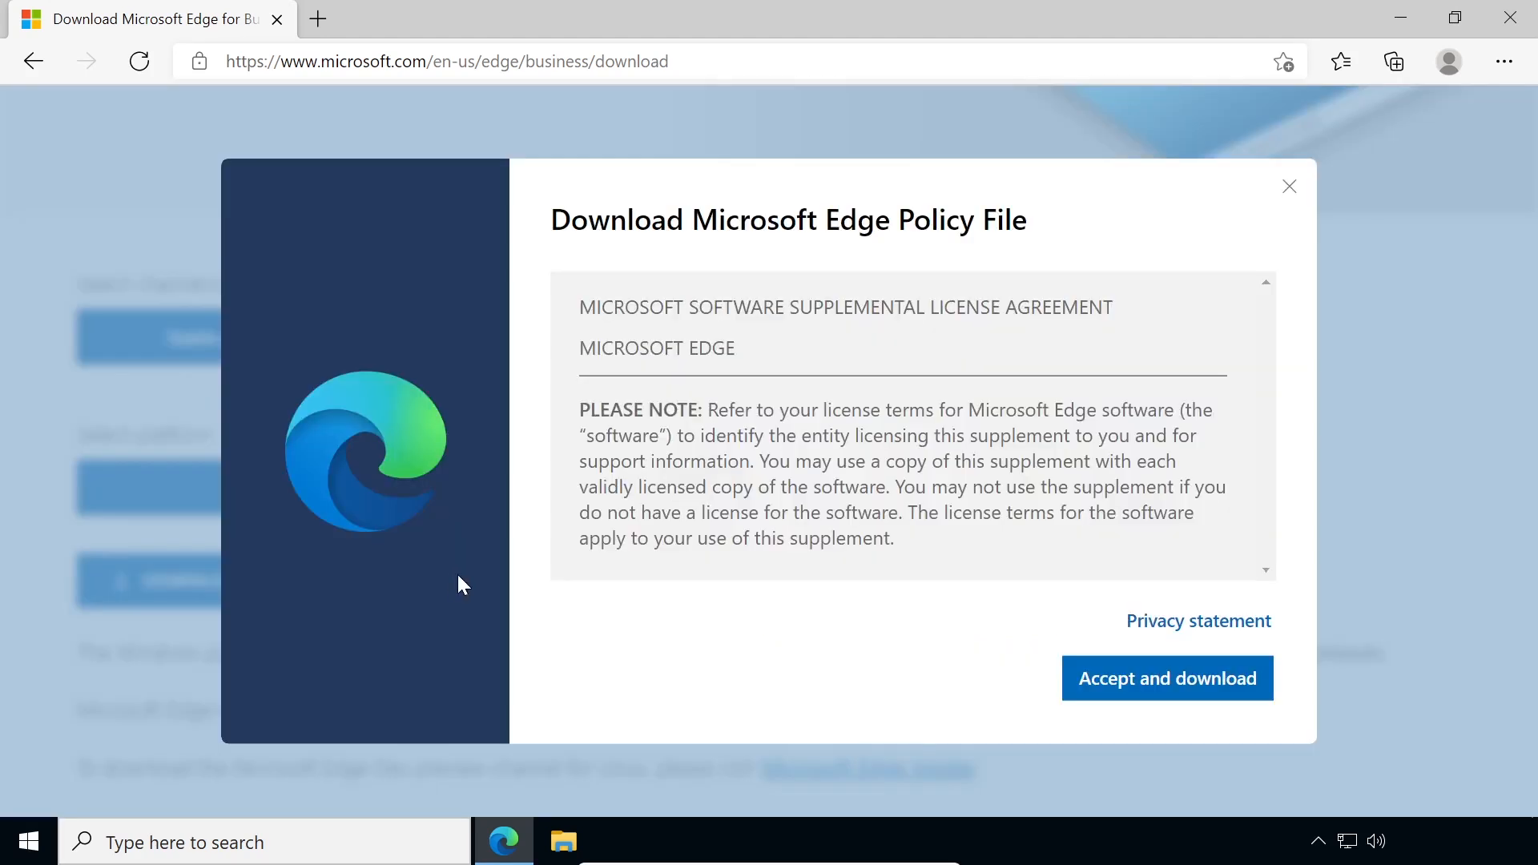
left_click(1166, 677)
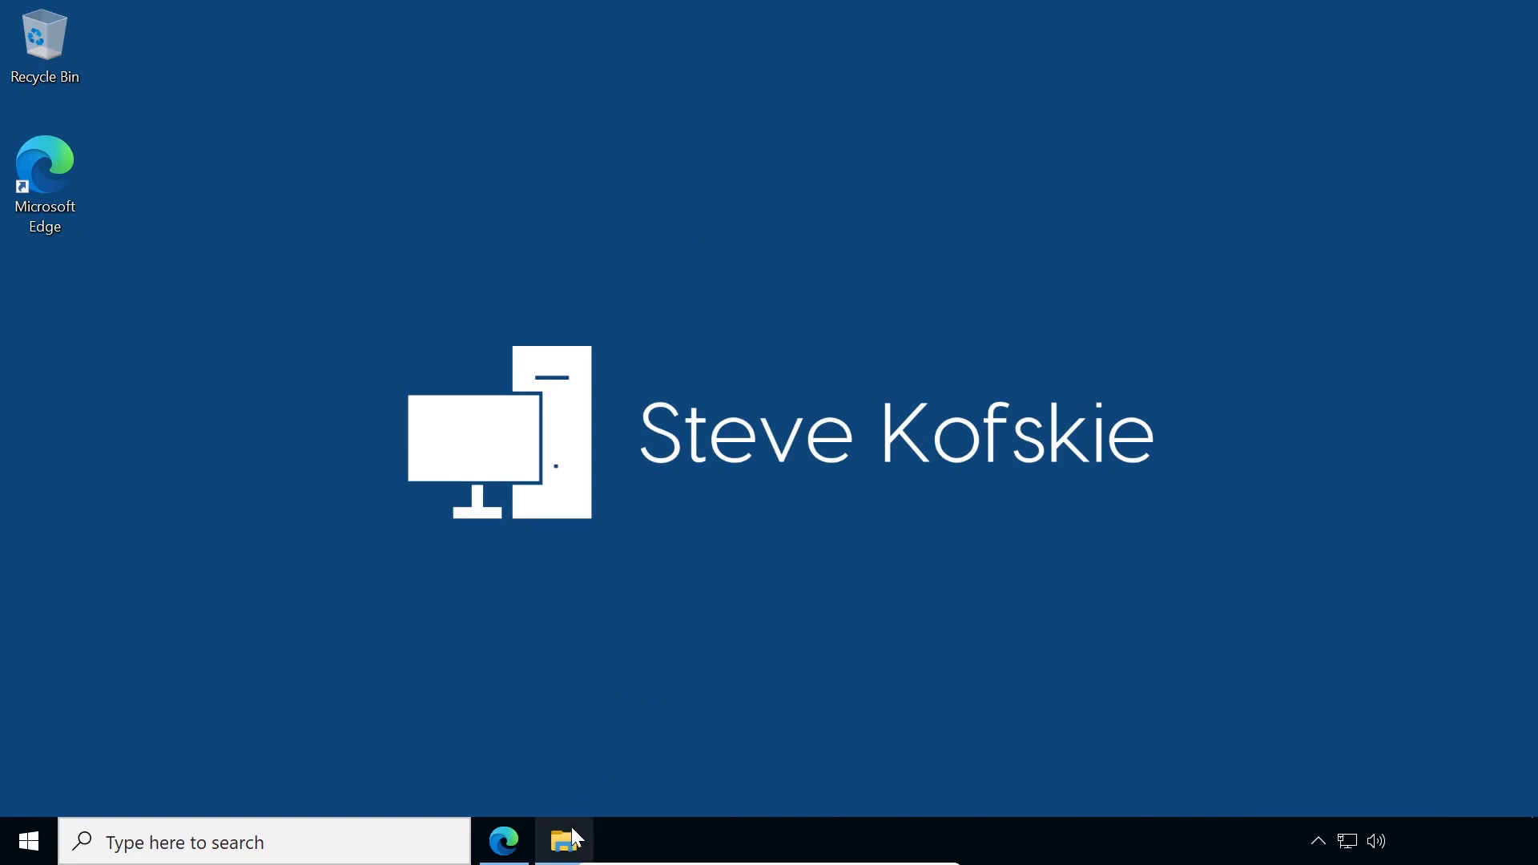
Step: Begin extracting from the policy templates cabinet file in Downloads, then cancel it
left_click(562, 840)
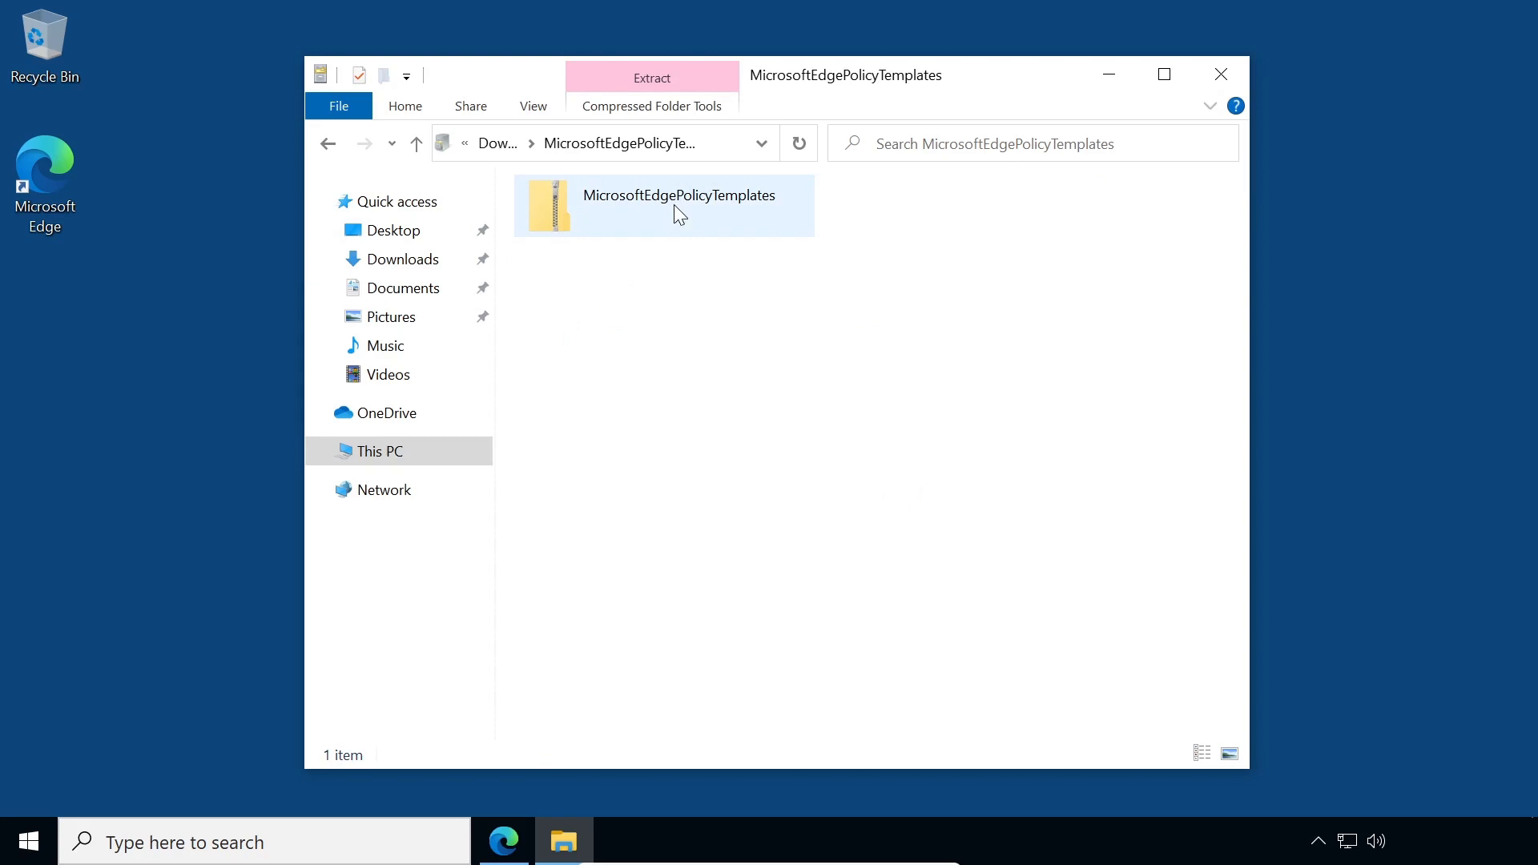
right_click(679, 213)
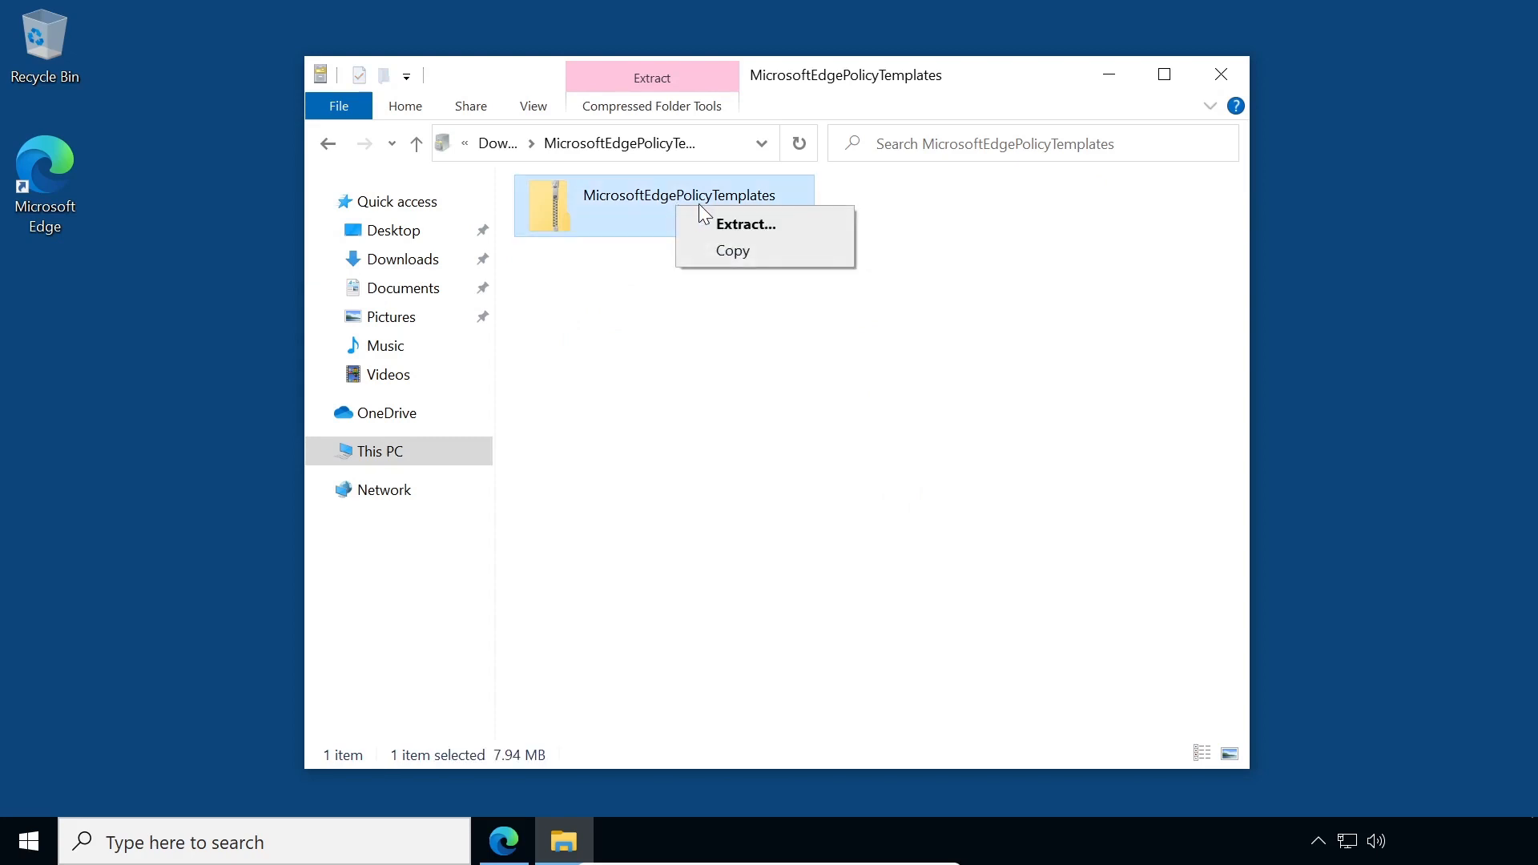
left_click(745, 224)
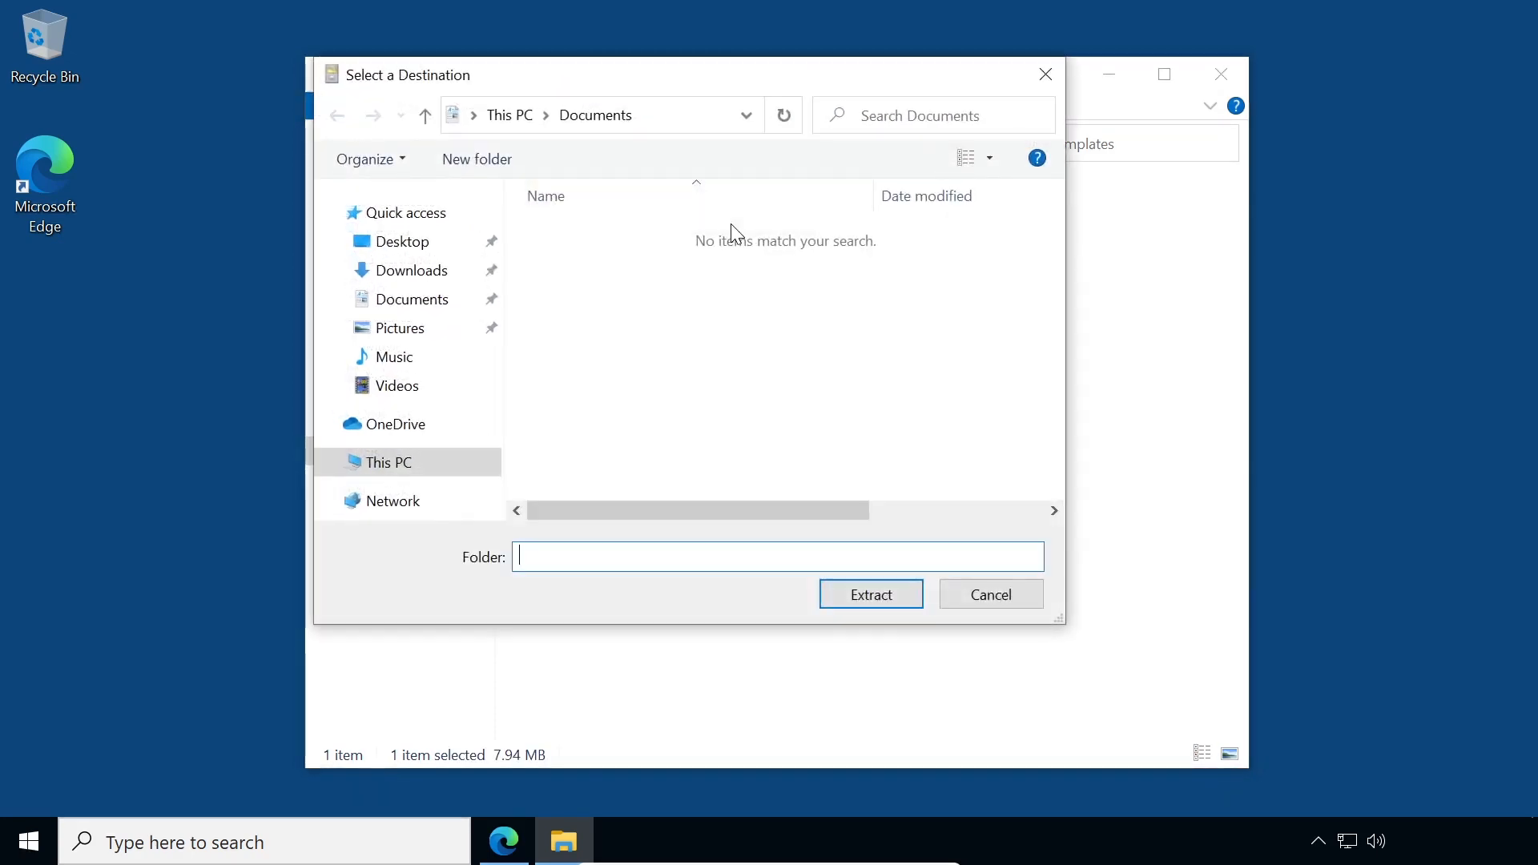
left_click(412, 269)
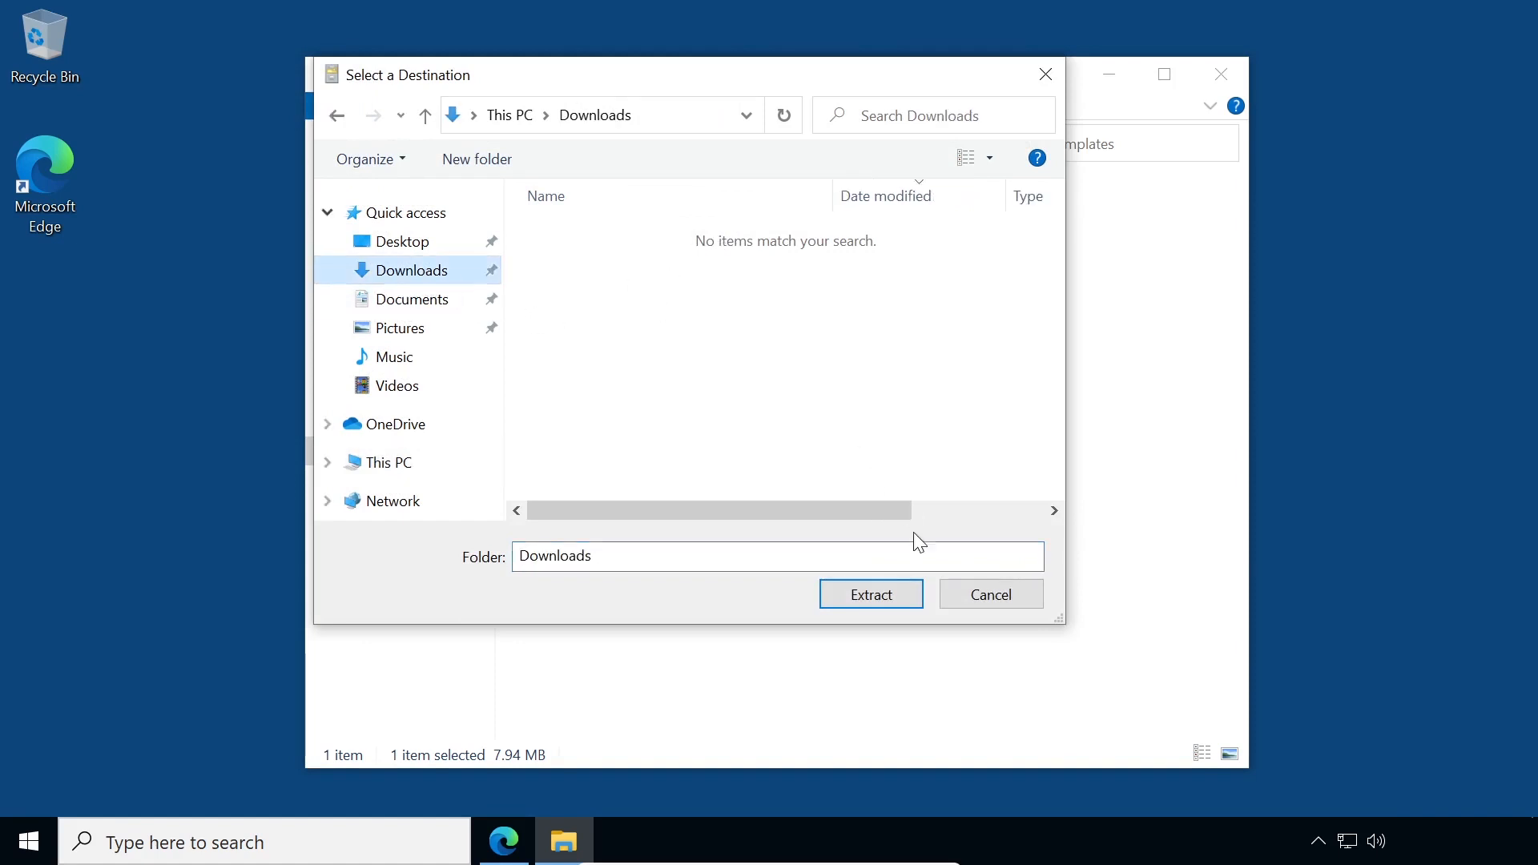
left_click(870, 594)
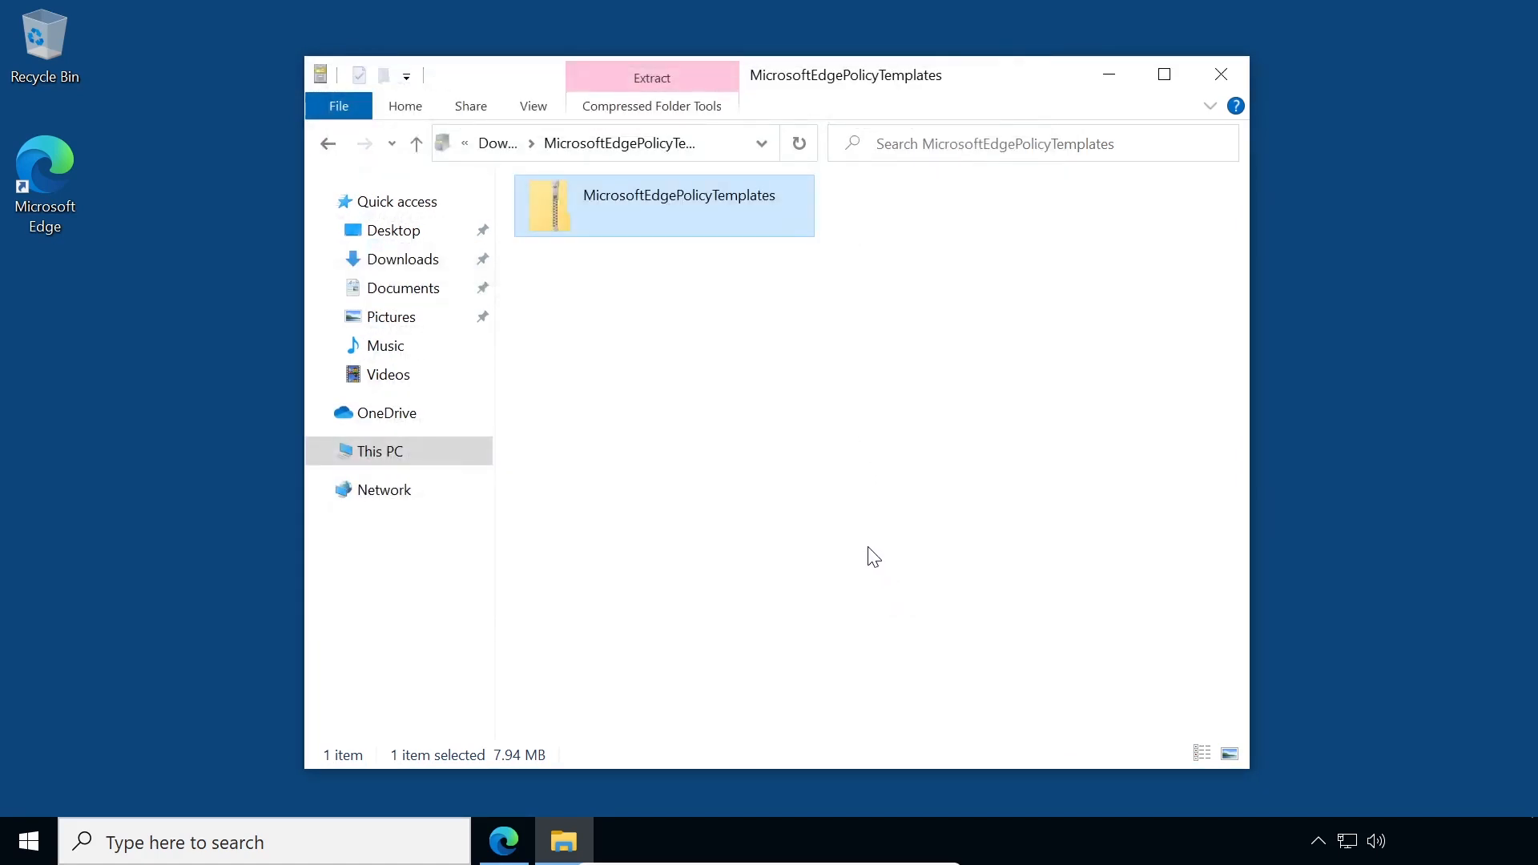
Step: Extract the MicrosoftEdgePolicyTemplates zip into its suggested folder in Downloads
left_click(403, 259)
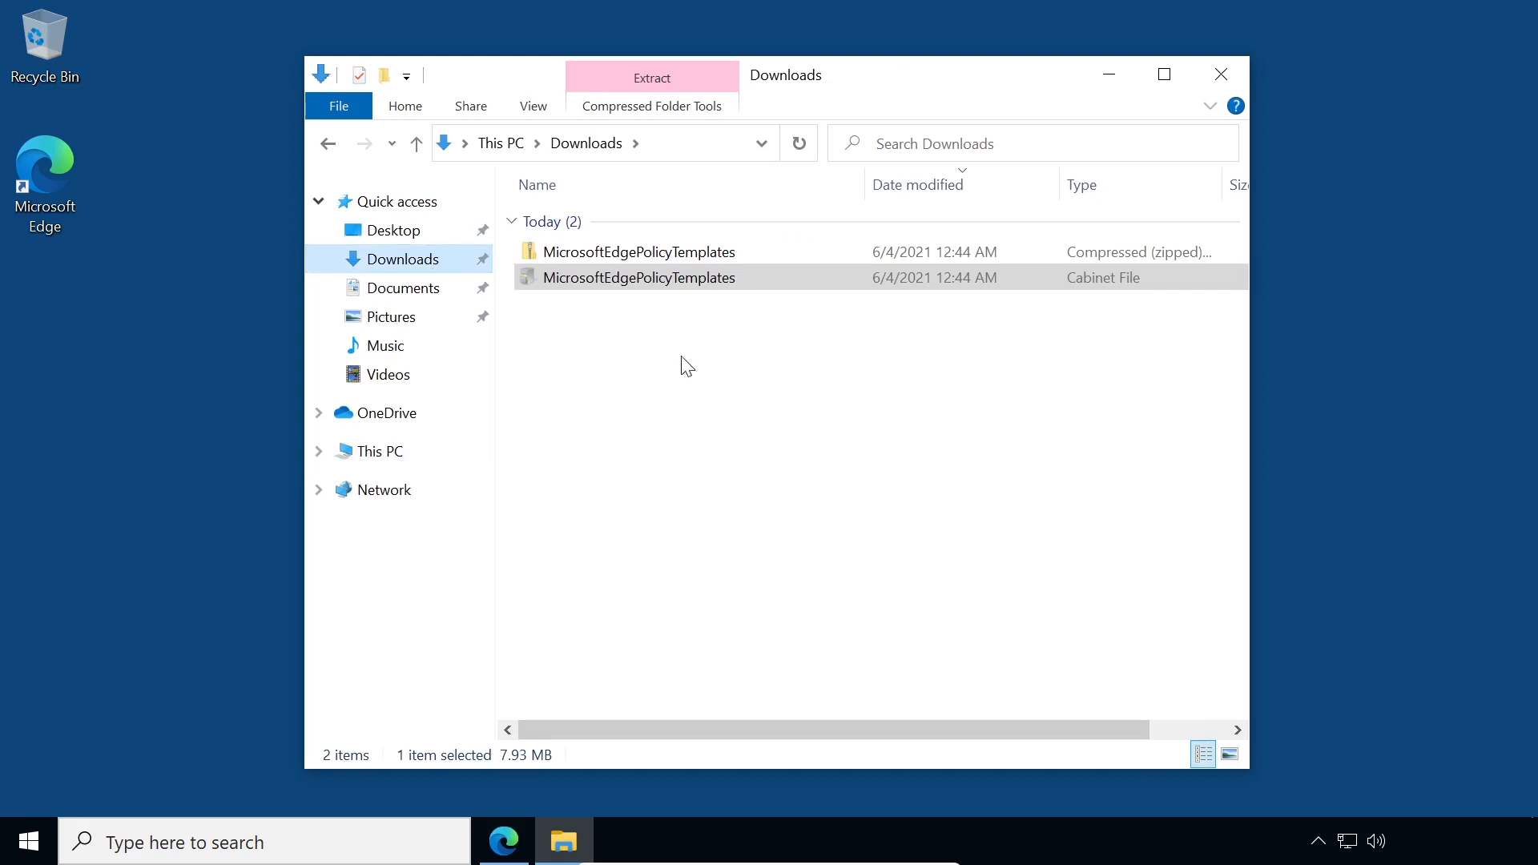
right_click(639, 252)
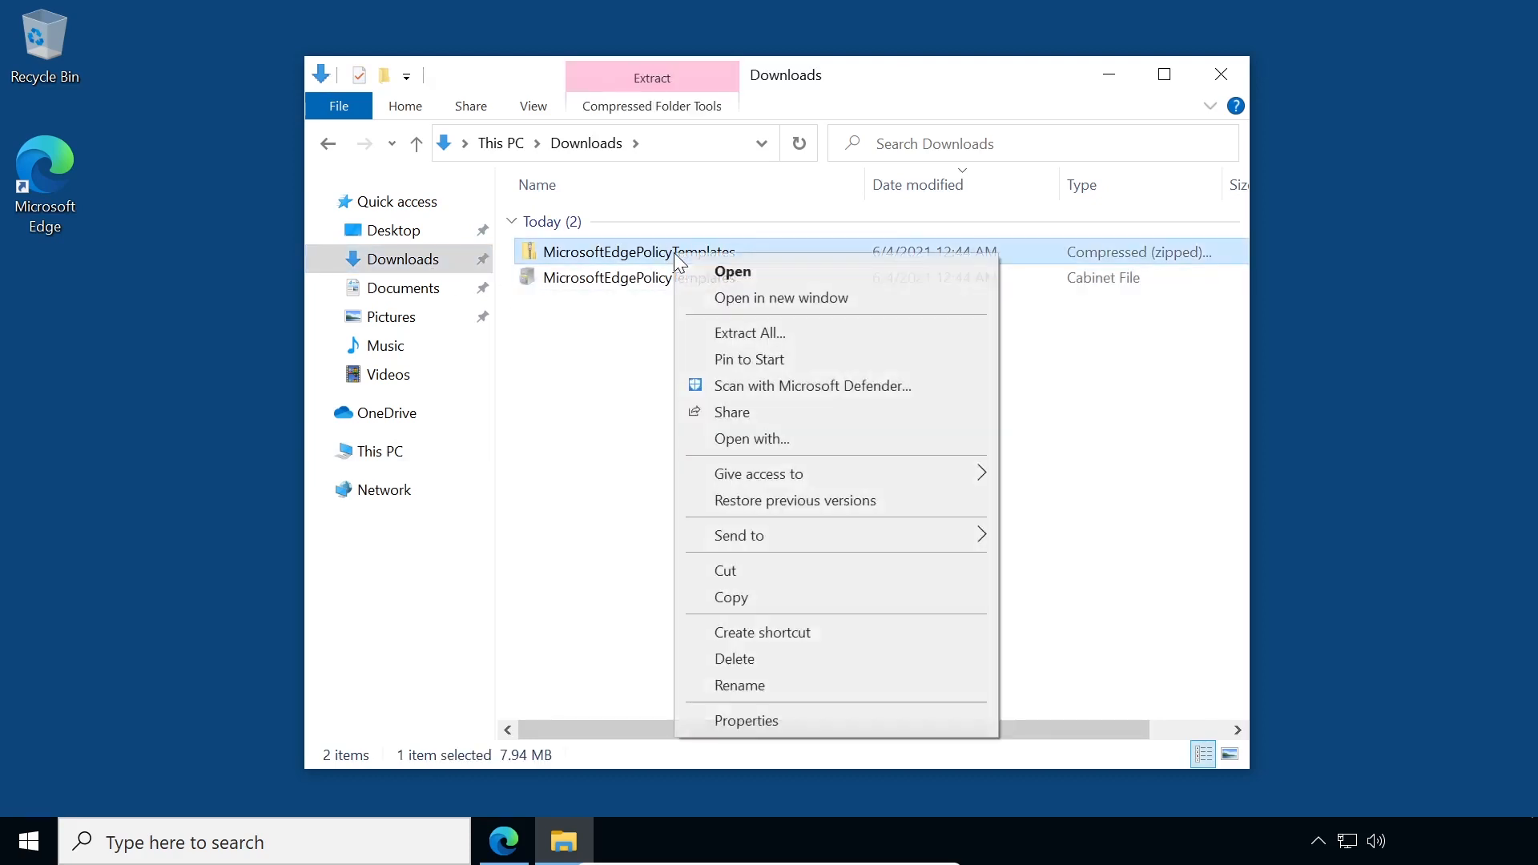
mouse_move(749, 333)
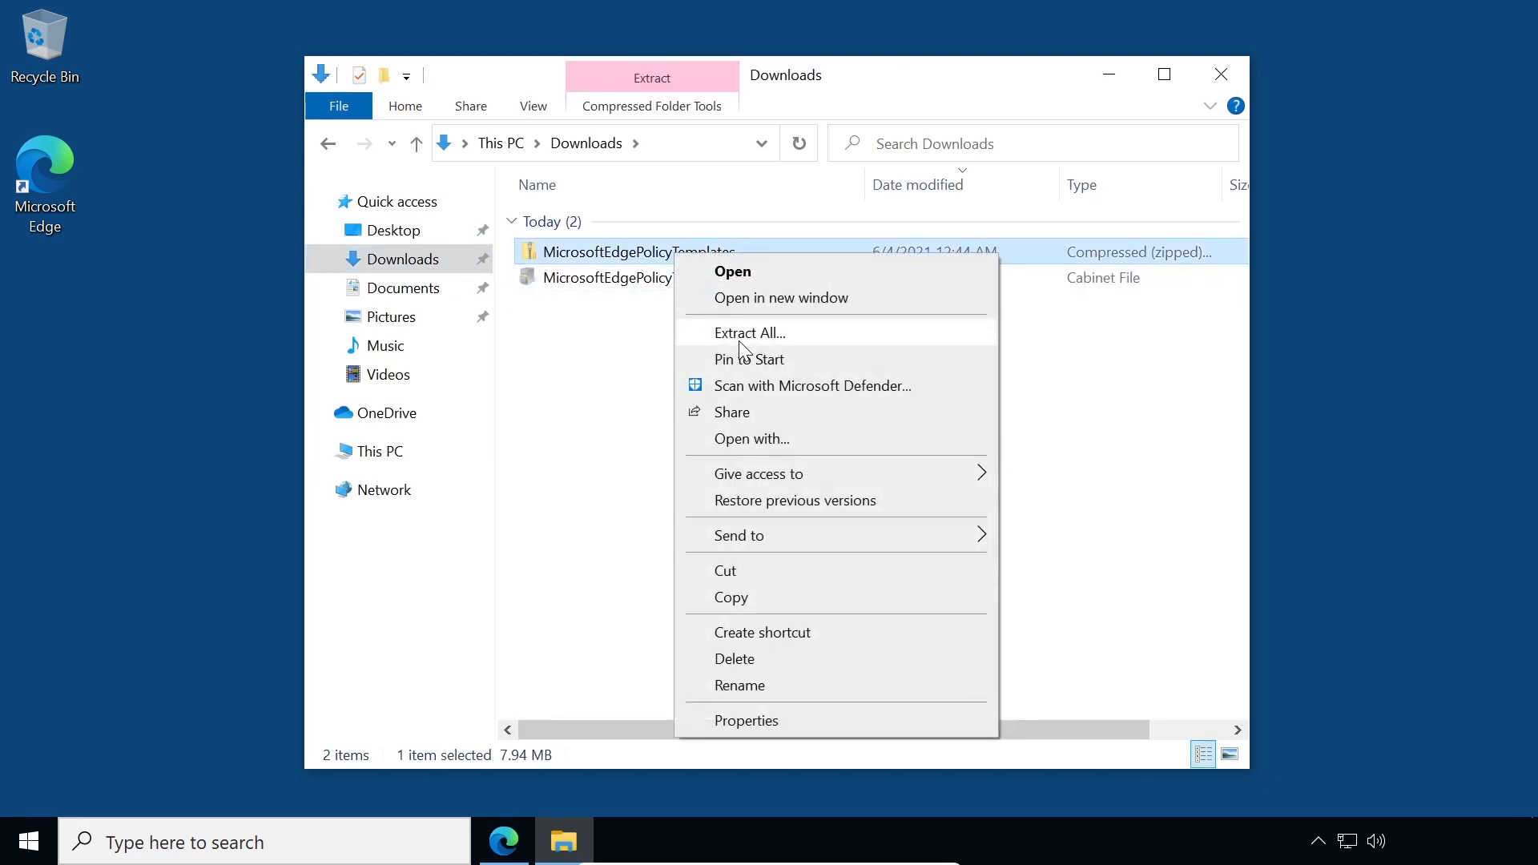
left_click(750, 333)
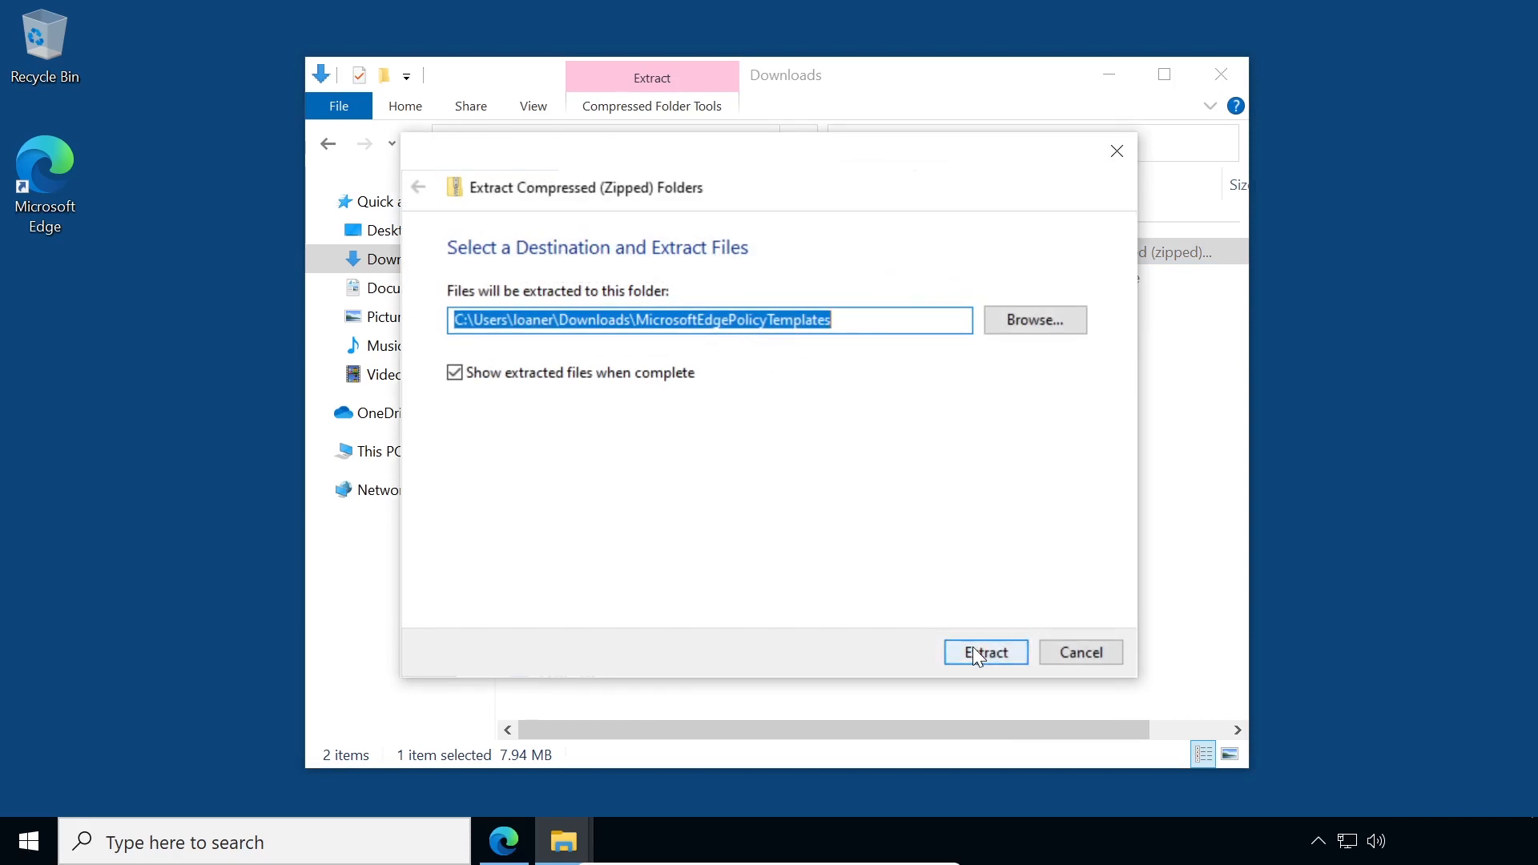
left_click(985, 652)
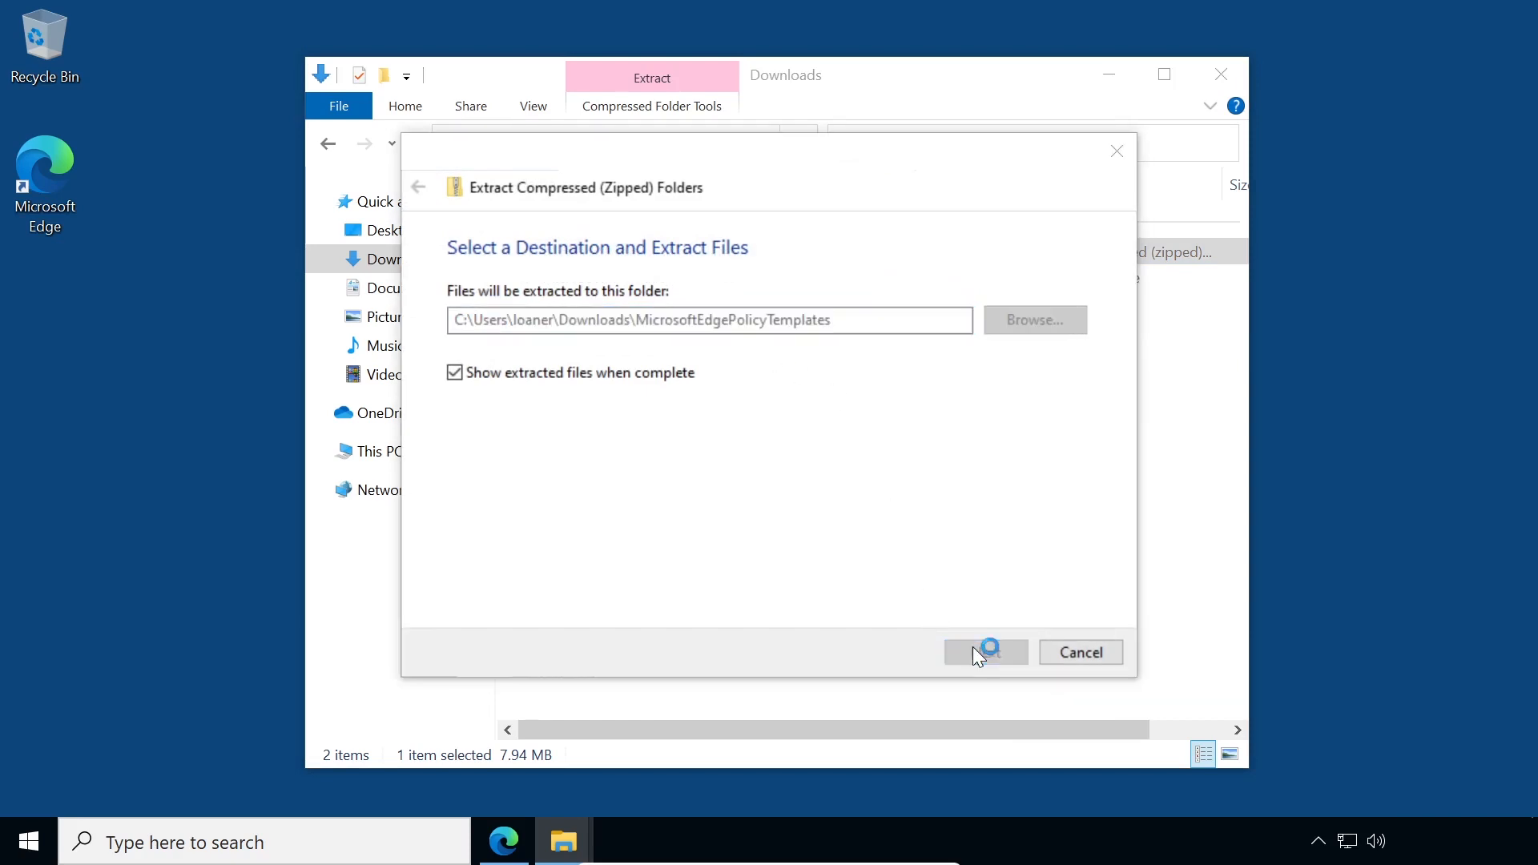
left_click(983, 652)
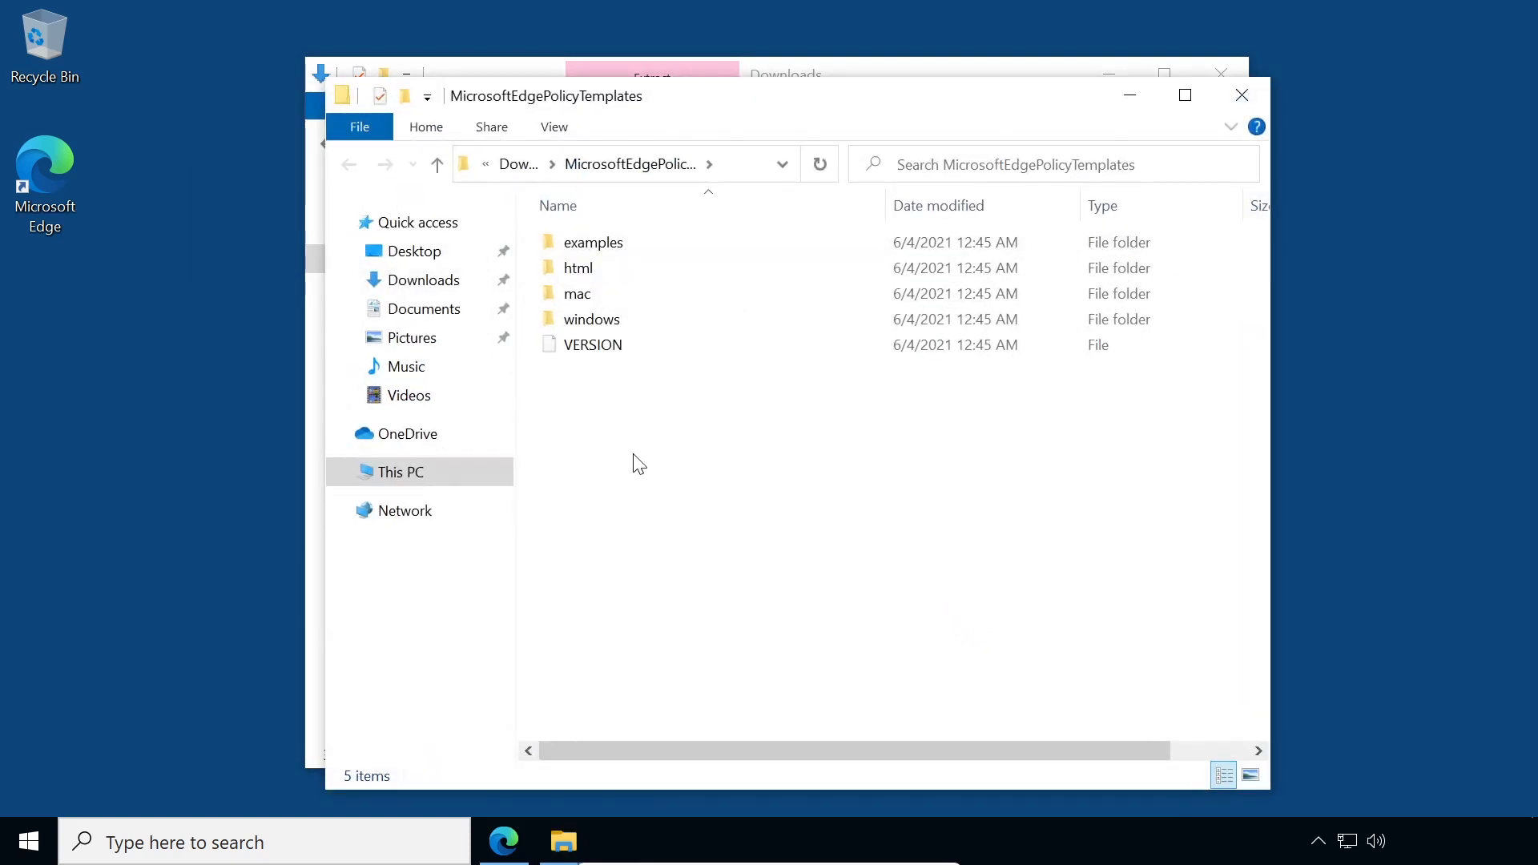
mouse_move(1014, 102)
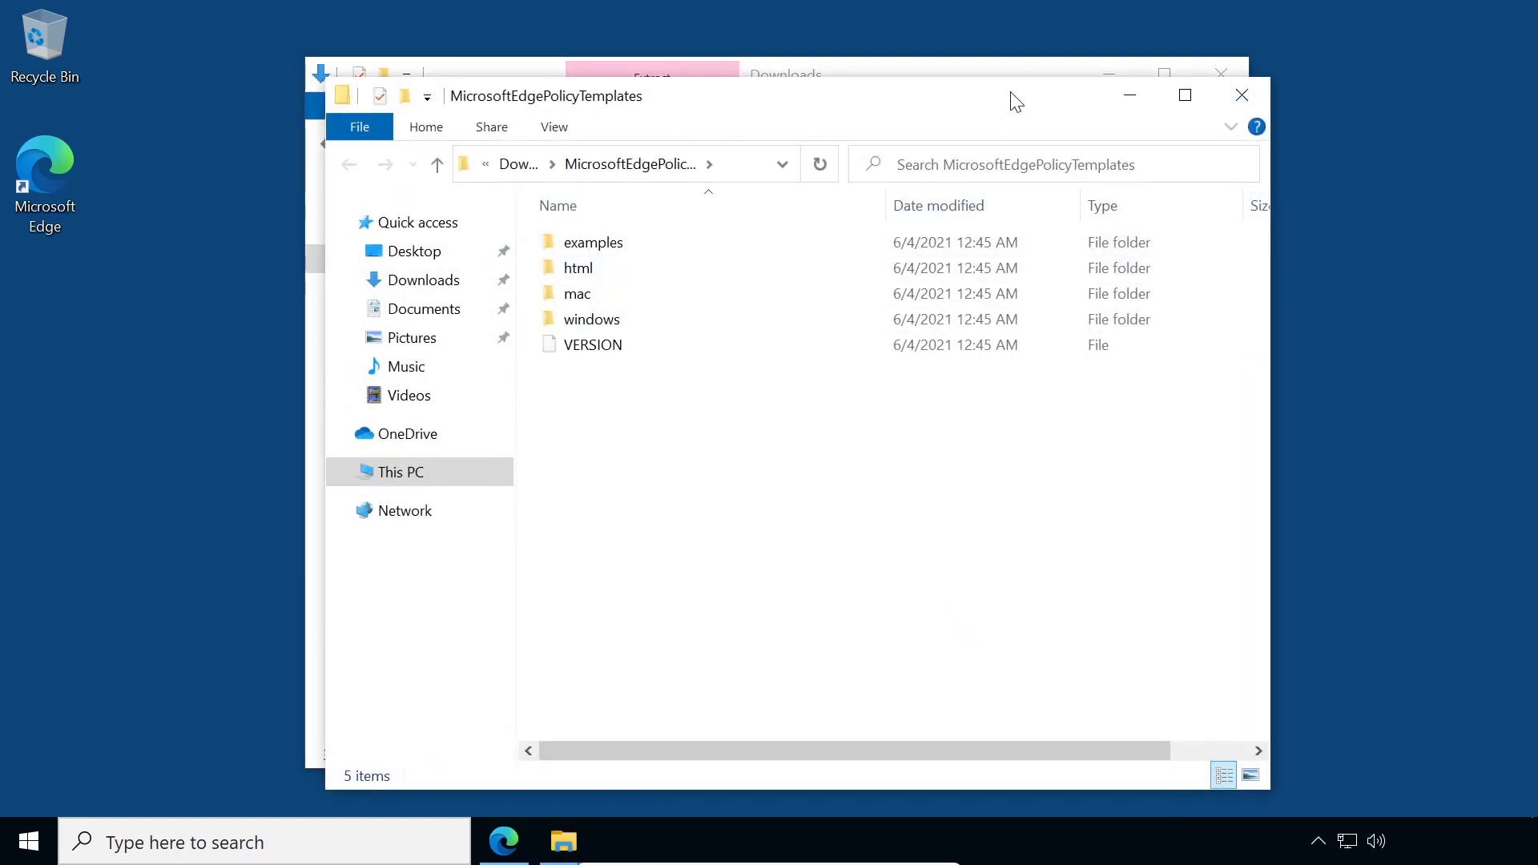
Step: Maximize Explorer and browse into the templates' windows\admx folder
left_click(1184, 95)
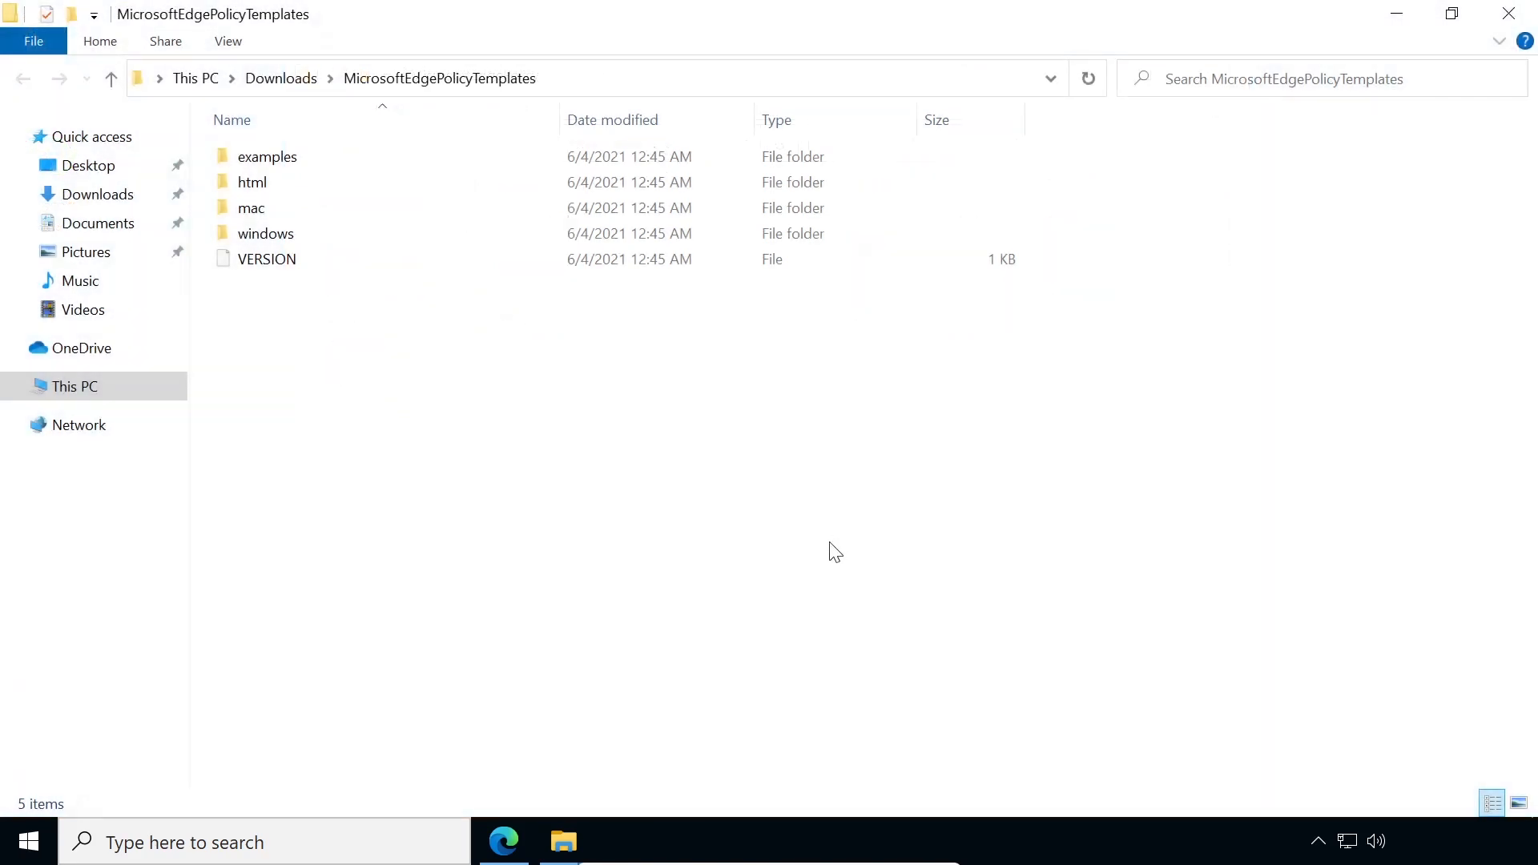
left_click(264, 234)
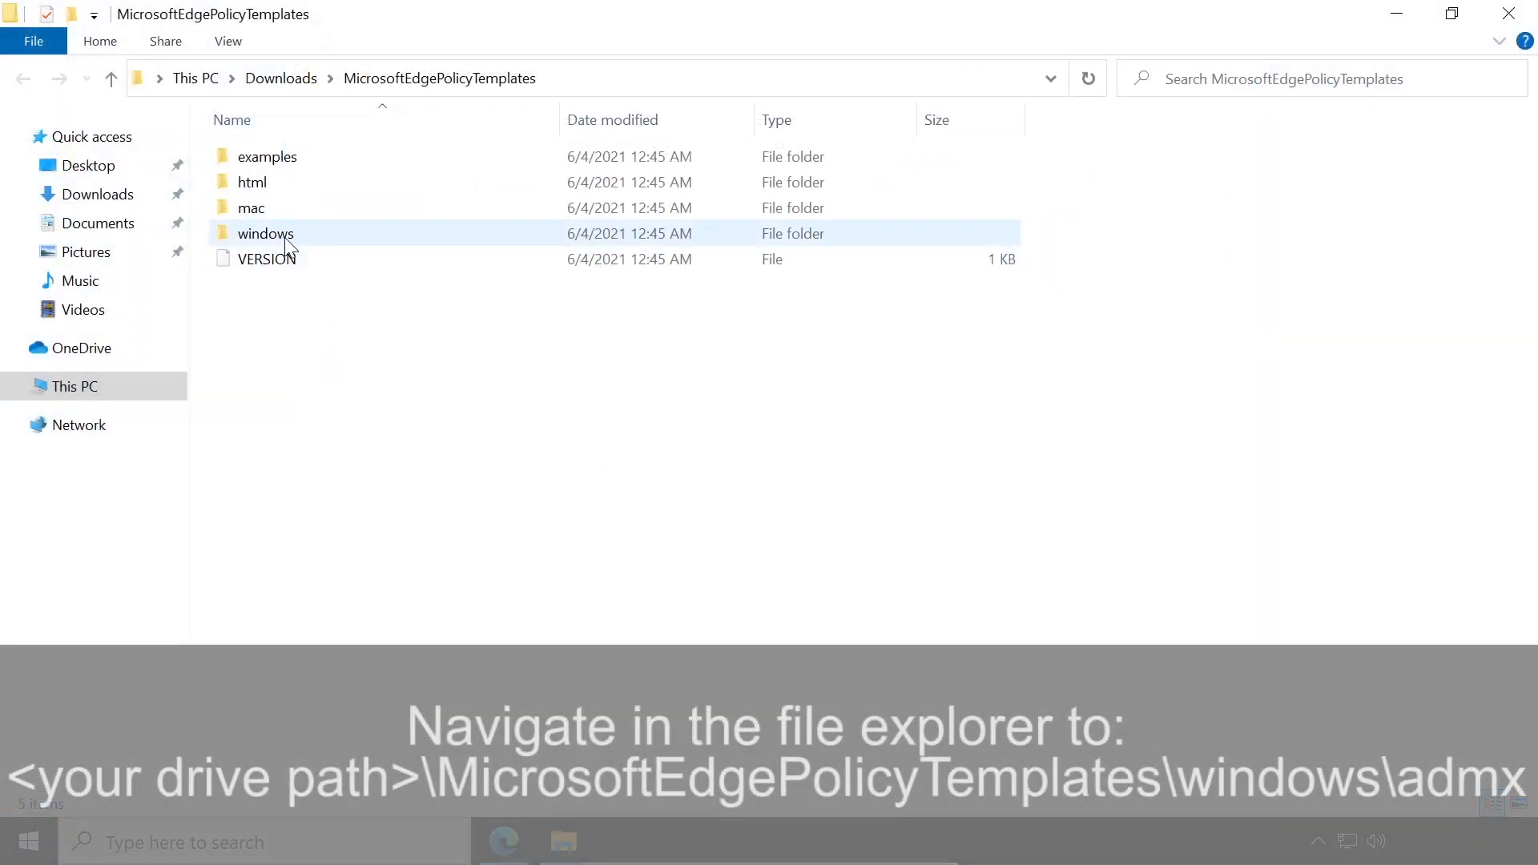
double_click(264, 234)
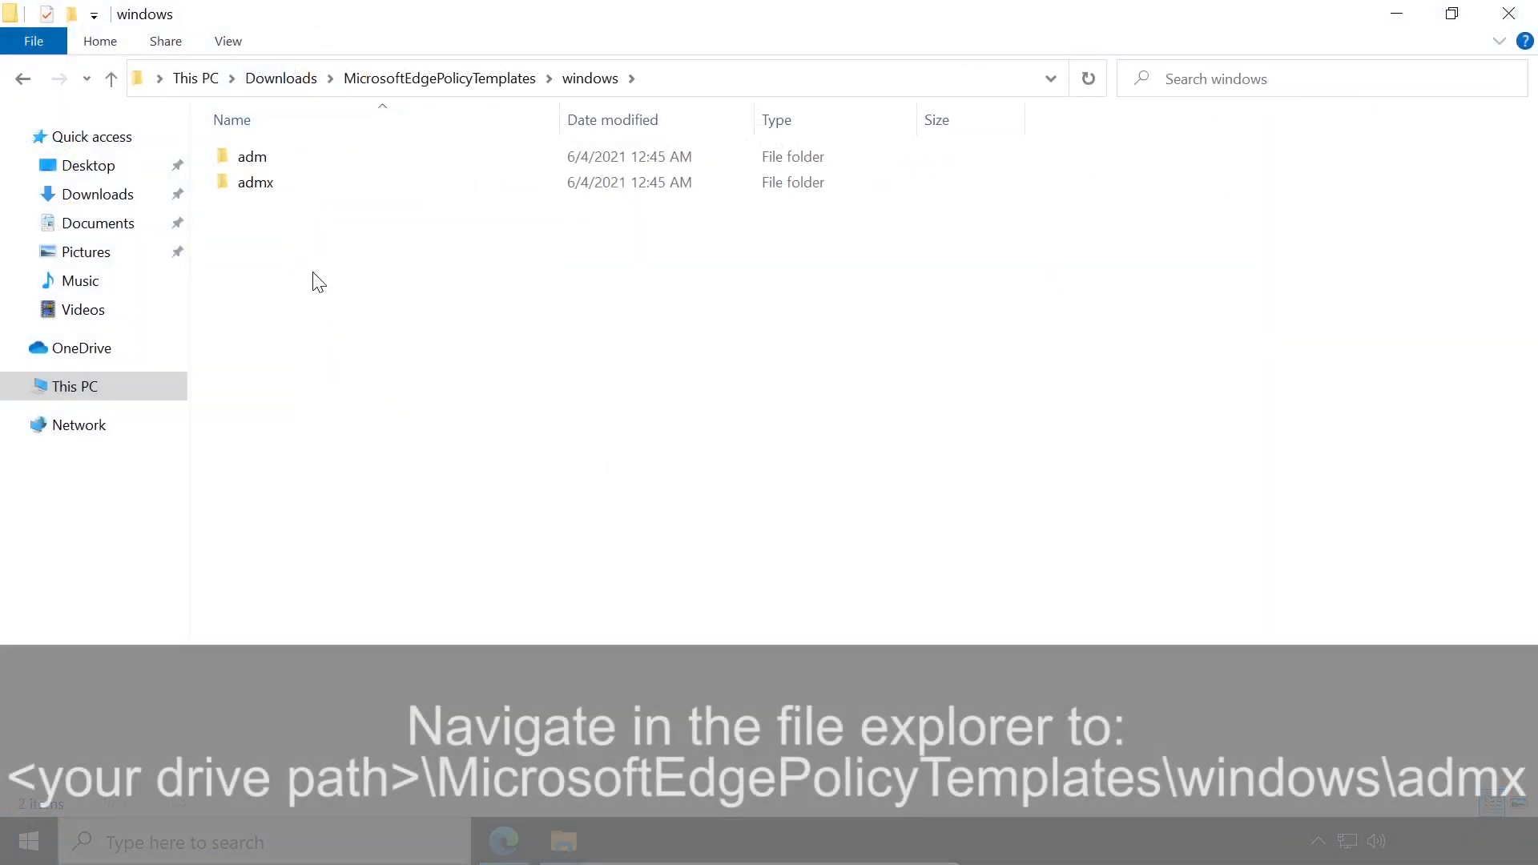
left_click(254, 183)
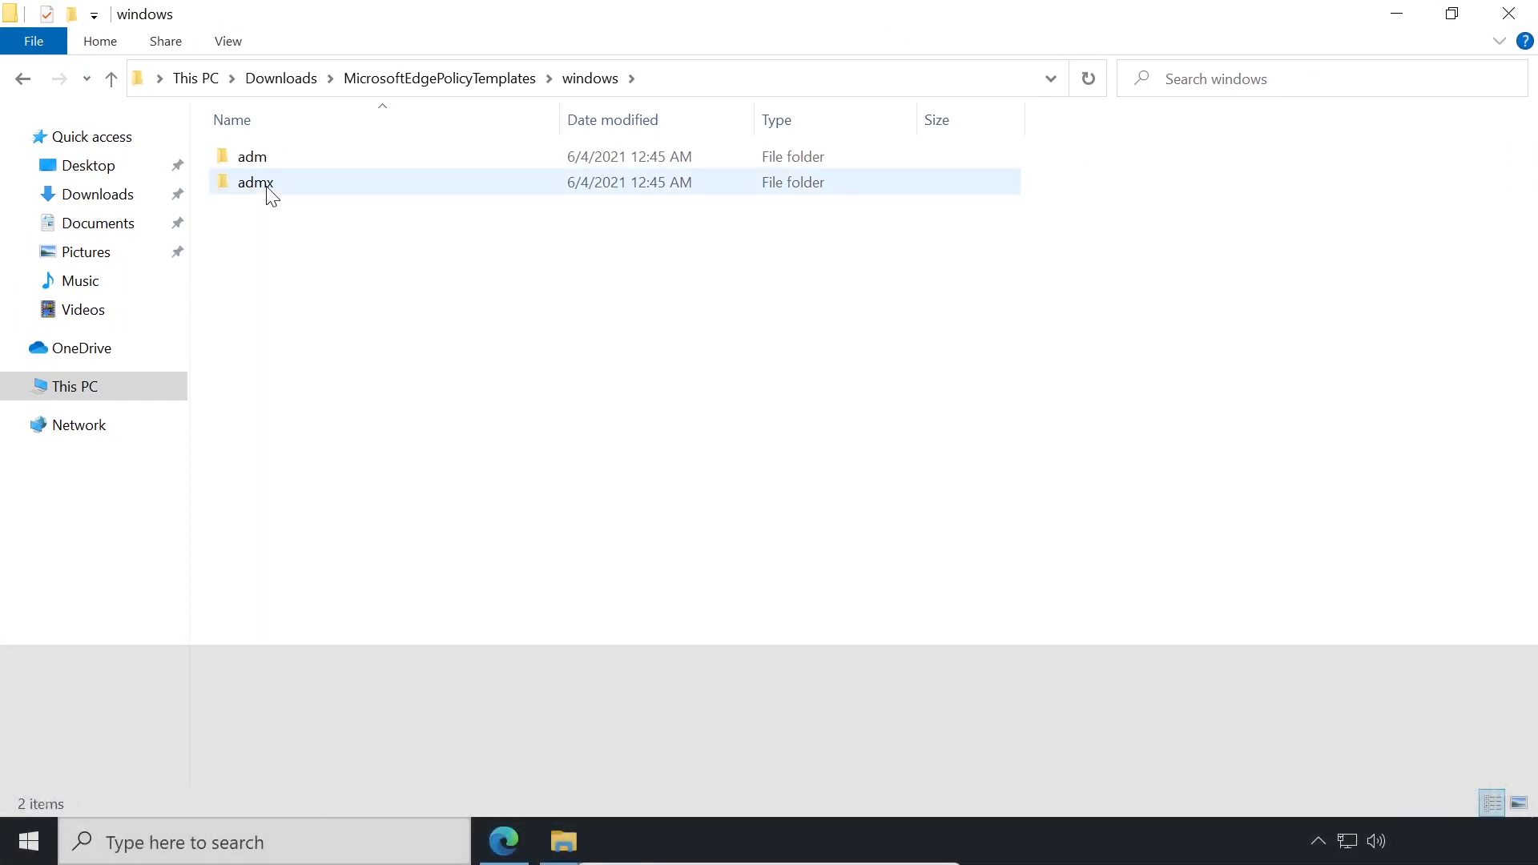
double_click(254, 183)
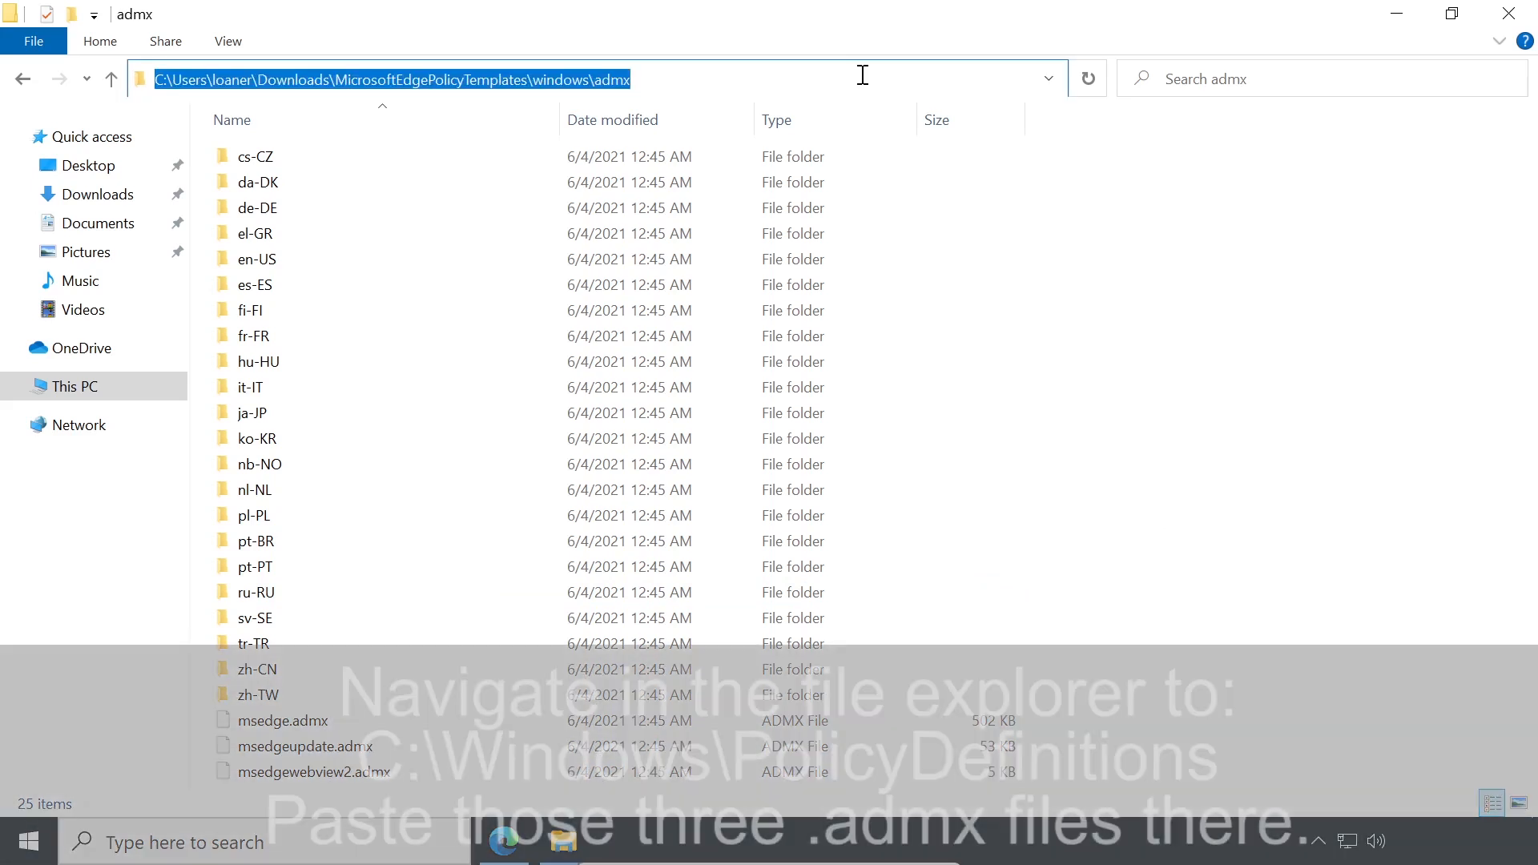
Step: Paste the three Edge .admx files into C:\Windows\PolicyDefinitions, granting administrator permission
type("C:")
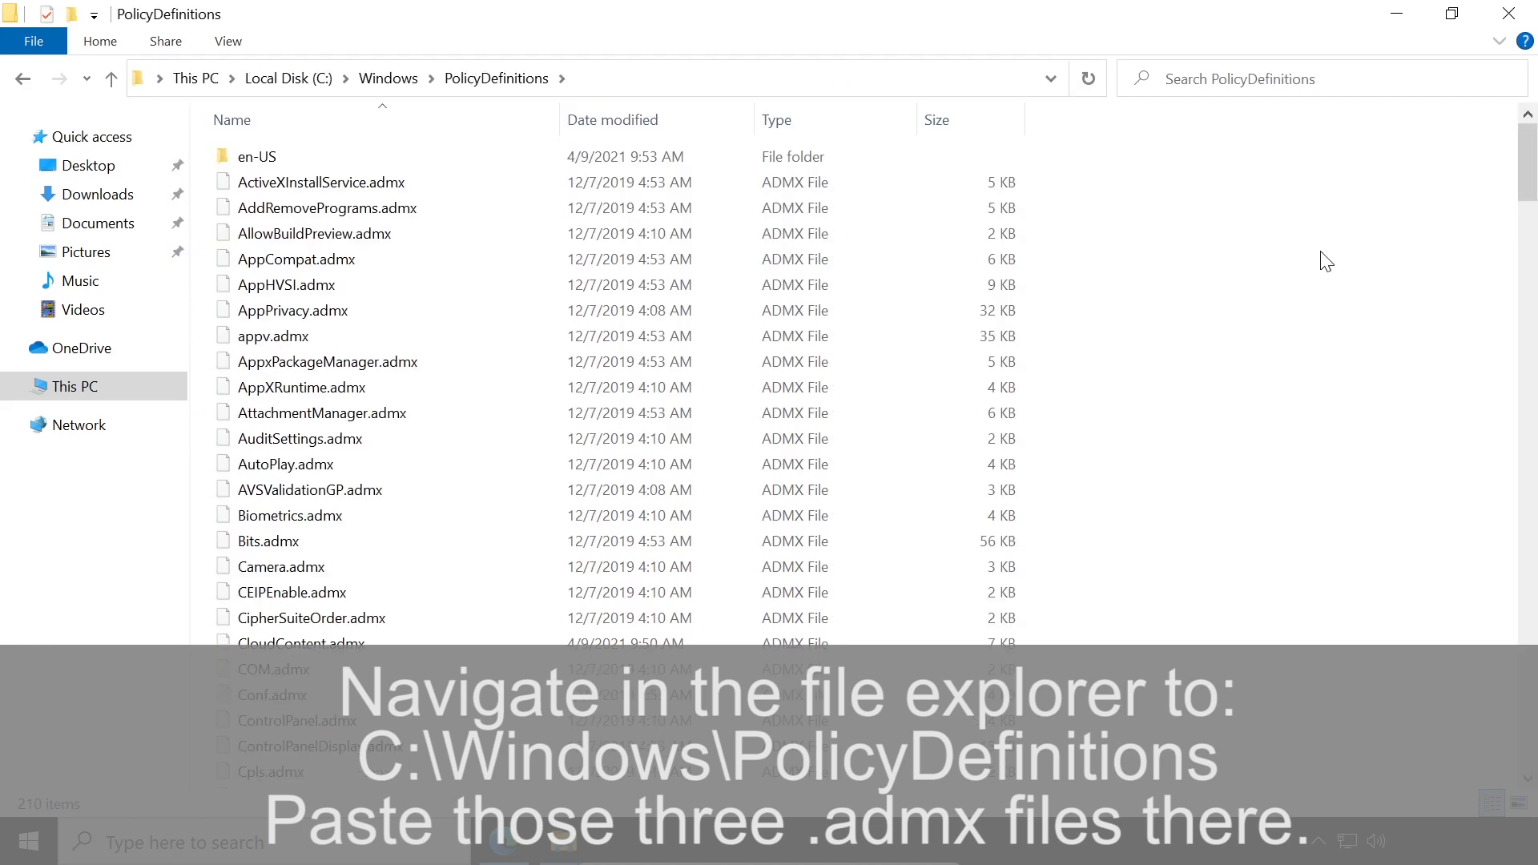
right_click(1324, 261)
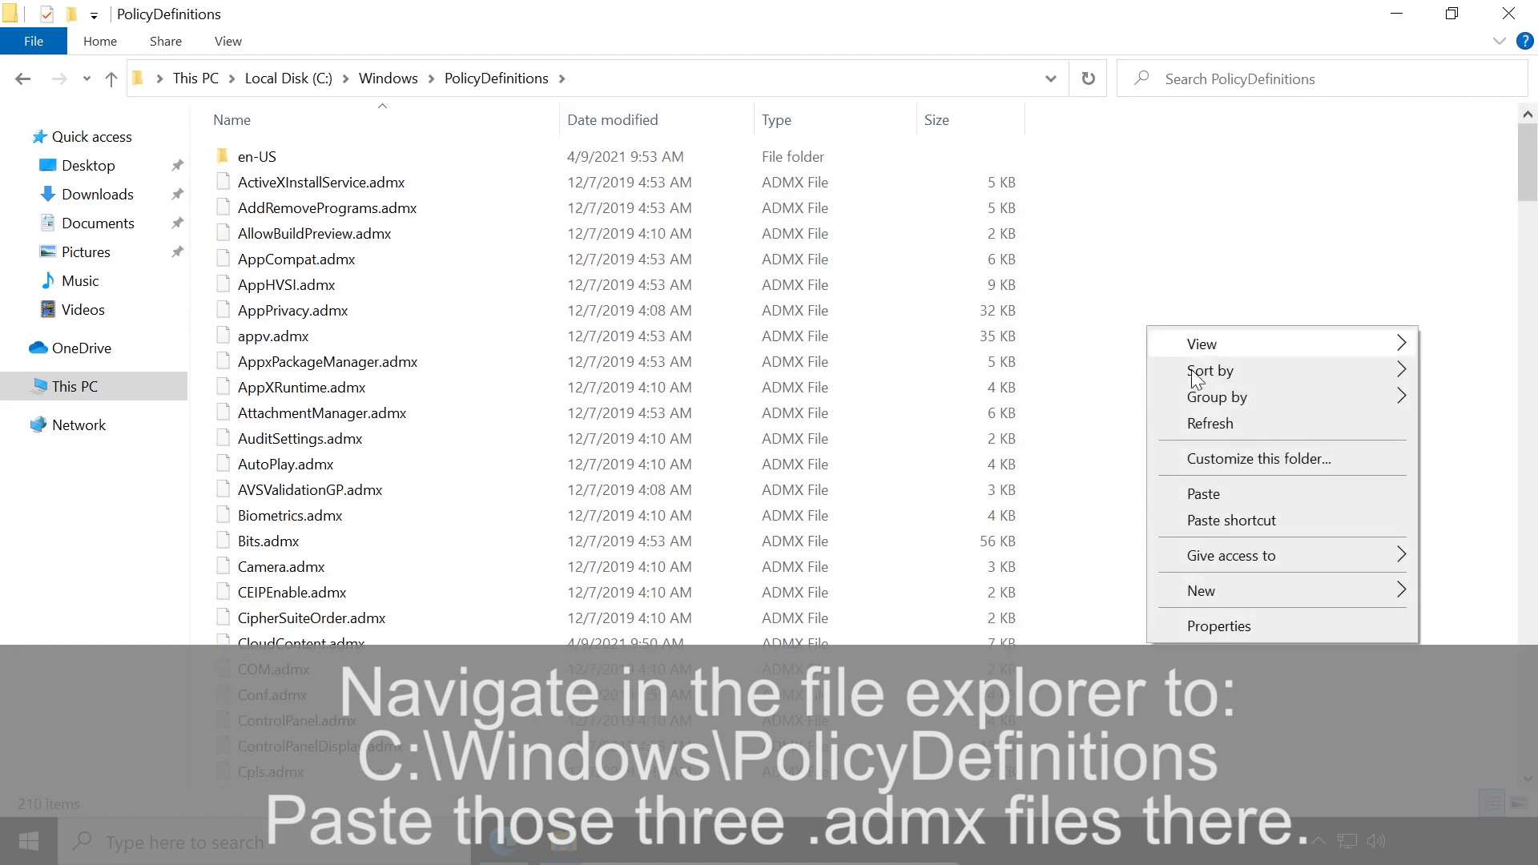
left_click(1203, 495)
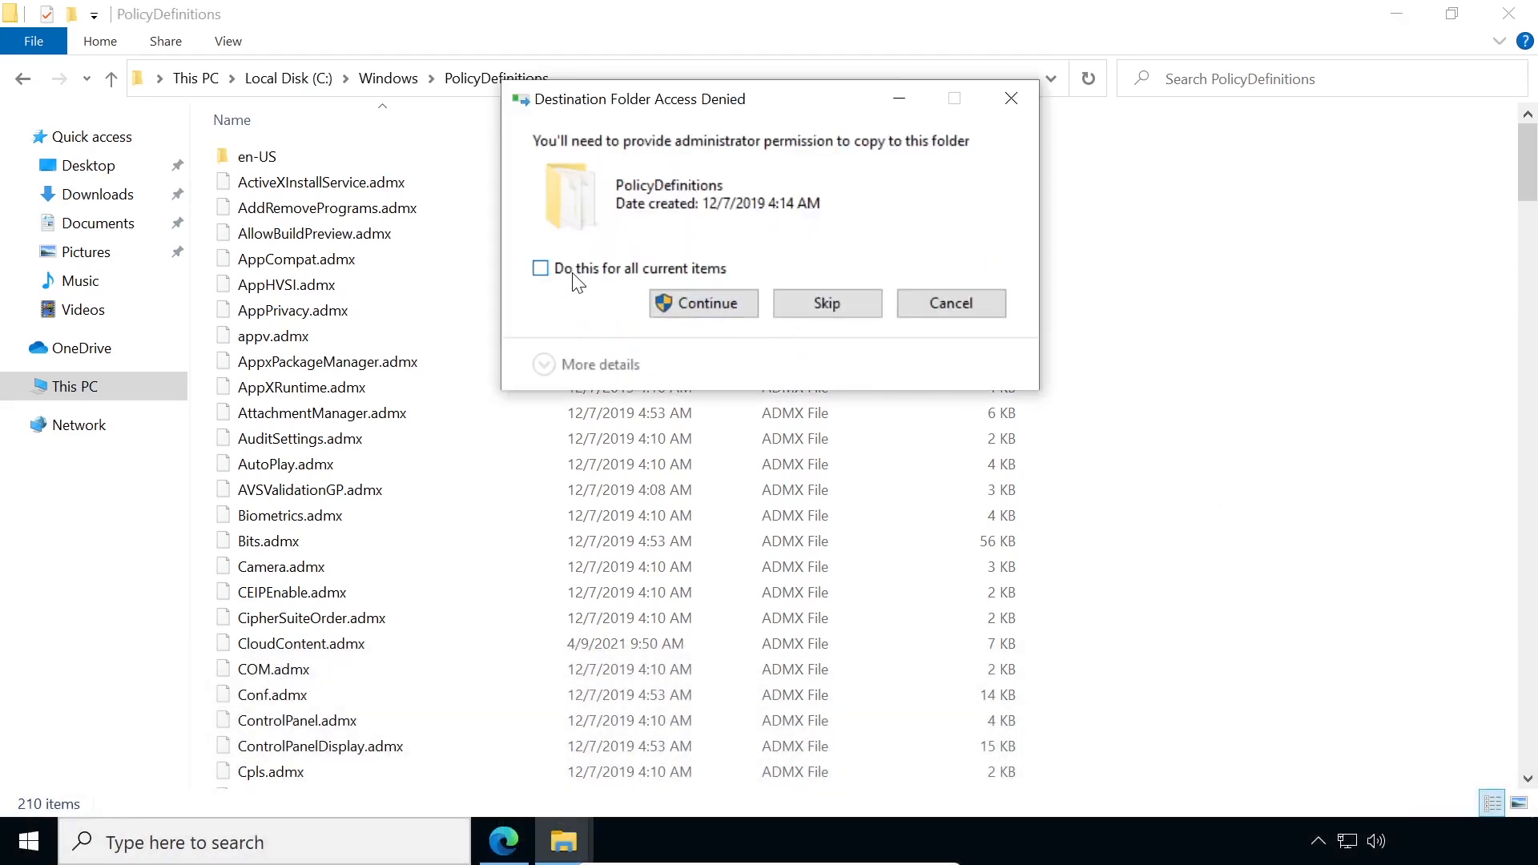
left_click(702, 302)
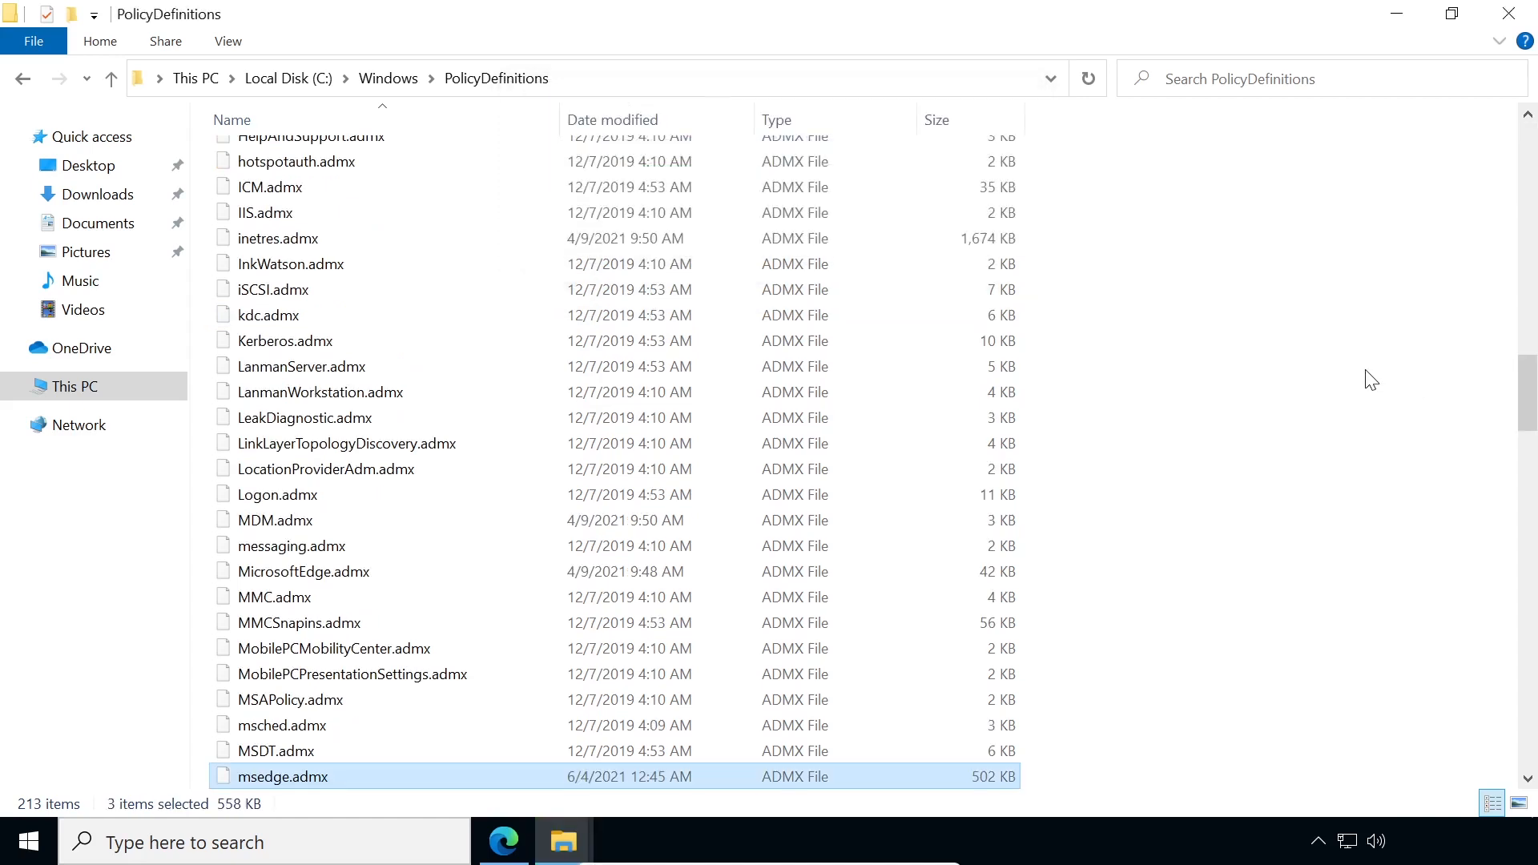
scroll("down", 3)
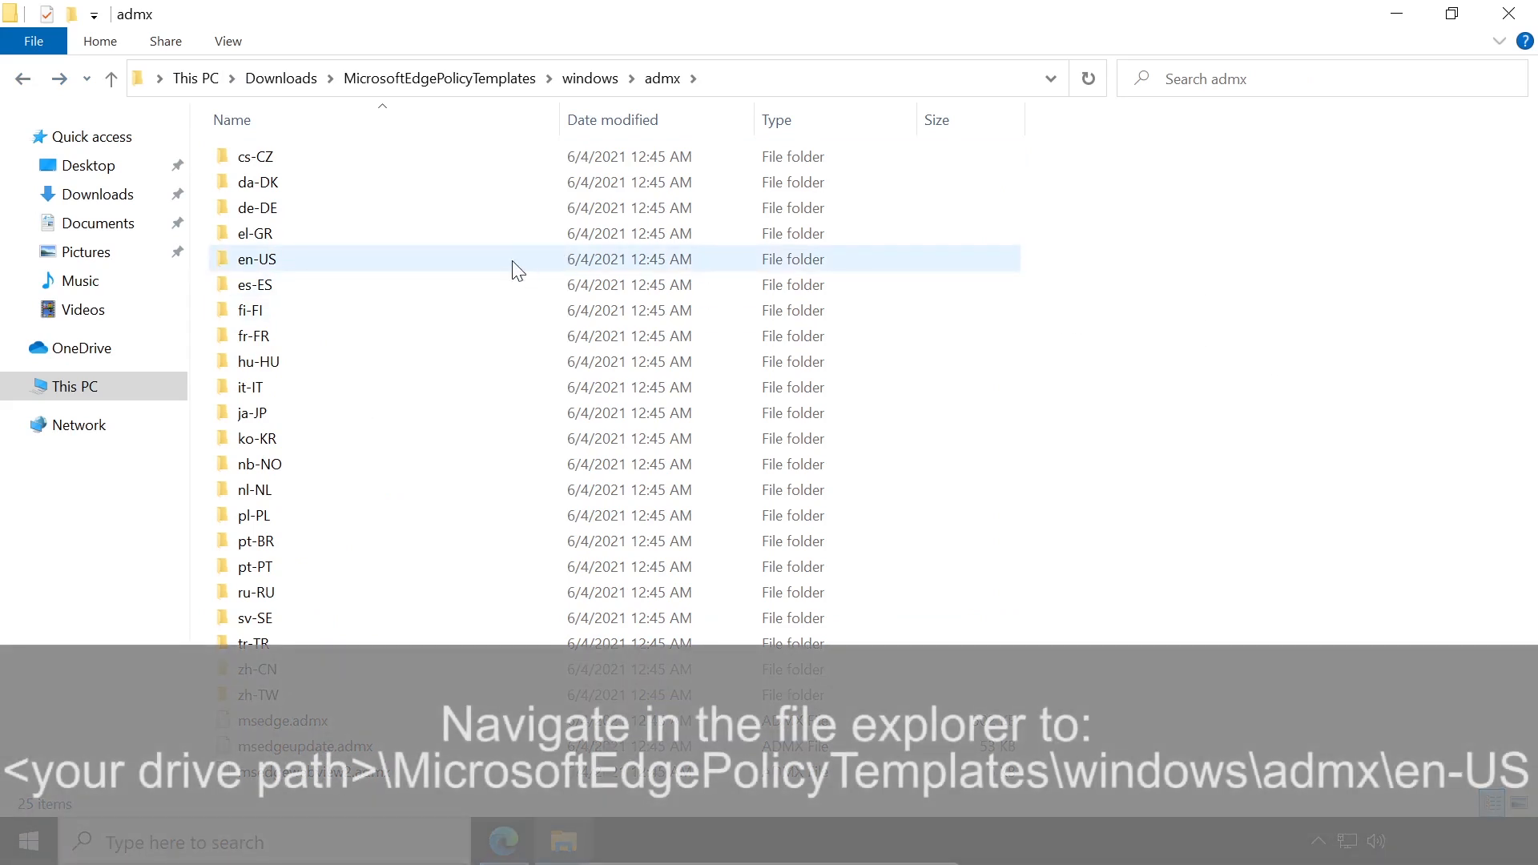
Step: Copy msedge.adml, msedgeupdate.adml and msedgewebview2.adml from admx\en-US
double_click(256, 258)
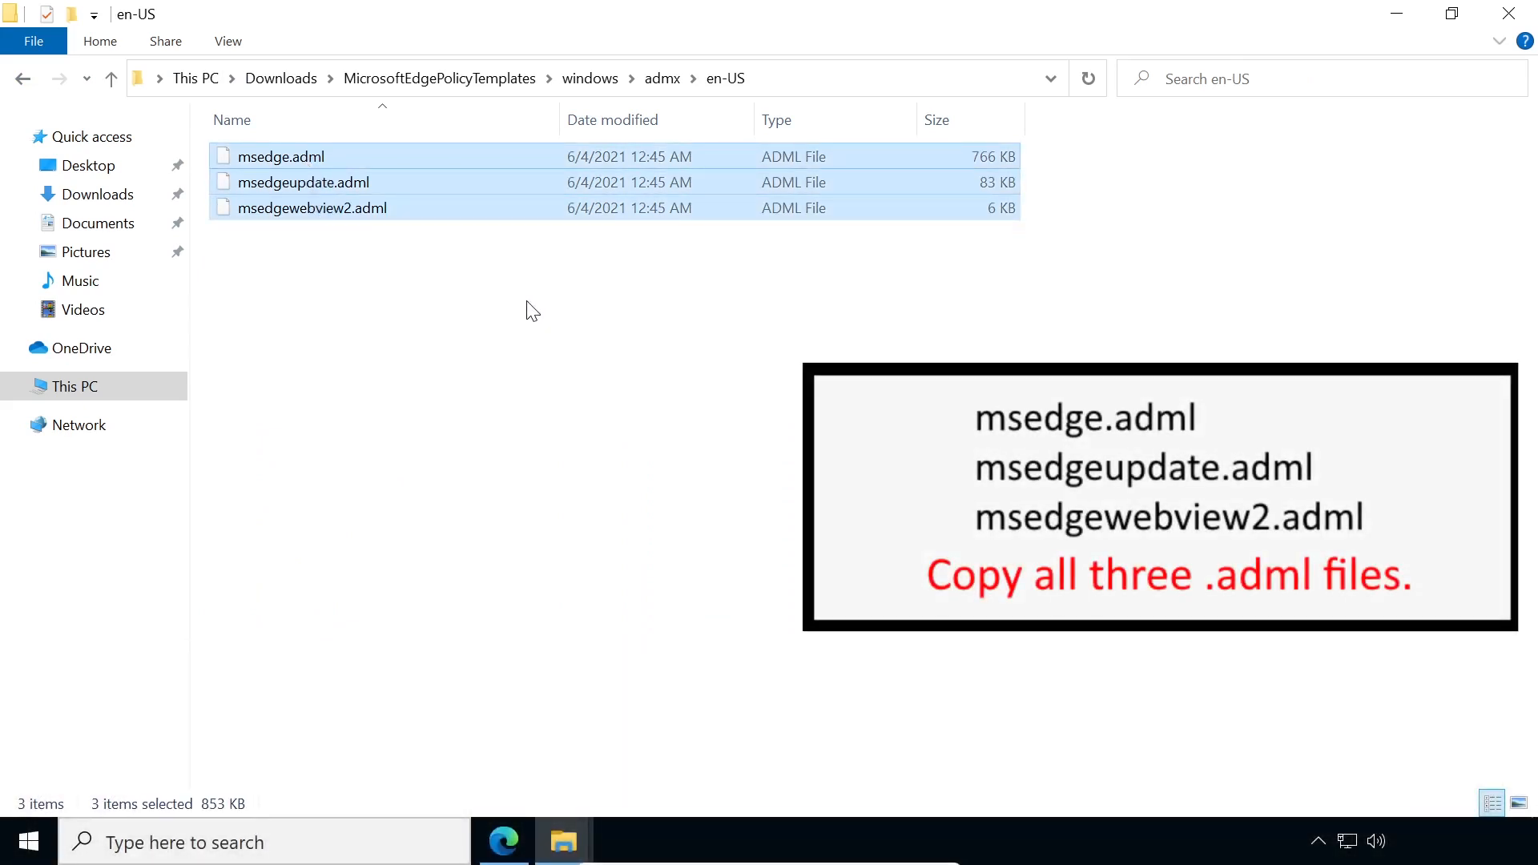
right_click(303, 181)
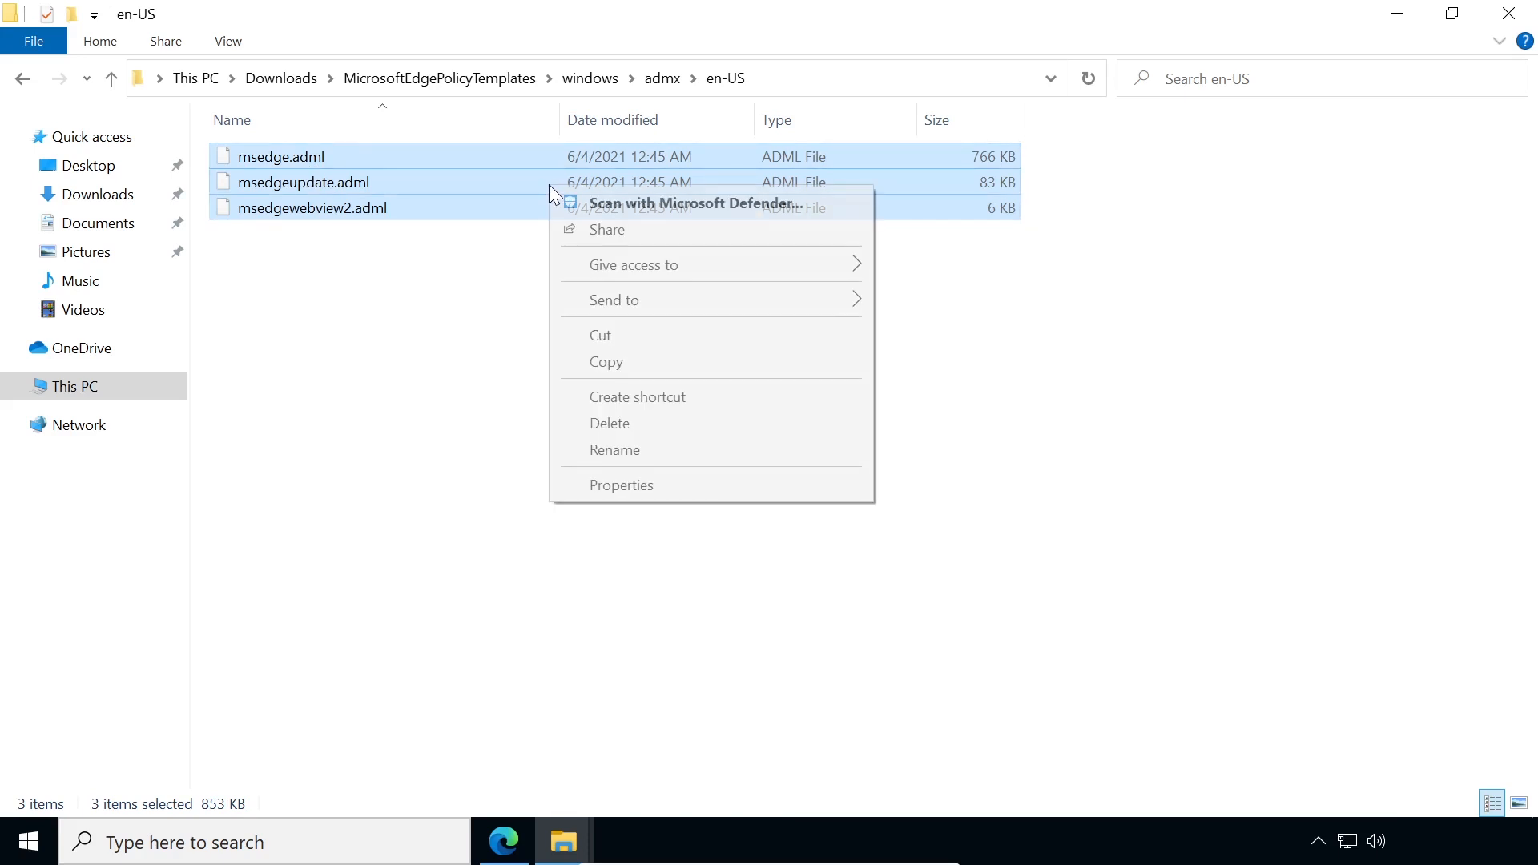
left_click(605, 362)
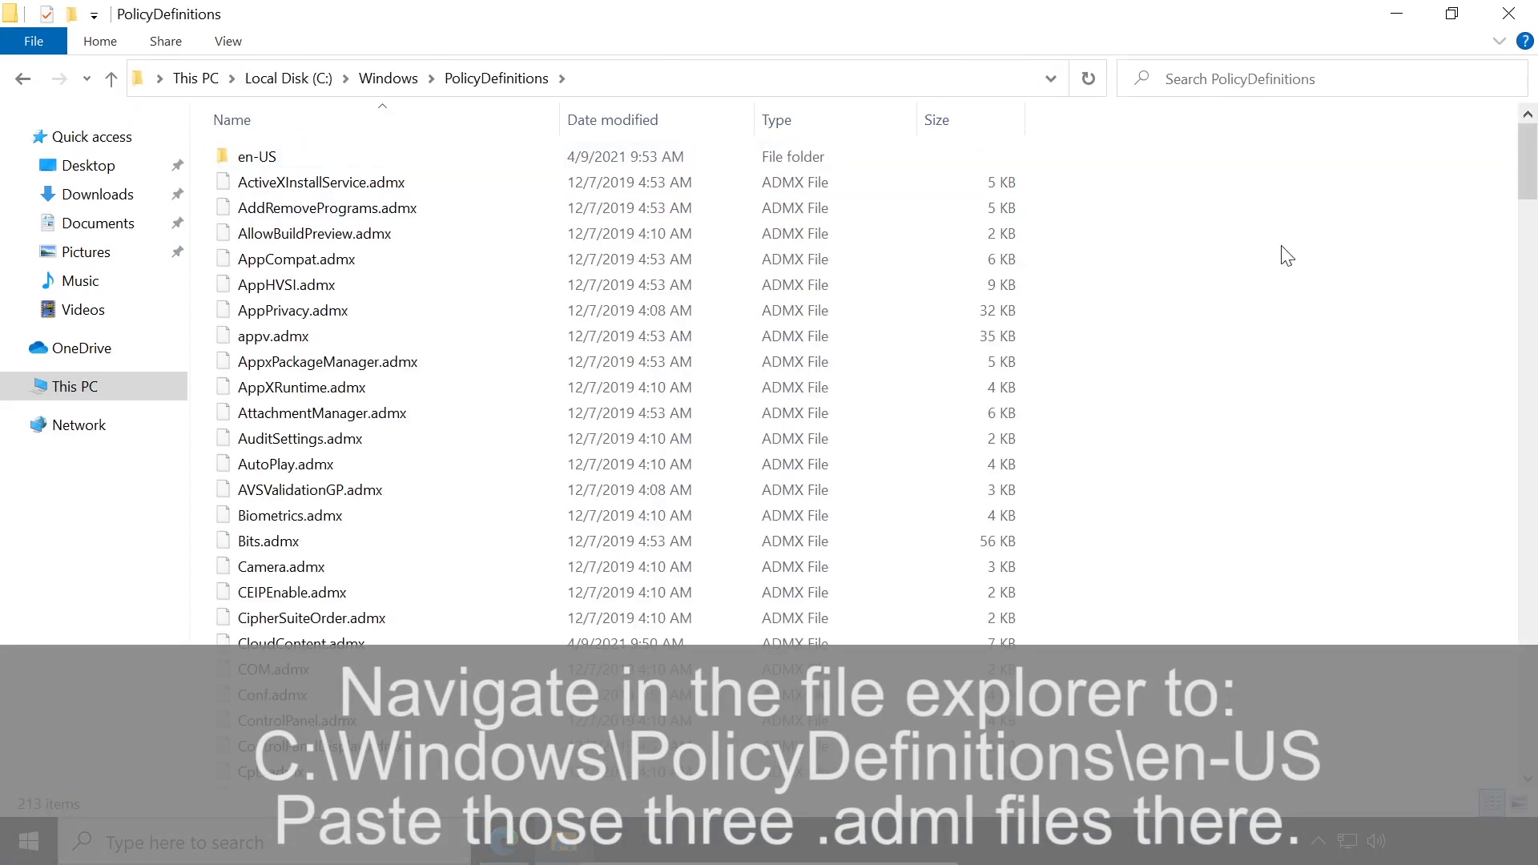
Step: Paste the three .adml files into C:\Windows\PolicyDefinitions\en-US and point out msedge.adml
double_click(256, 156)
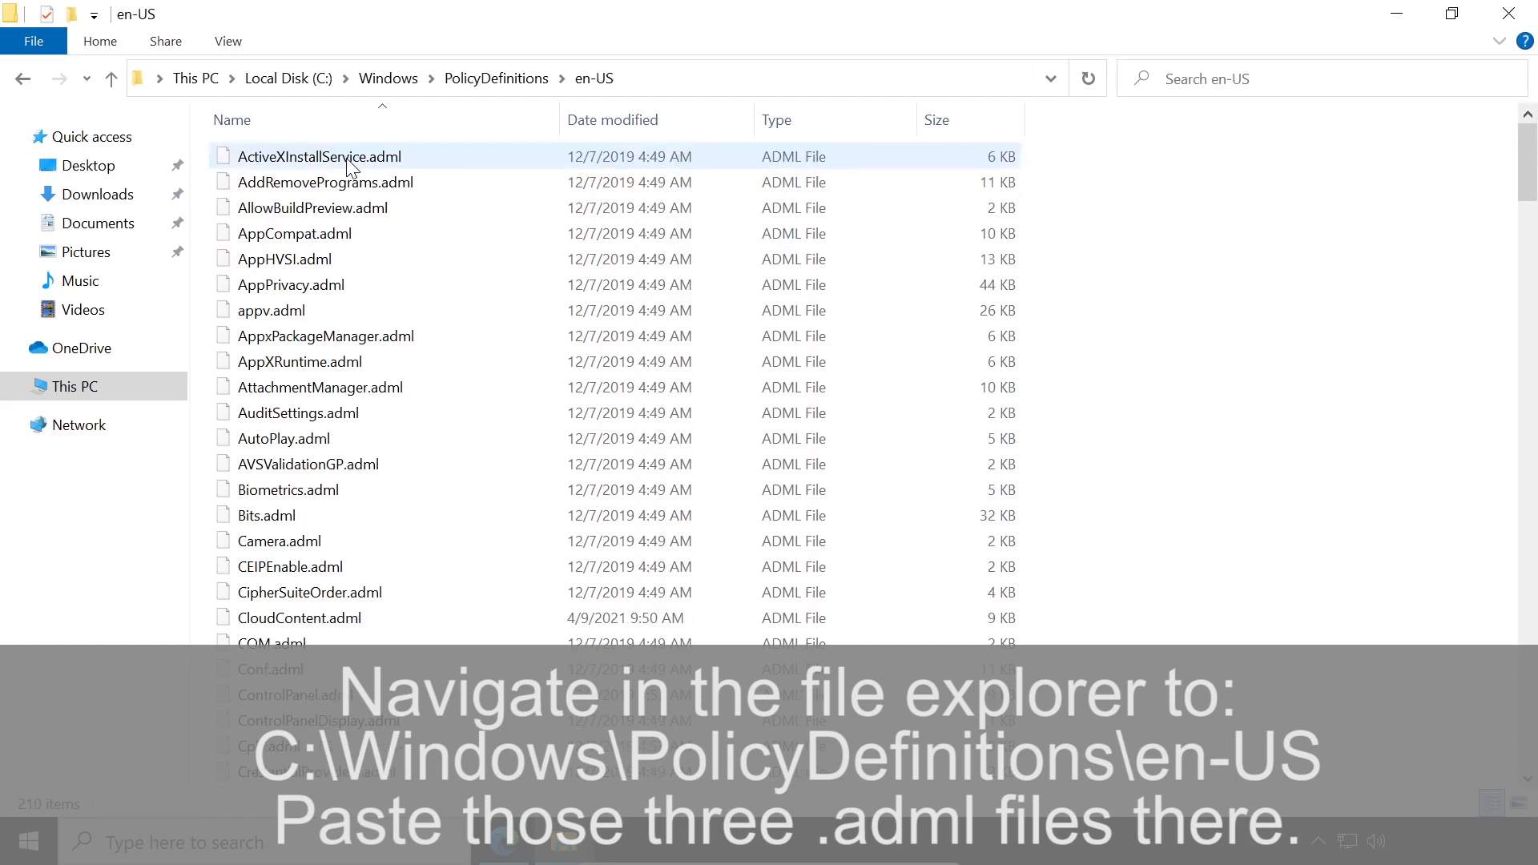
right_click(1212, 303)
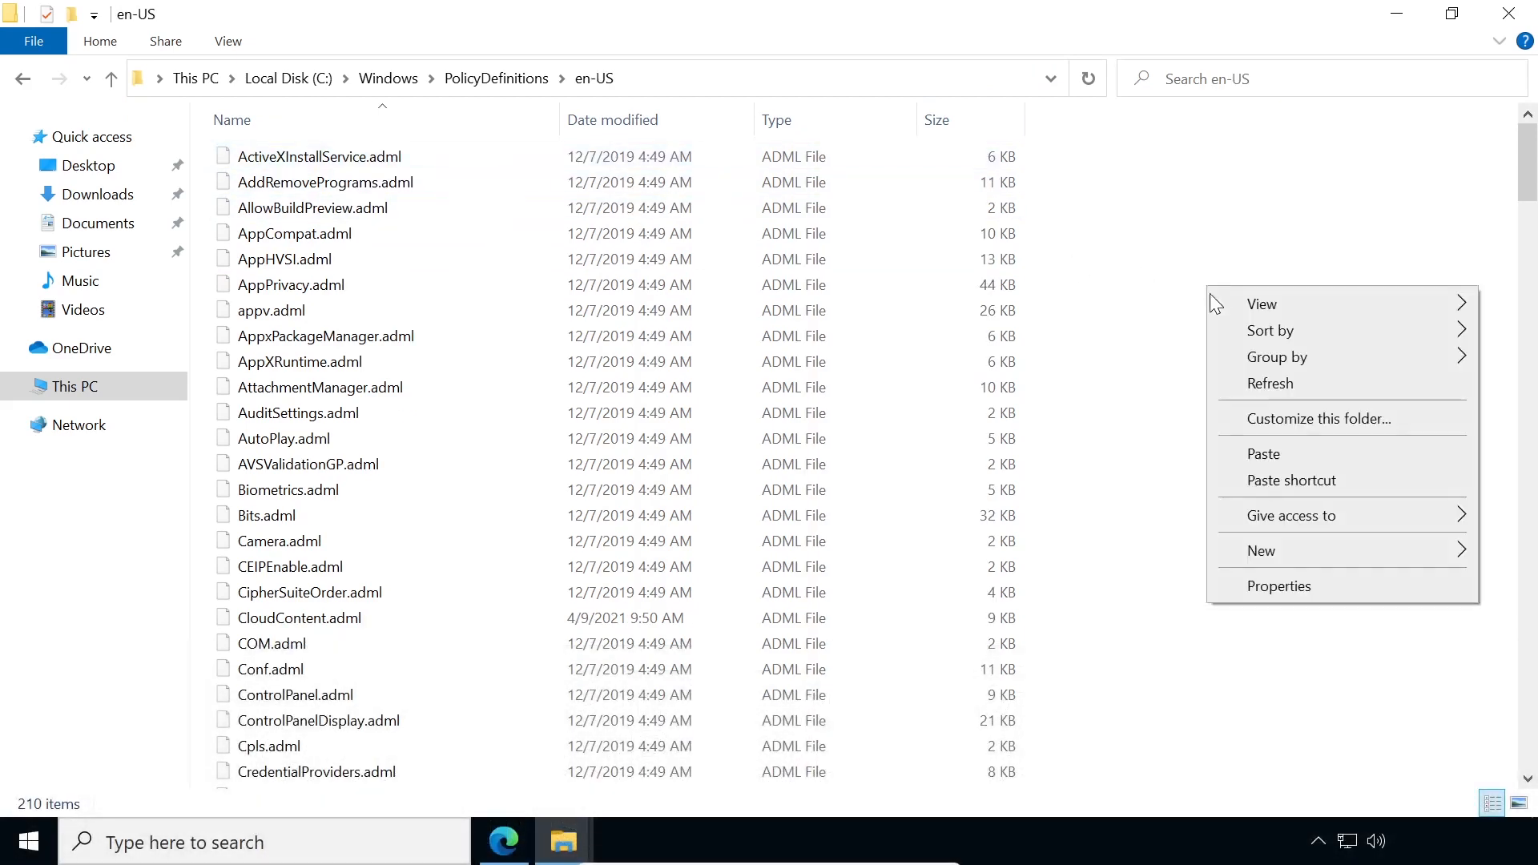
left_click(1264, 454)
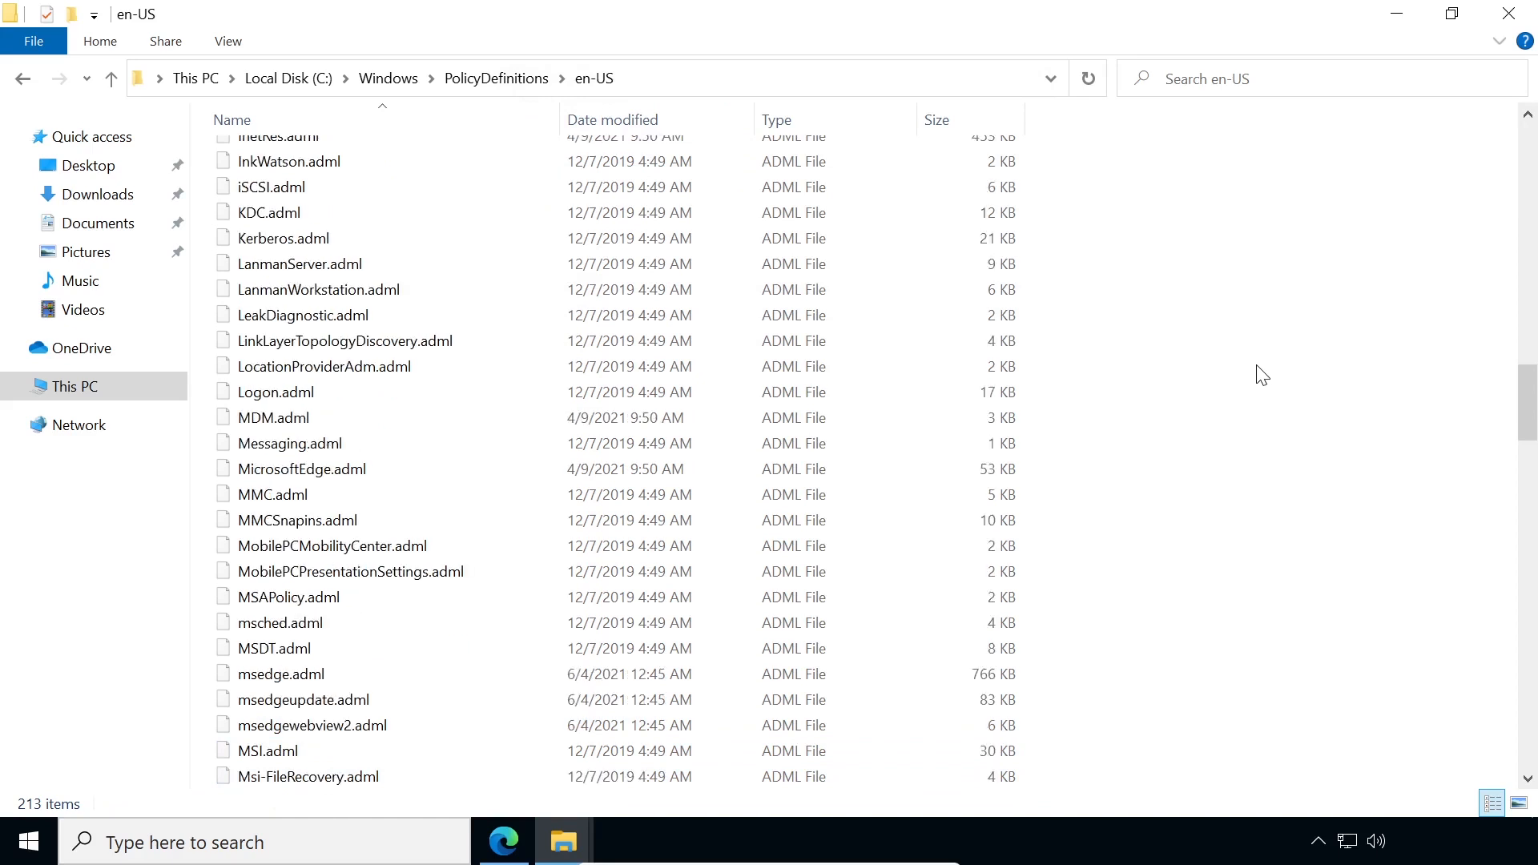
left_click(282, 674)
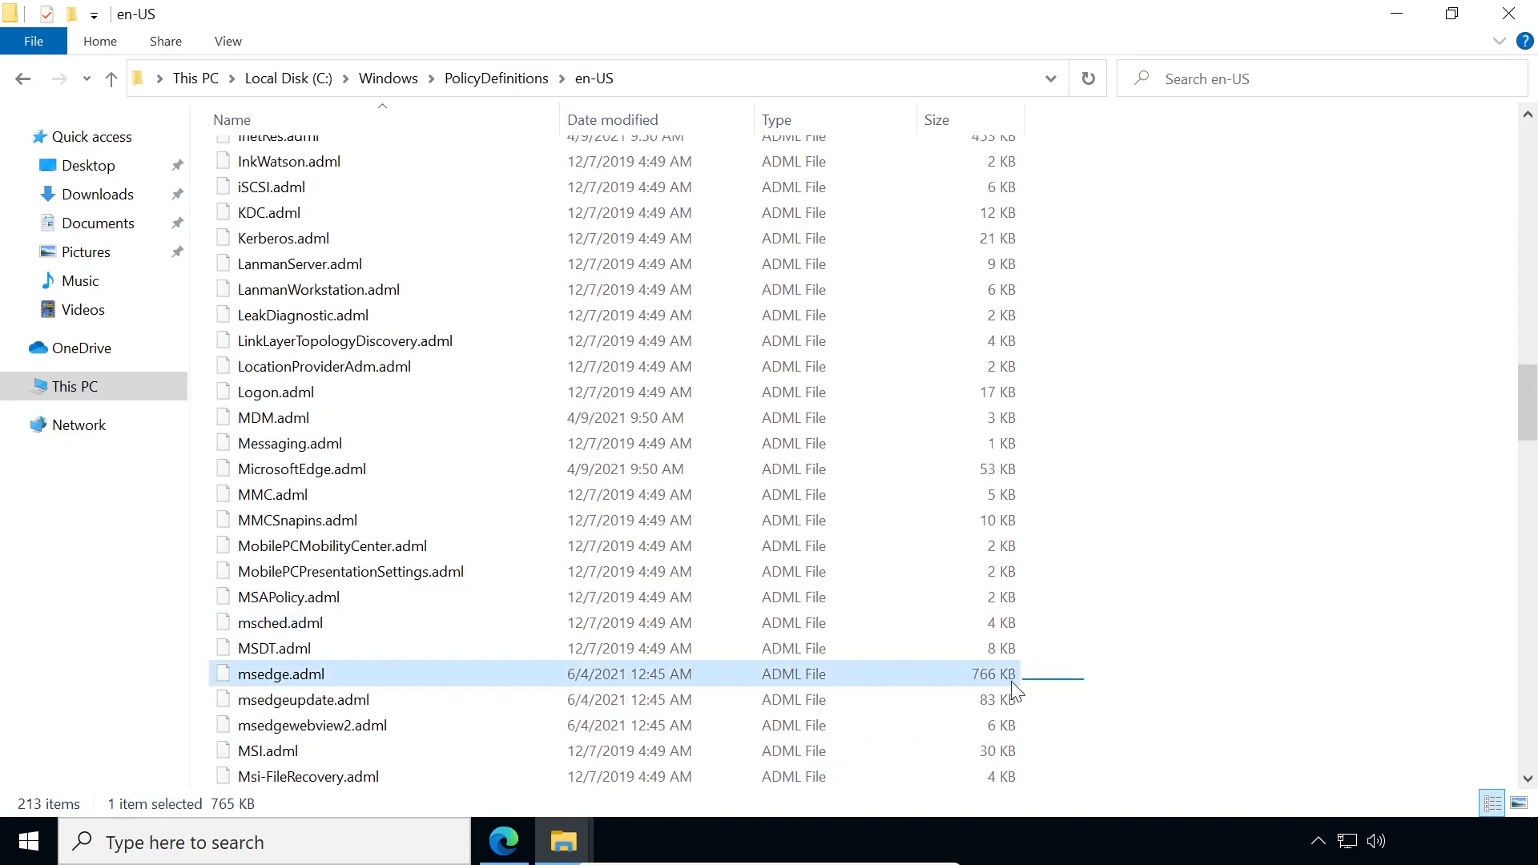
left_click(312, 724)
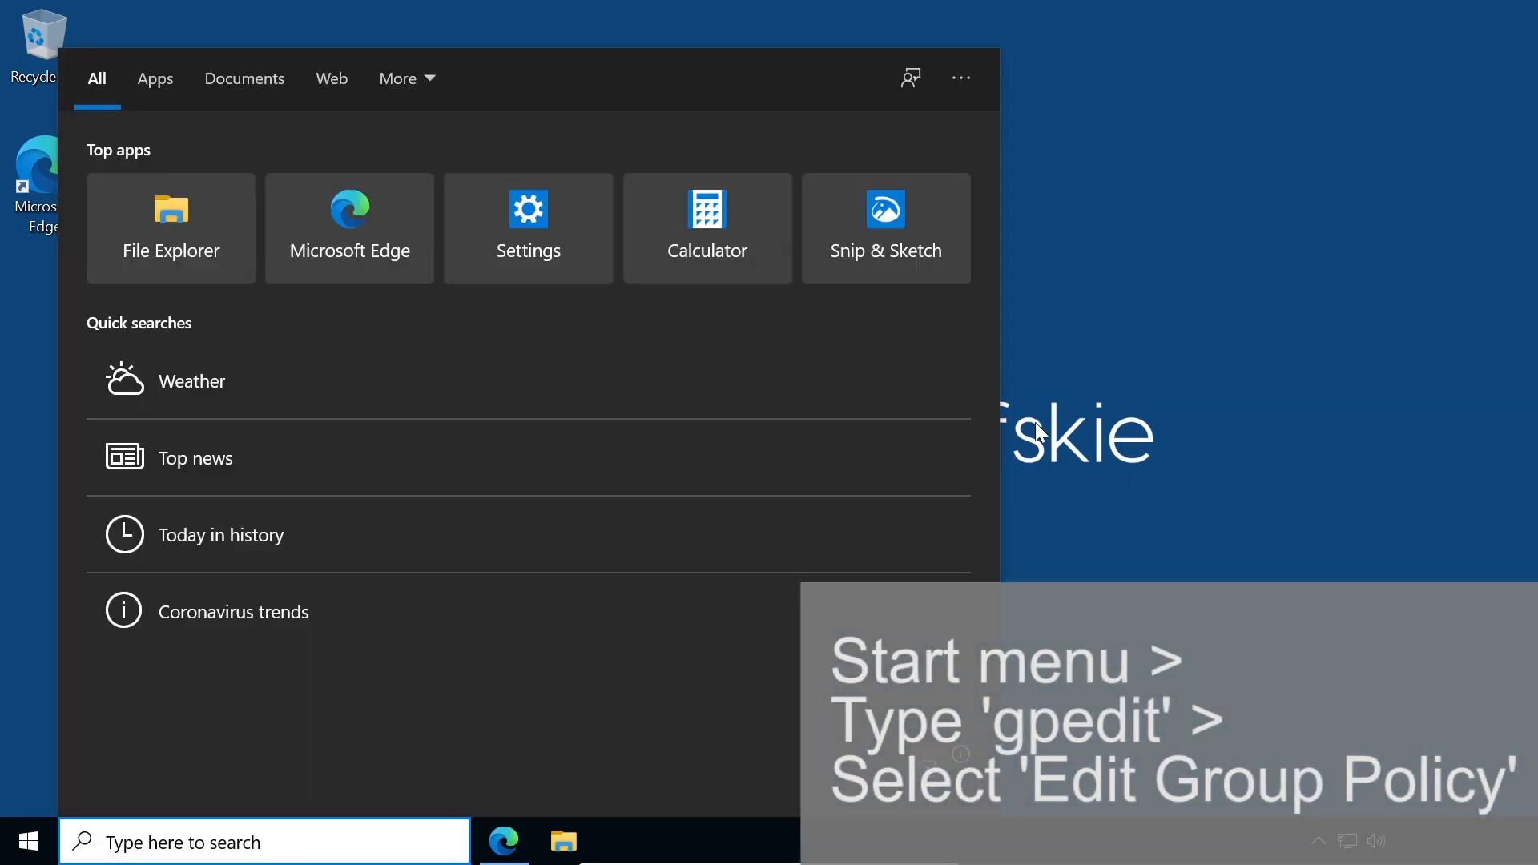
Step: Search Start for gpedit and launch Edit group policy
type("gpedit")
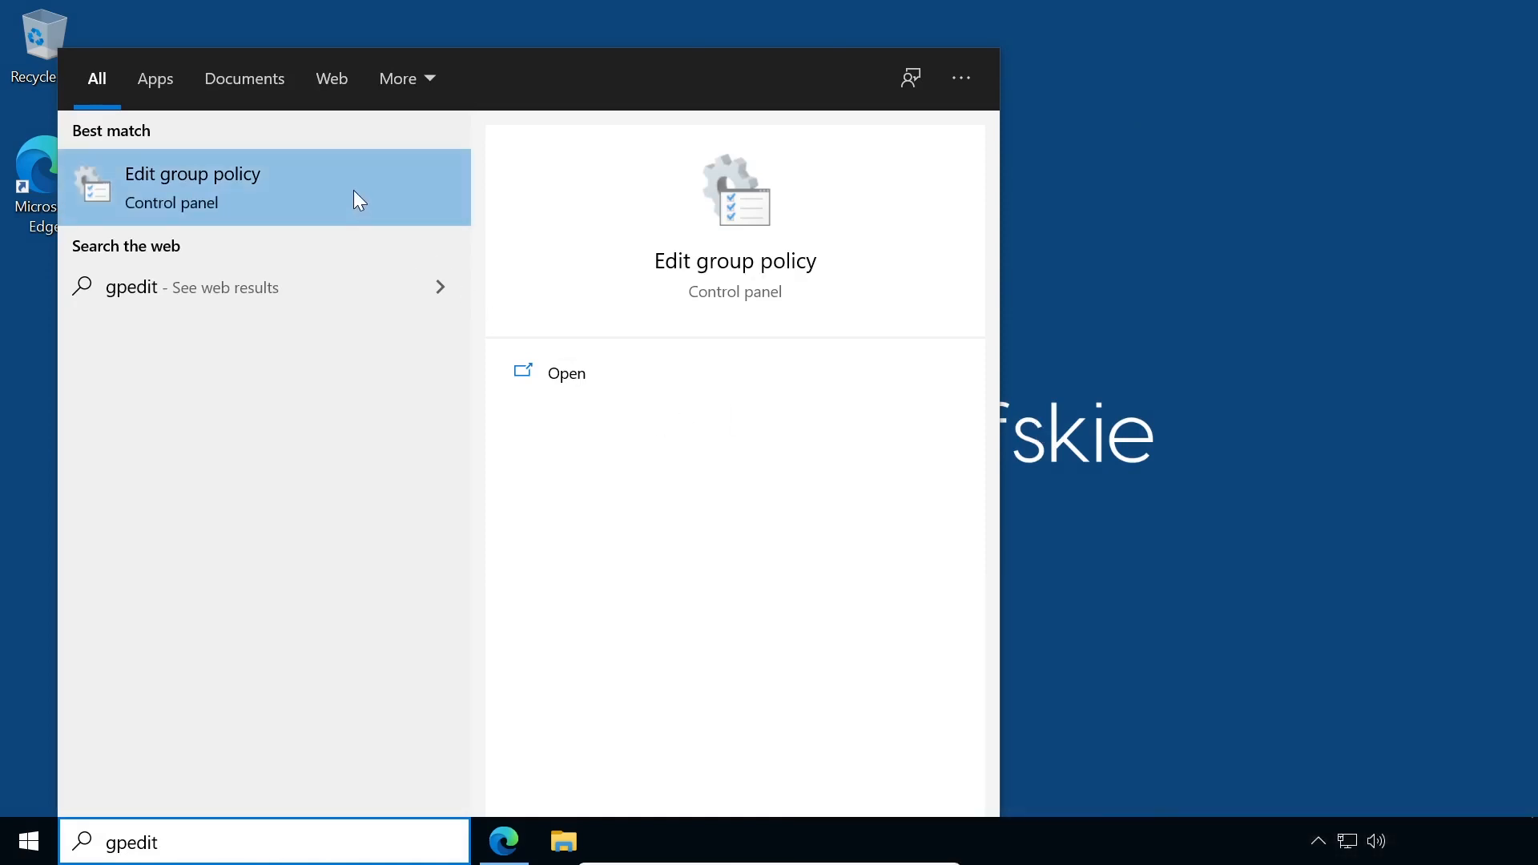
left_click(194, 188)
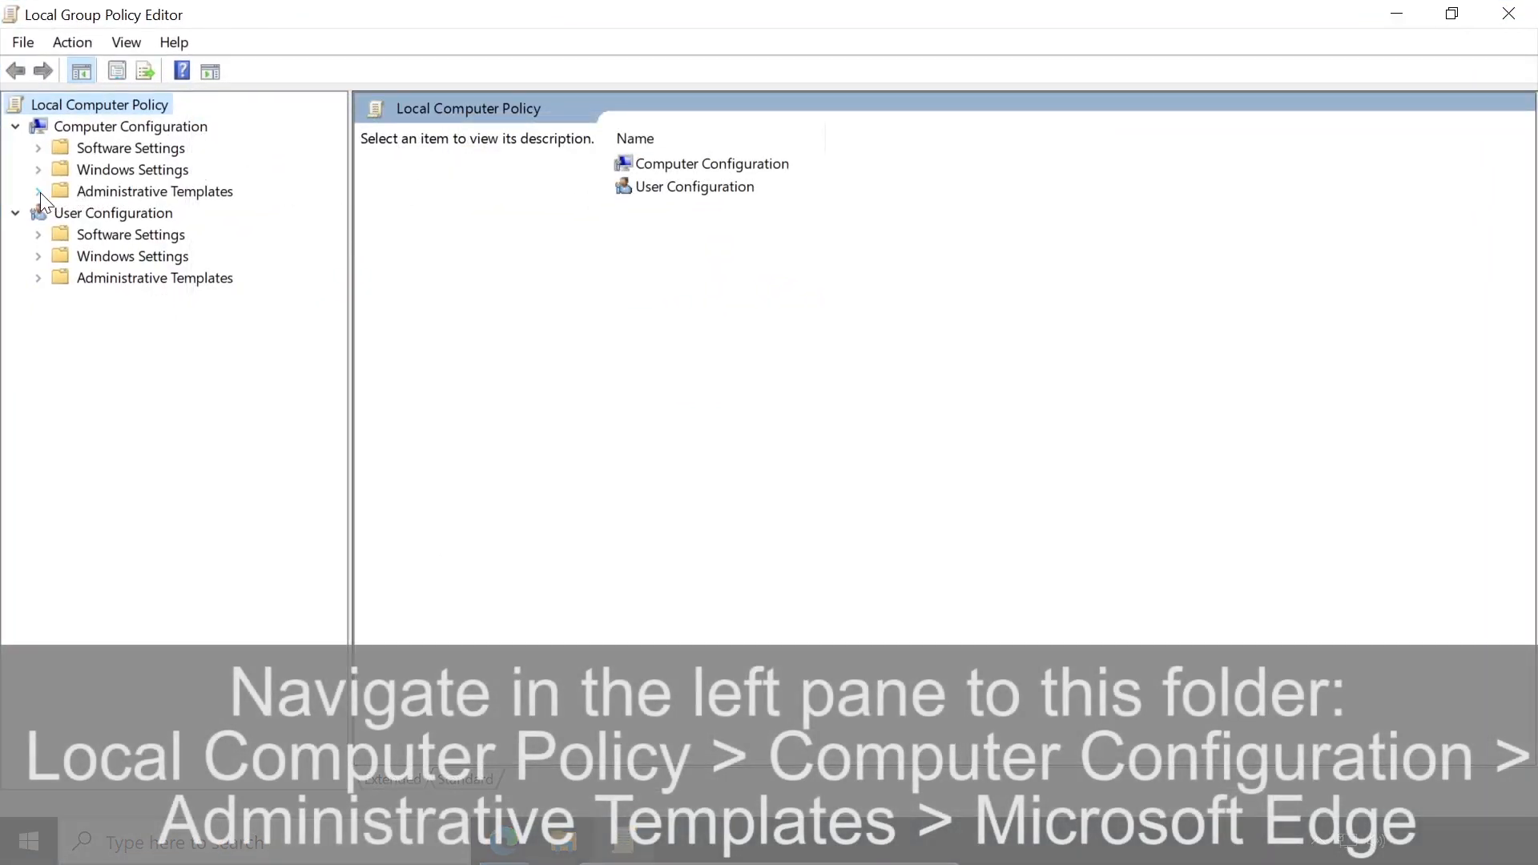
Step: Show Computer Configuration > Administrative Templates > Microsoft Edge settings sorted by name
left_click(36, 191)
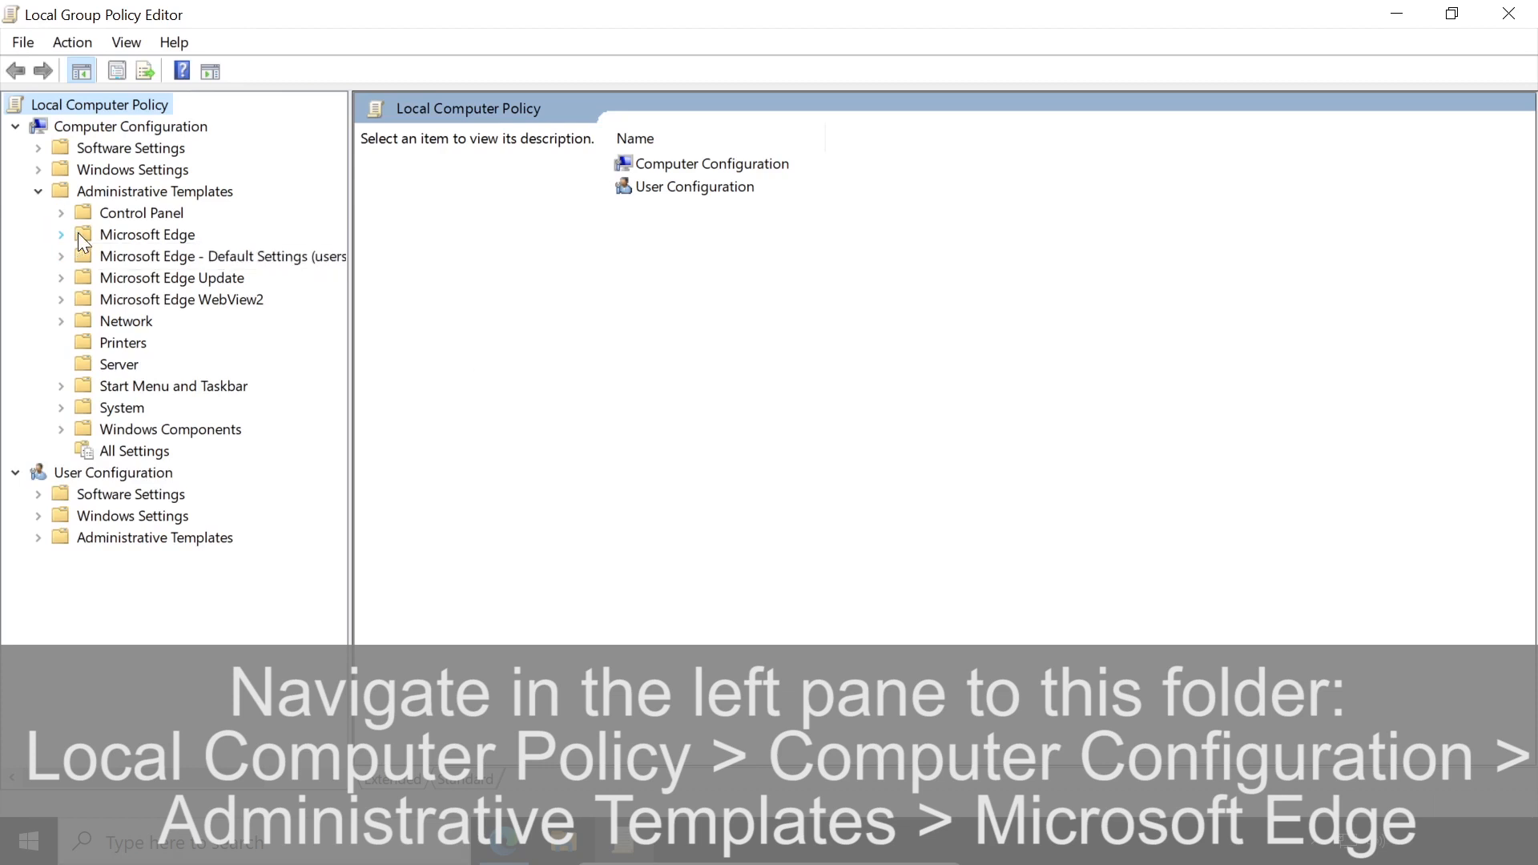
left_click(146, 234)
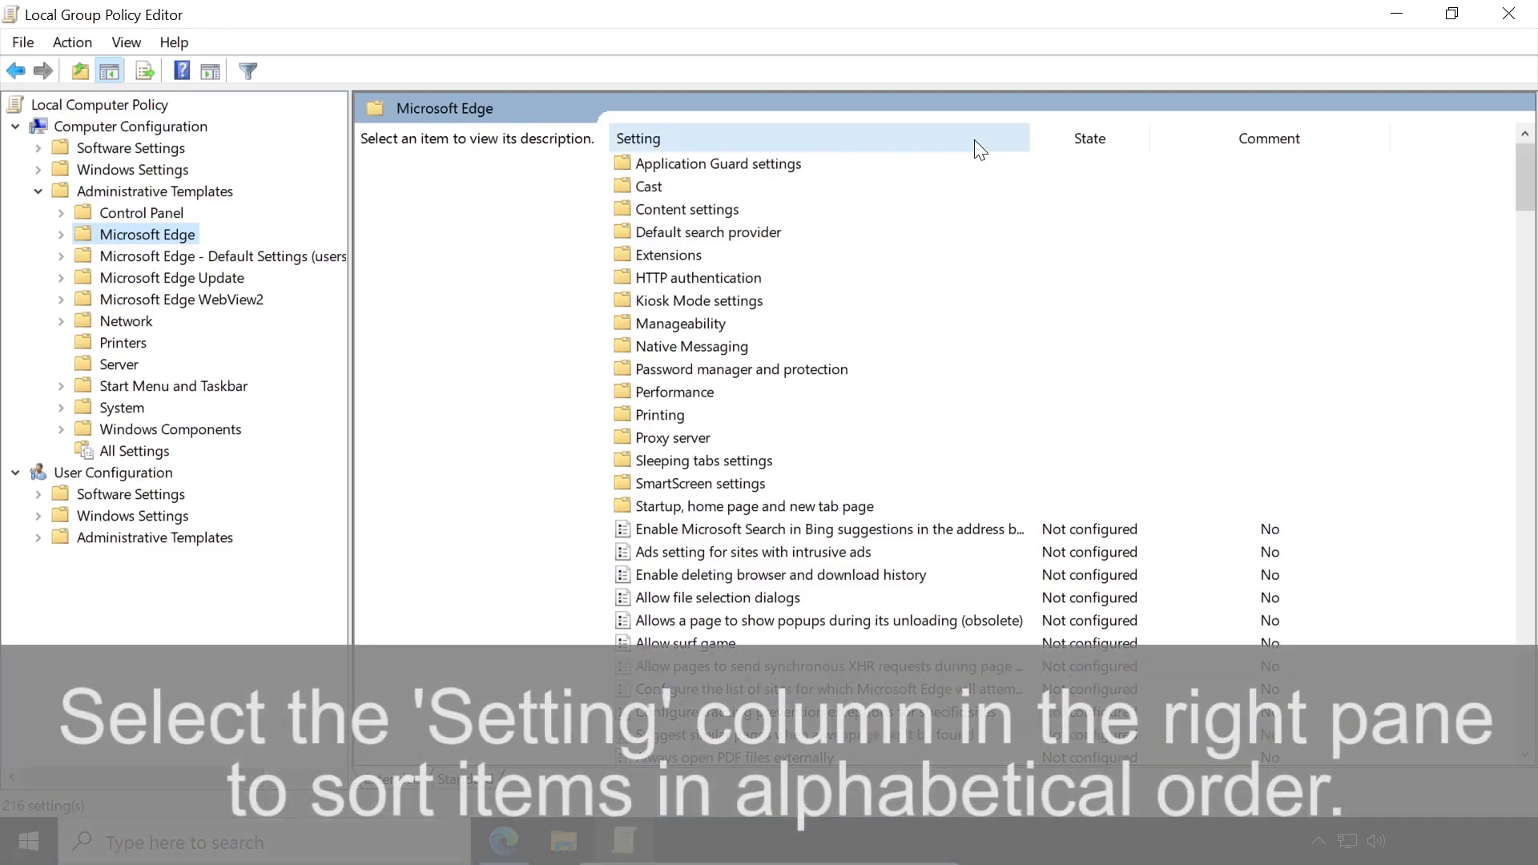
left_click(638, 138)
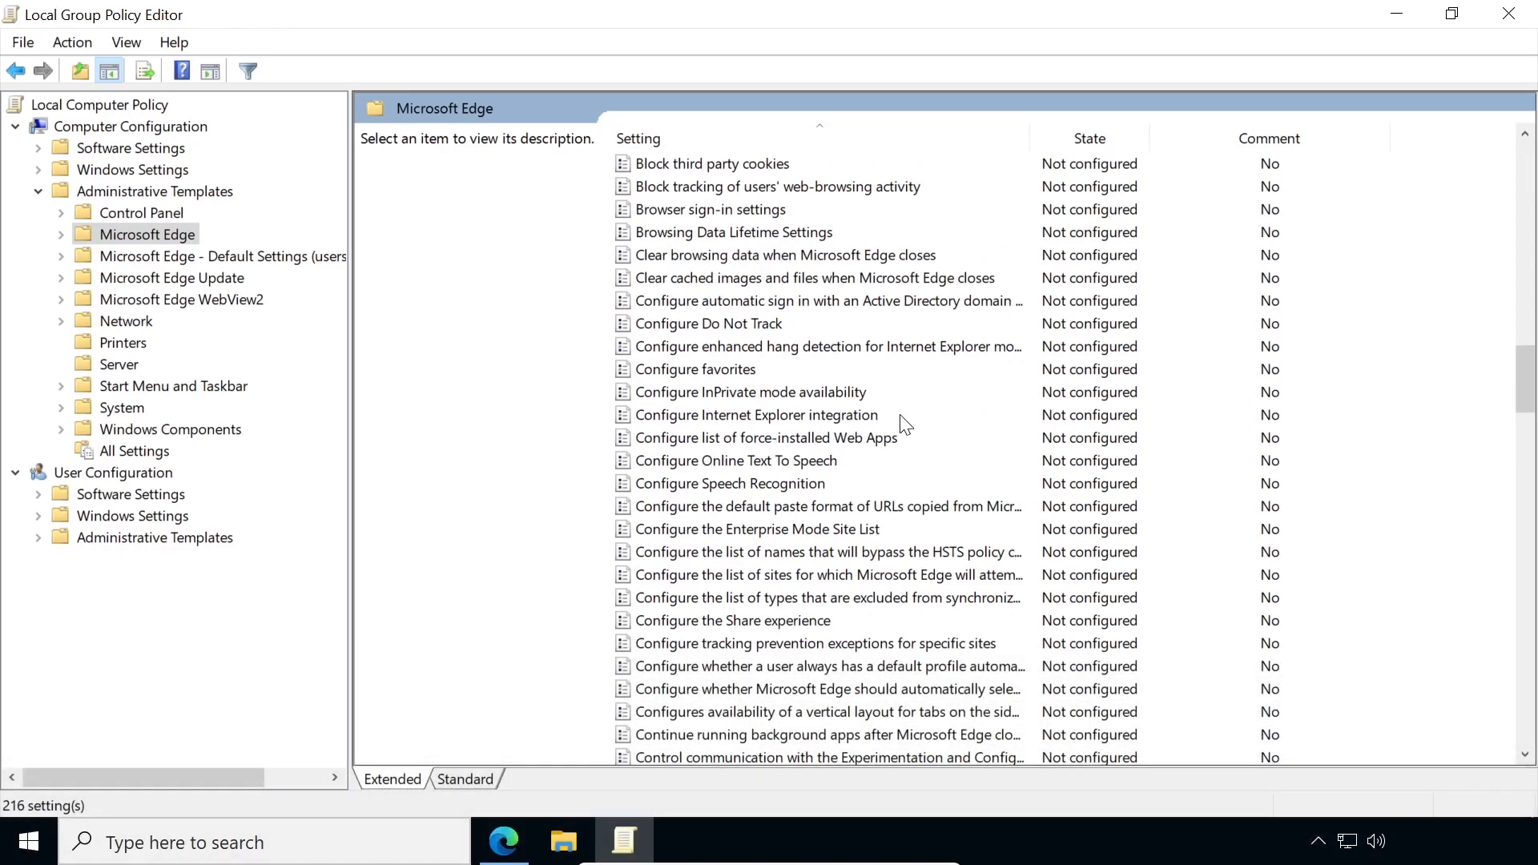
Step: Set Configure Internet Explorer integration to Enabled with Internet Explorer mode and apply it
double_click(756, 413)
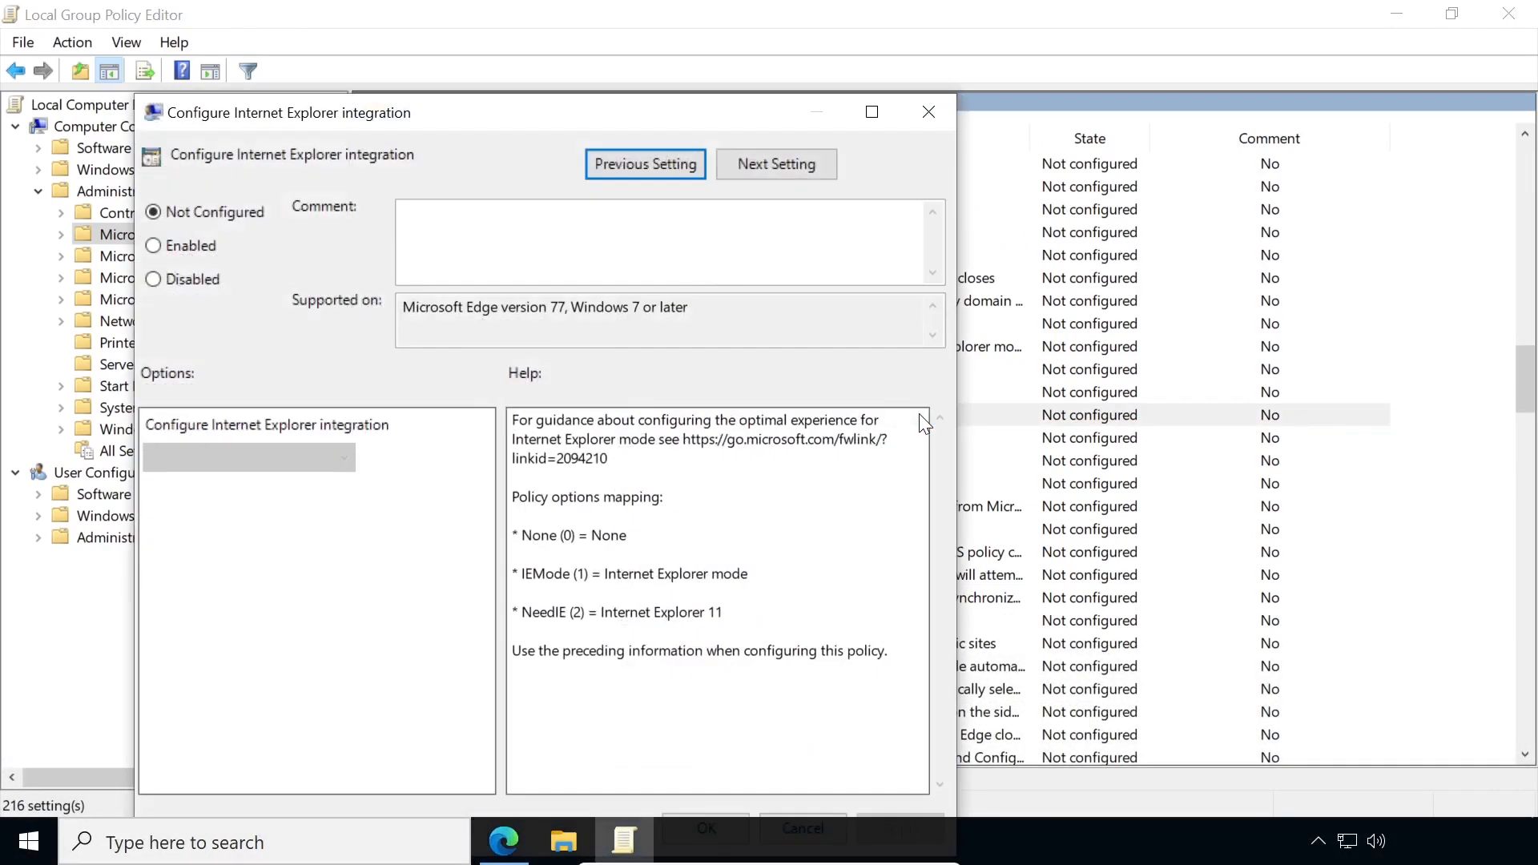
mouse_move(628, 128)
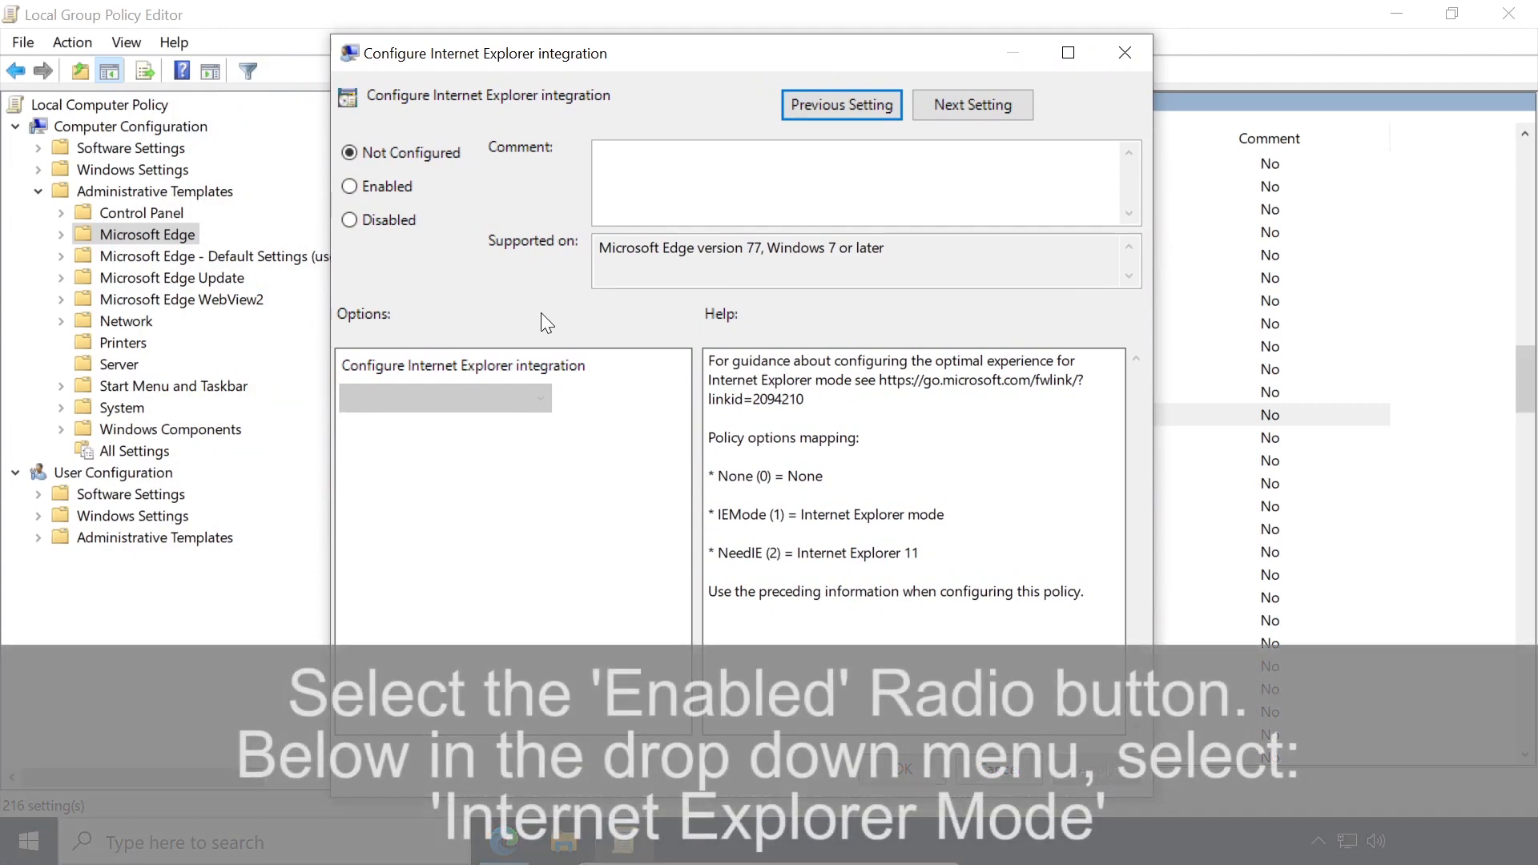
left_click(349, 186)
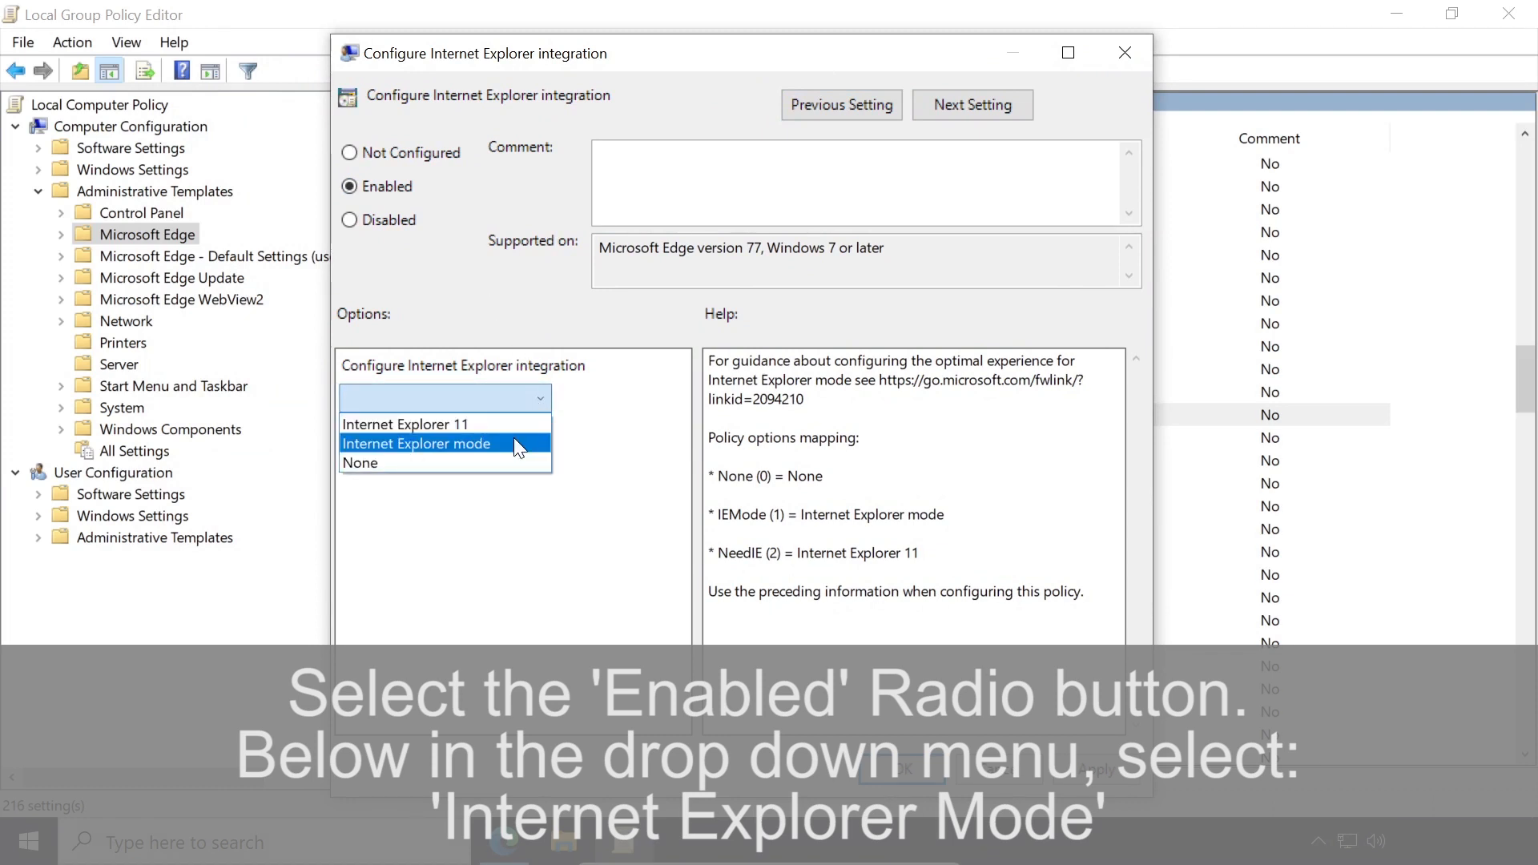
left_click(417, 443)
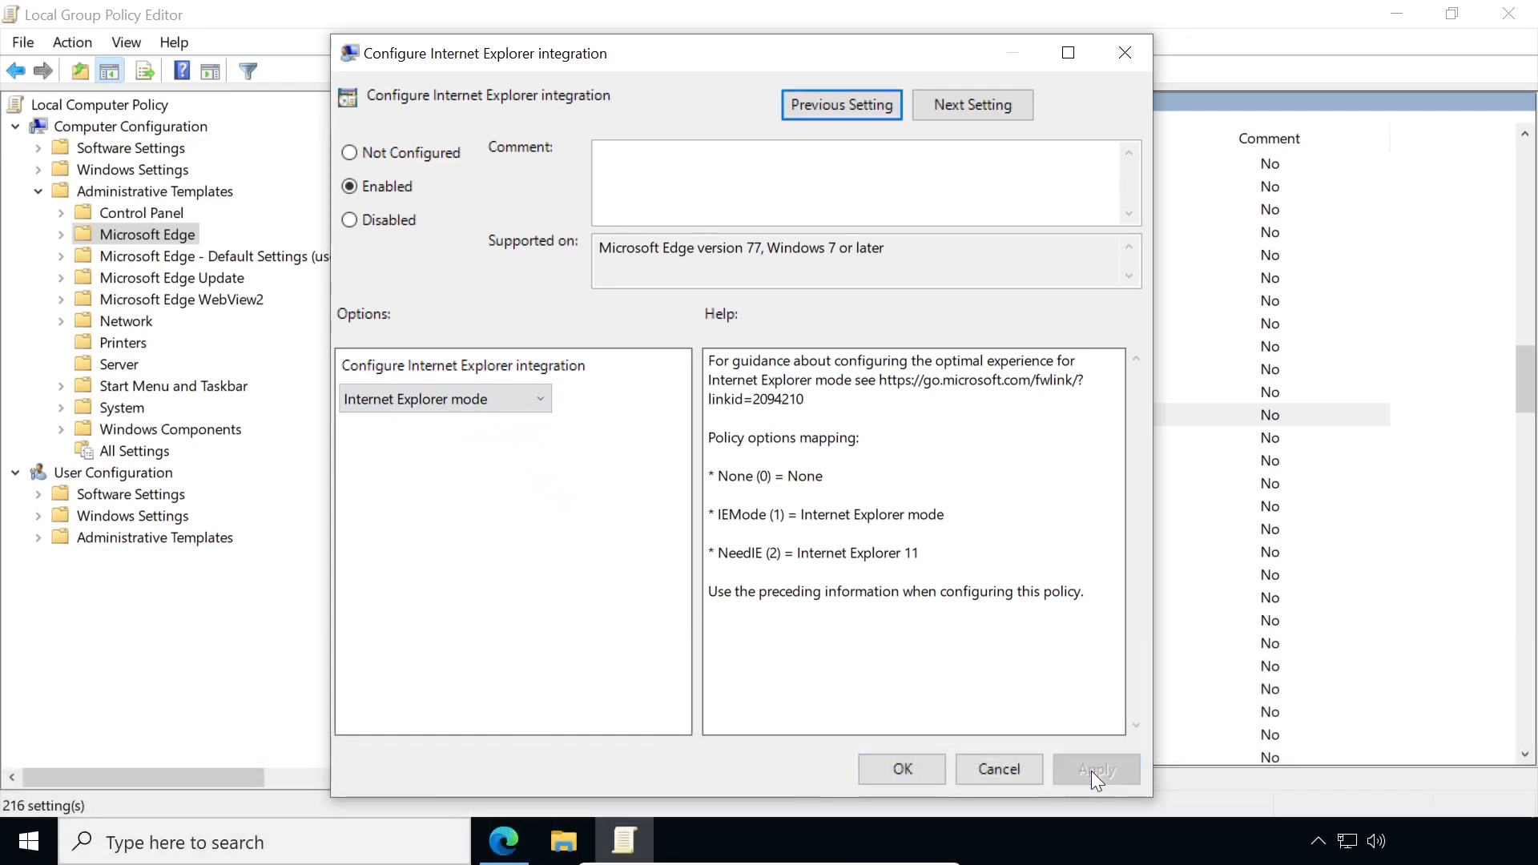
left_click(901, 769)
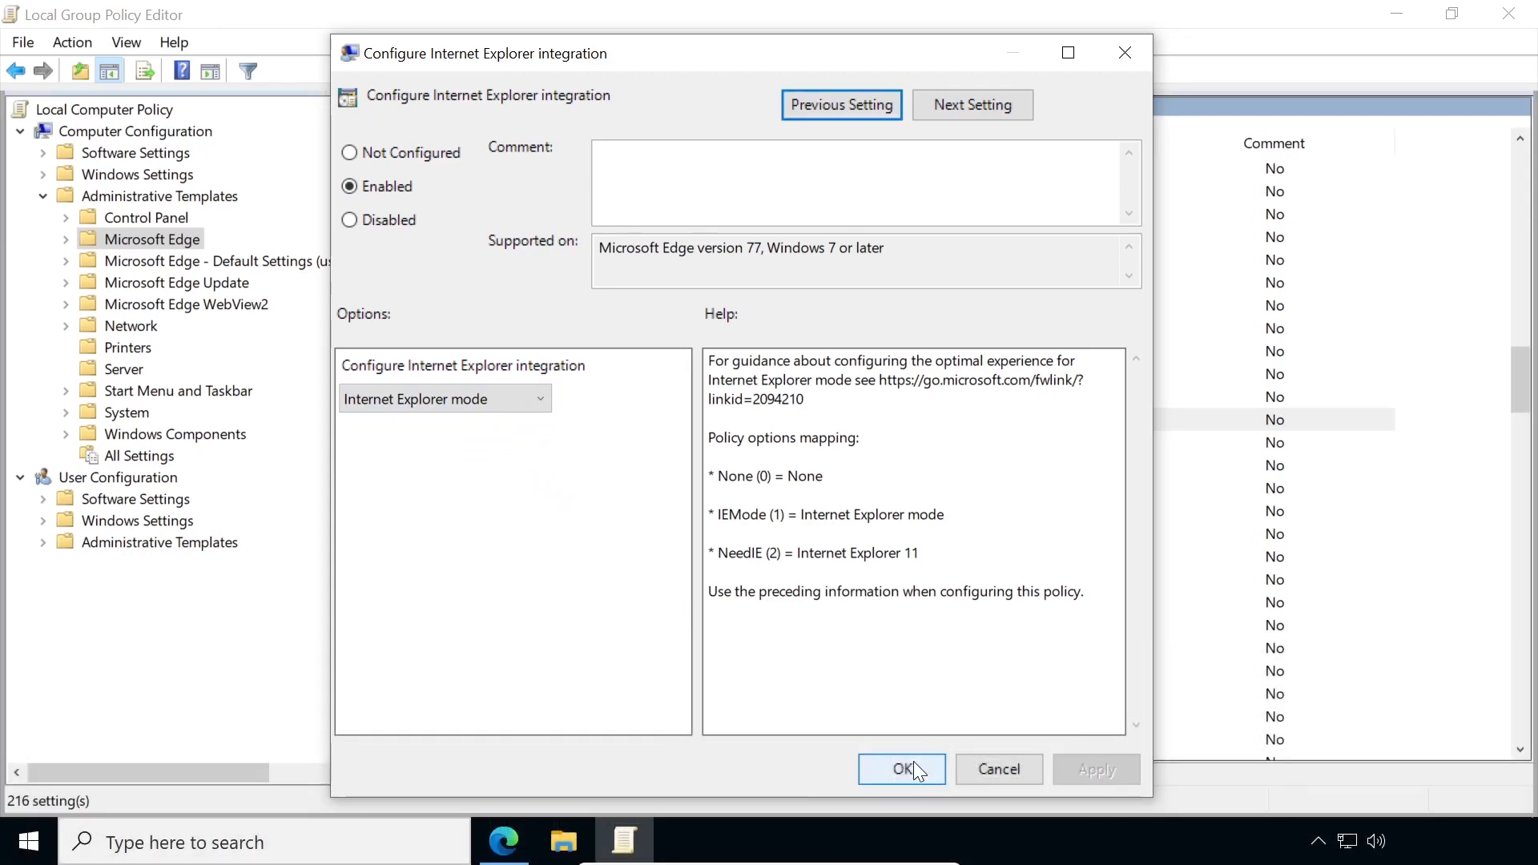
left_click(901, 769)
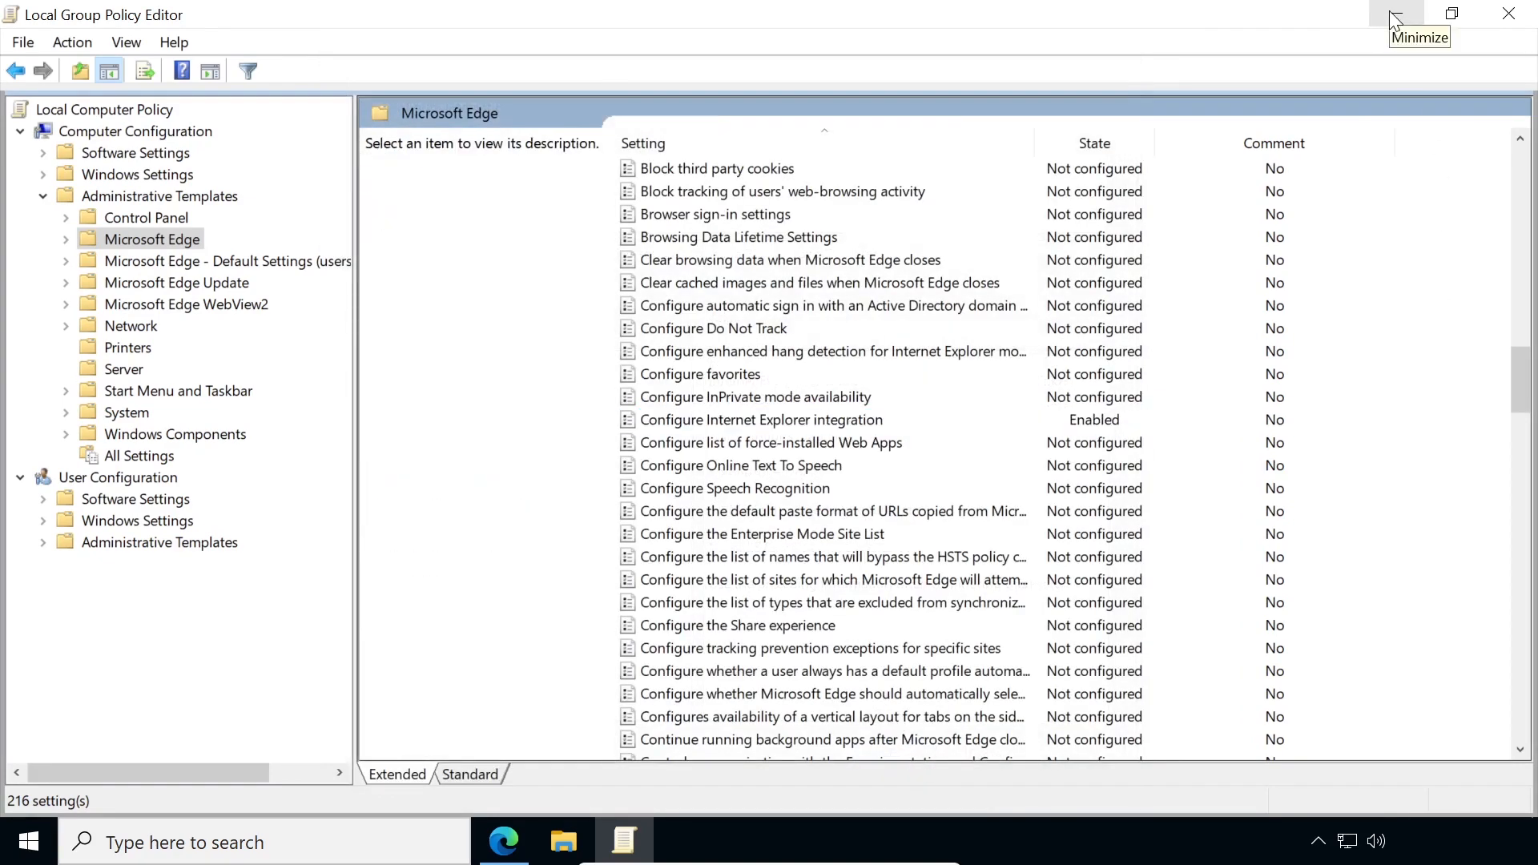
Step: Minimize the Group Policy Editor and go to Documents in File Explorer
left_click(1394, 14)
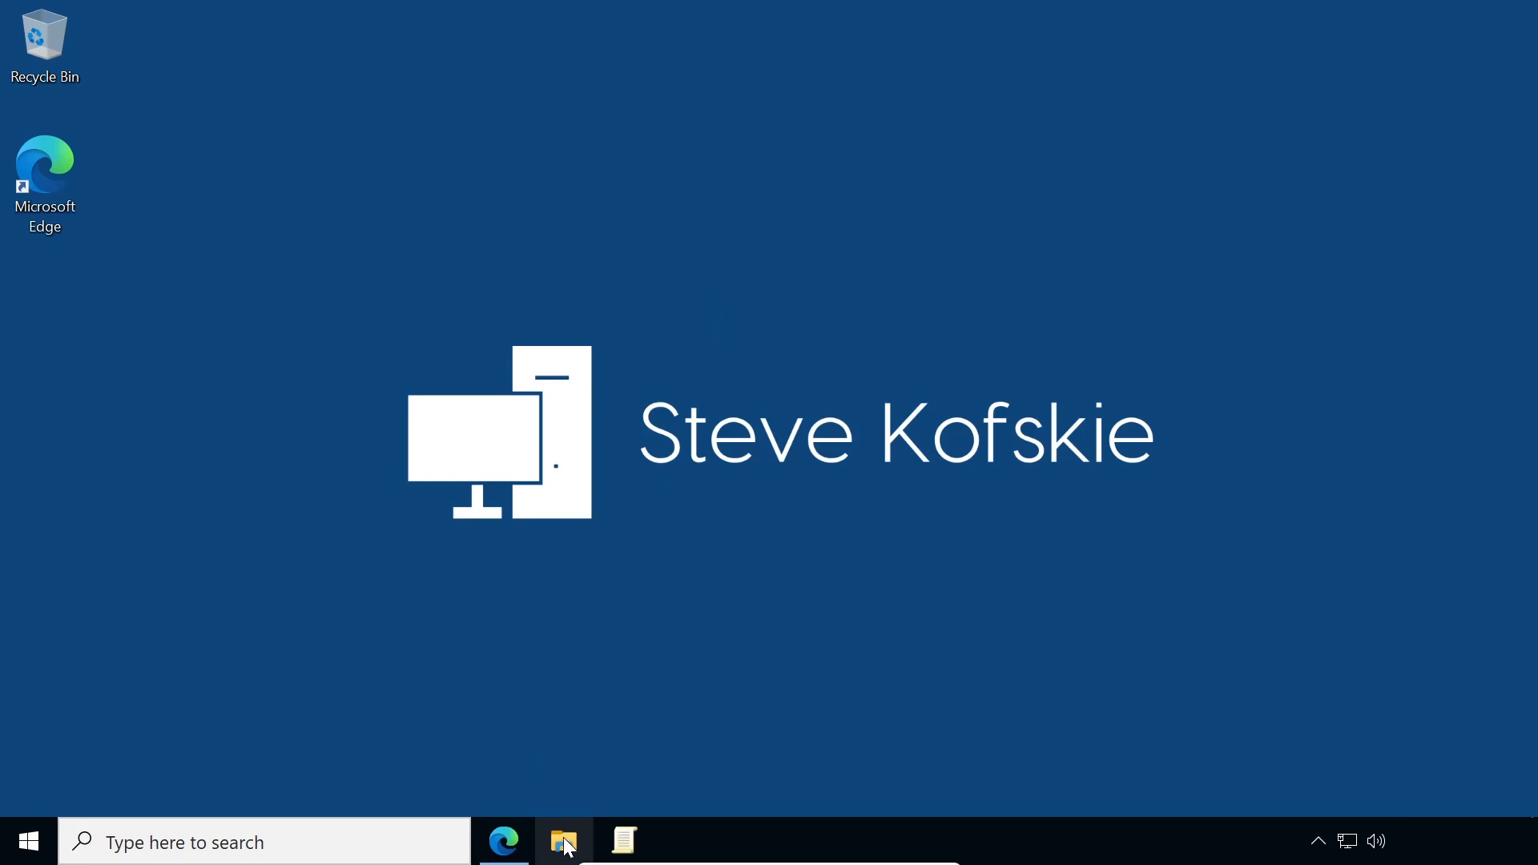
left_click(562, 841)
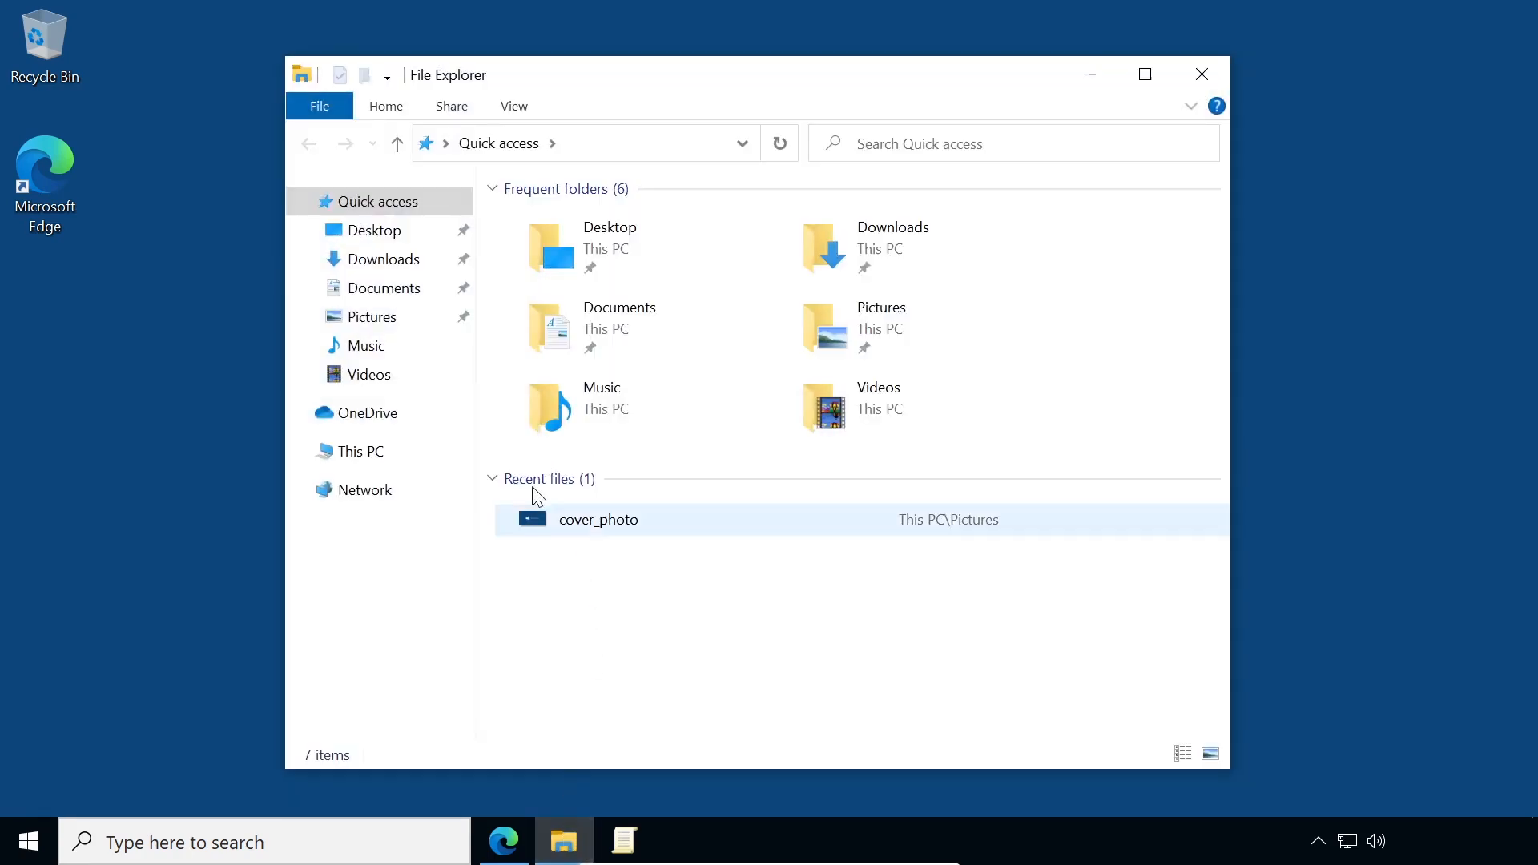
left_click(382, 286)
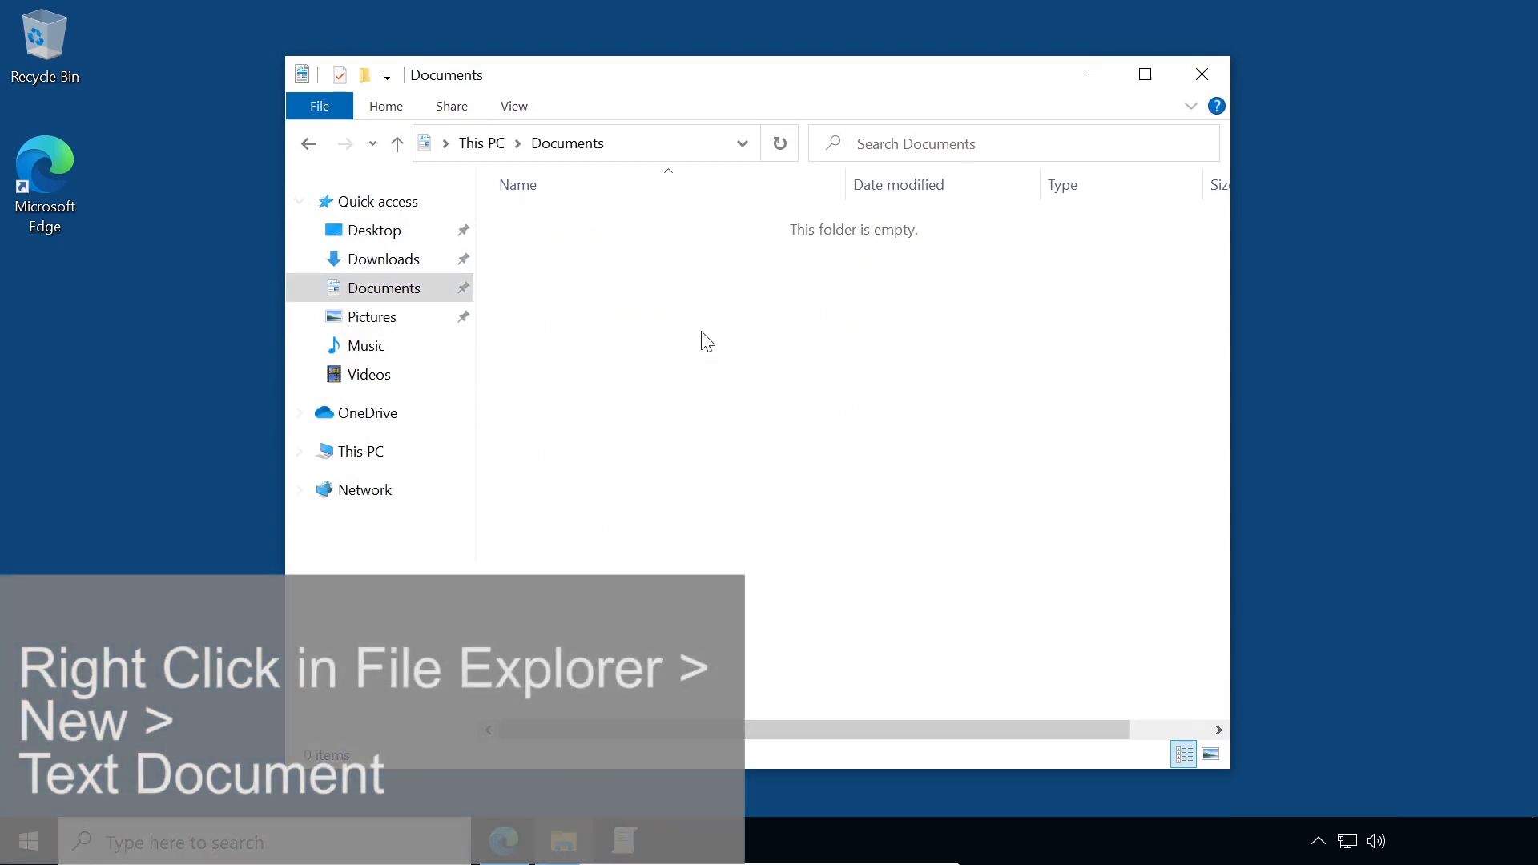
Step: Create a new text document named sites and open it
right_click(705, 340)
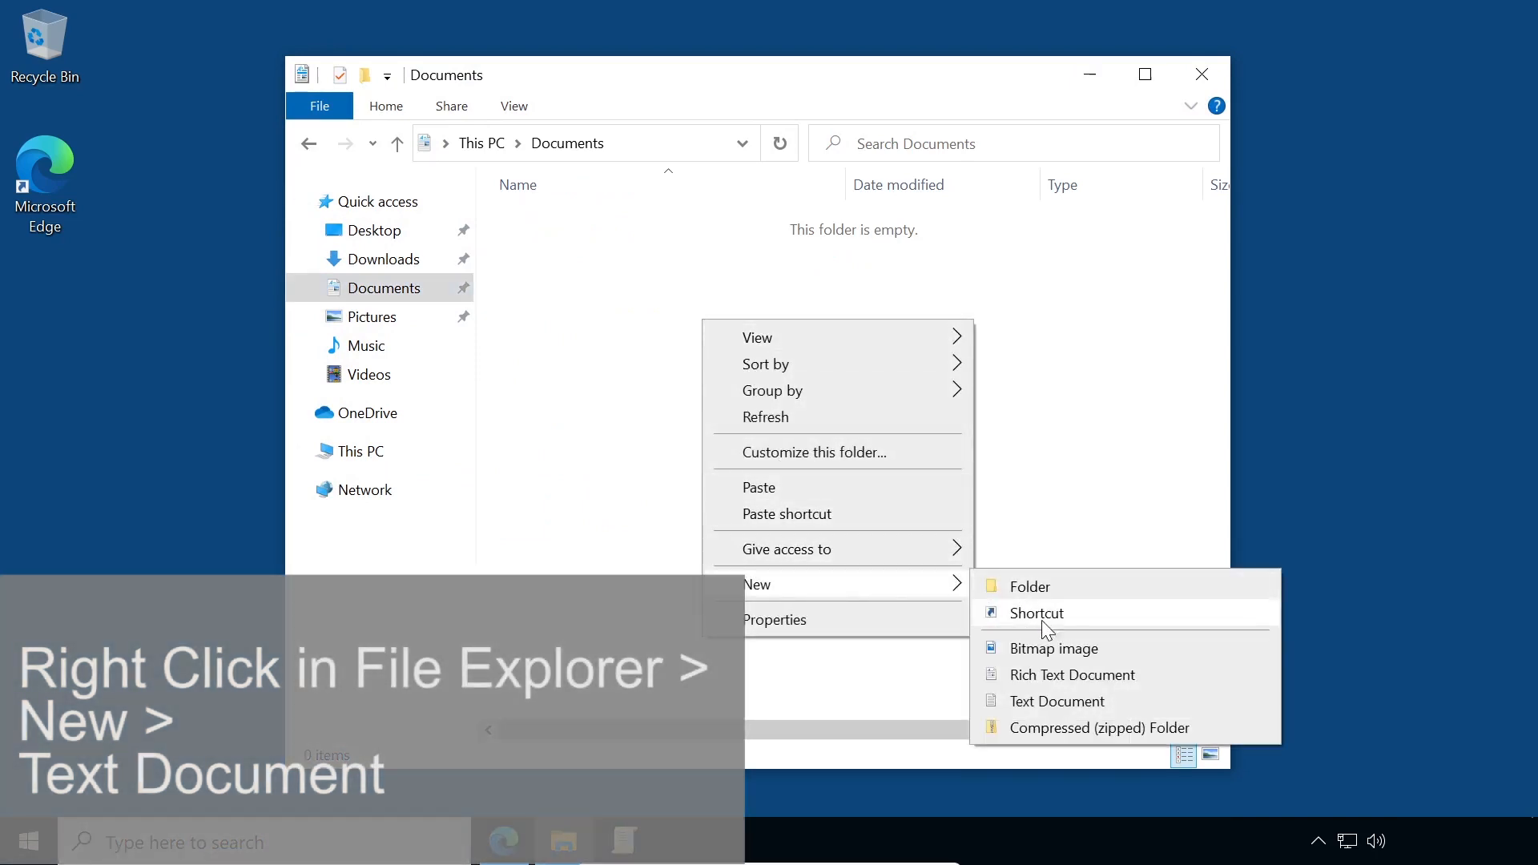
left_click(1059, 699)
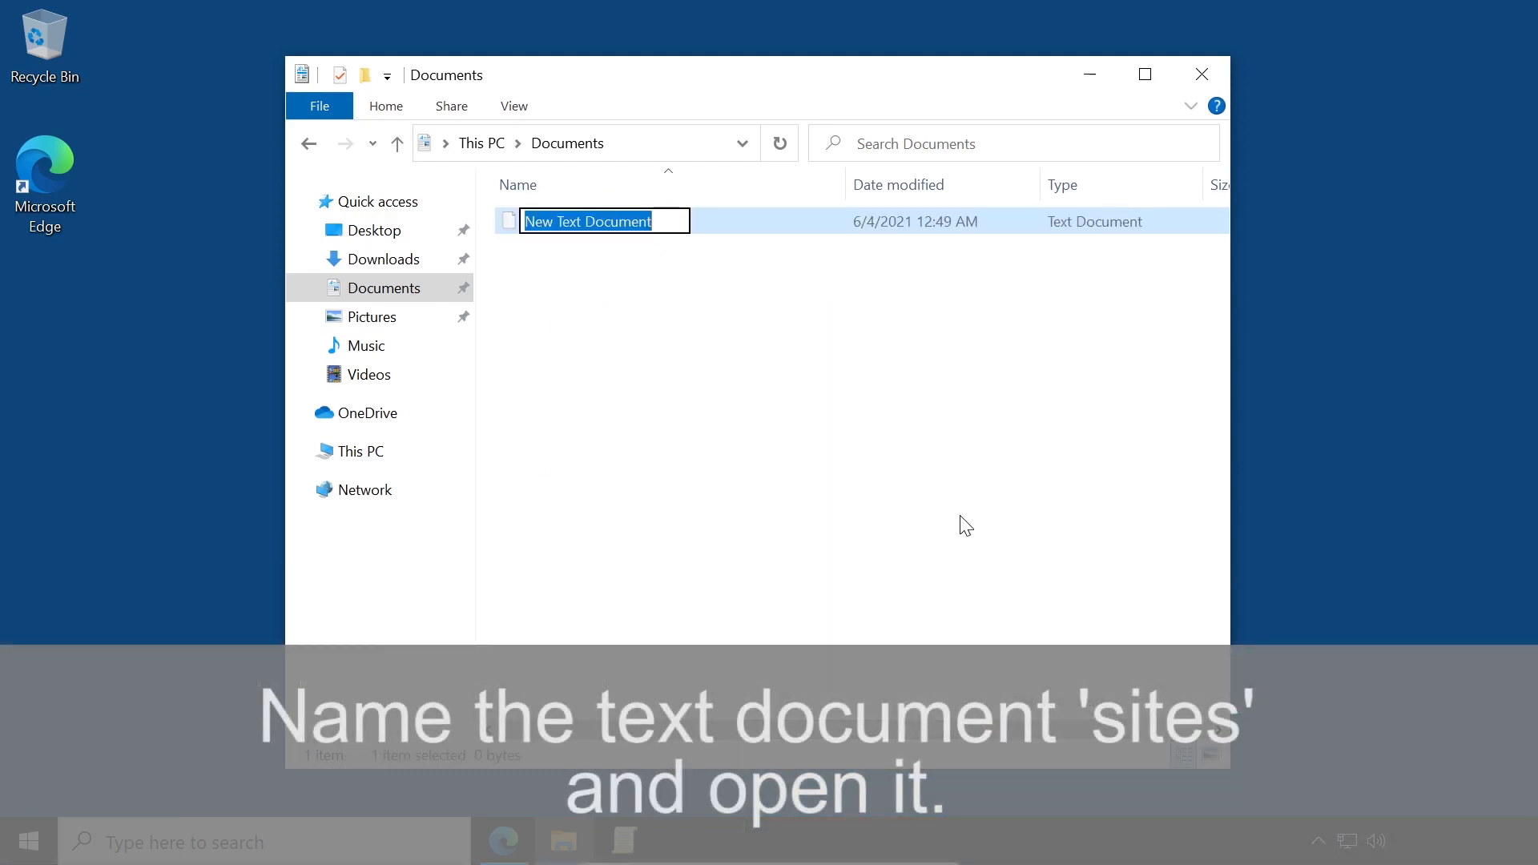
type("sites")
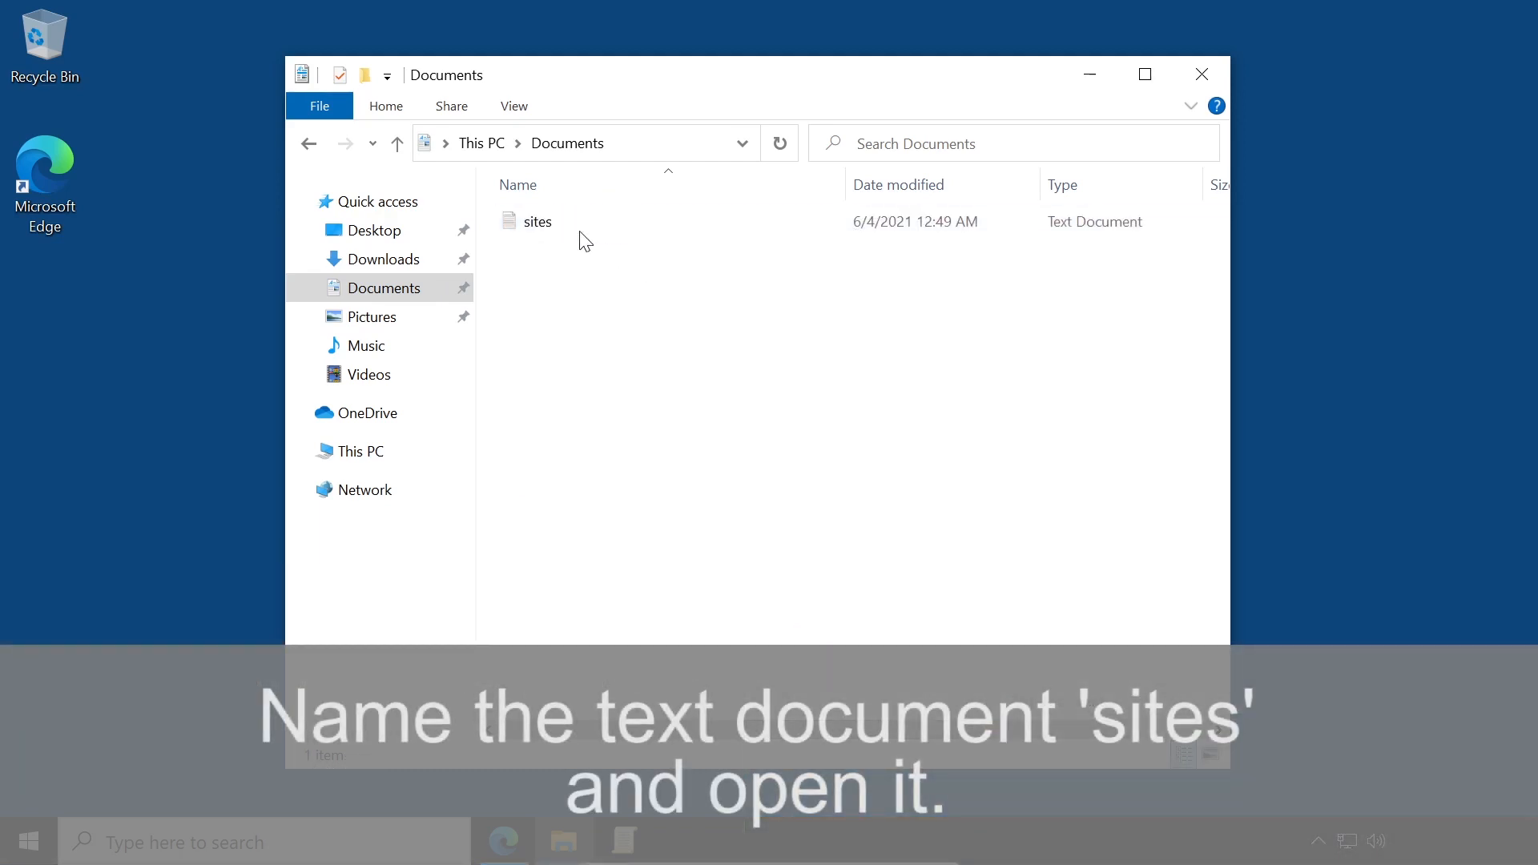
double_click(539, 219)
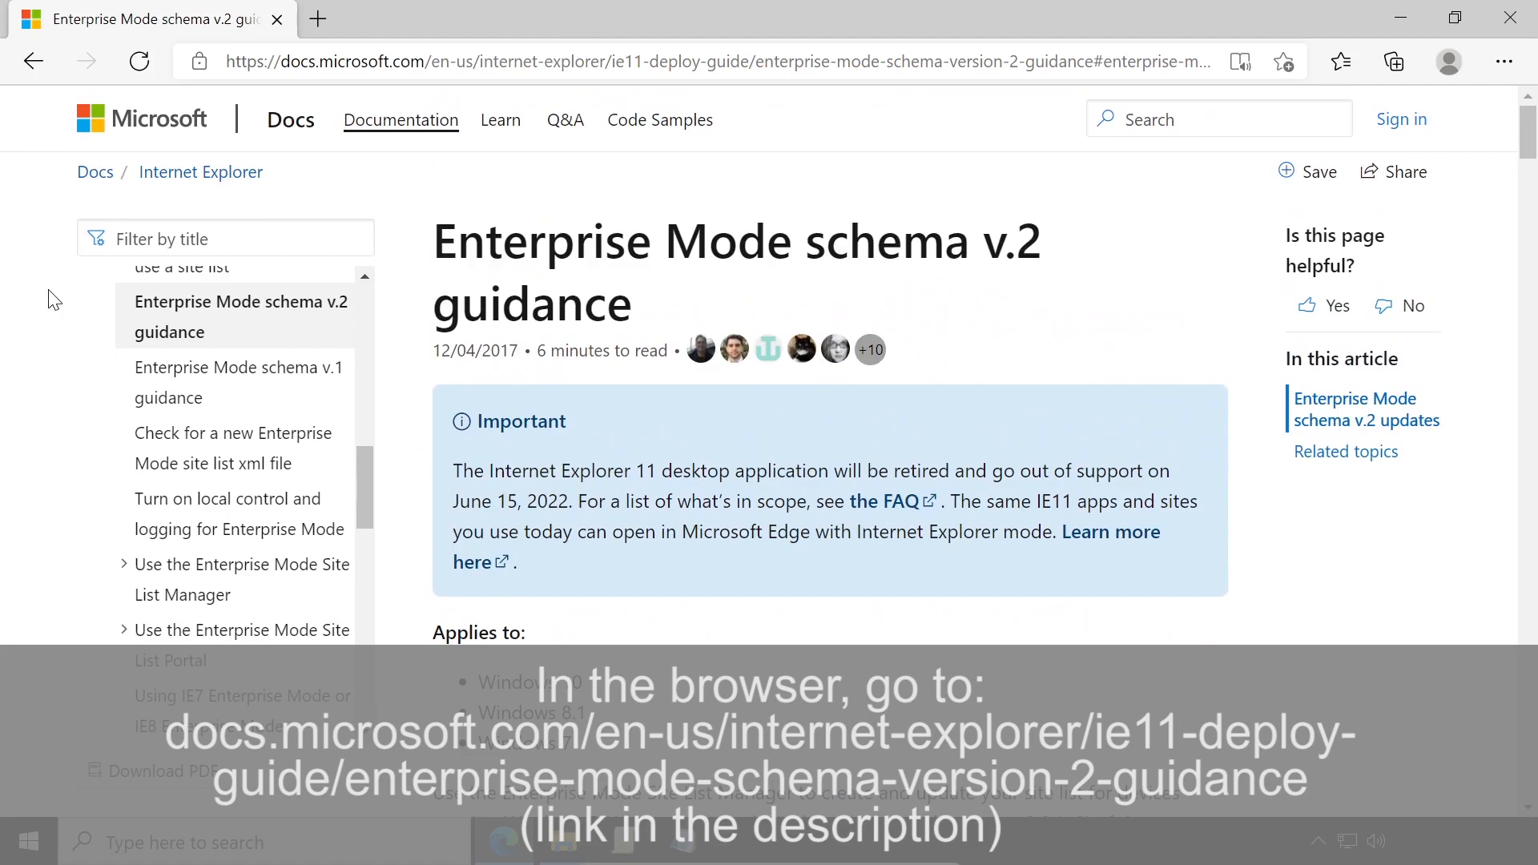
Step: Copy the Enterprise Mode v.2 example XML from the Edge docs page
scroll("down", 3)
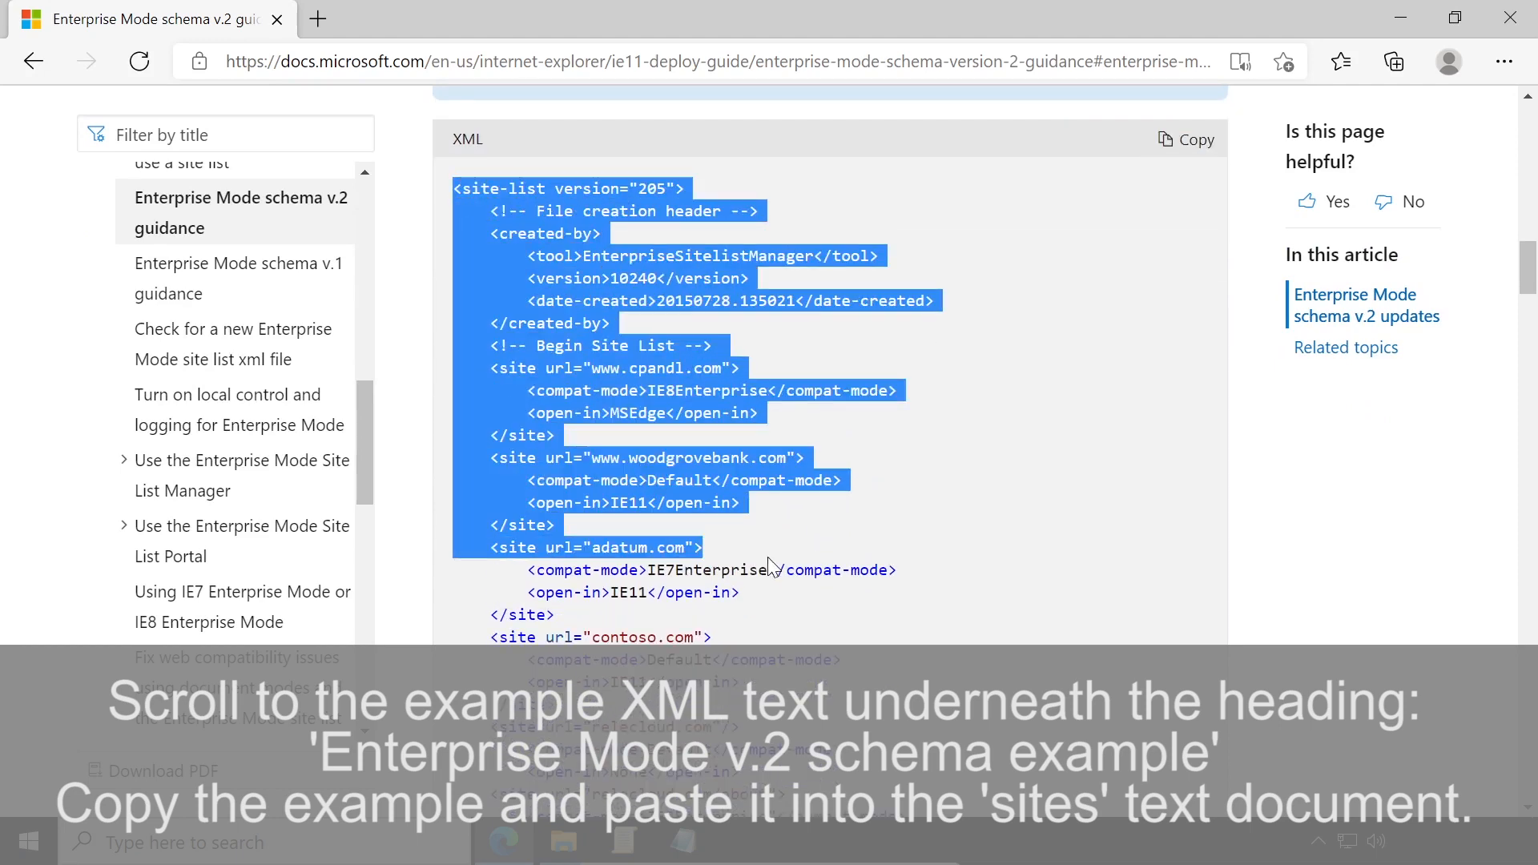
right_click(765, 569)
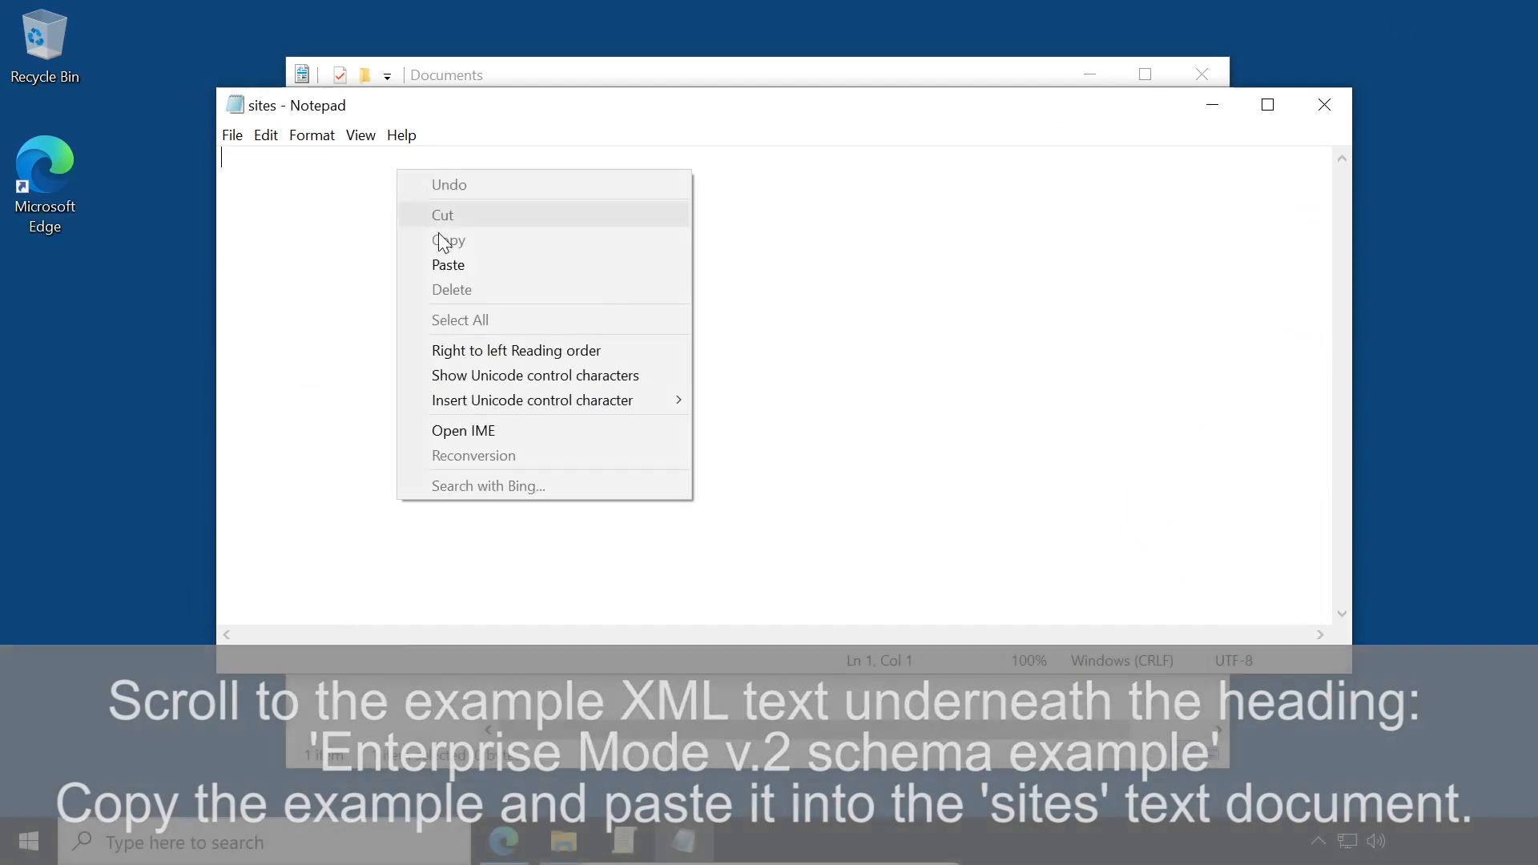
left_click(447, 265)
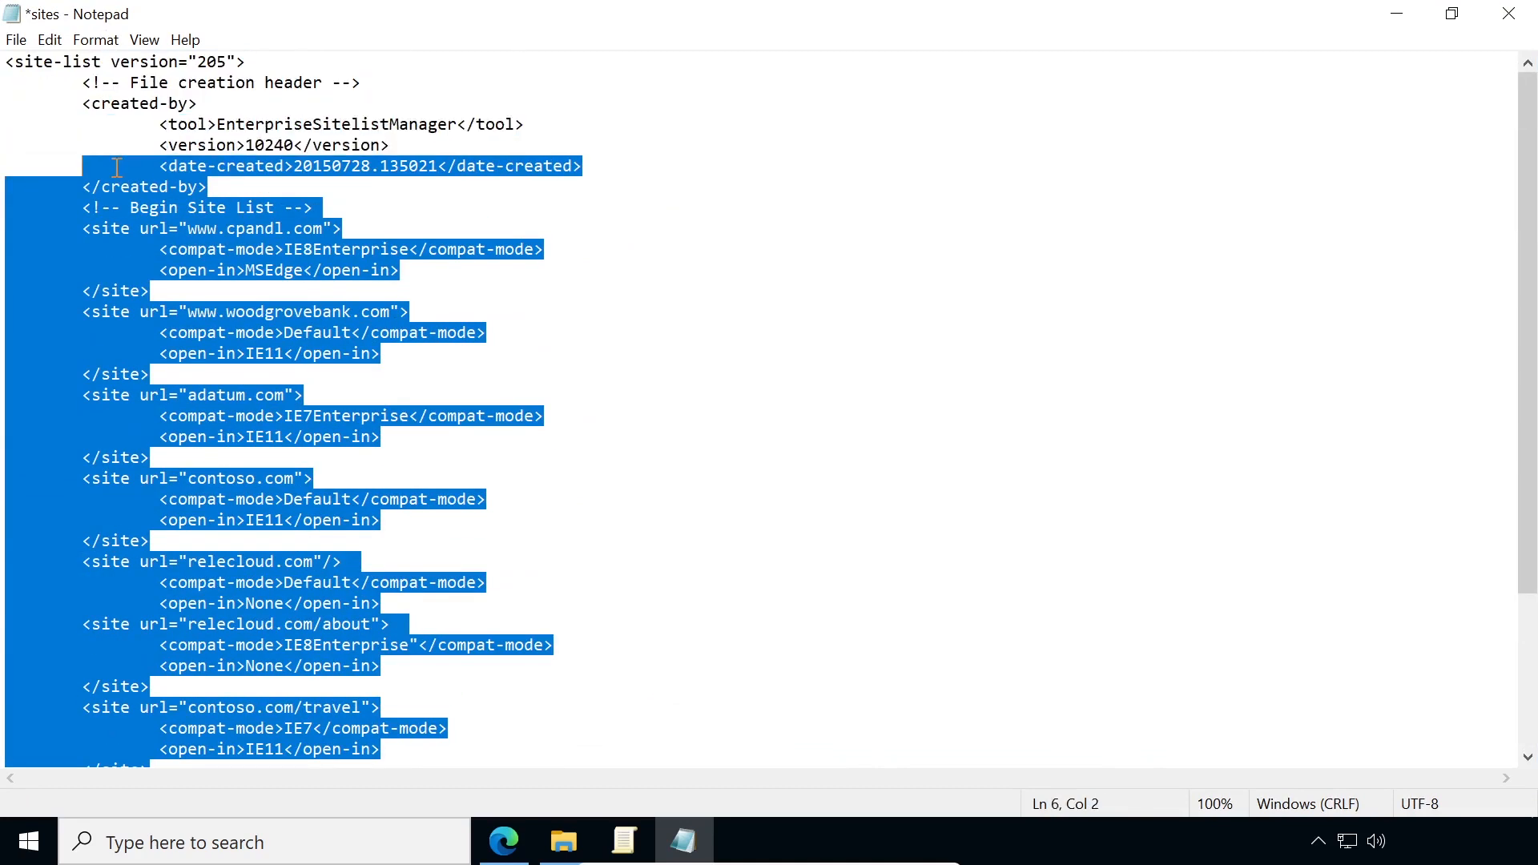
left_click(123, 394)
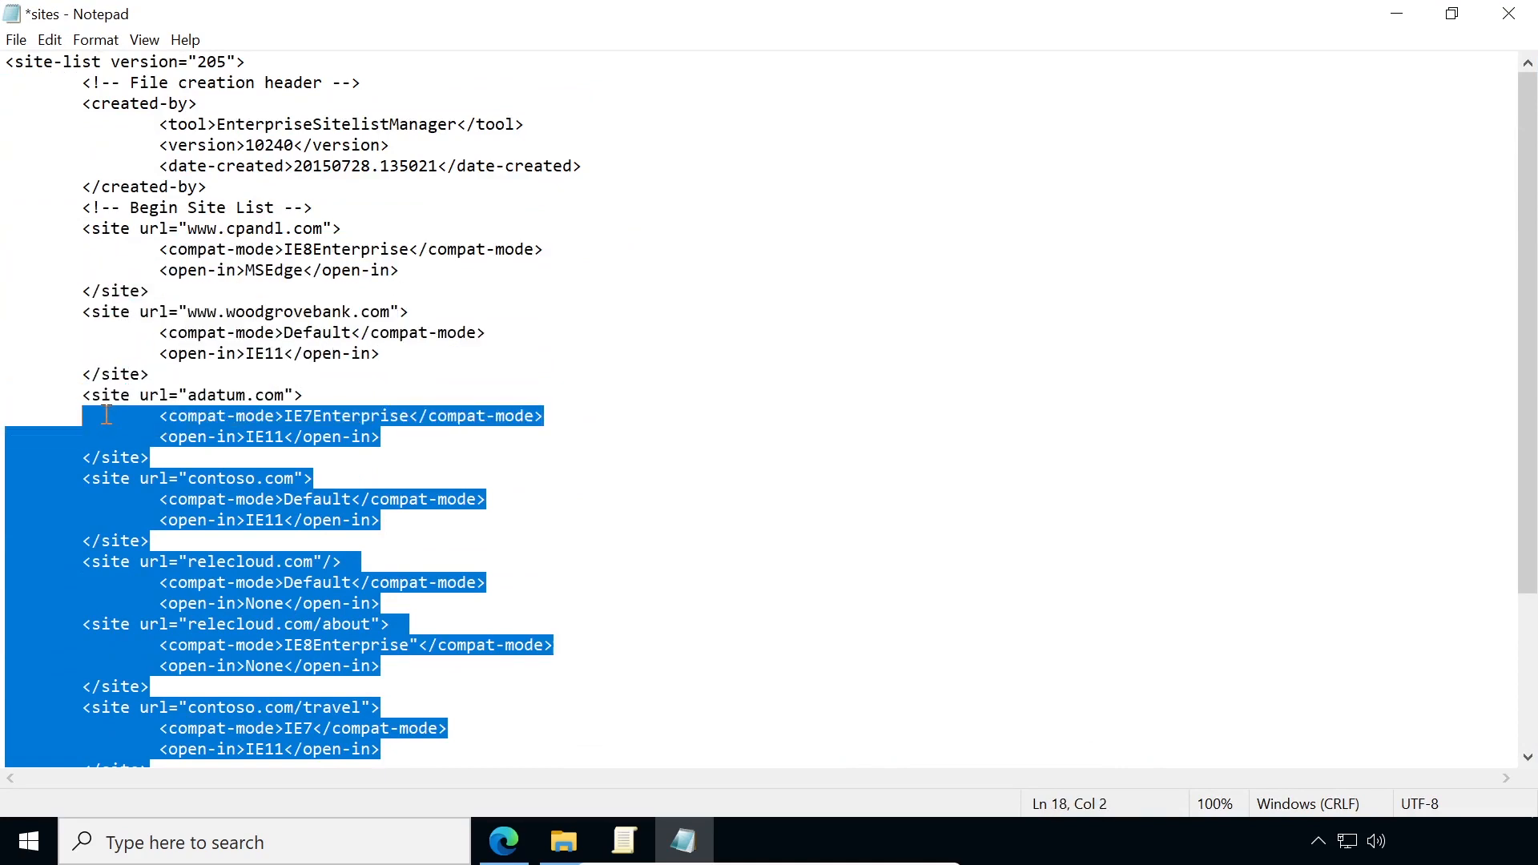
key("Delete")
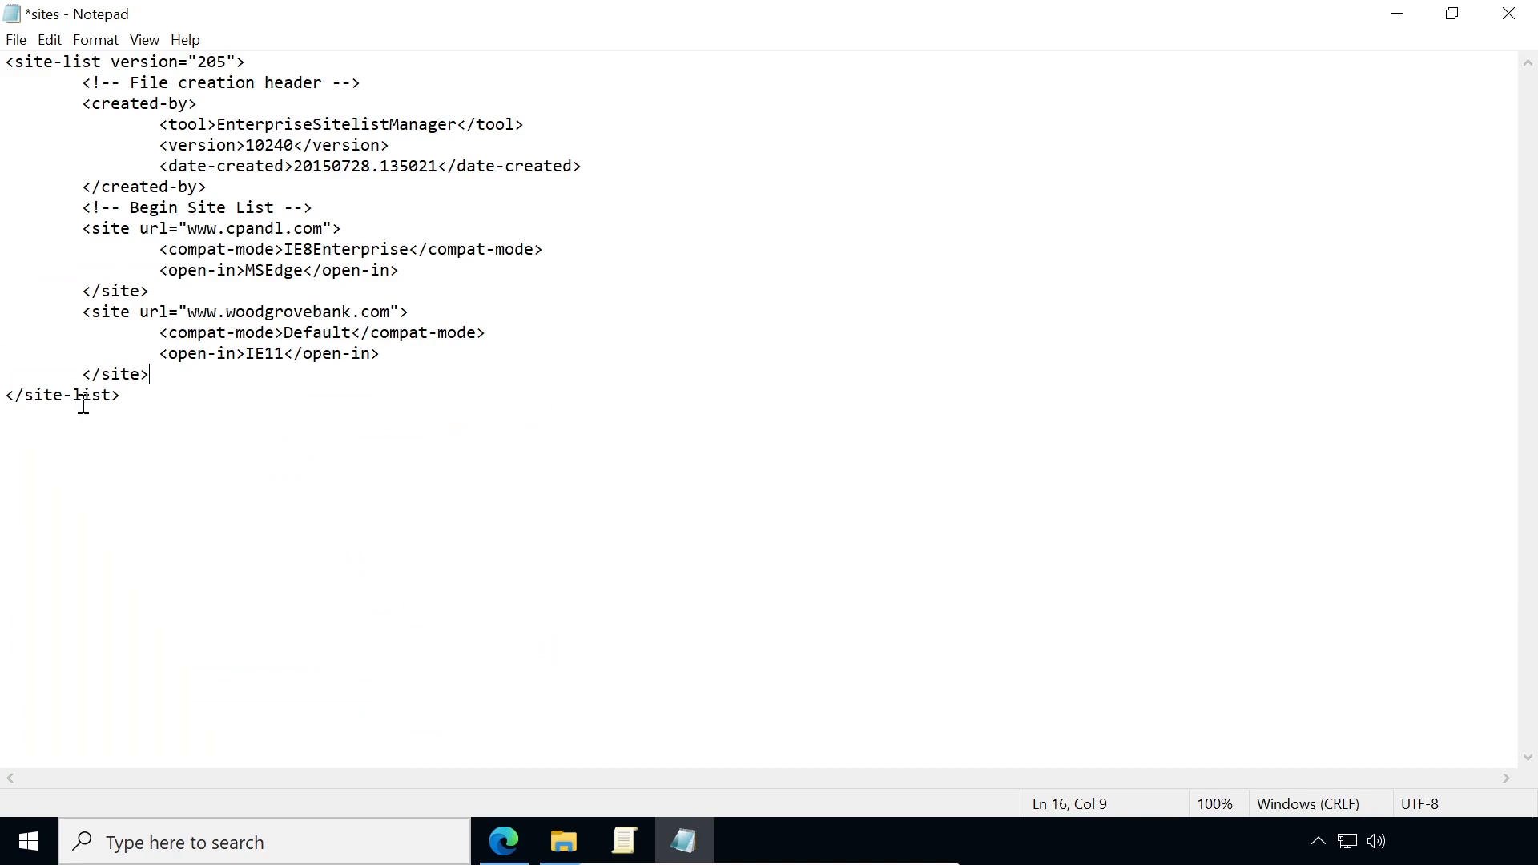
mouse_move(228, 185)
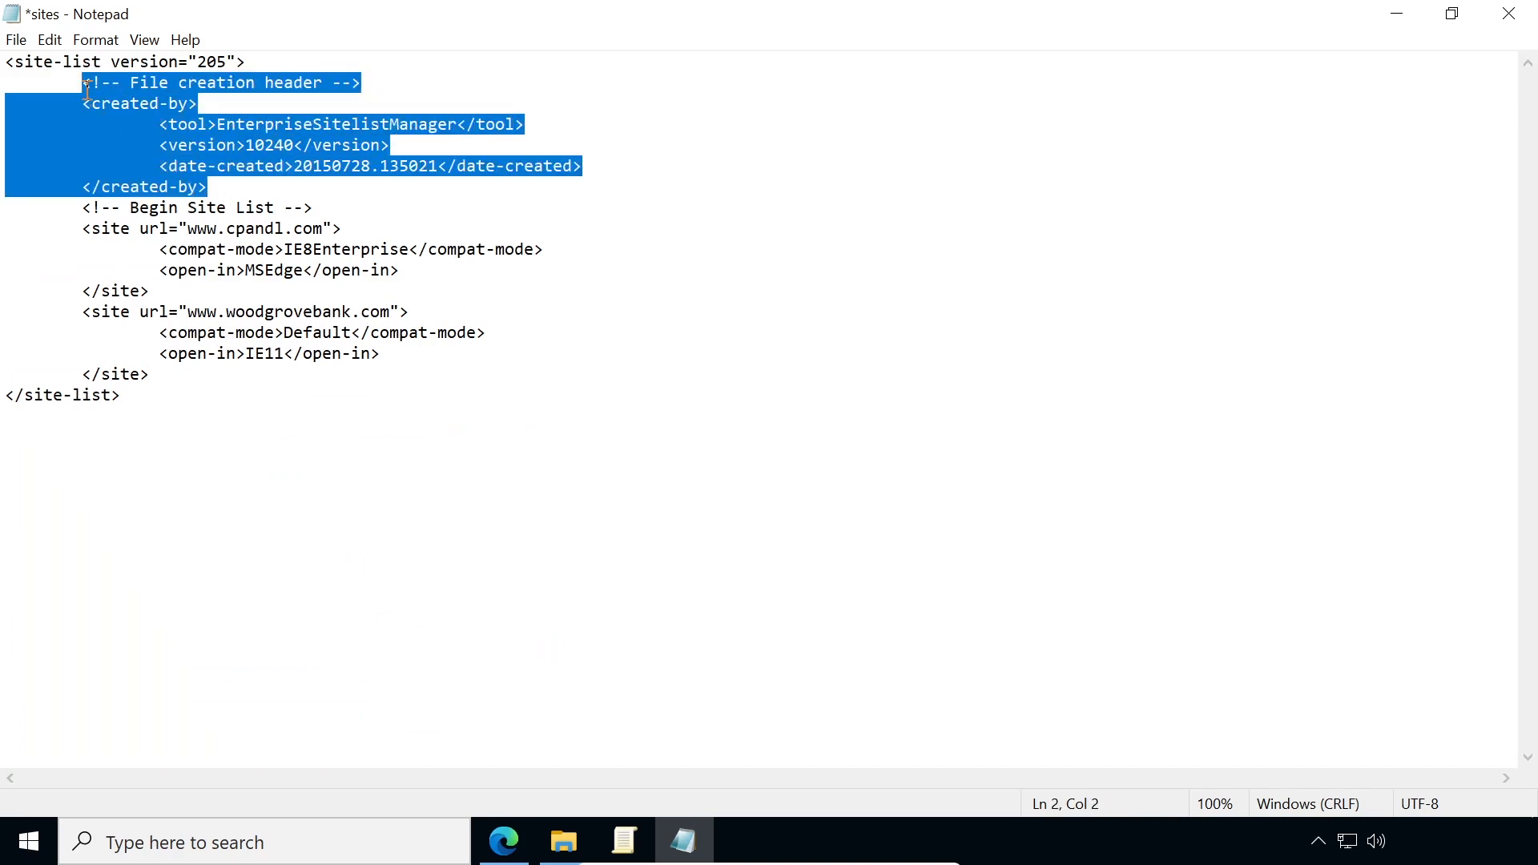
key("Delete")
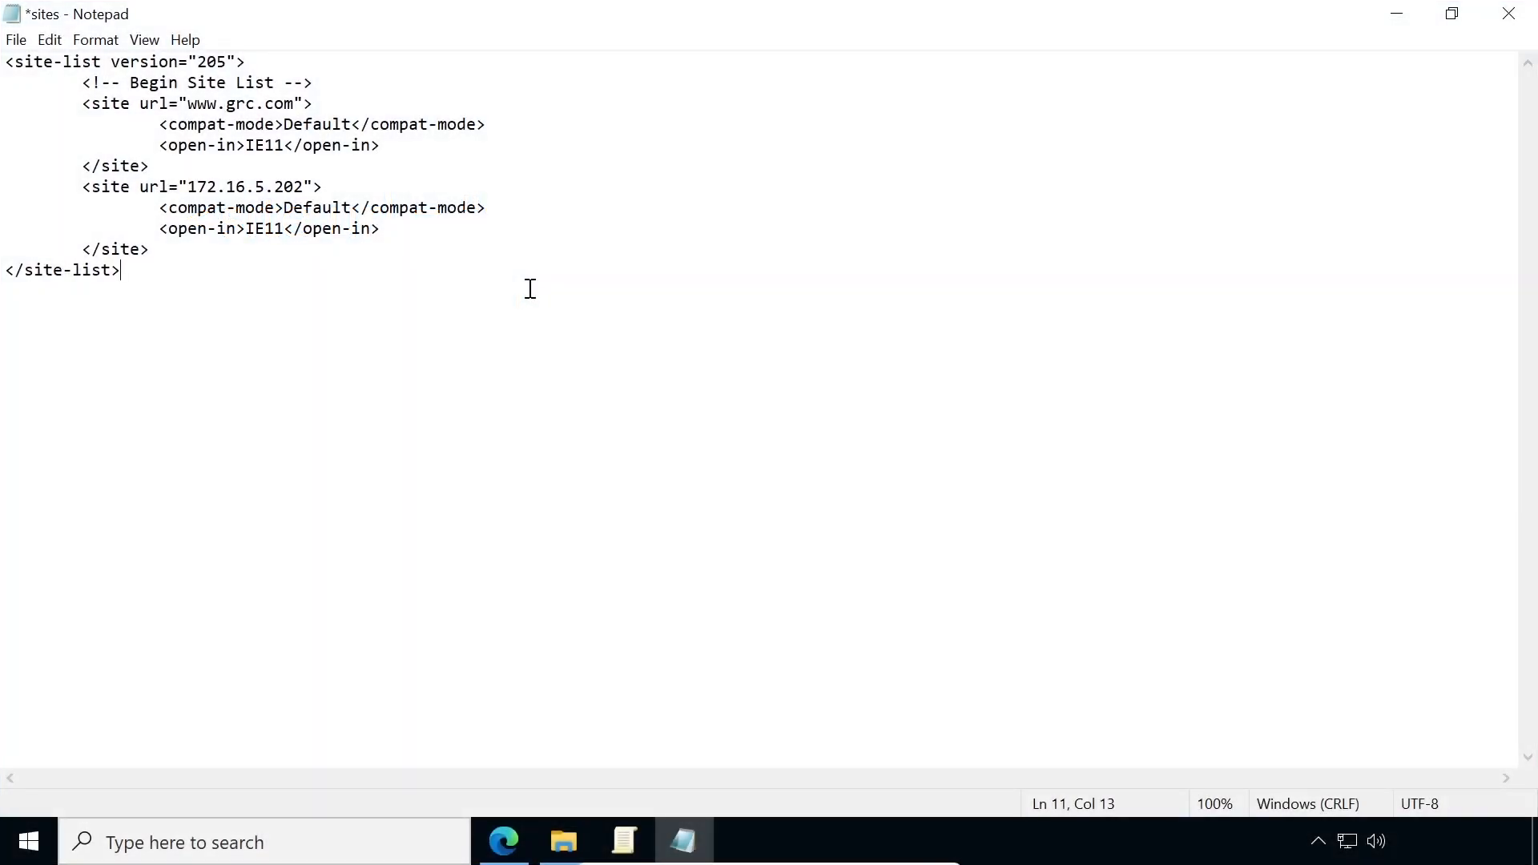
Step: Save the edited sites file and close Notepad
left_click(15, 38)
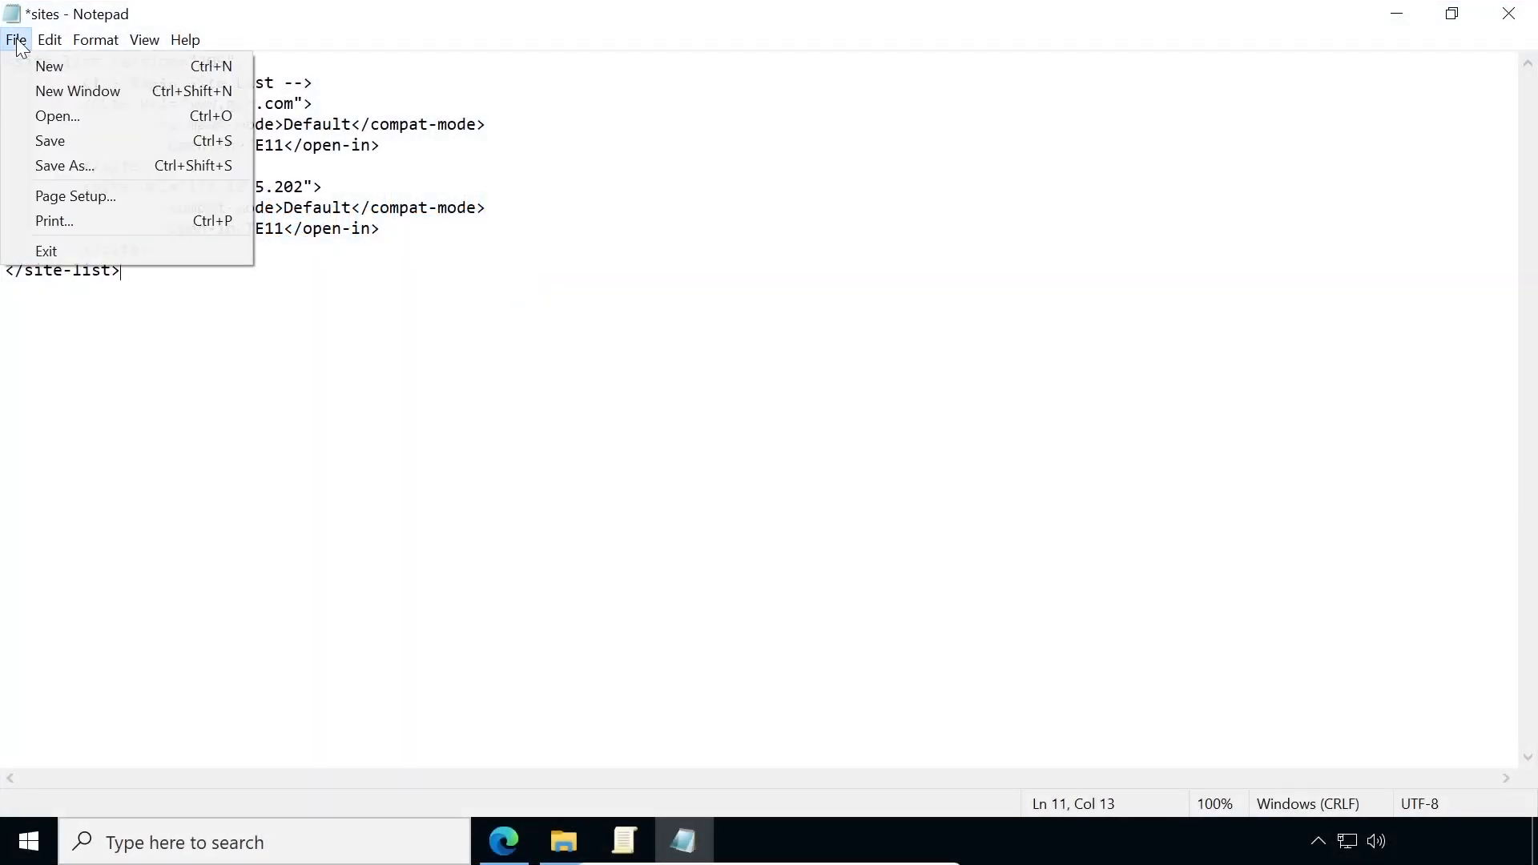
left_click(50, 141)
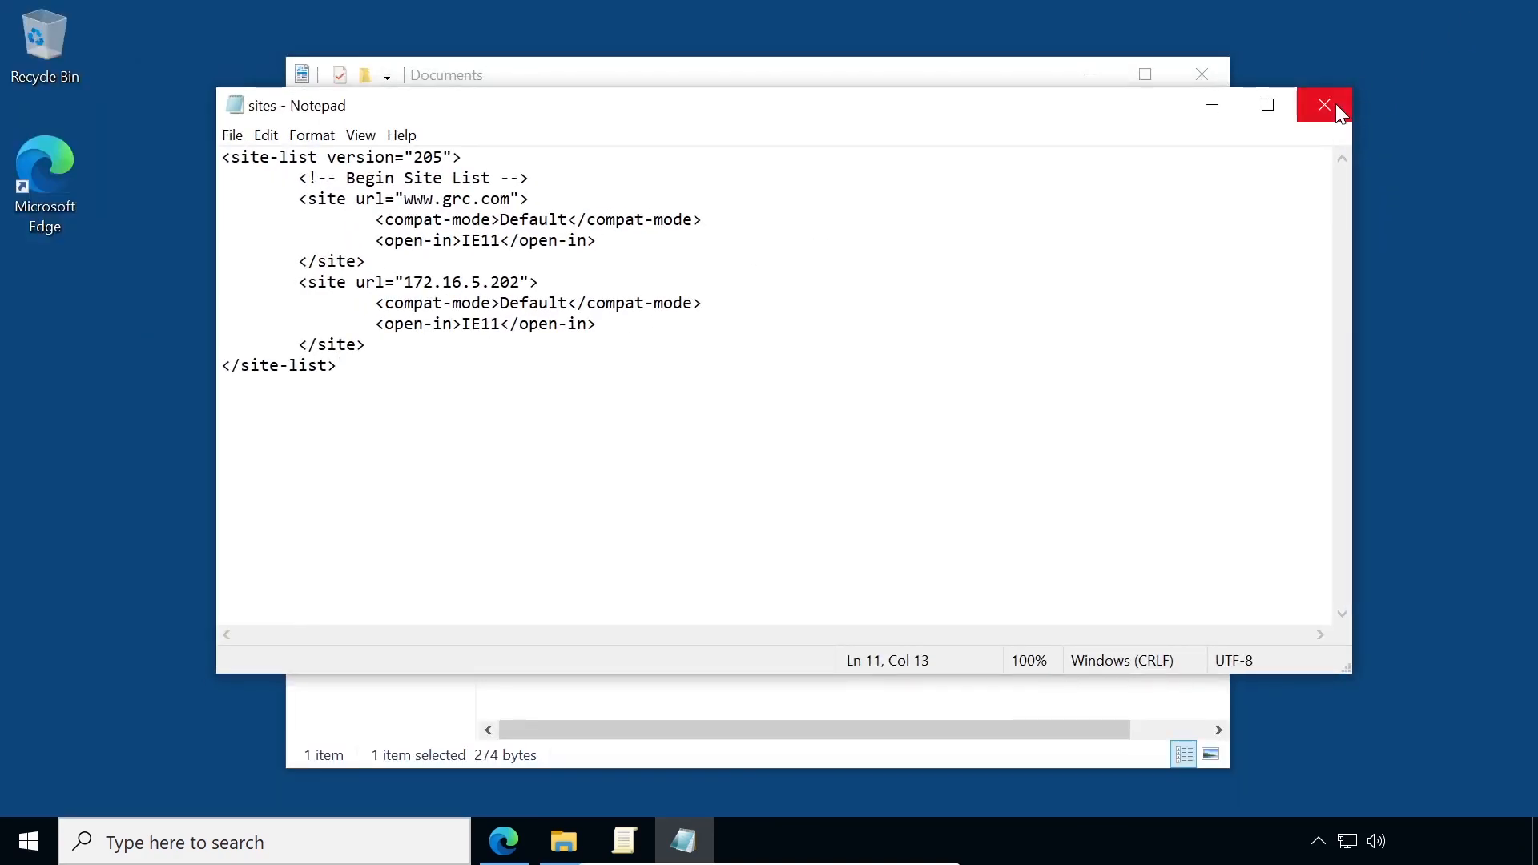
left_click(1323, 104)
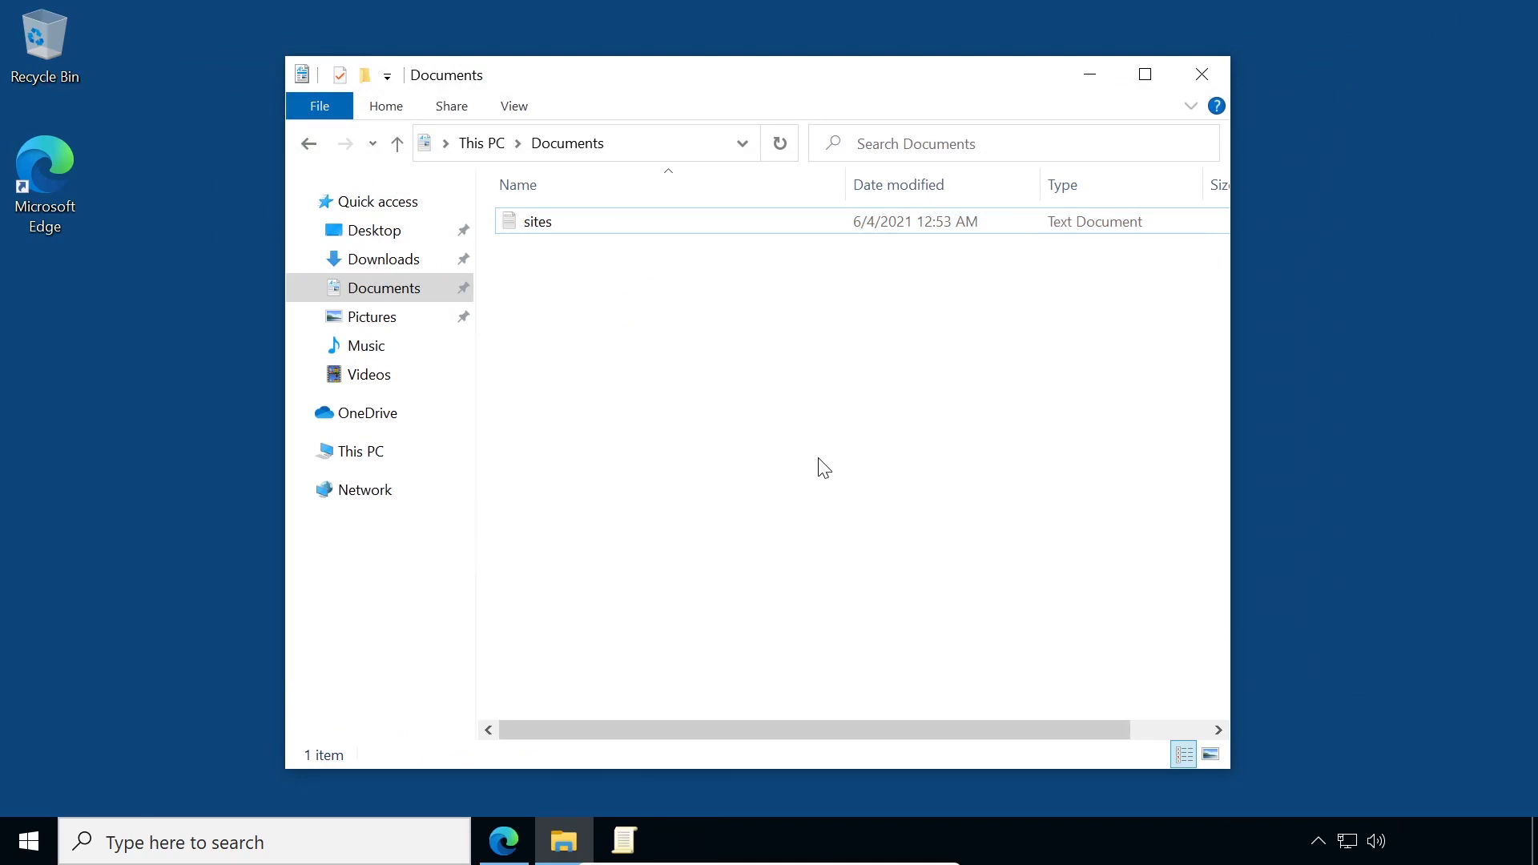
mouse_move(780, 429)
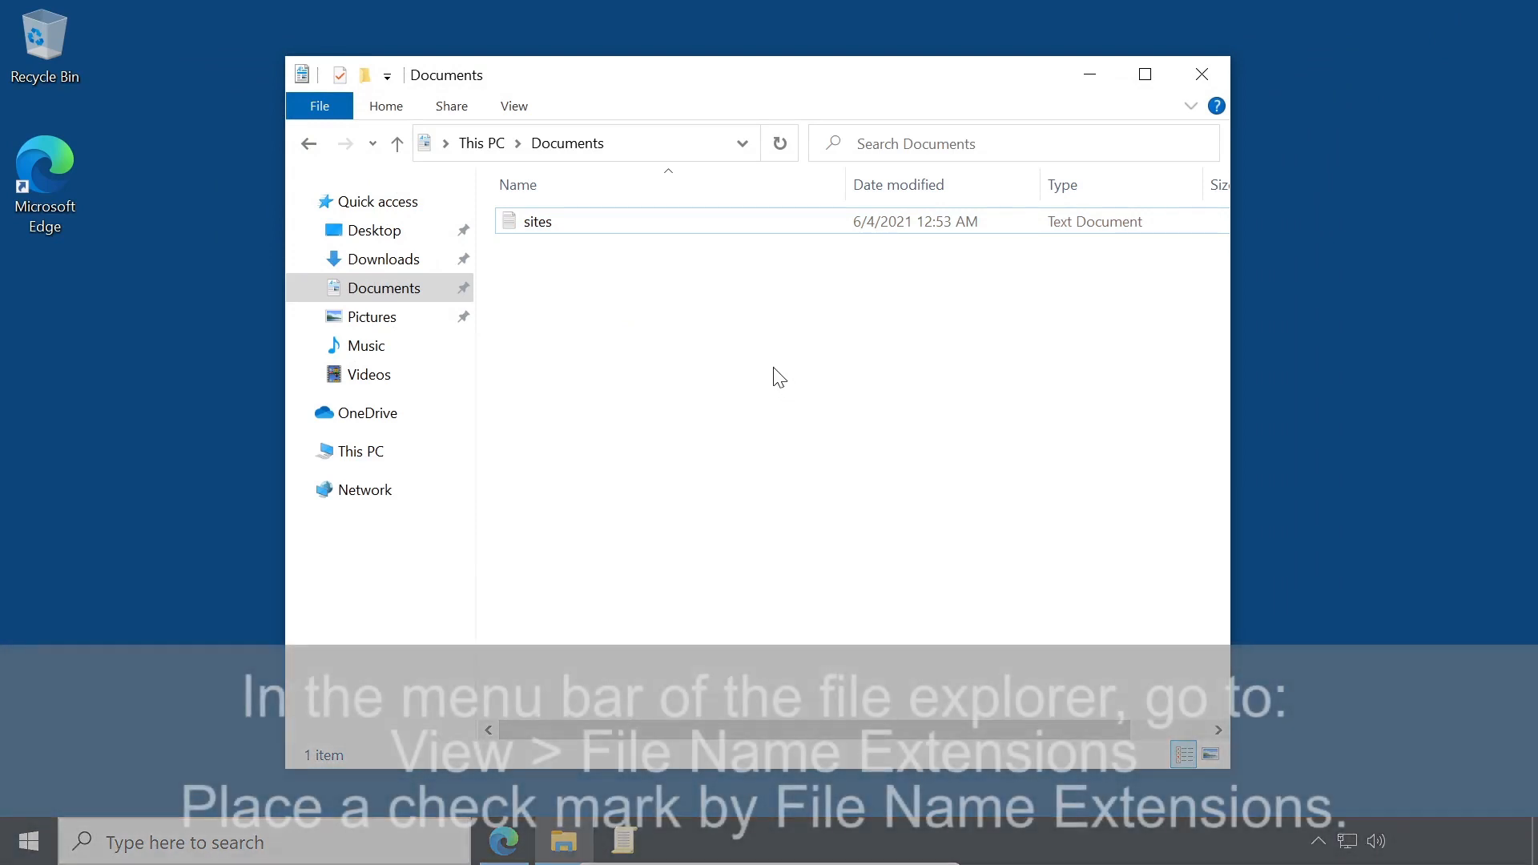
Step: Show file name extensions and rename sites.txt to sites.xml, confirming the warning
left_click(512, 106)
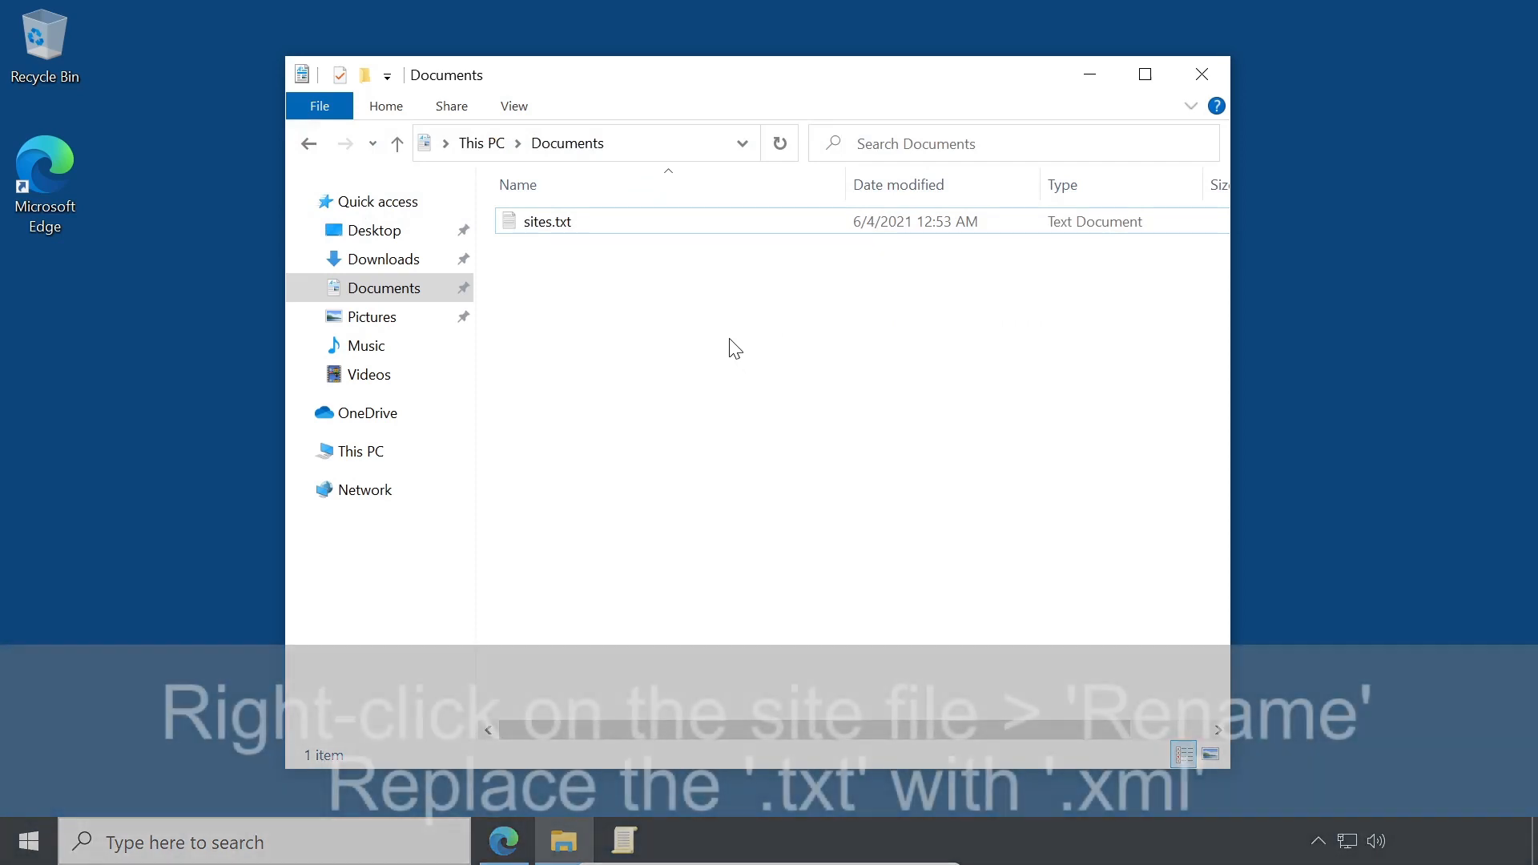
right_click(548, 221)
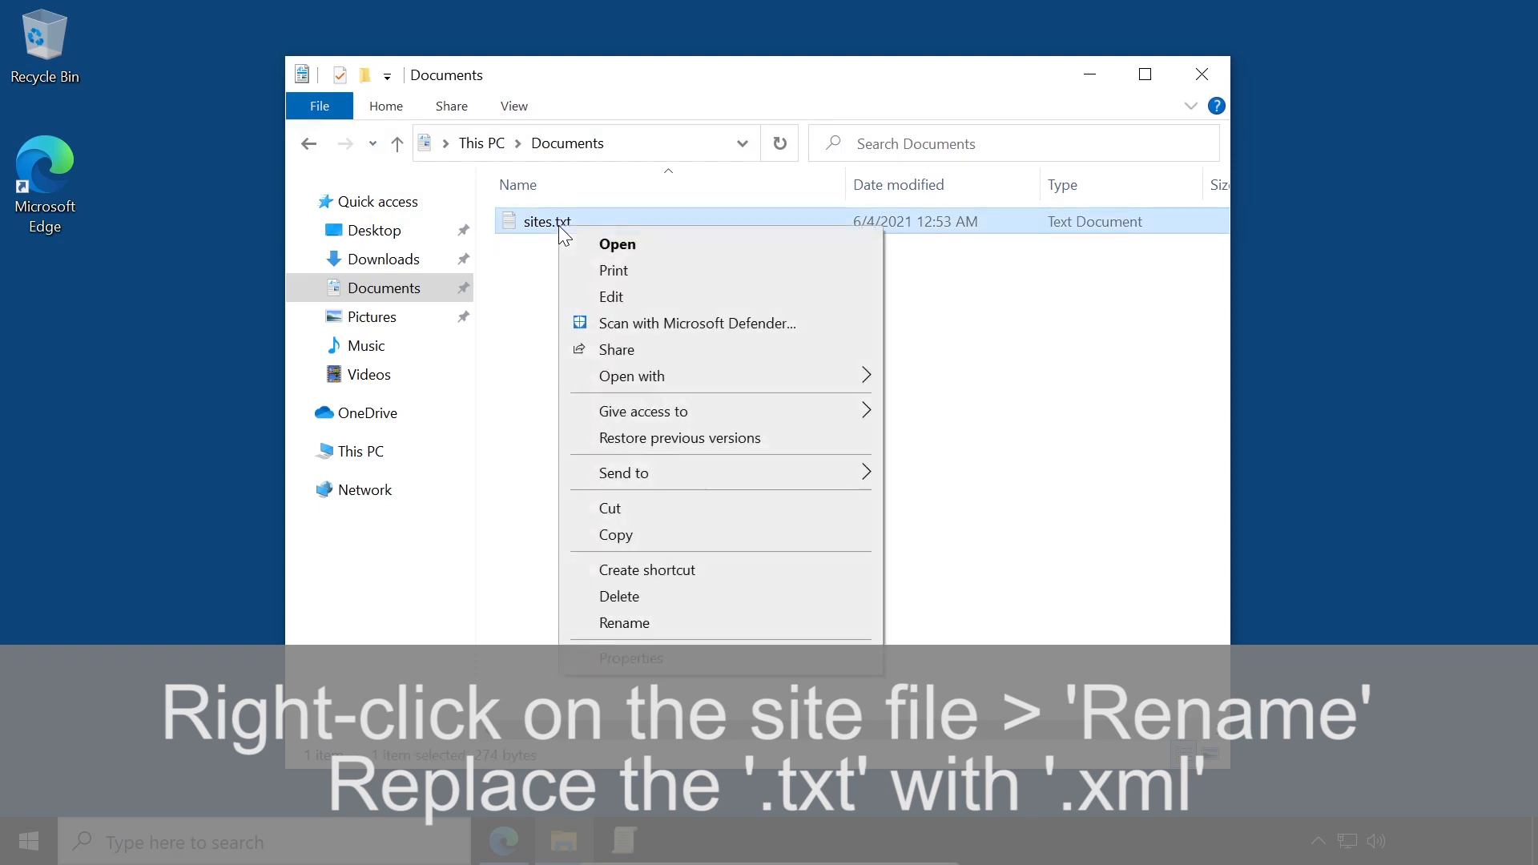
left_click(623, 623)
type("ml")
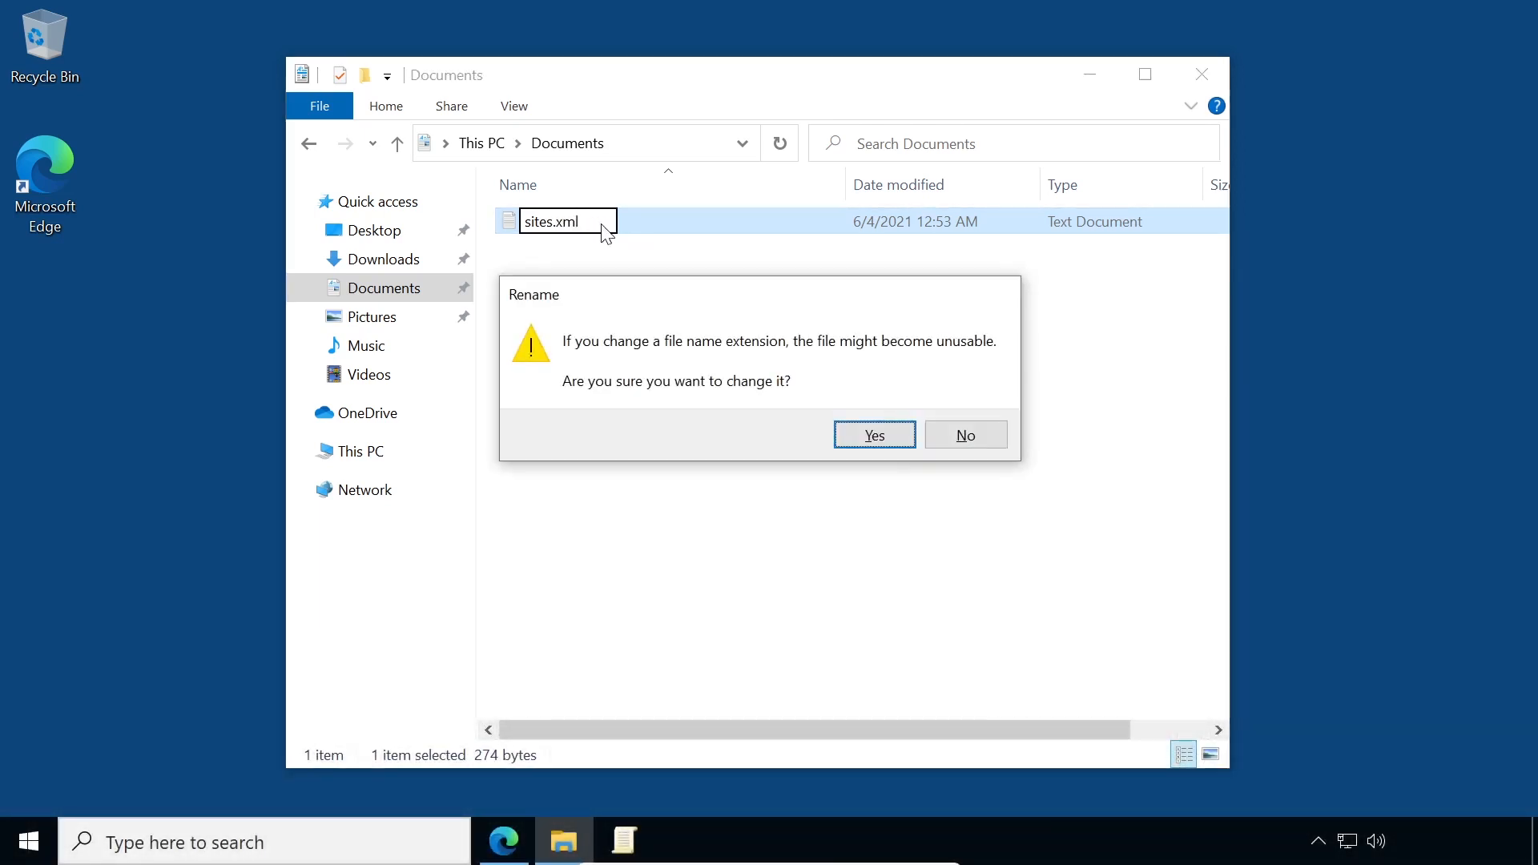
left_click(873, 434)
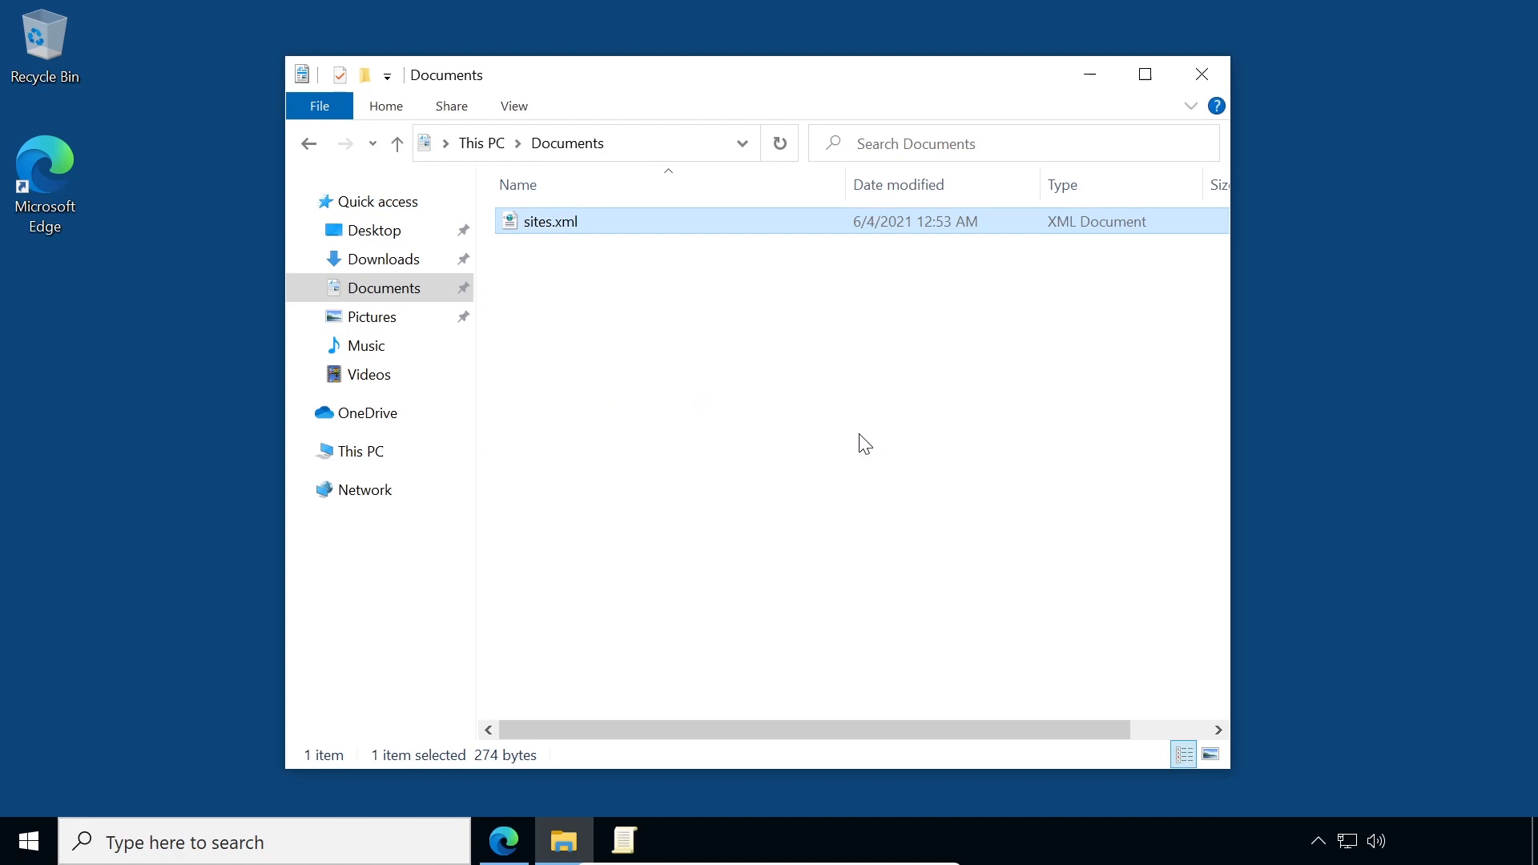
left_click(866, 440)
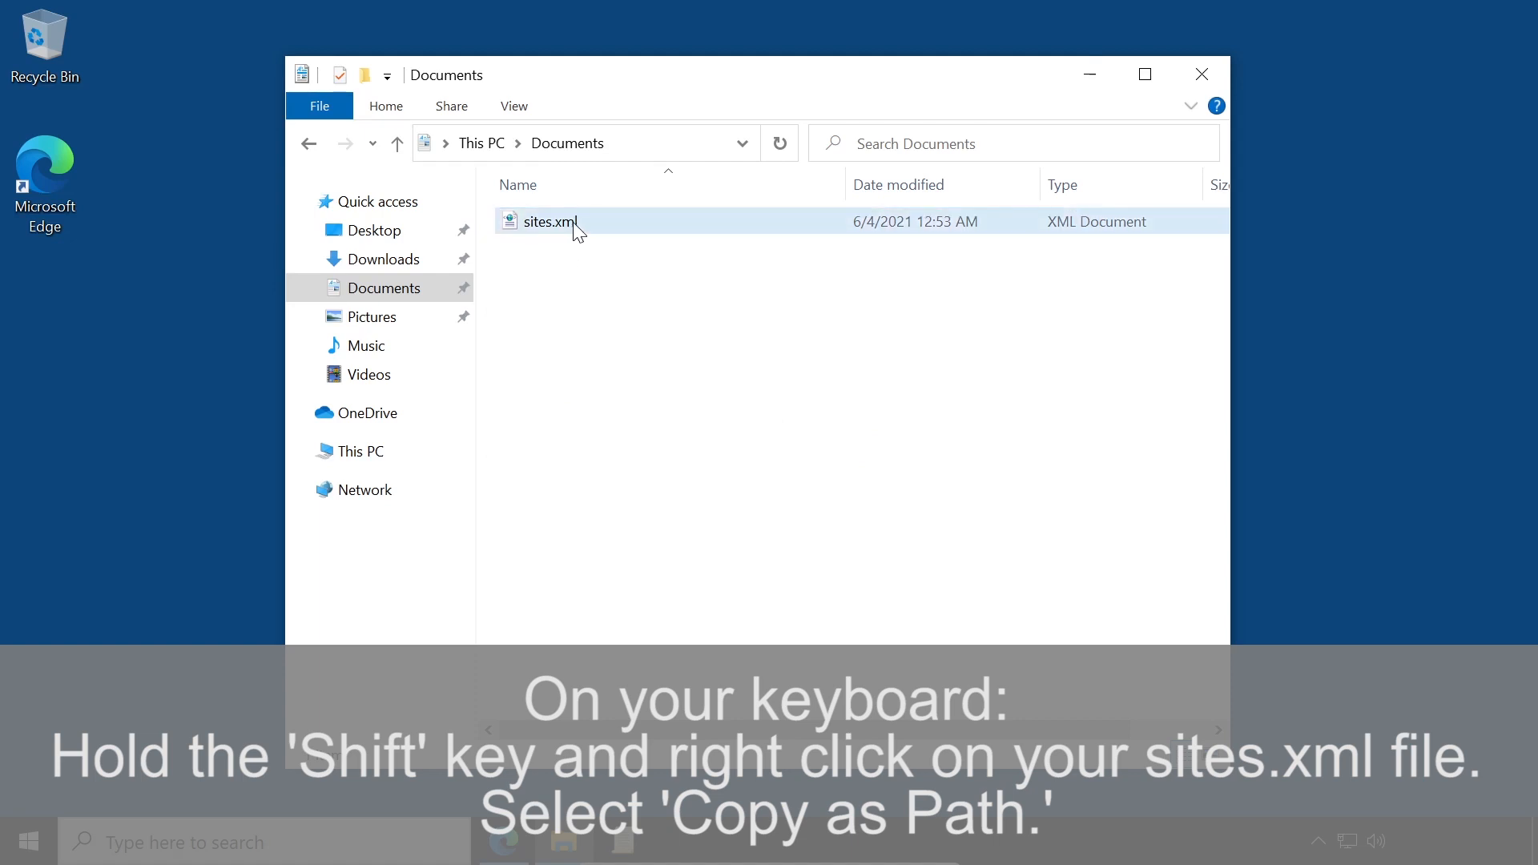
Step: Copy the full path of sites.xml via 'Copy as path'
right_click(550, 221)
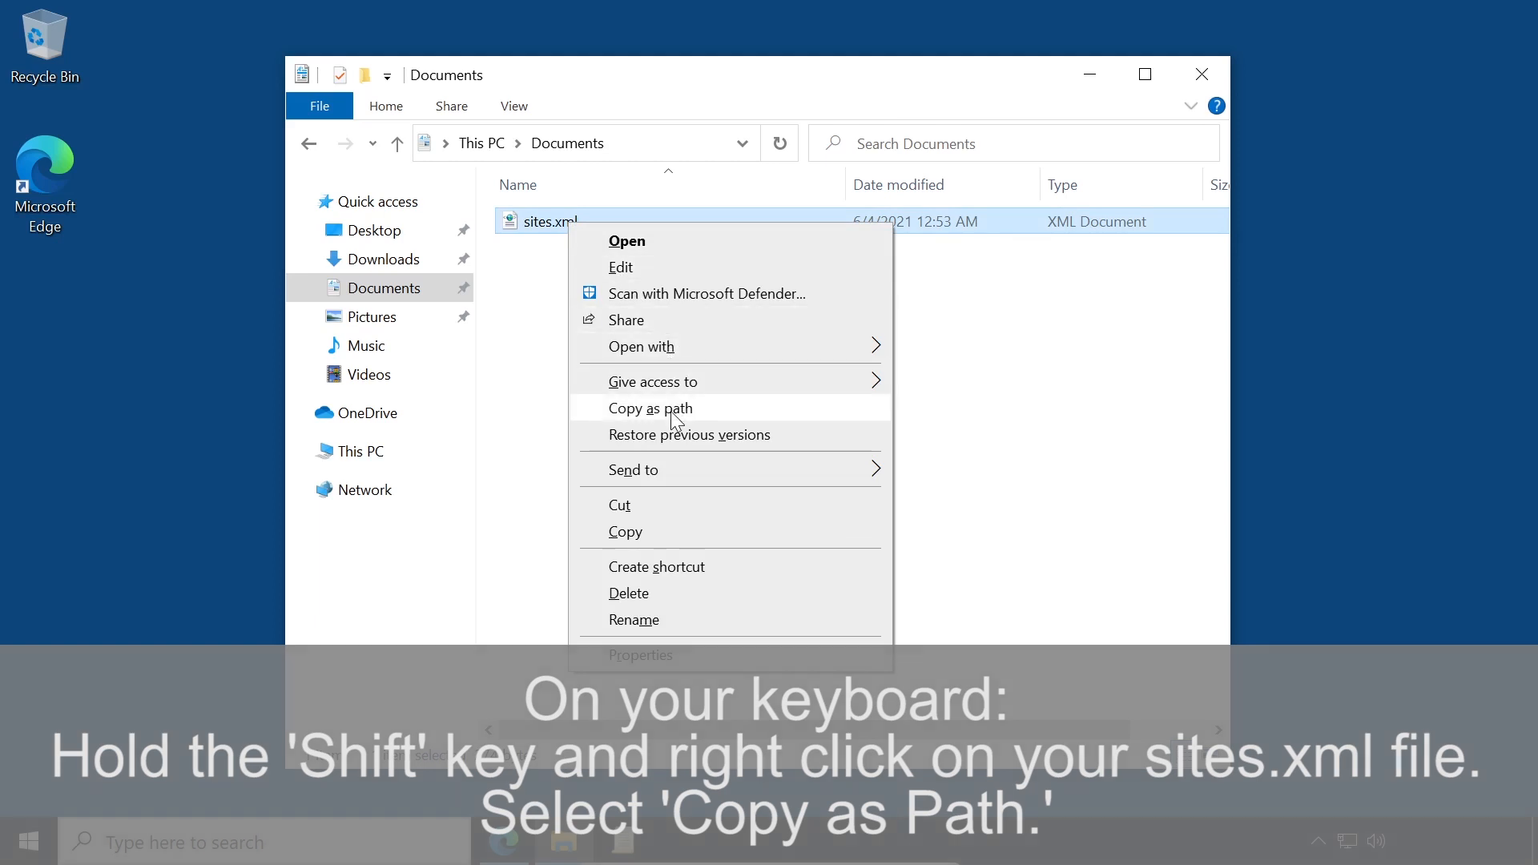
left_click(649, 409)
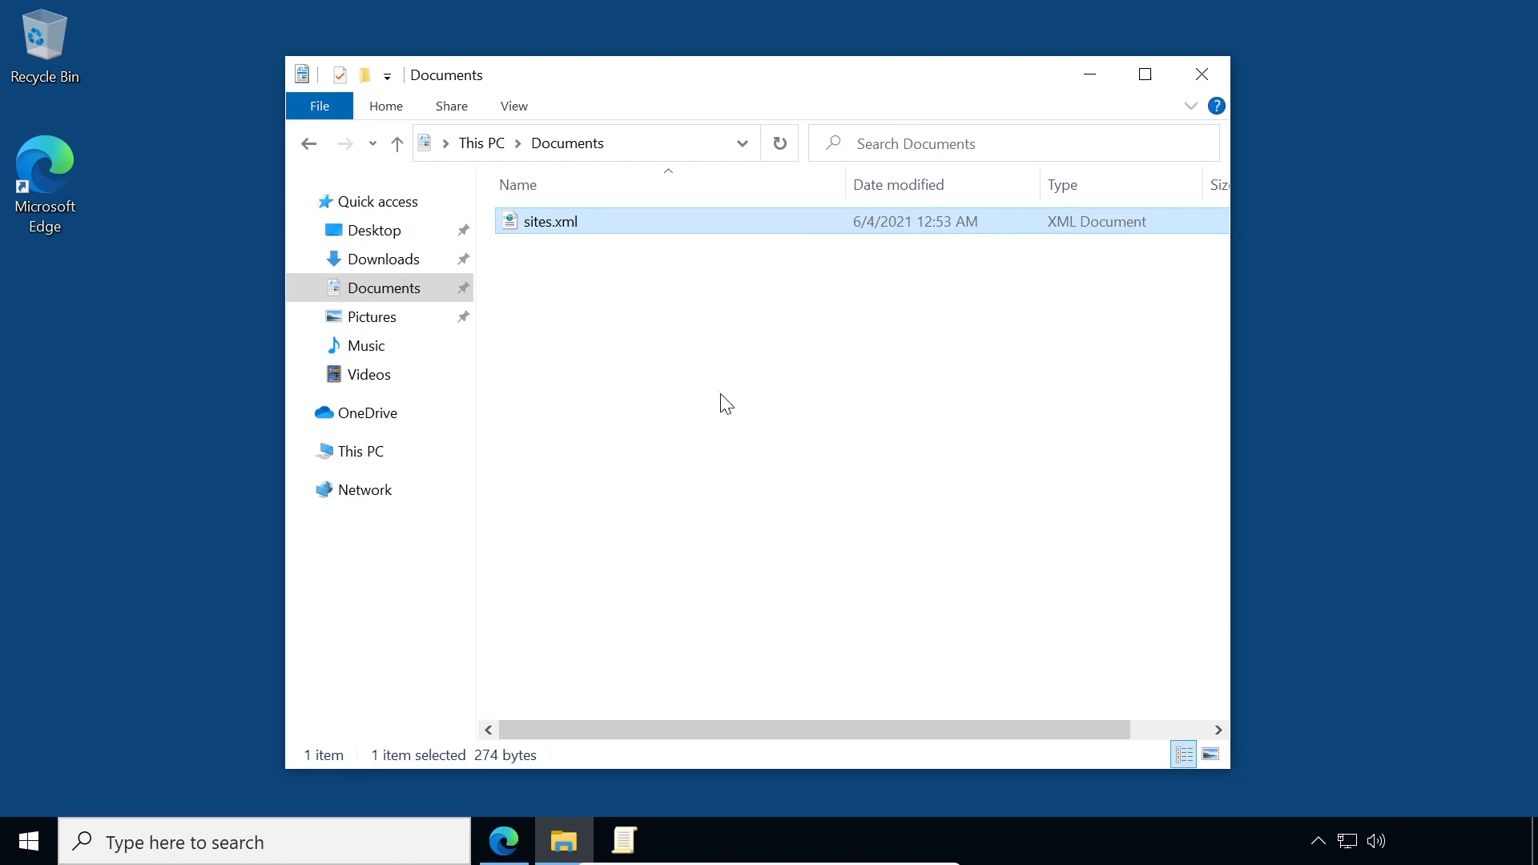
mouse_move(623, 841)
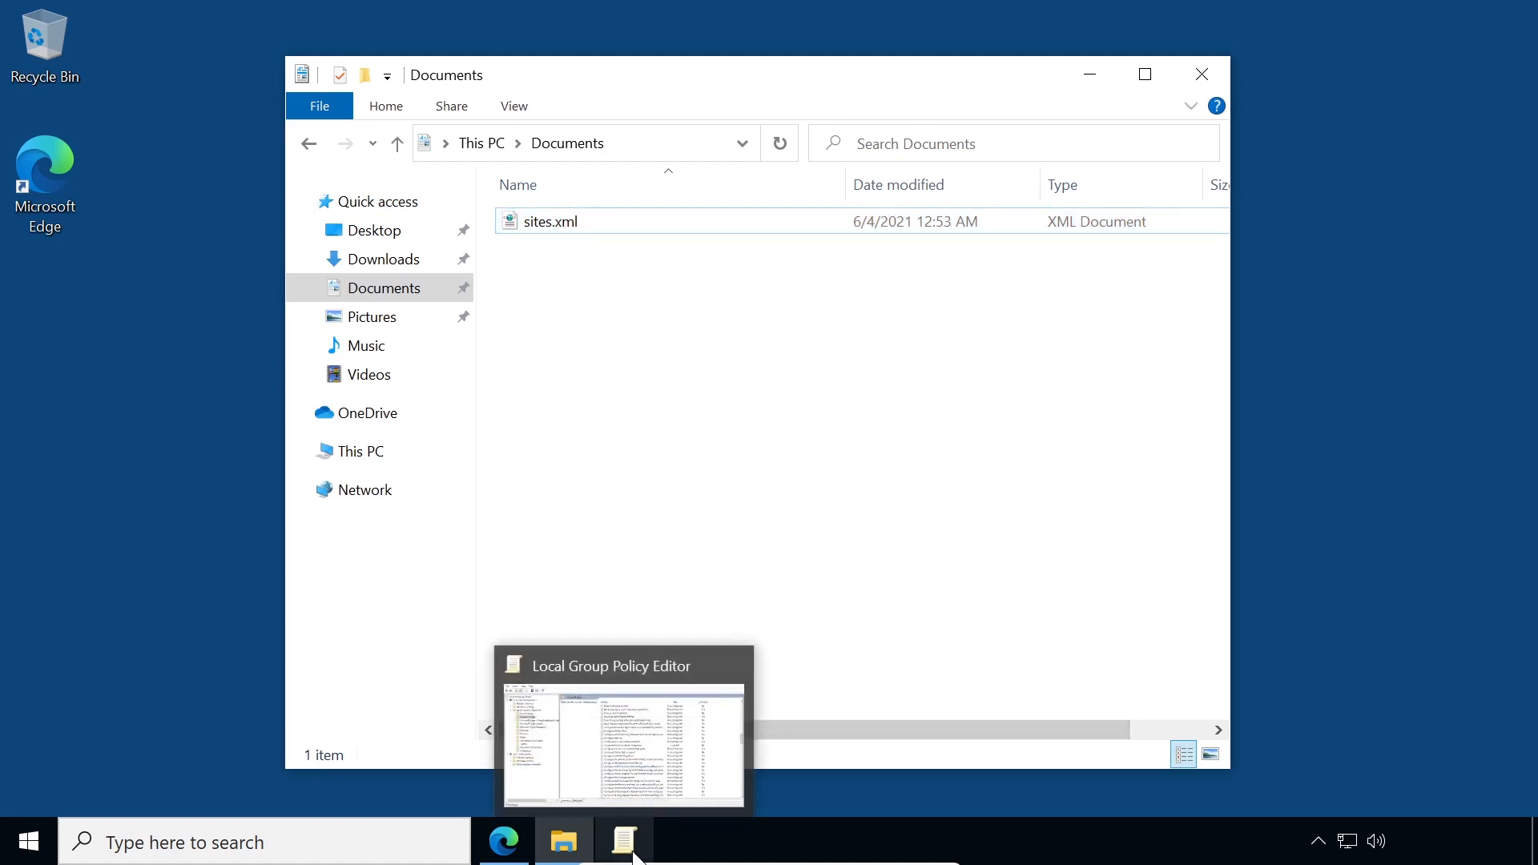
Step: Enable Configure the Enterprise Mode Site List and paste the sites.xml path as its location
left_click(623, 841)
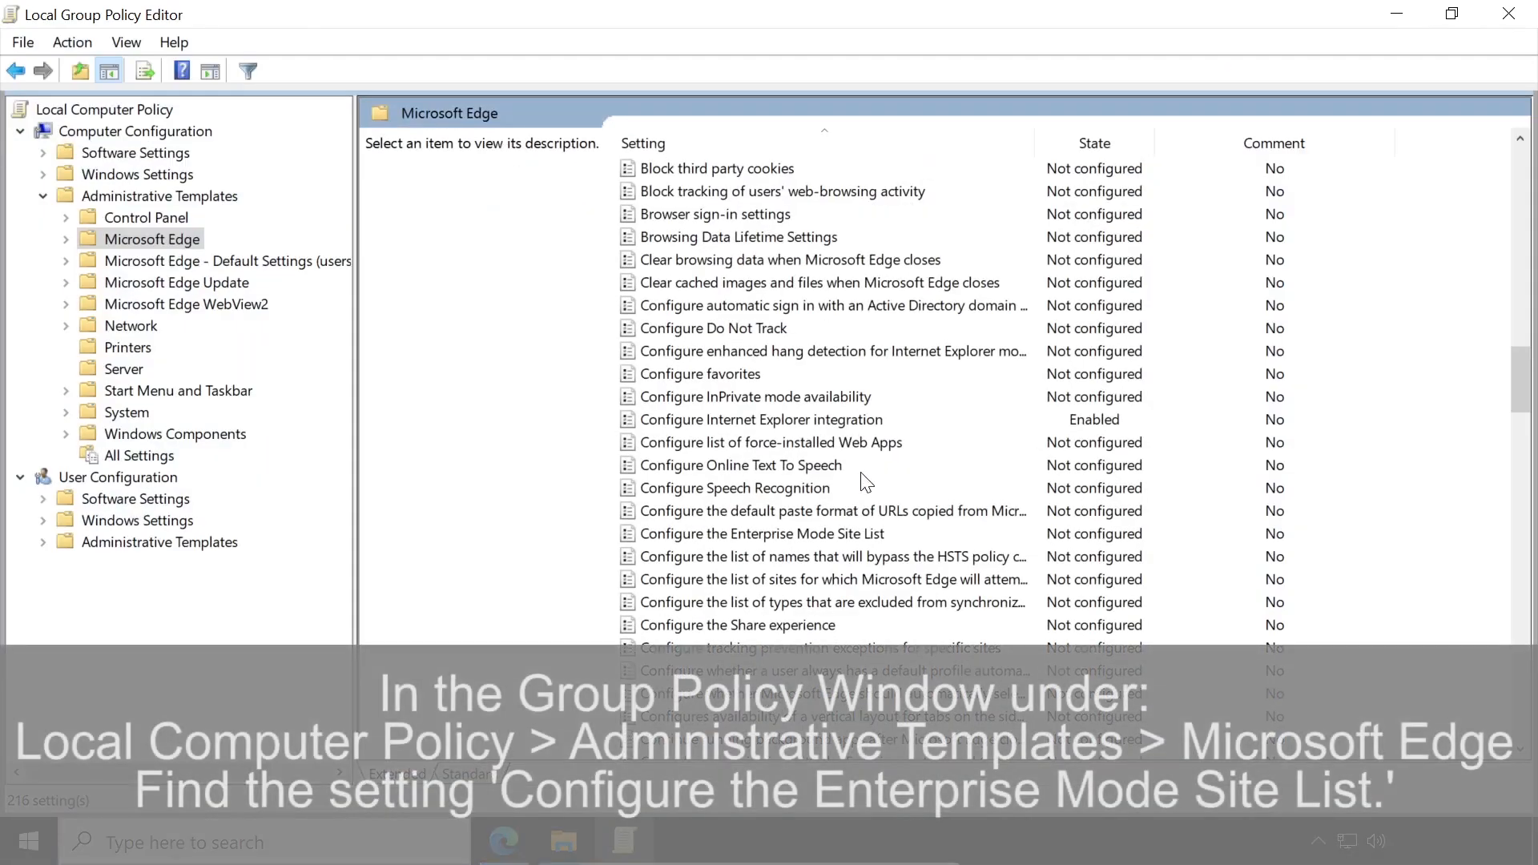
mouse_move(937, 539)
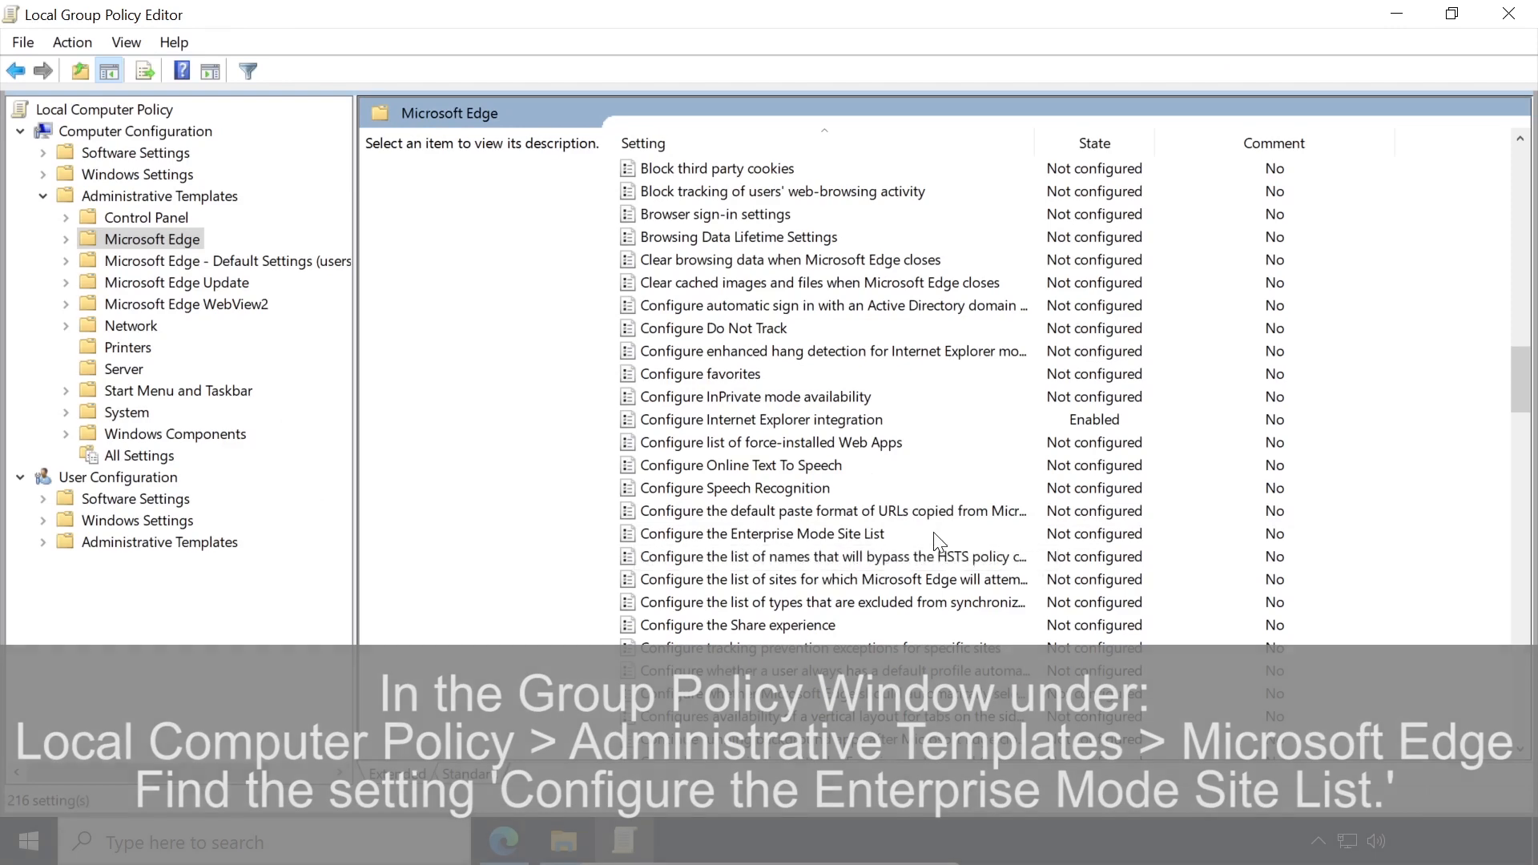
double_click(761, 534)
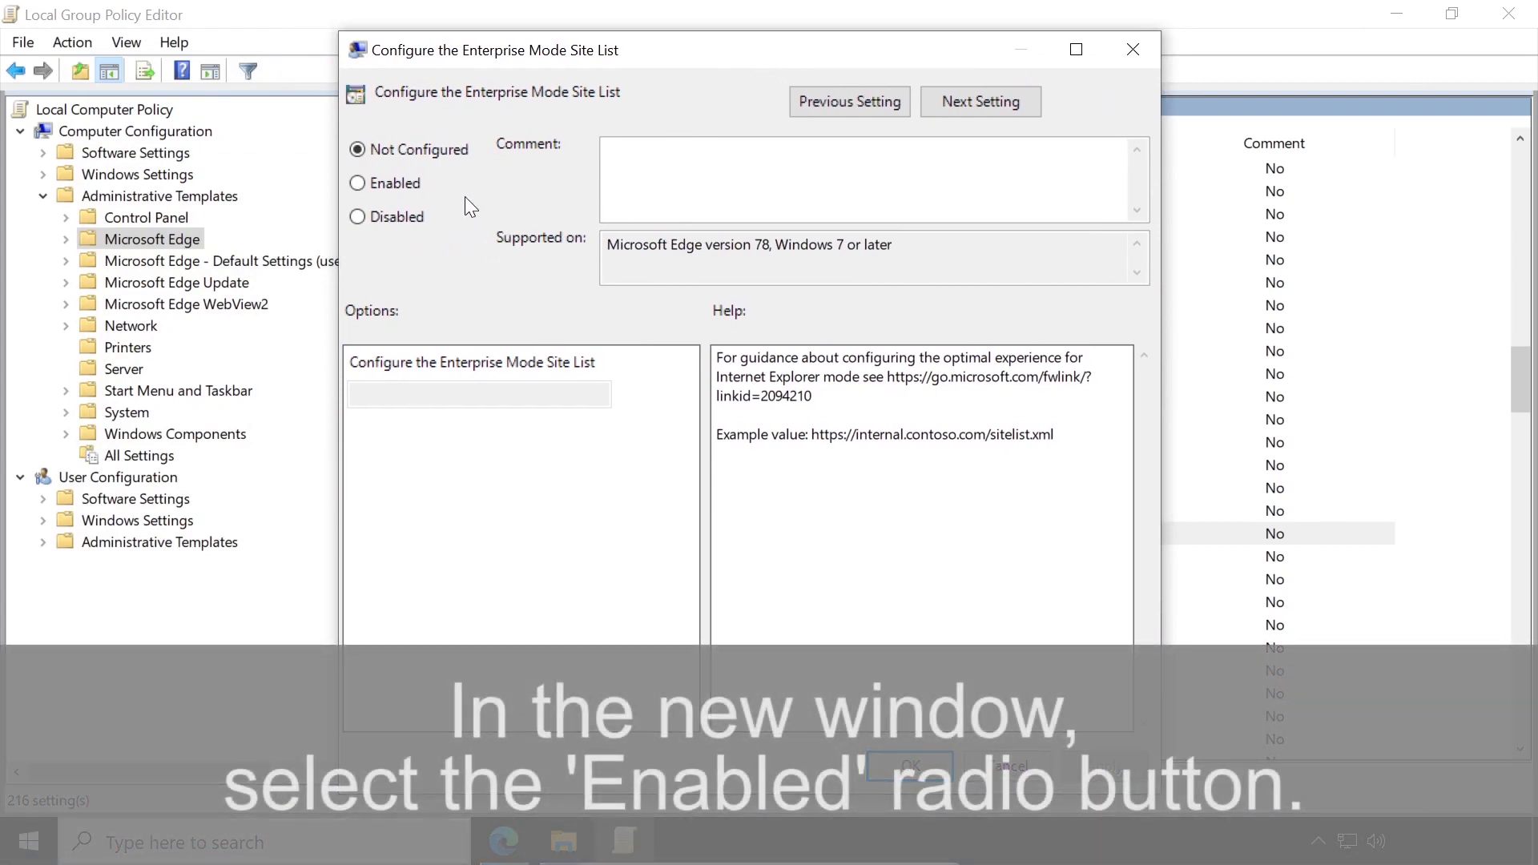
left_click(358, 182)
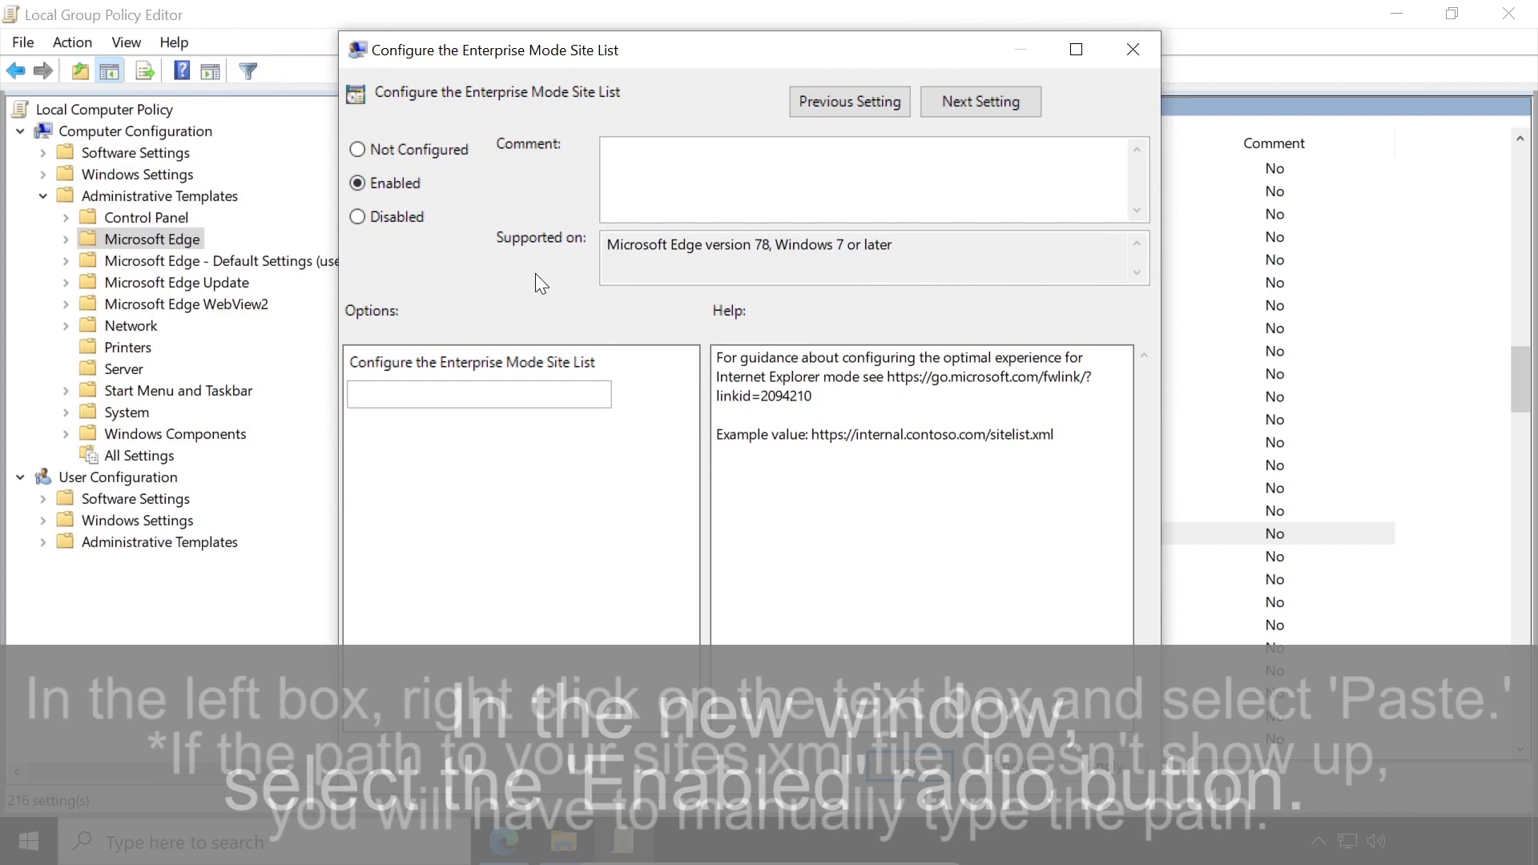
left_click(478, 394)
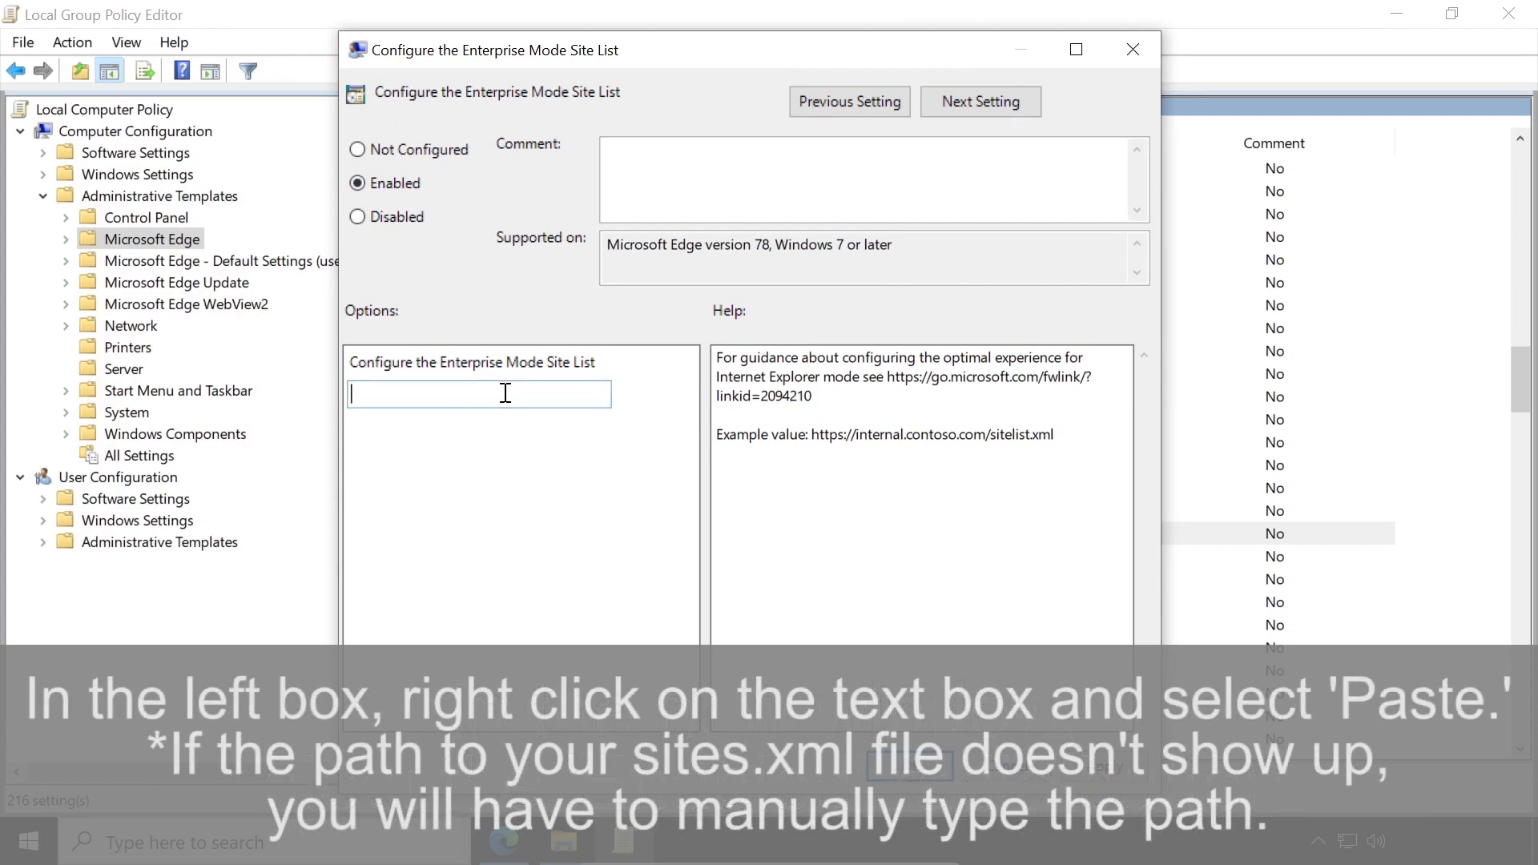
right_click(478, 394)
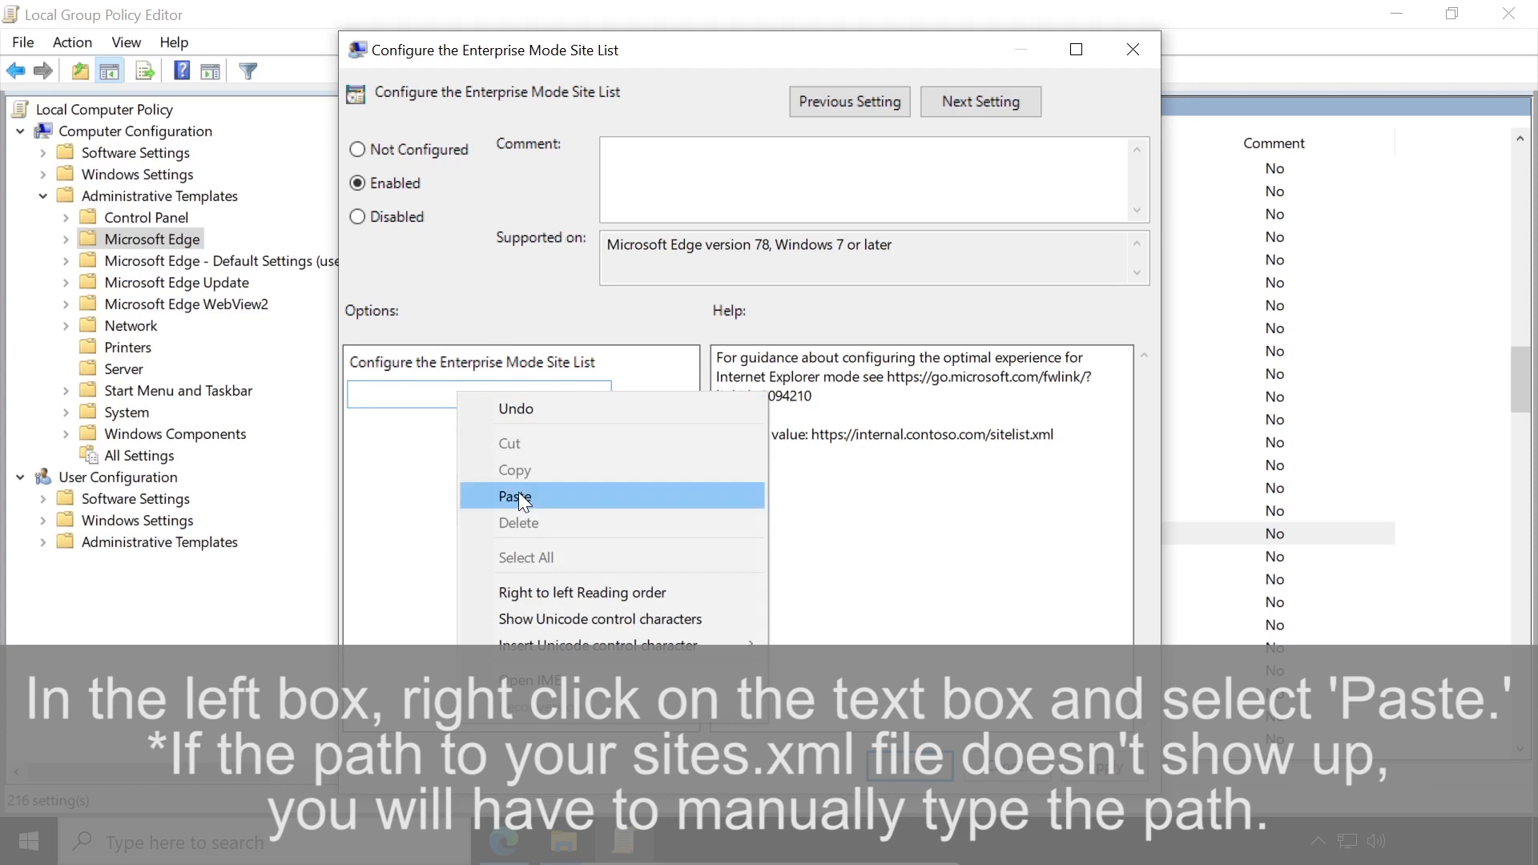
left_click(516, 497)
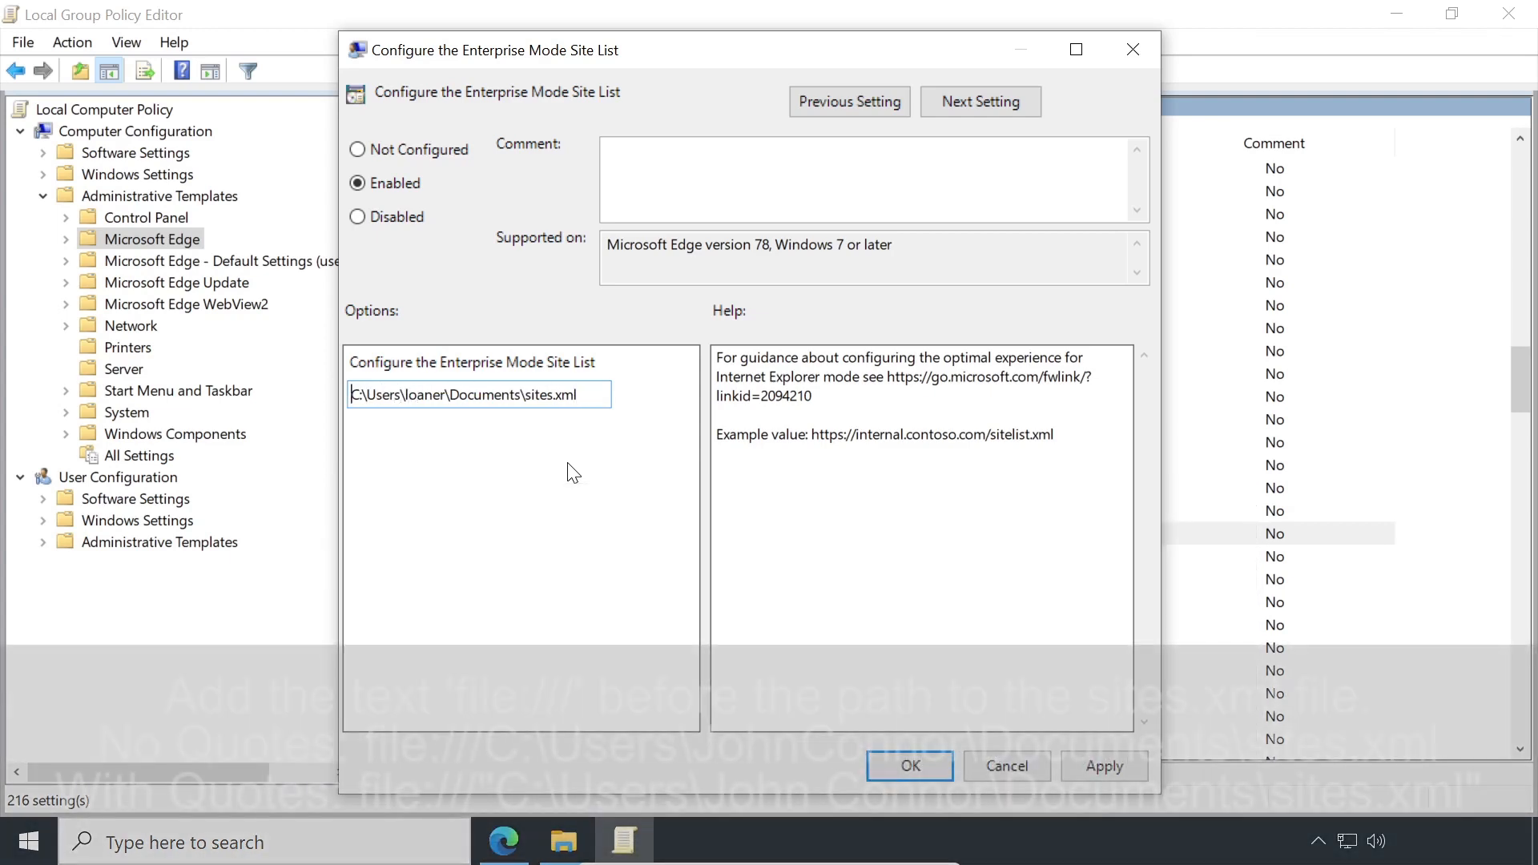
Step: Prefix the path with file:/// and apply the policy
type("file:///")
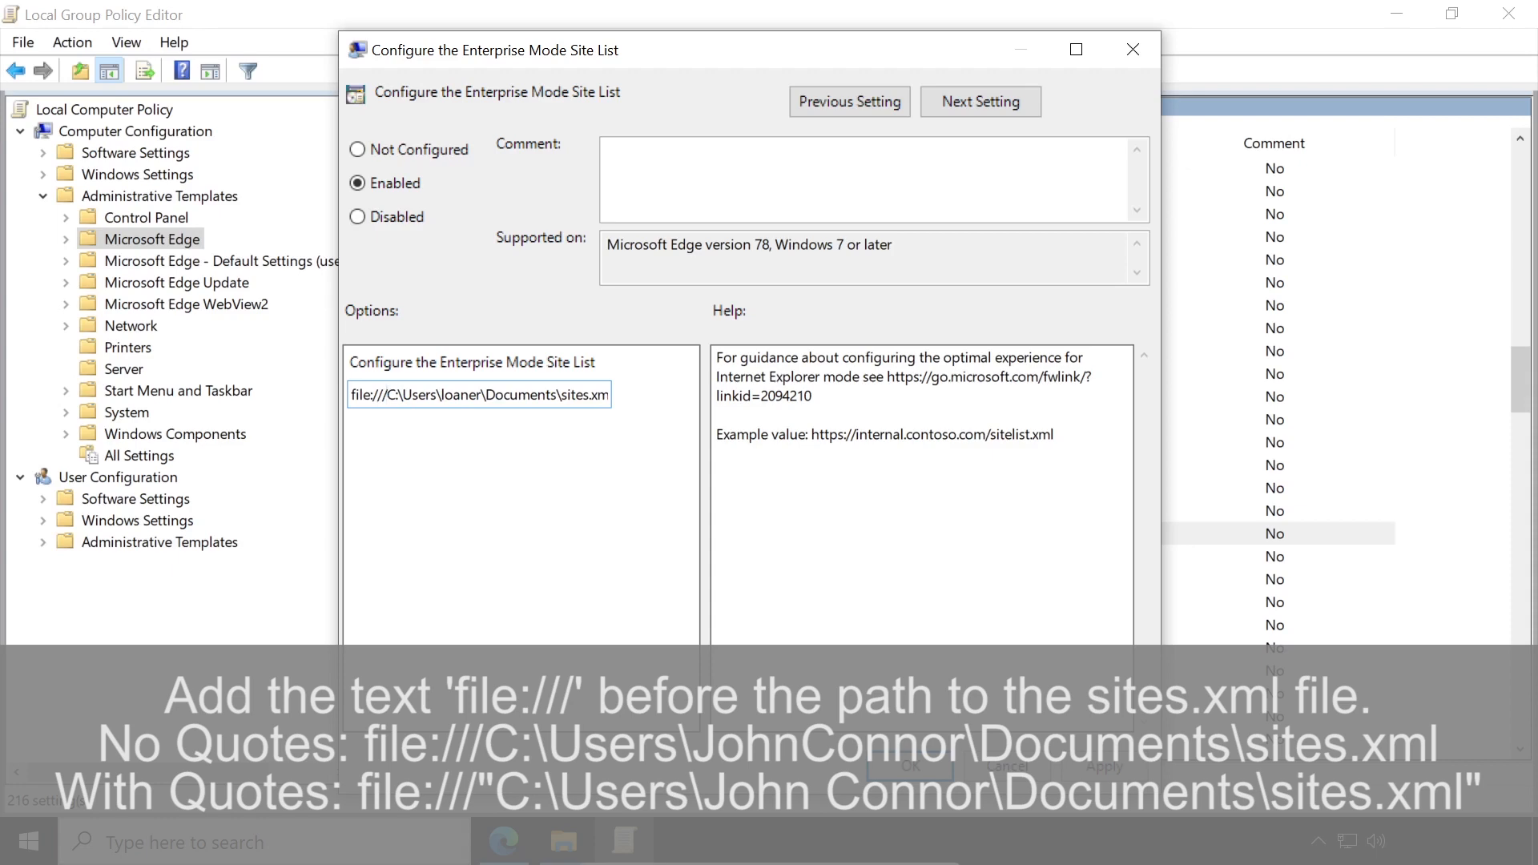
left_click(391, 394)
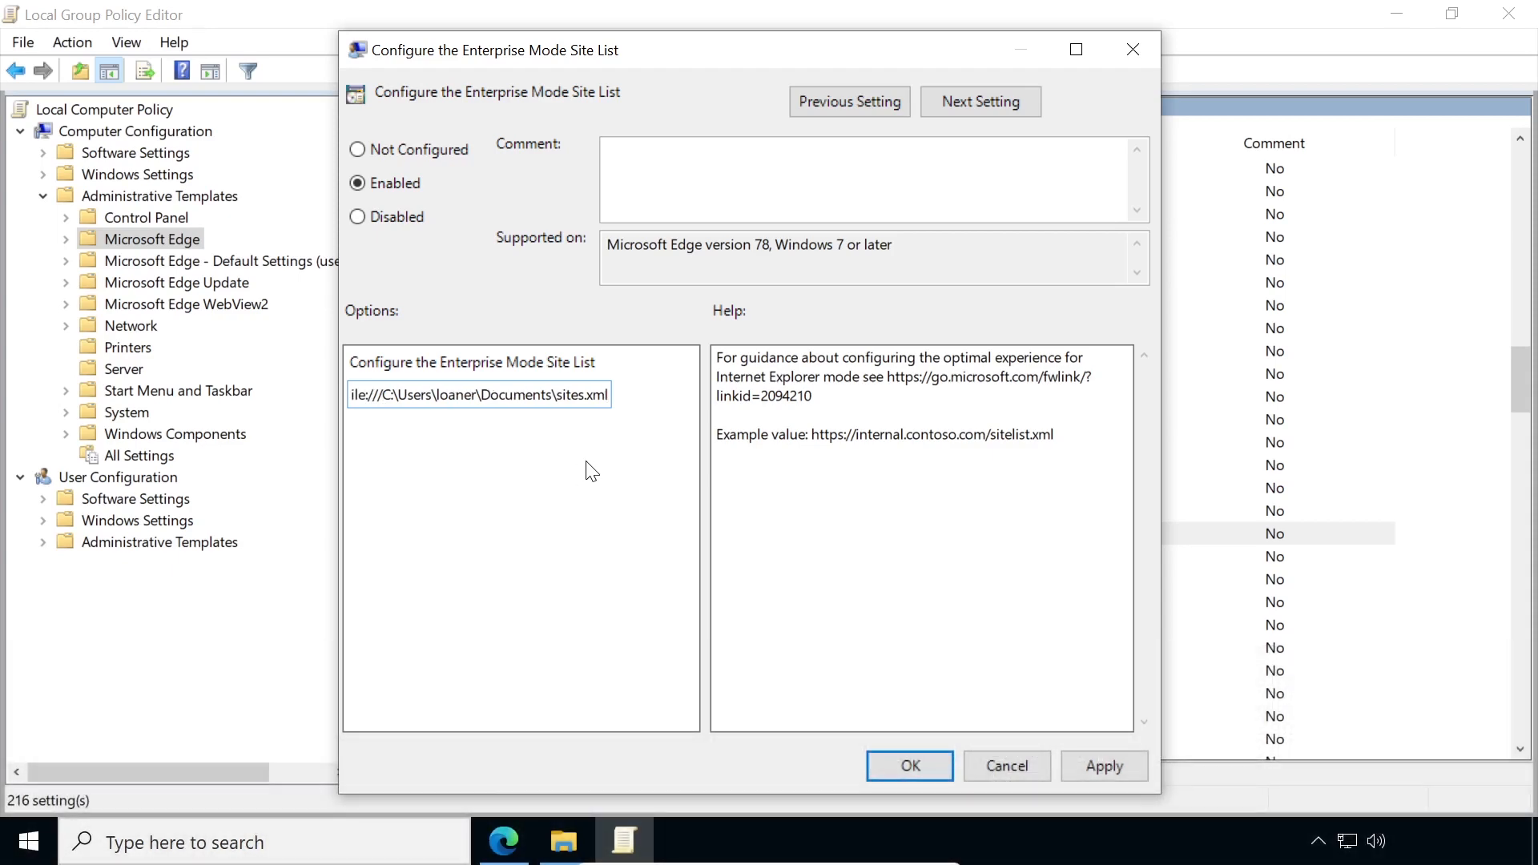
left_click(1104, 766)
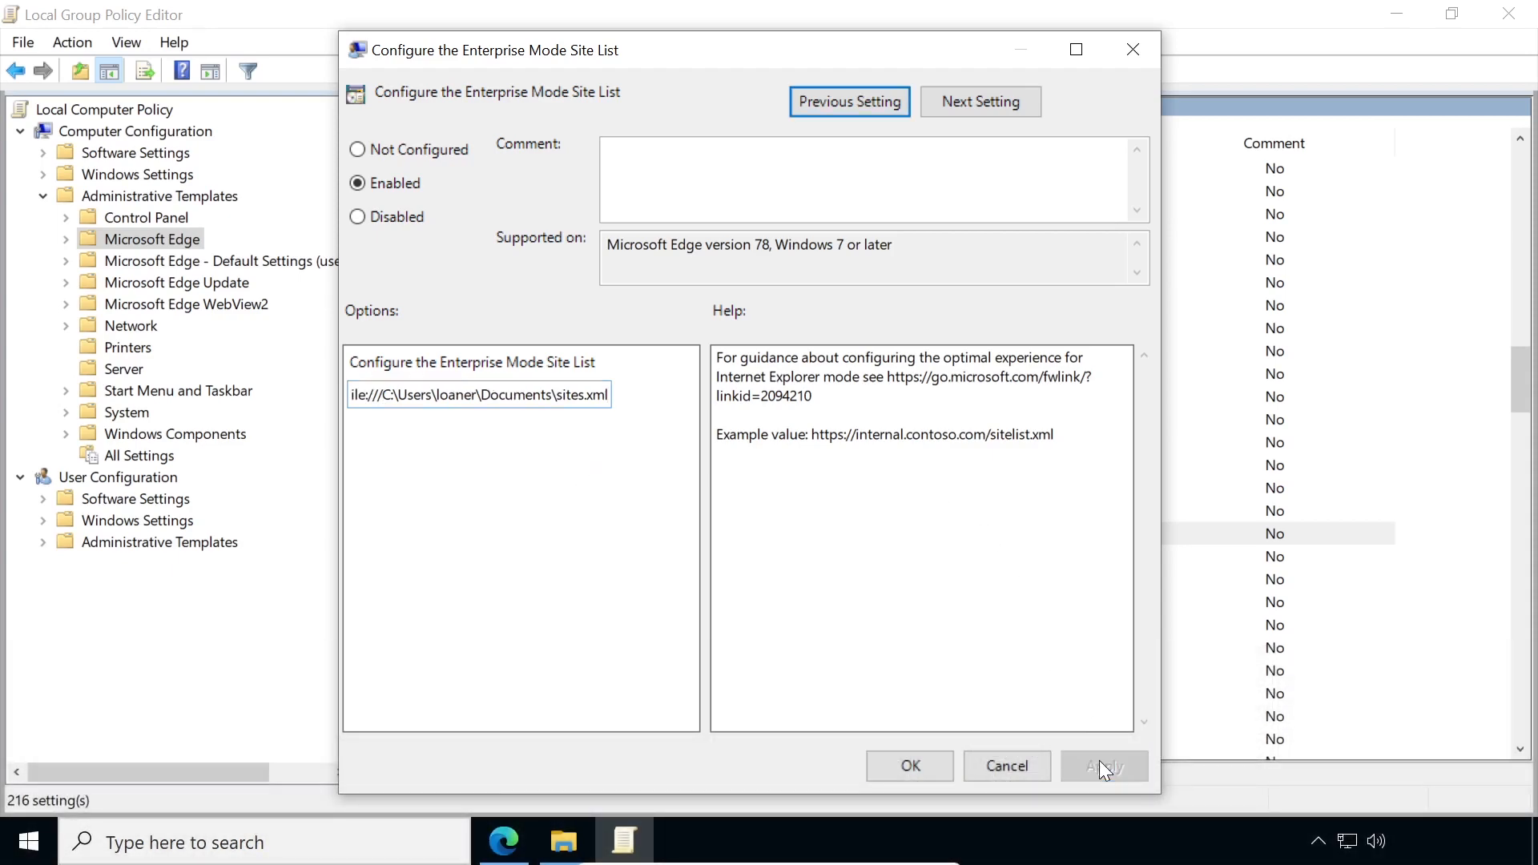
left_click(907, 766)
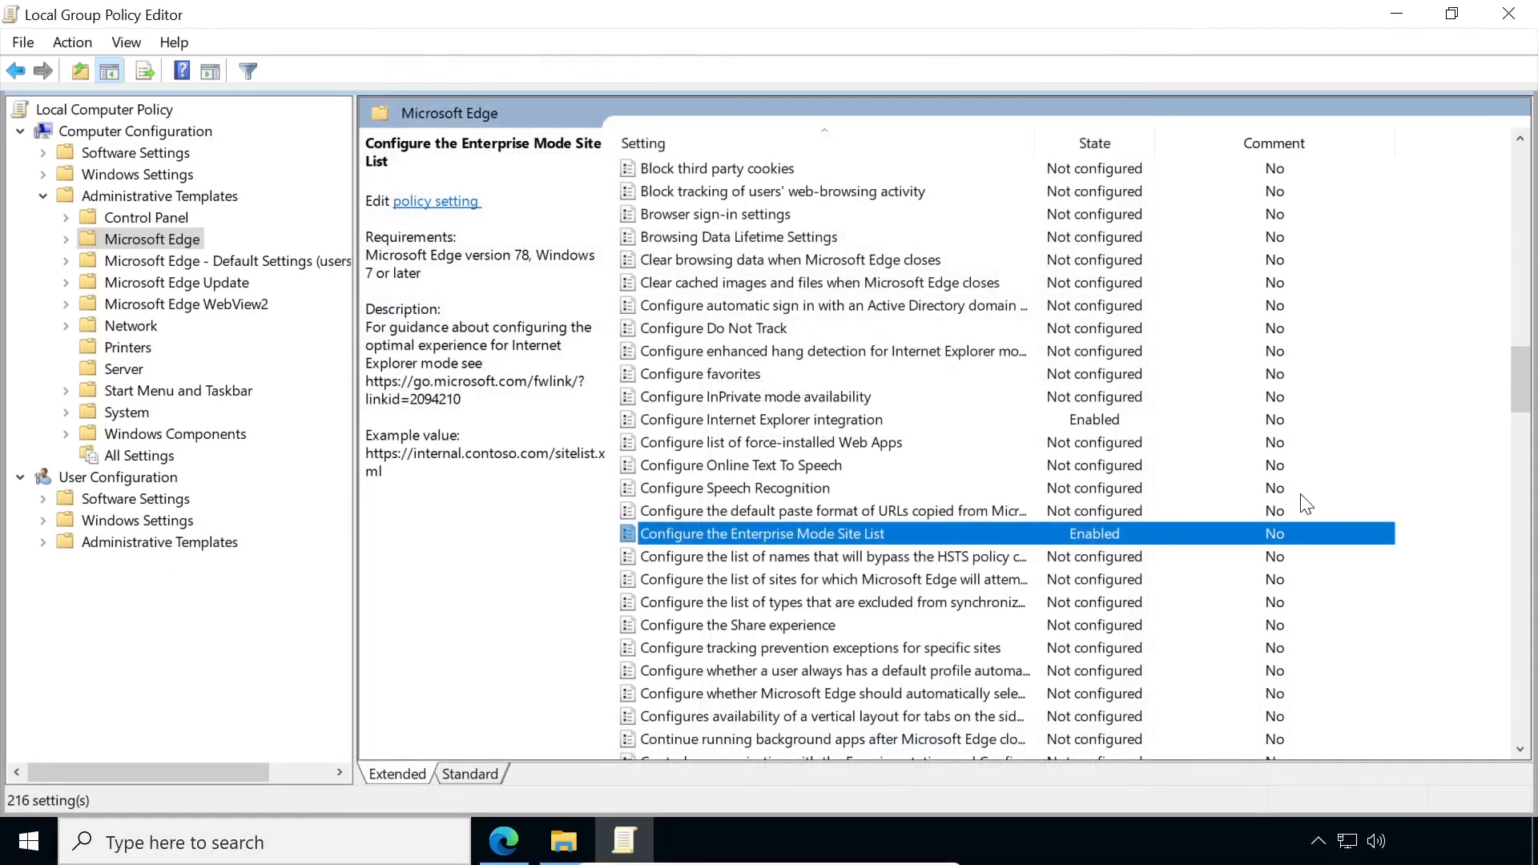
Step: Close the Group Policy Editor and Documents windows, then open account options from Start
left_click(738, 465)
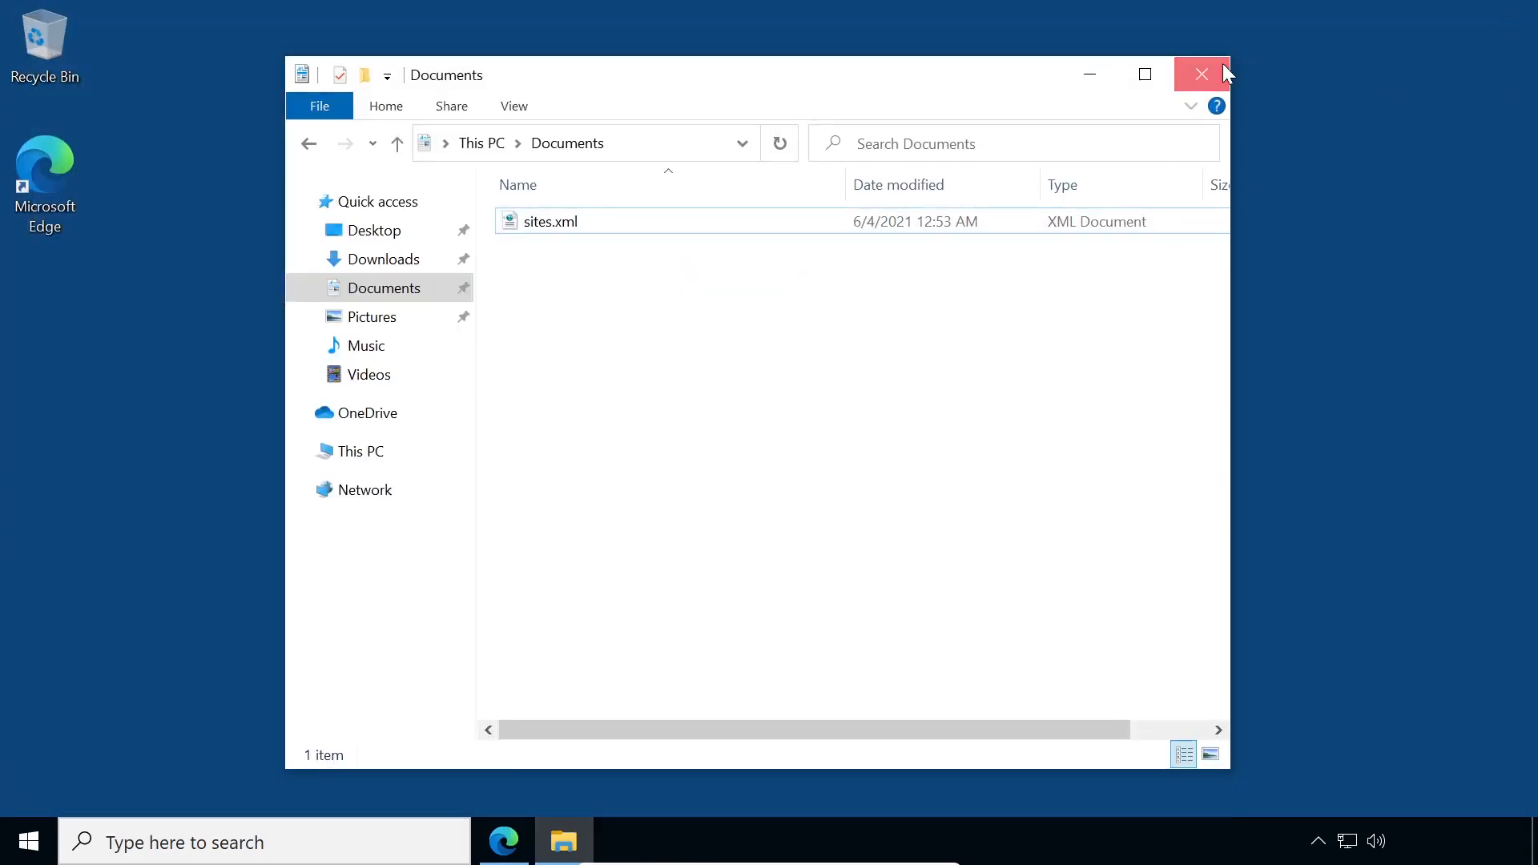
left_click(1200, 75)
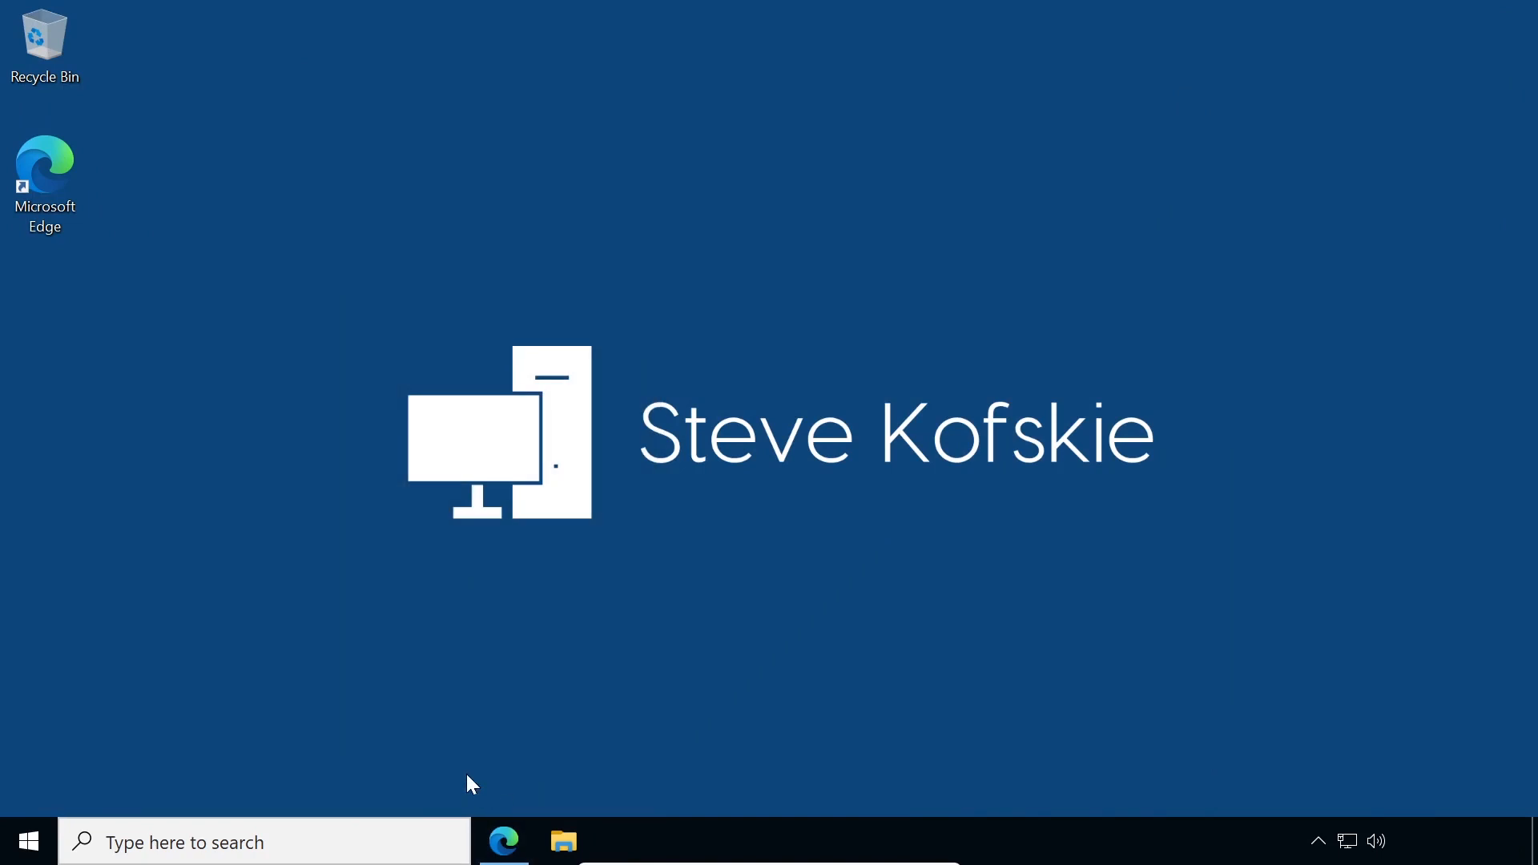
left_click(27, 841)
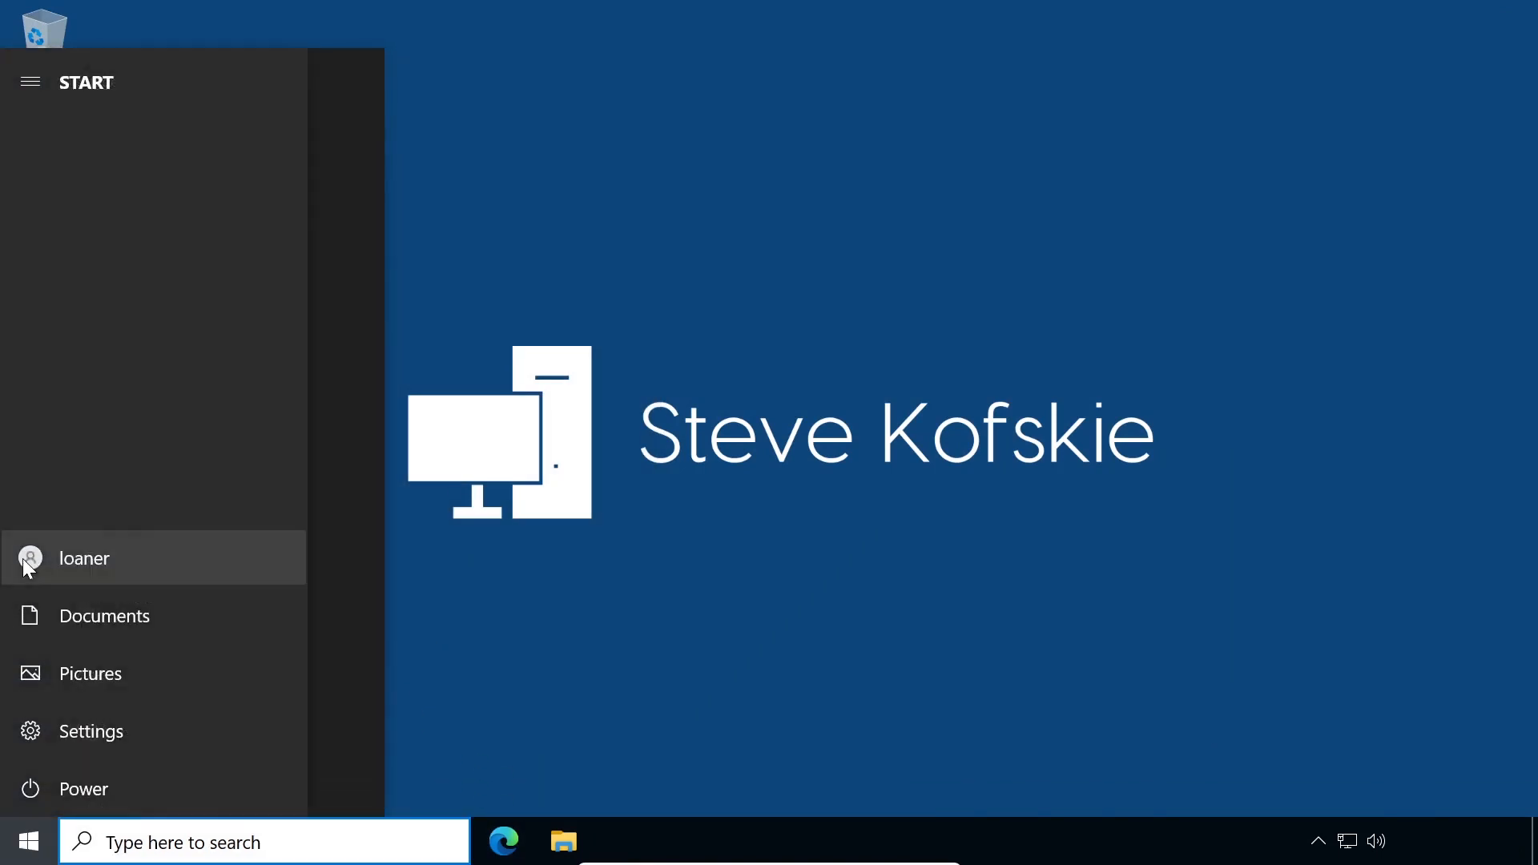
left_click(85, 558)
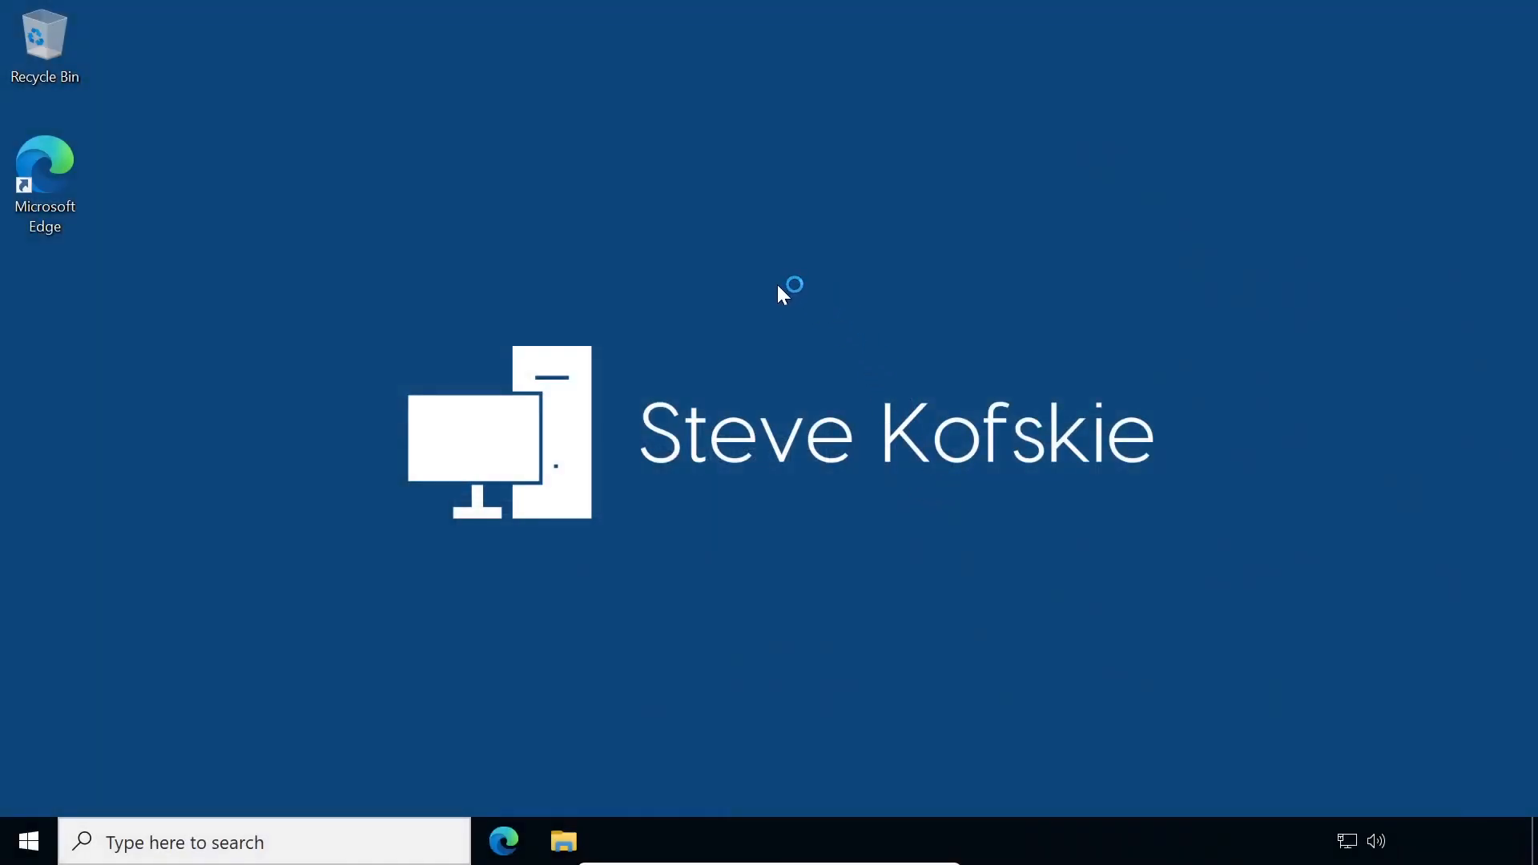
mouse_move(259, 231)
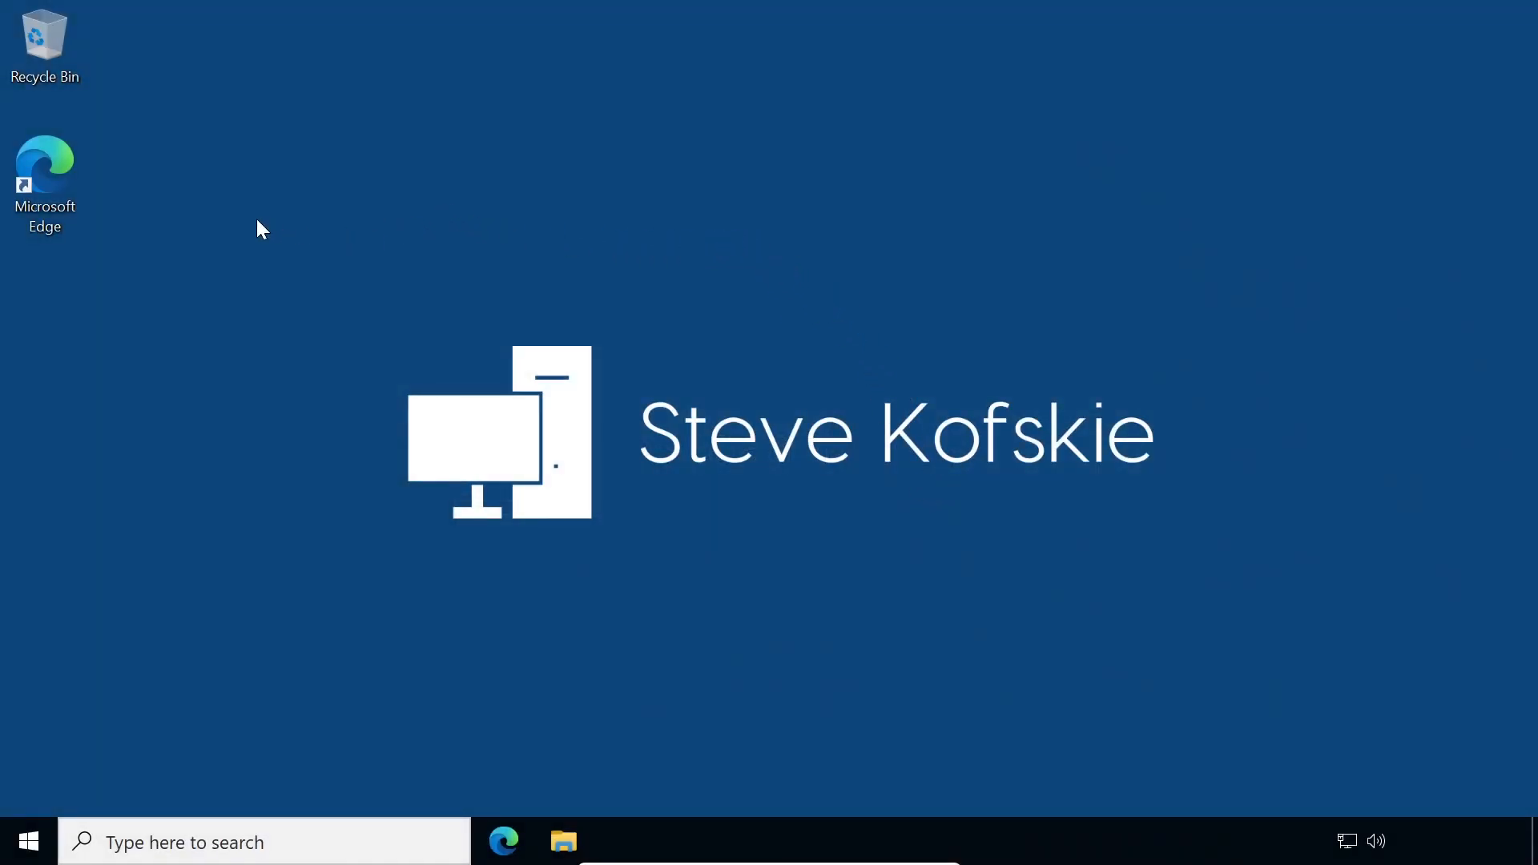
Step: Launch Edge and force-update the site list on edge://compat/enterprise
type("edge://compat/enterprise")
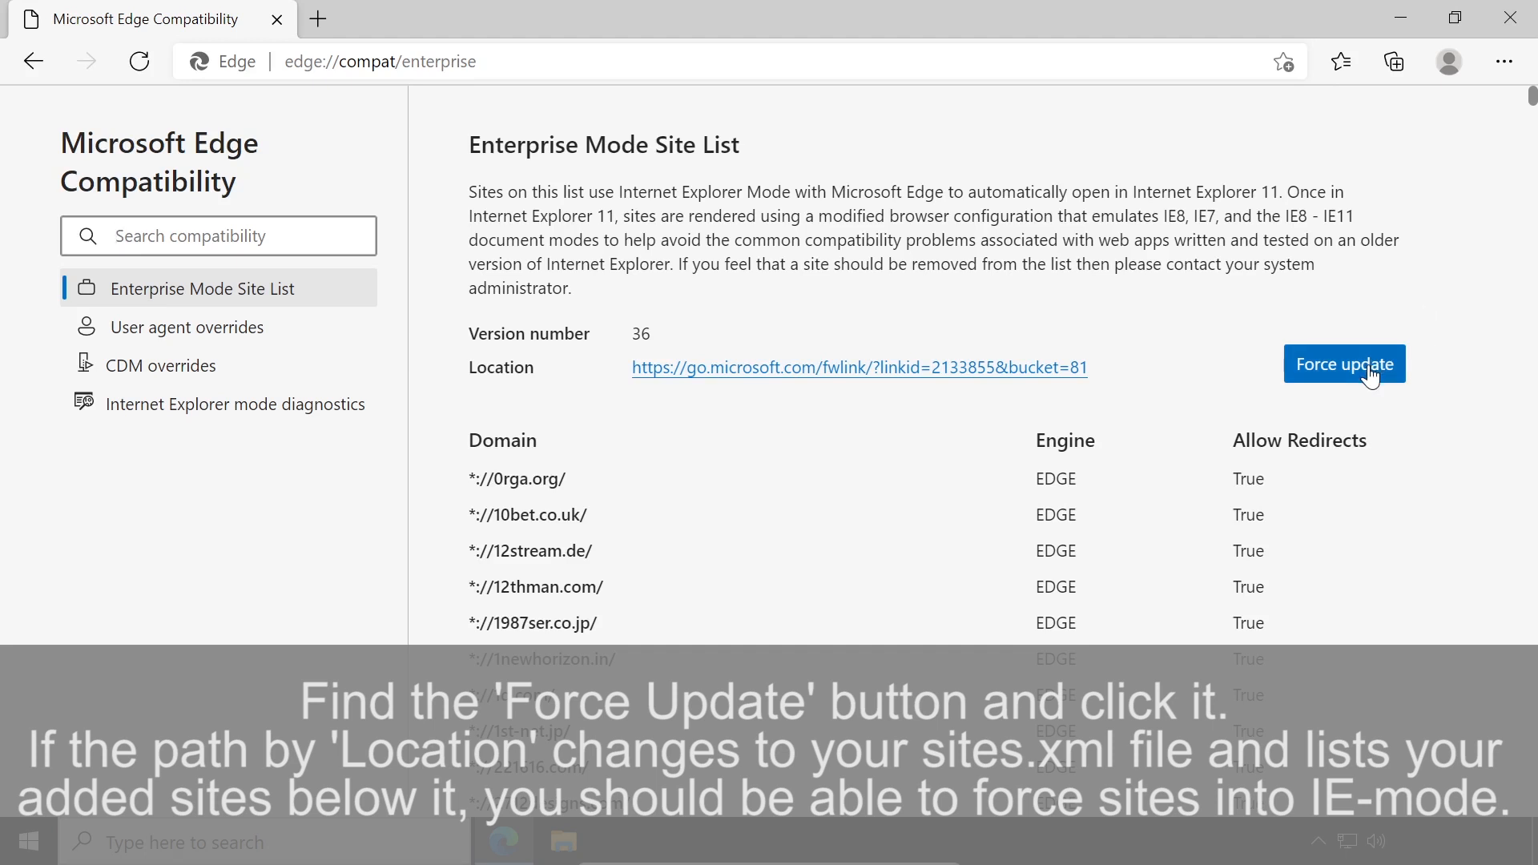
left_click(1344, 364)
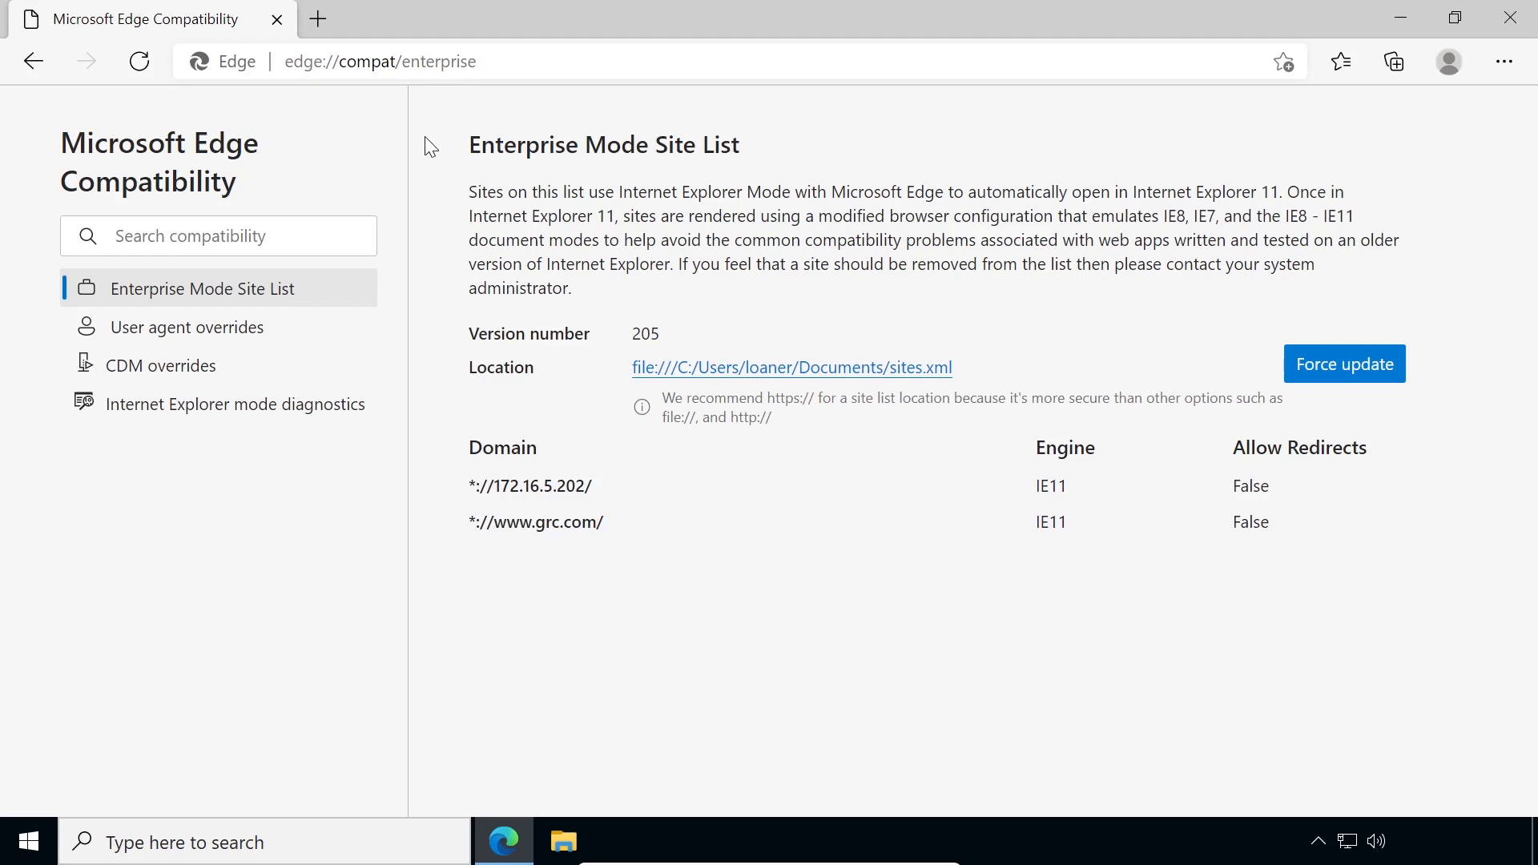
mouse_move(317, 20)
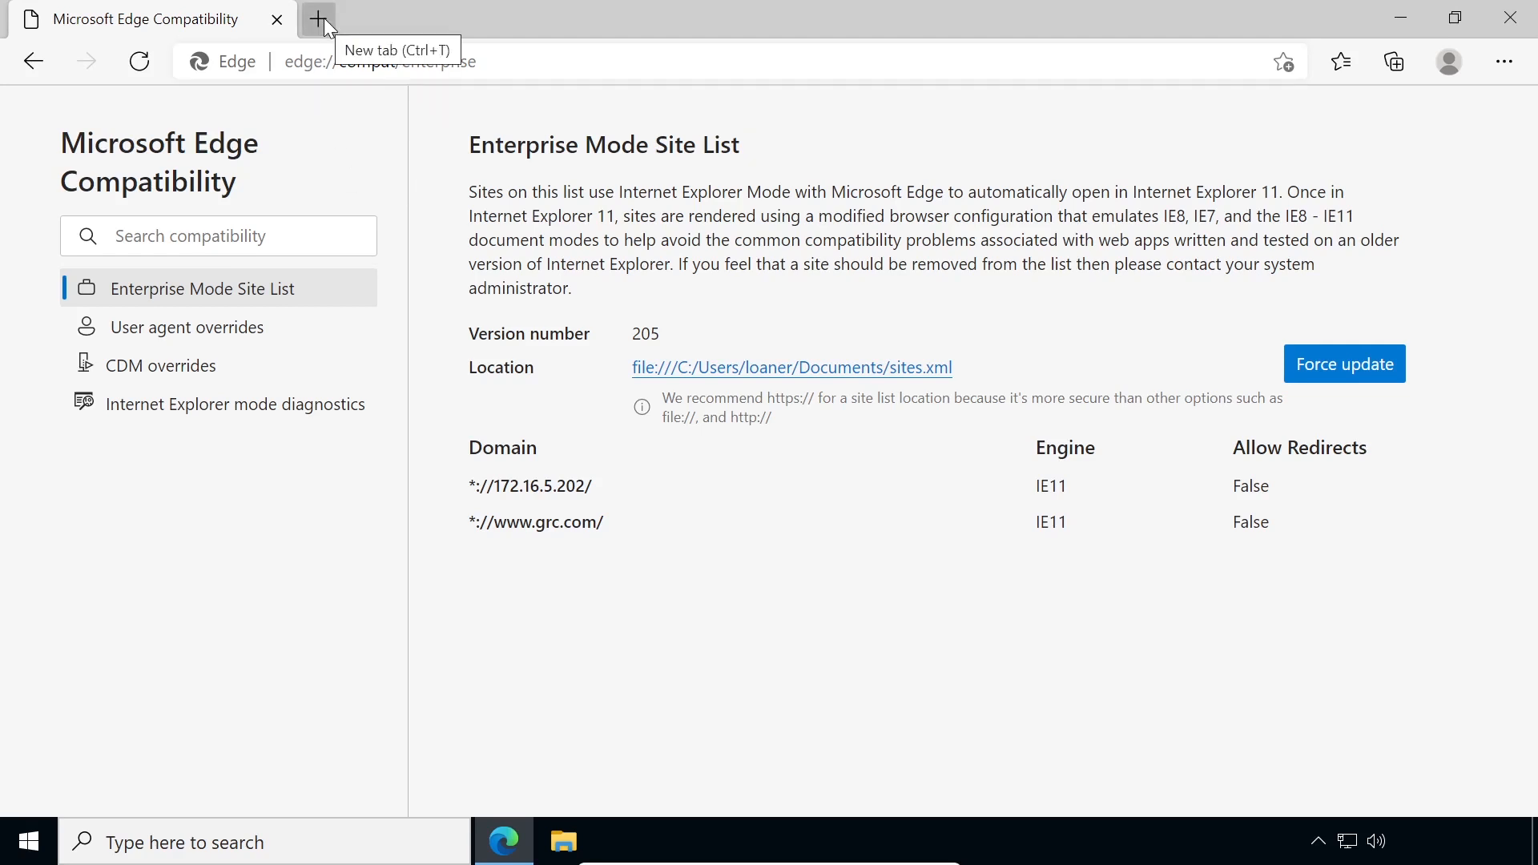
type("www.grc.co")
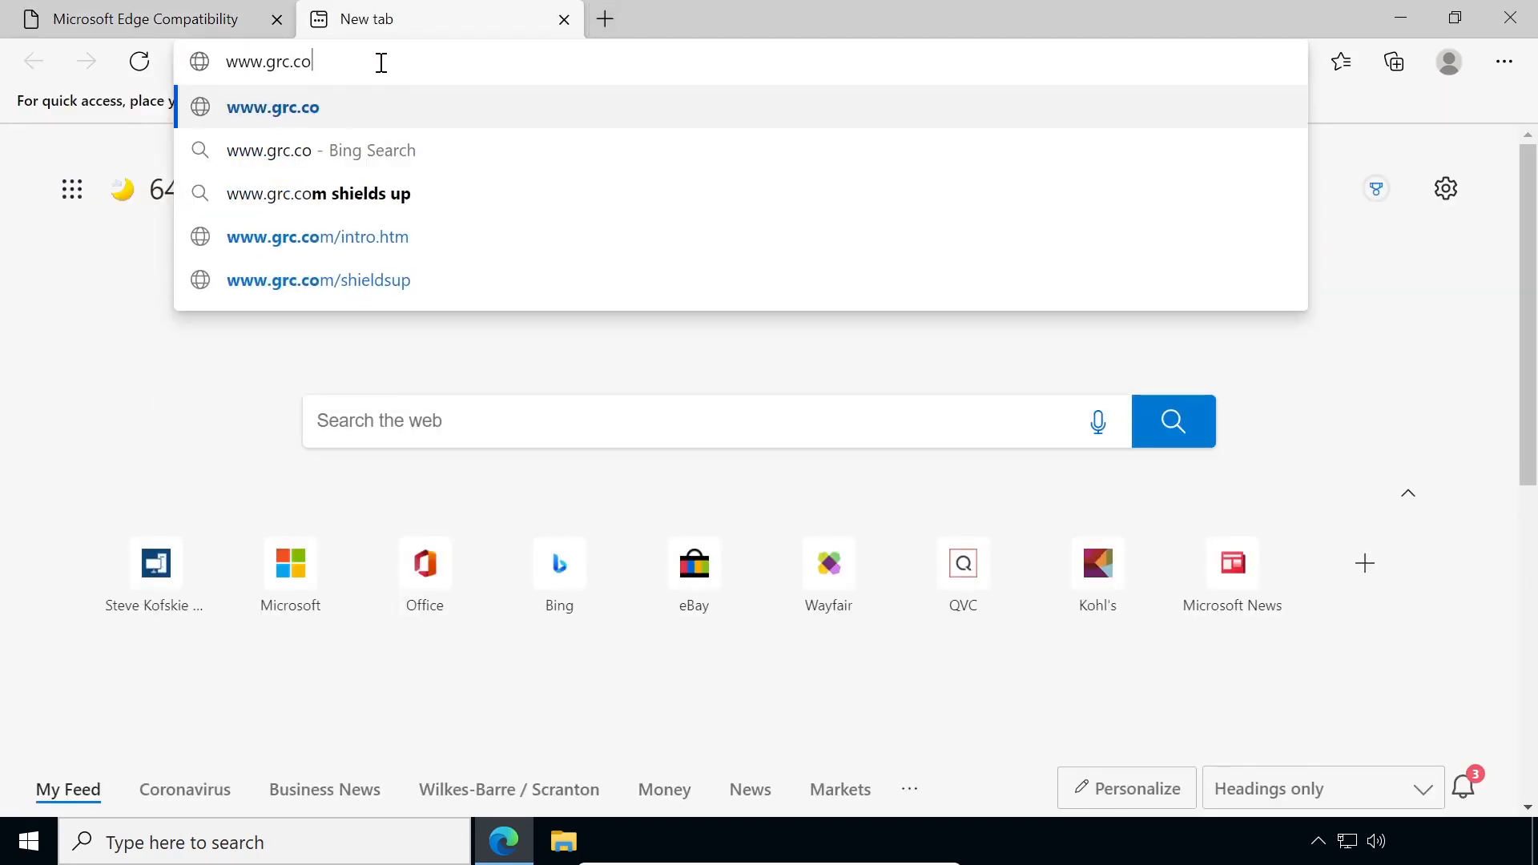
key("Enter")
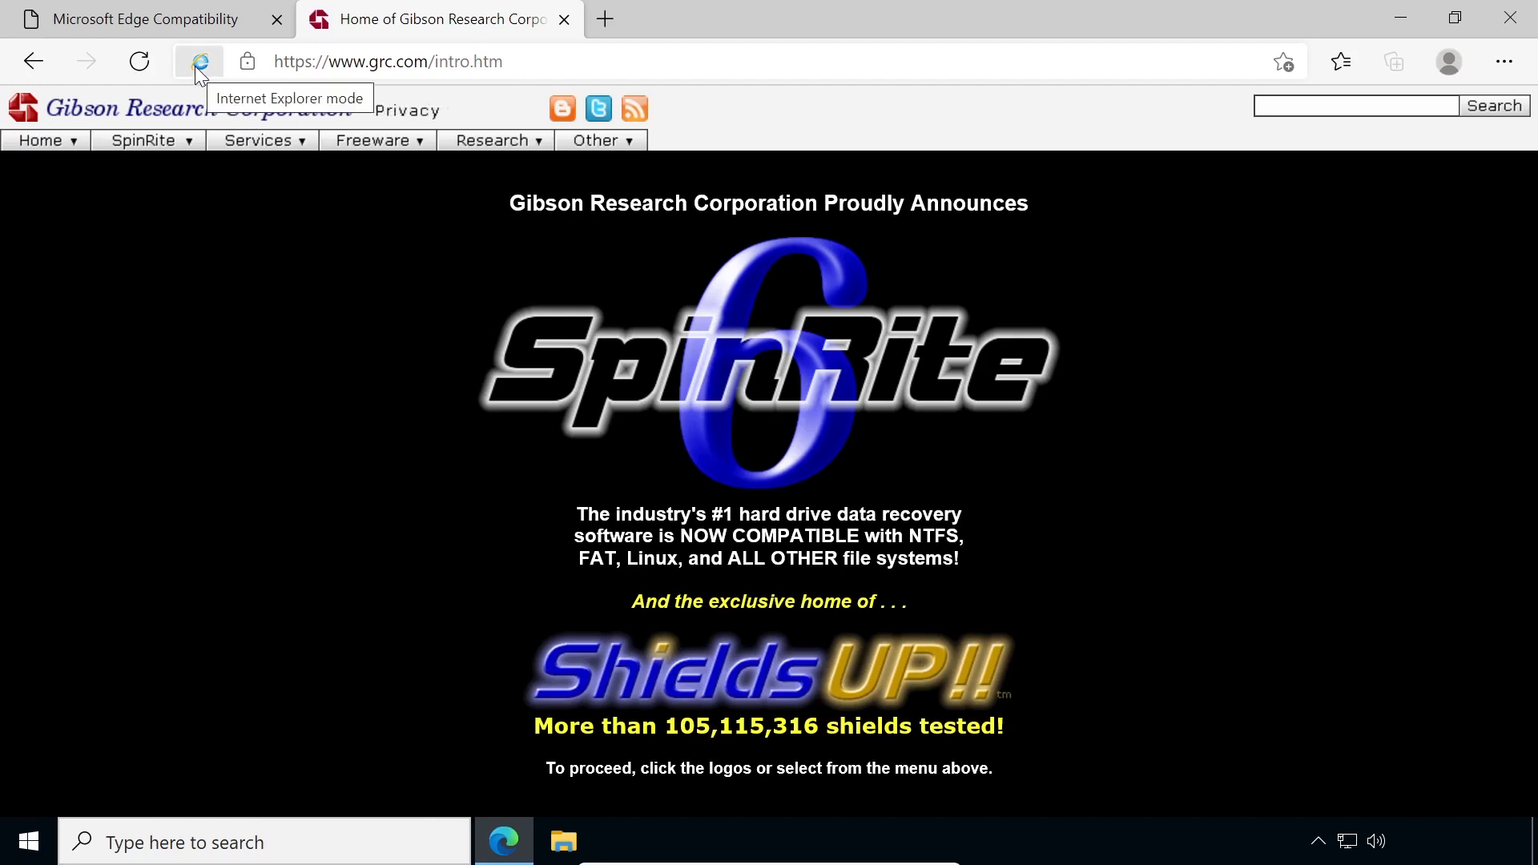
left_click(200, 61)
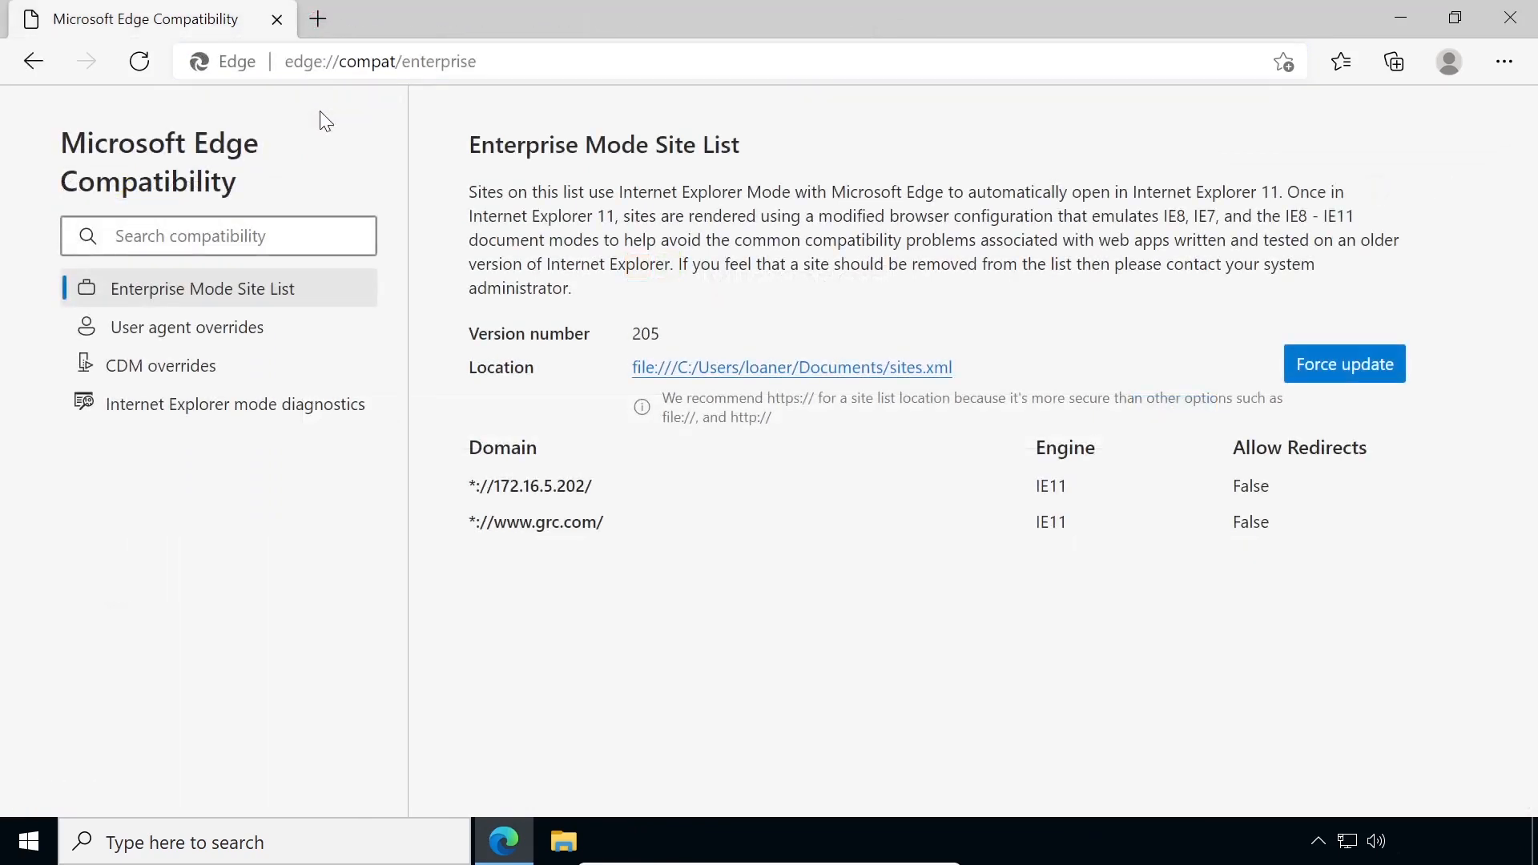
mouse_move(160, 625)
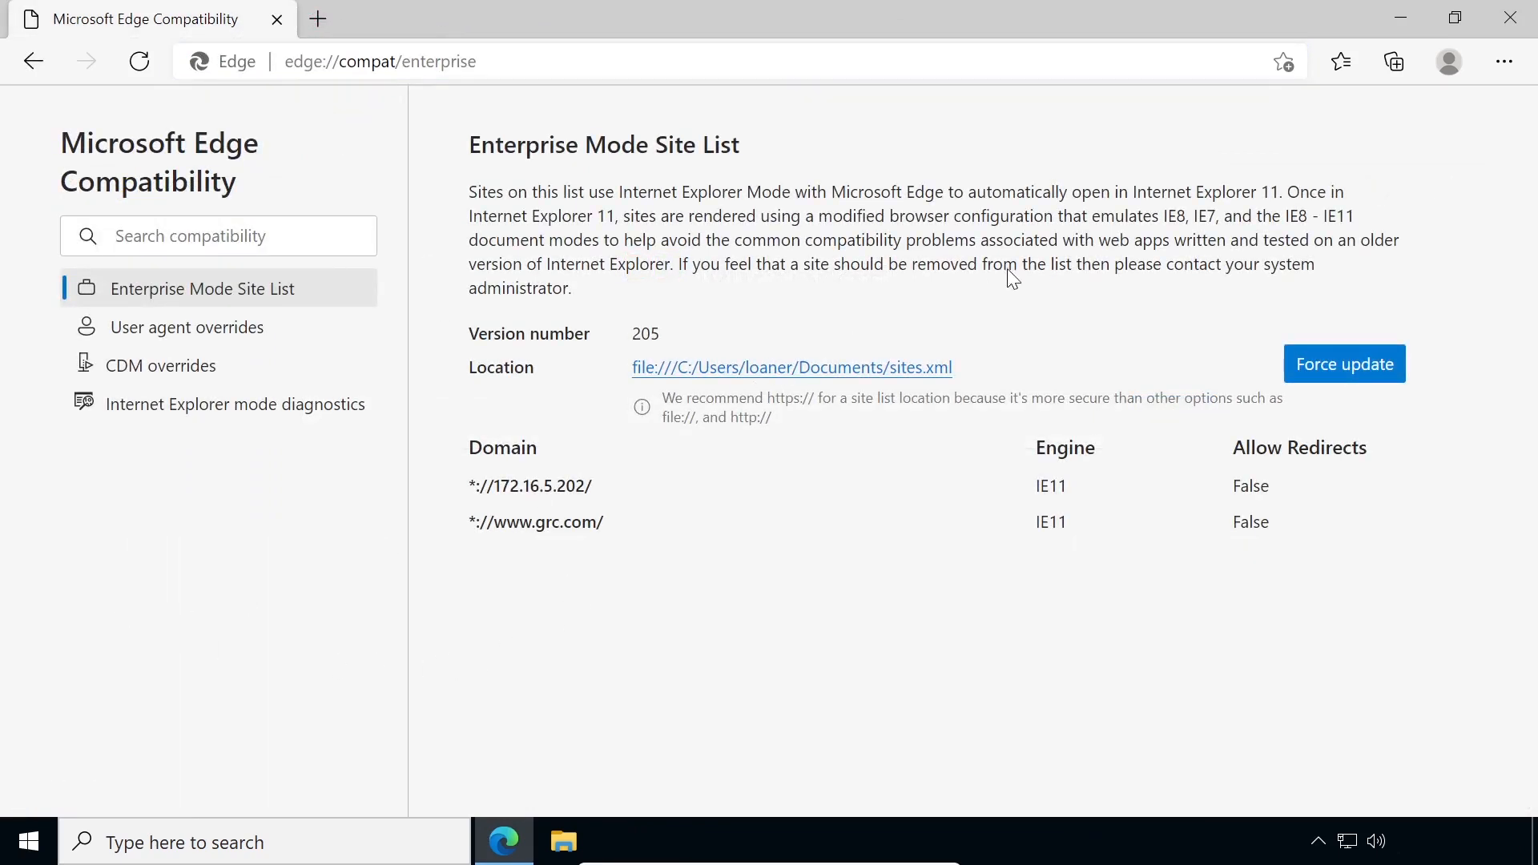
mouse_move(1445, 217)
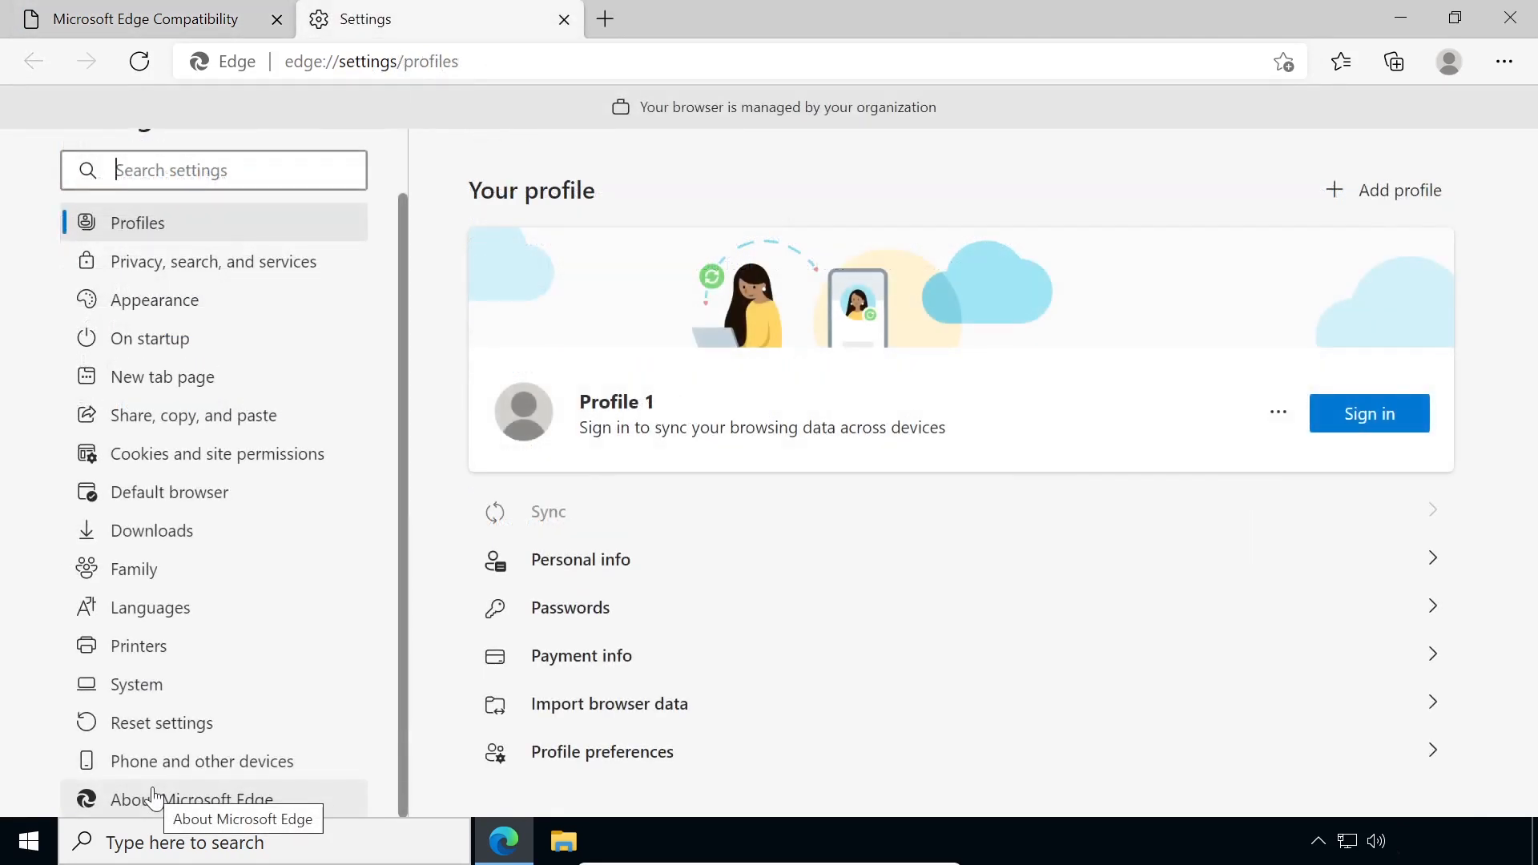
Step: Check About shows Edge 91.0.864.41, then choose Stable 91 on the Edge for Business download page
left_click(192, 799)
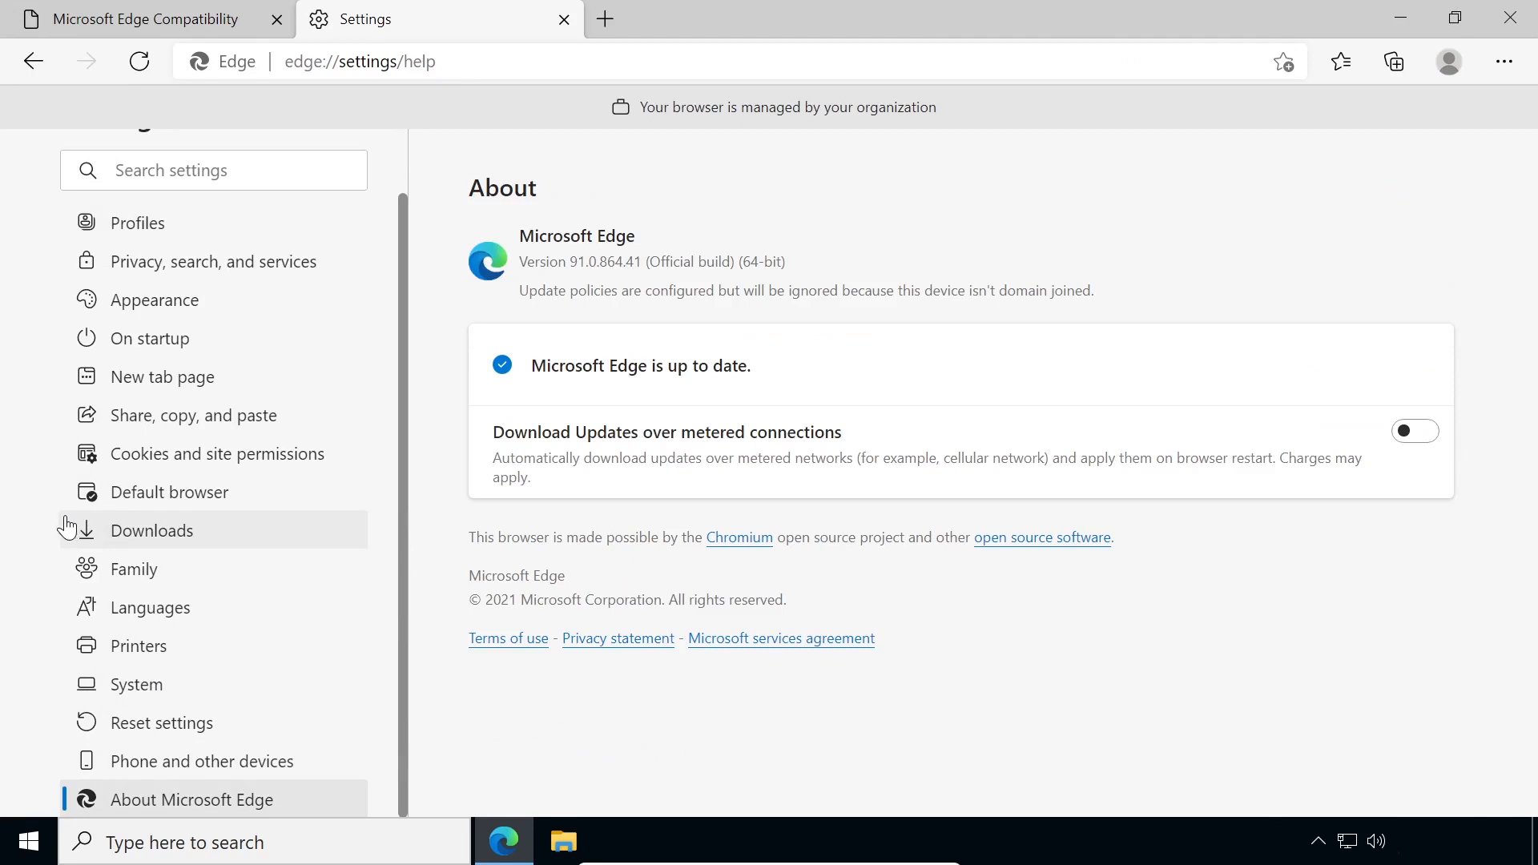
mouse_move(42, 505)
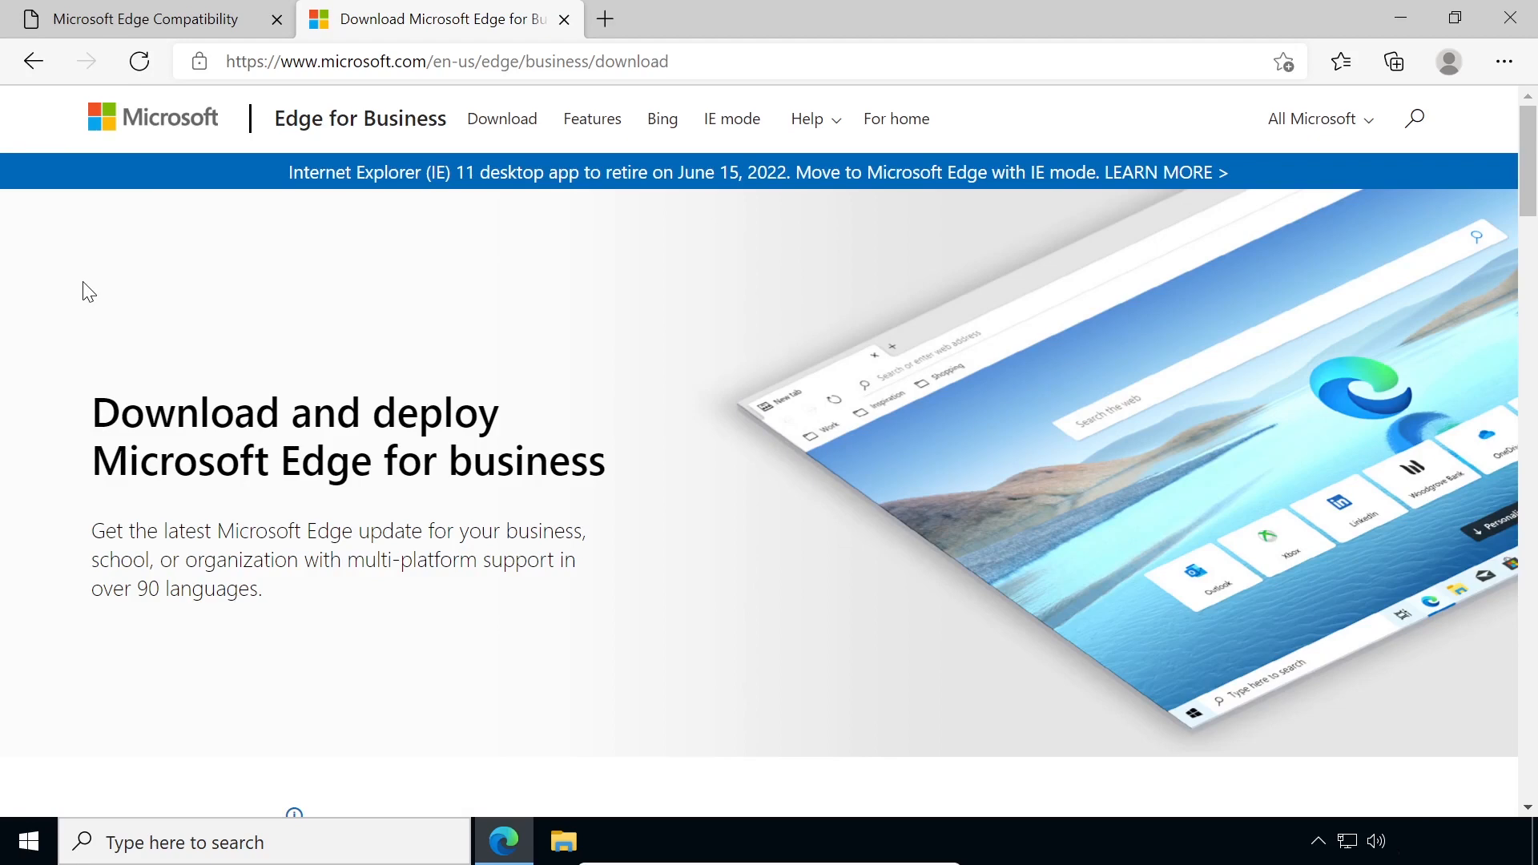
scroll("down", 3)
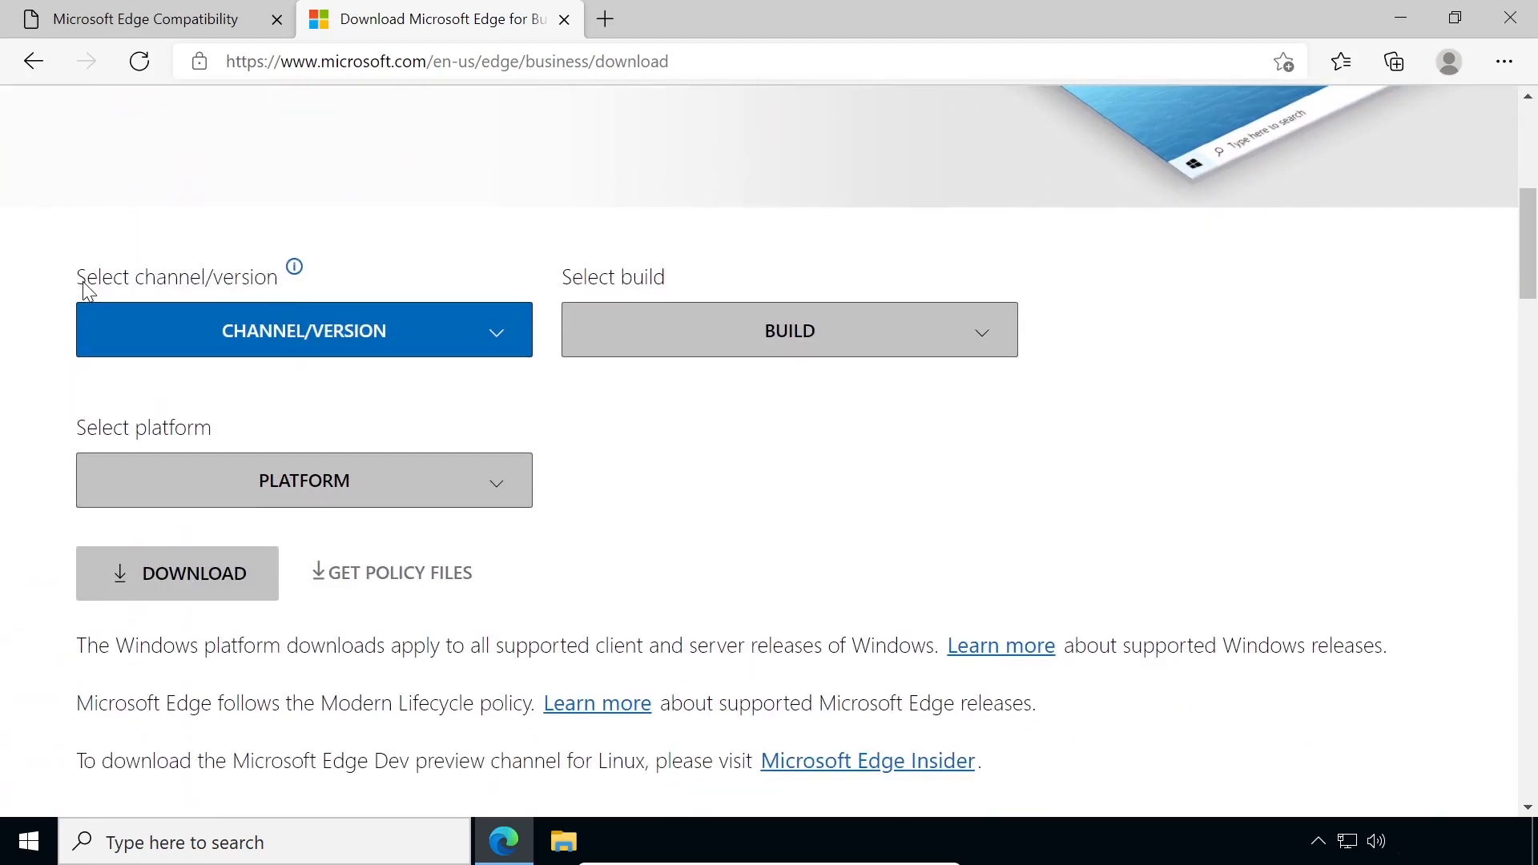
left_click(303, 330)
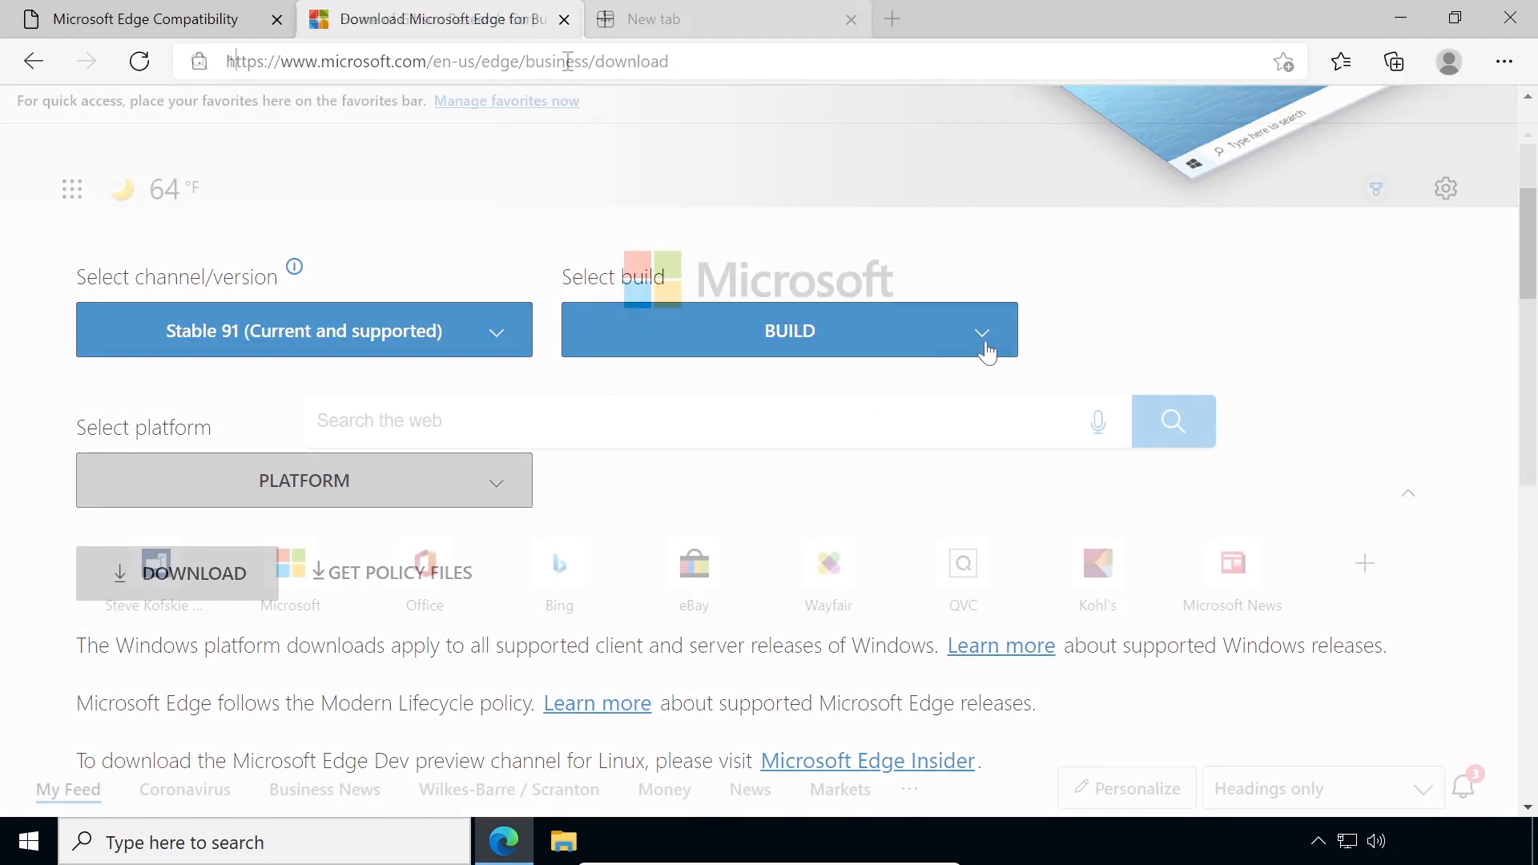
Step: Load 172.16.5.202 and confirm the NETGEAR switch login runs in Internet Explorer mode
type("172.16.5.202/login.cgi")
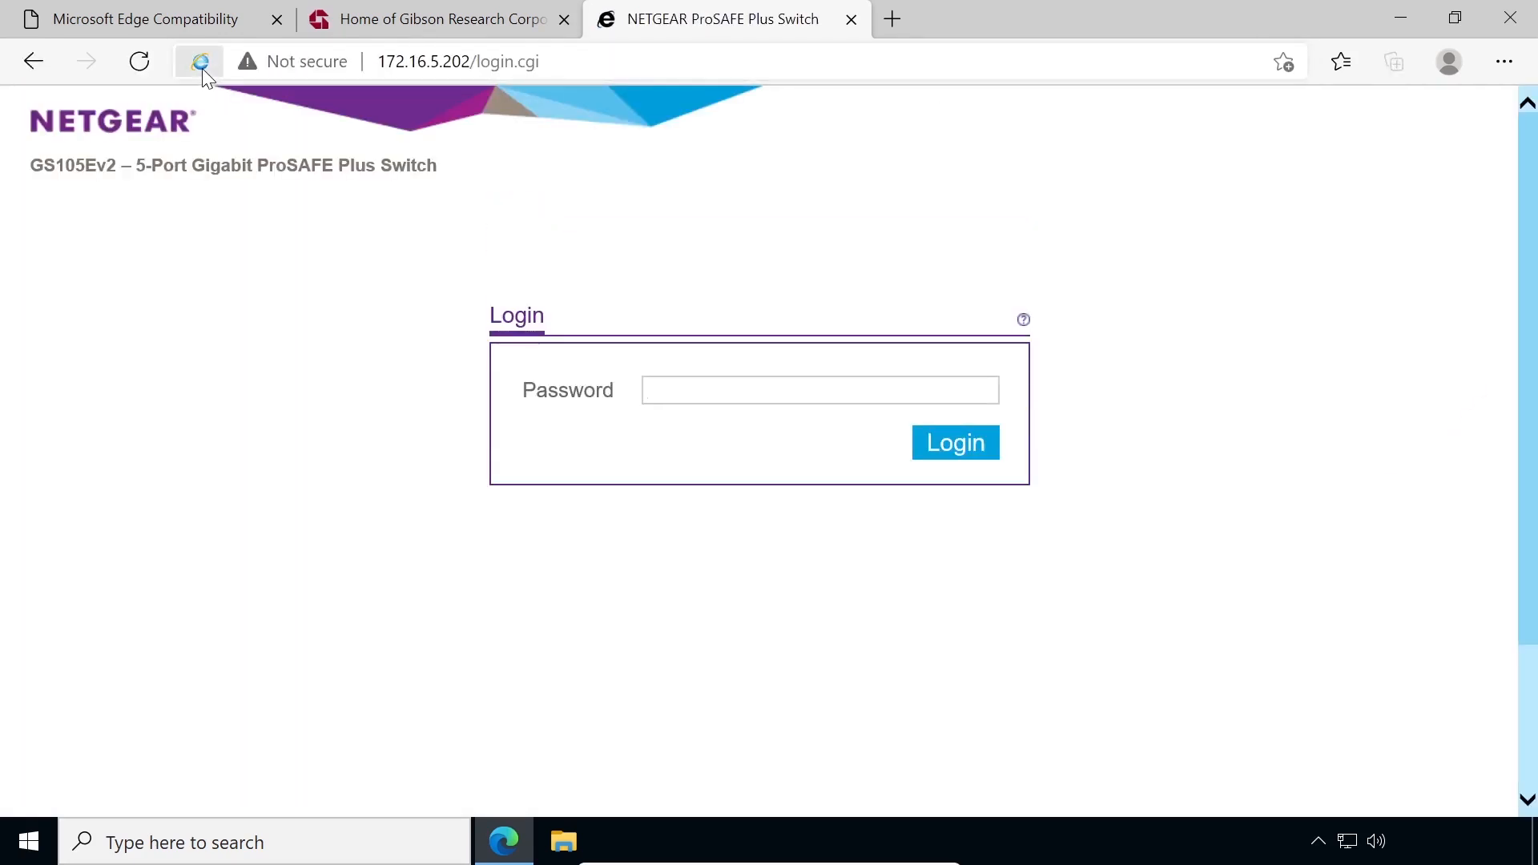
left_click(201, 61)
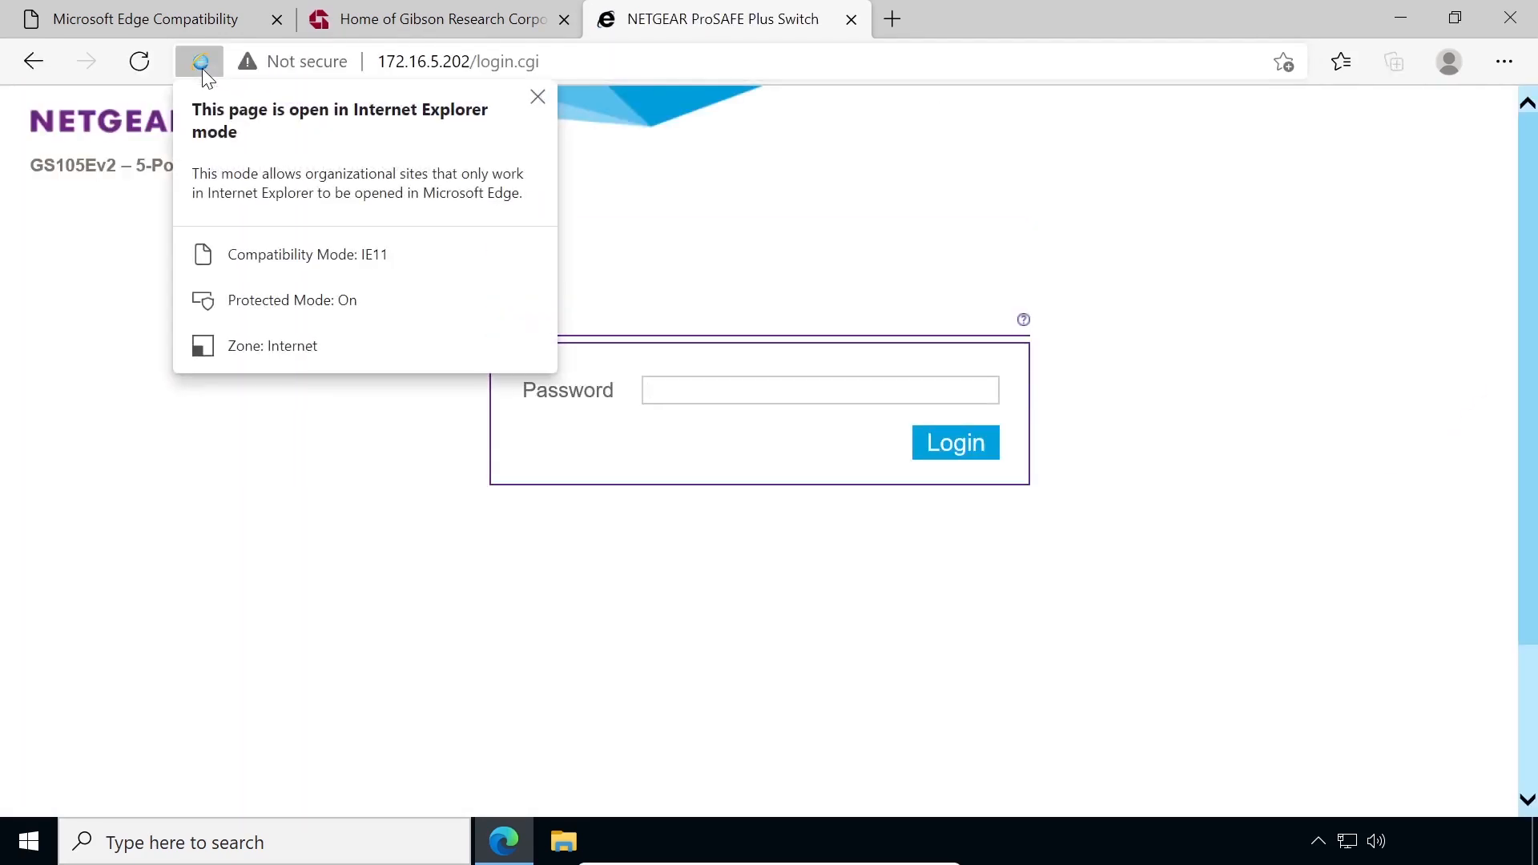